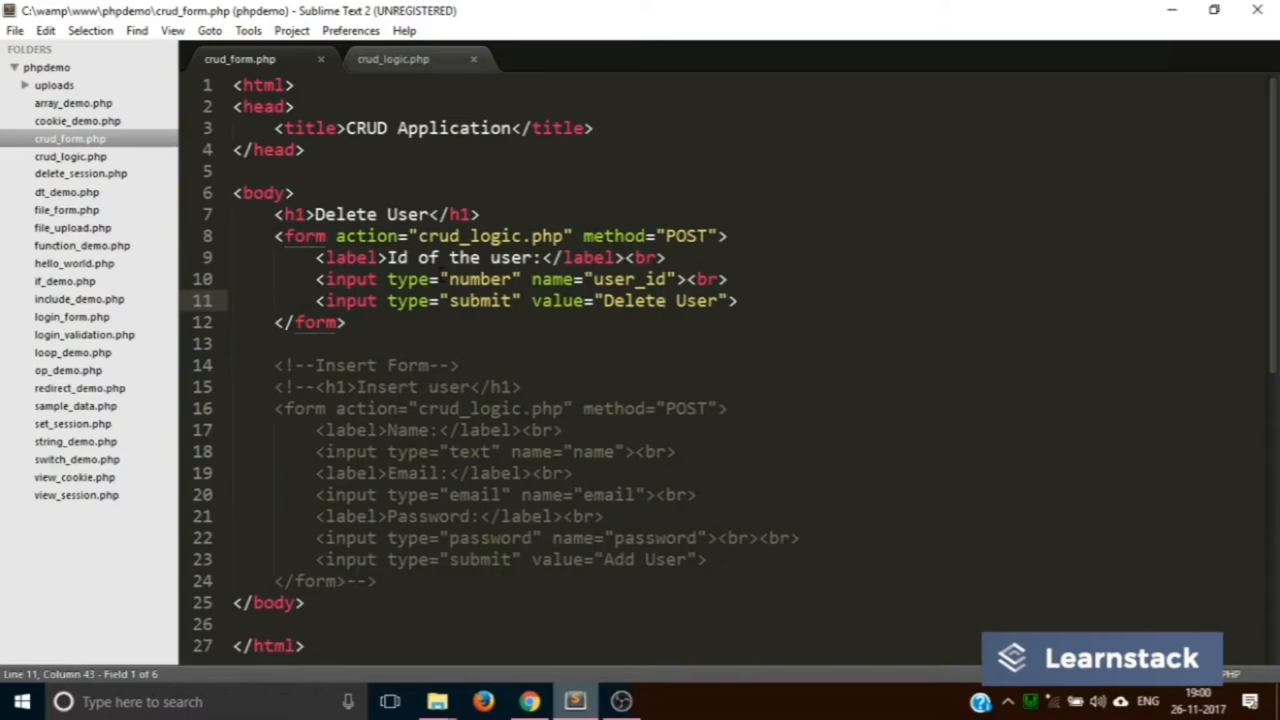
Step: Comment out the Delete User form and leave a blank line above it
left_click(664, 300)
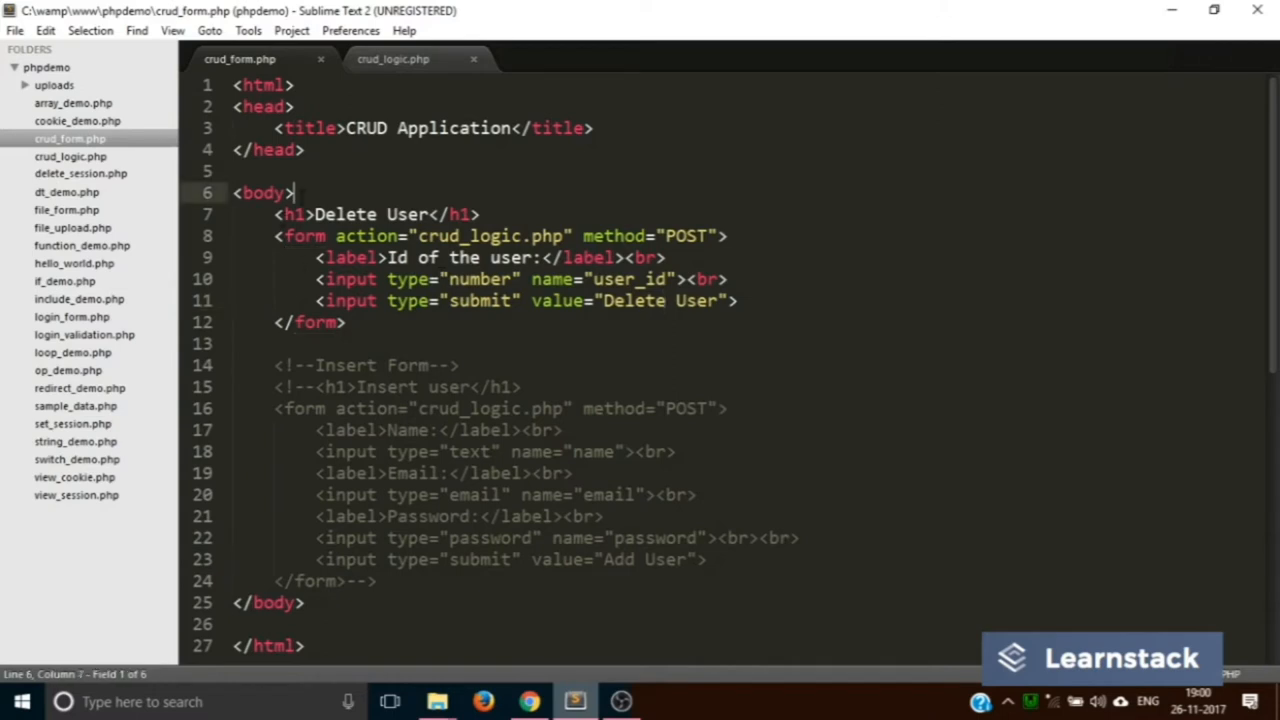
key("enter")
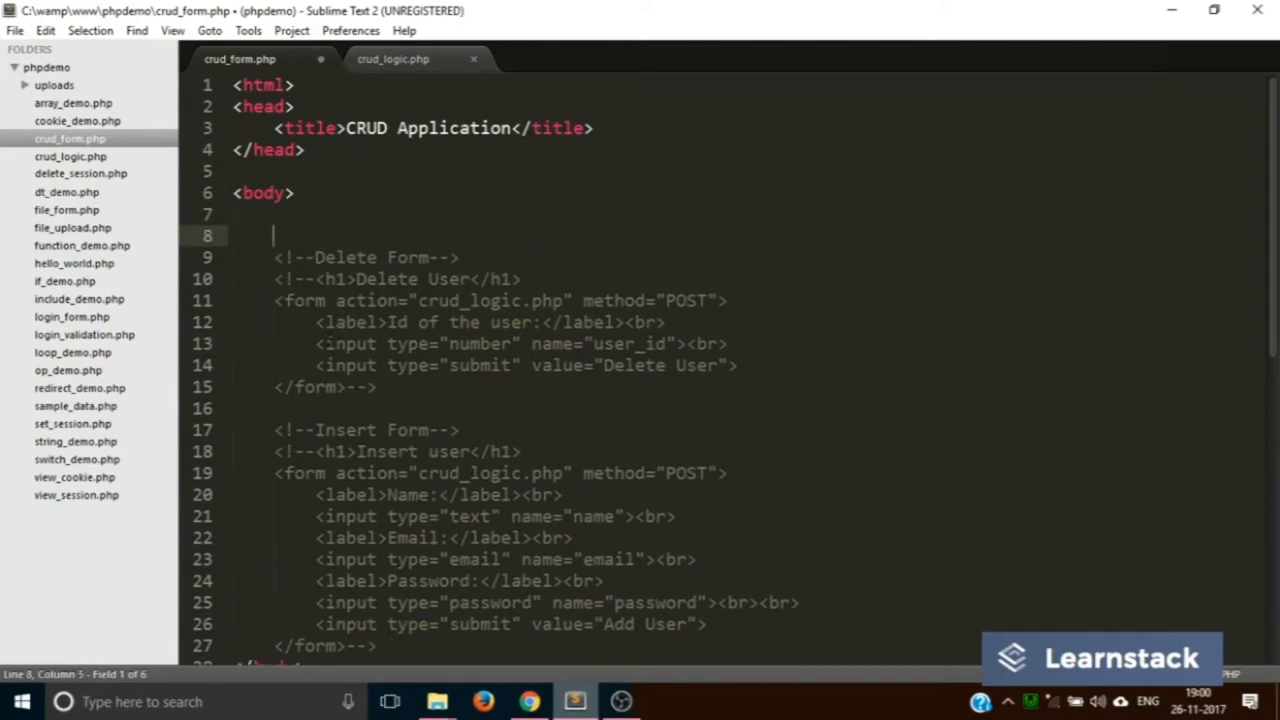
Step: Add an <h1>Update User</h1> heading and copy the insert form markup beneath it
type("<h1>Update </h1>")
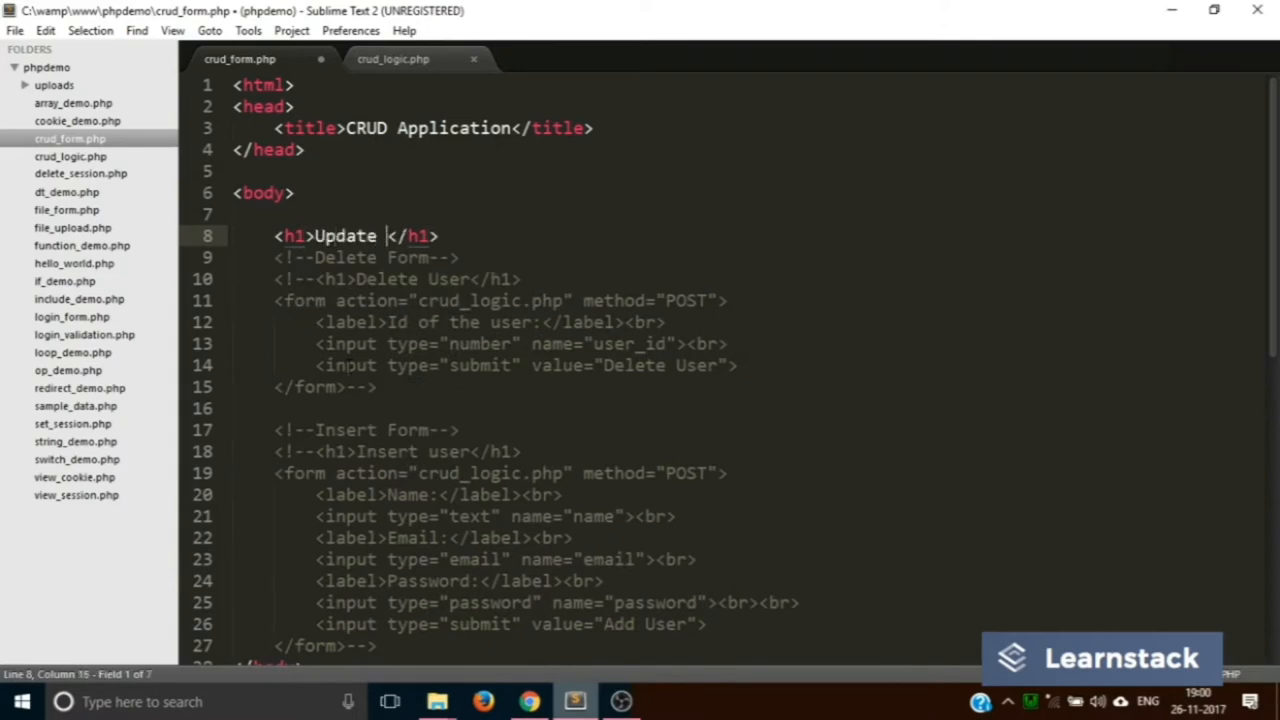
type("User")
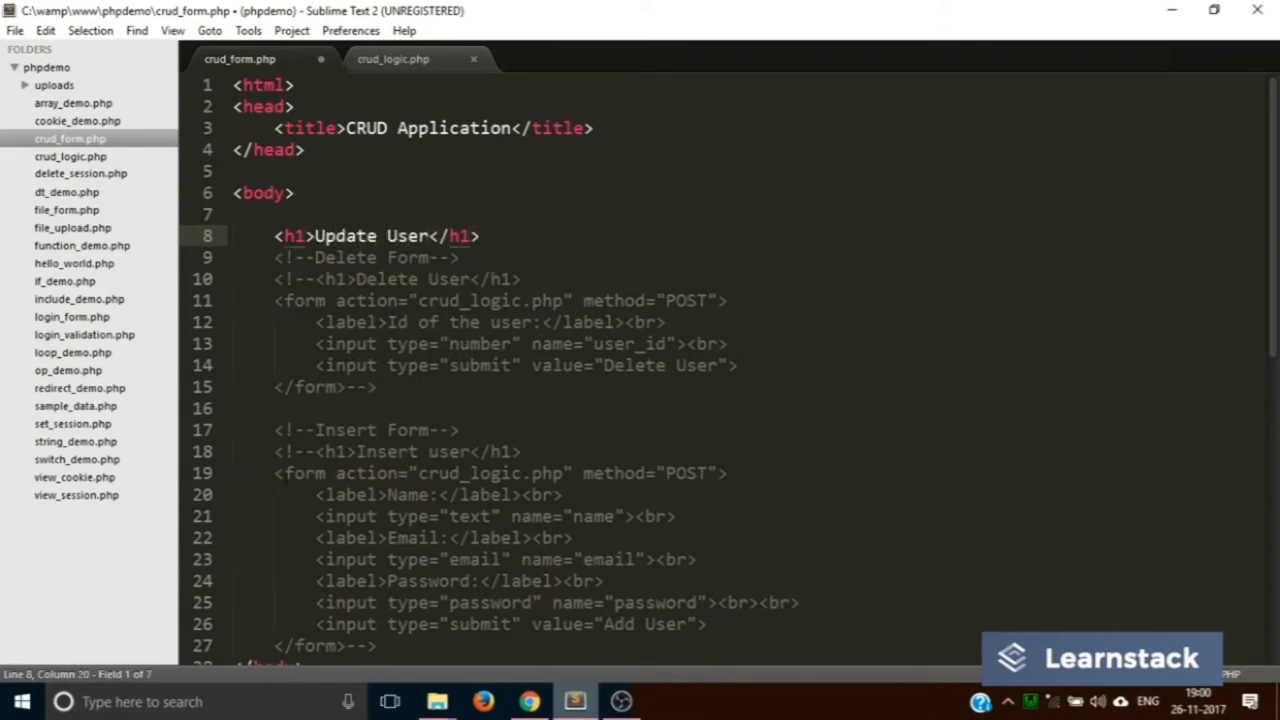
left_click_drag(276, 472, 344, 624)
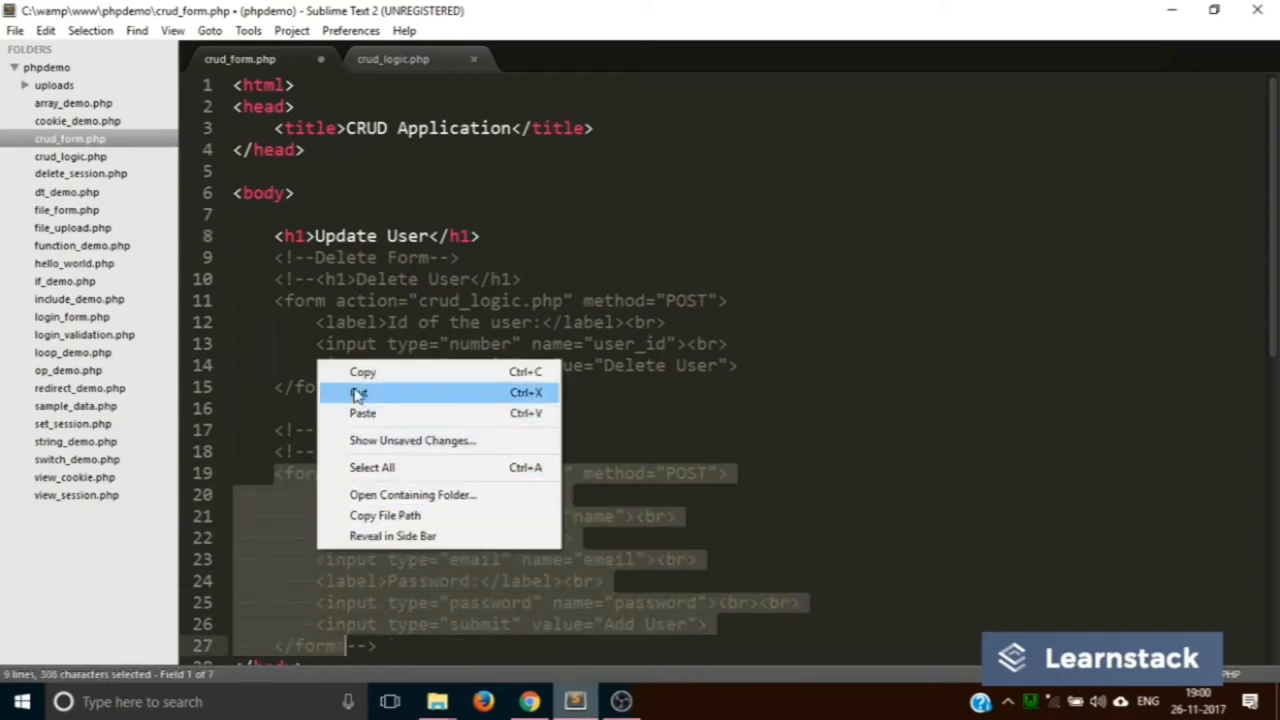
left_click(362, 370)
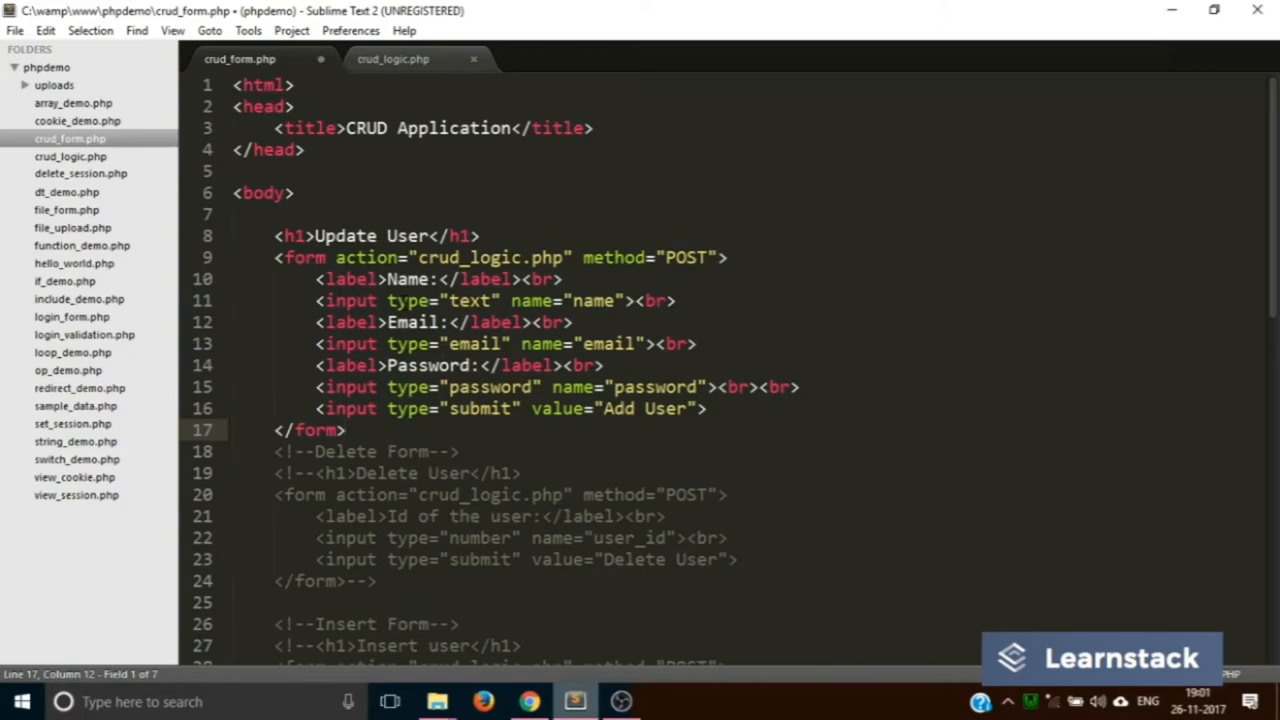
Step: Duplicate the Name lines into a User Id number input named user_id and save crud_form.php
left_click_drag(318, 280, 676, 300)
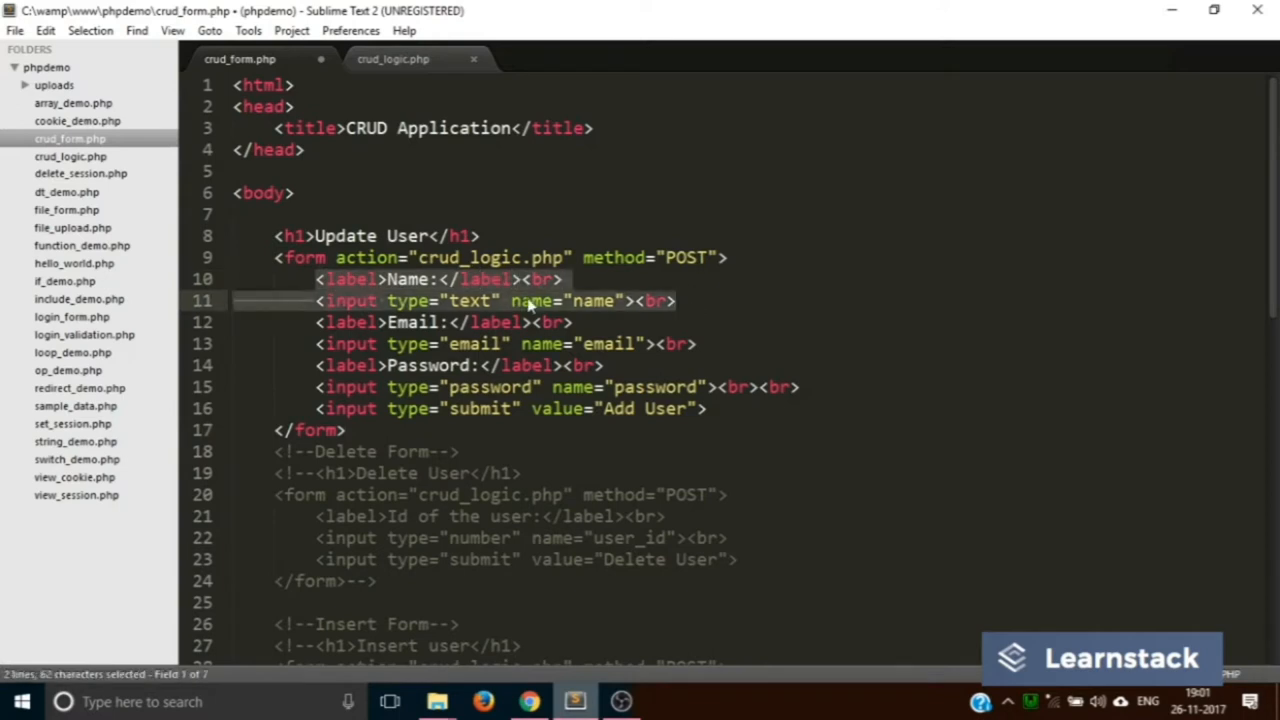
right_click(544, 300)
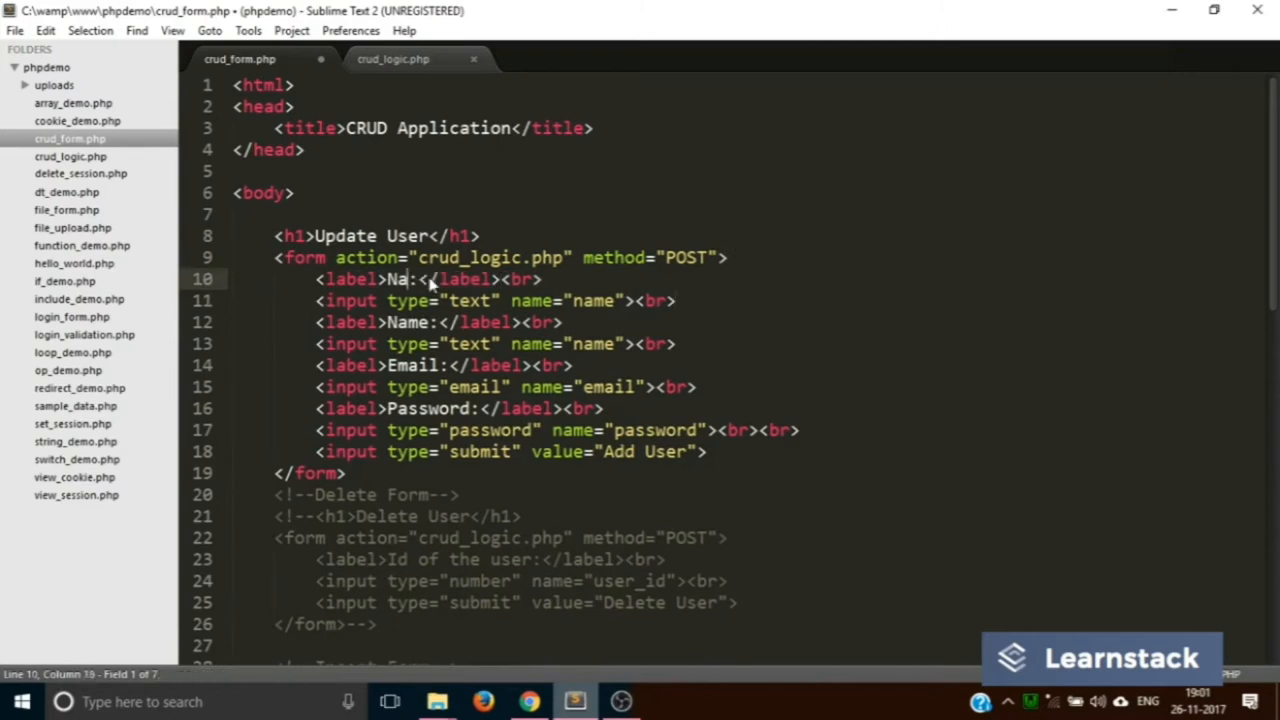
type("ser Id")
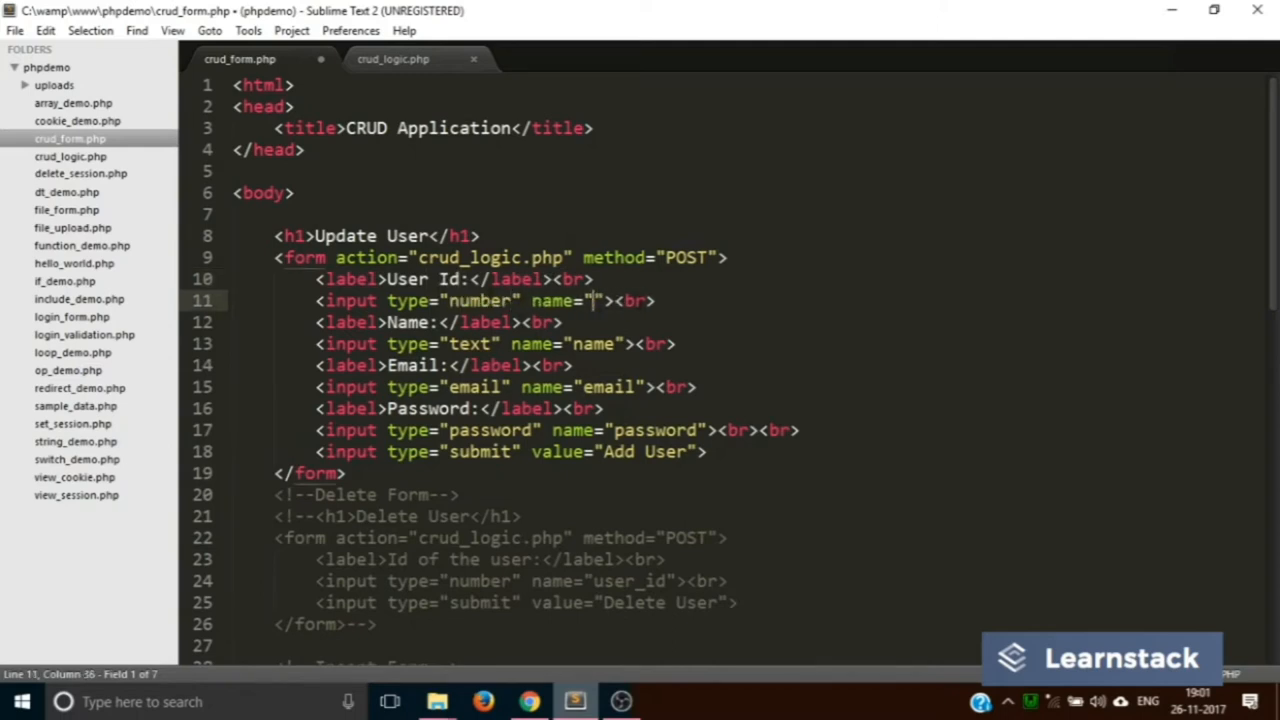
type("user_id")
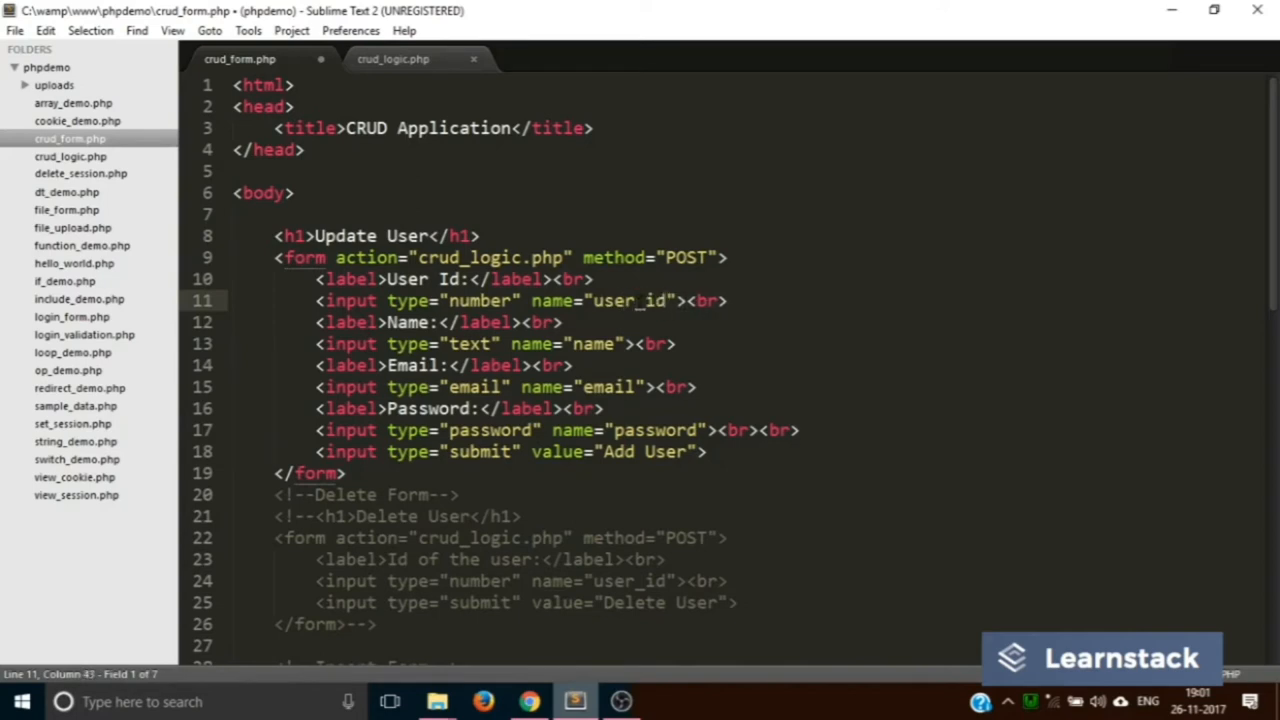
left_click(16, 30)
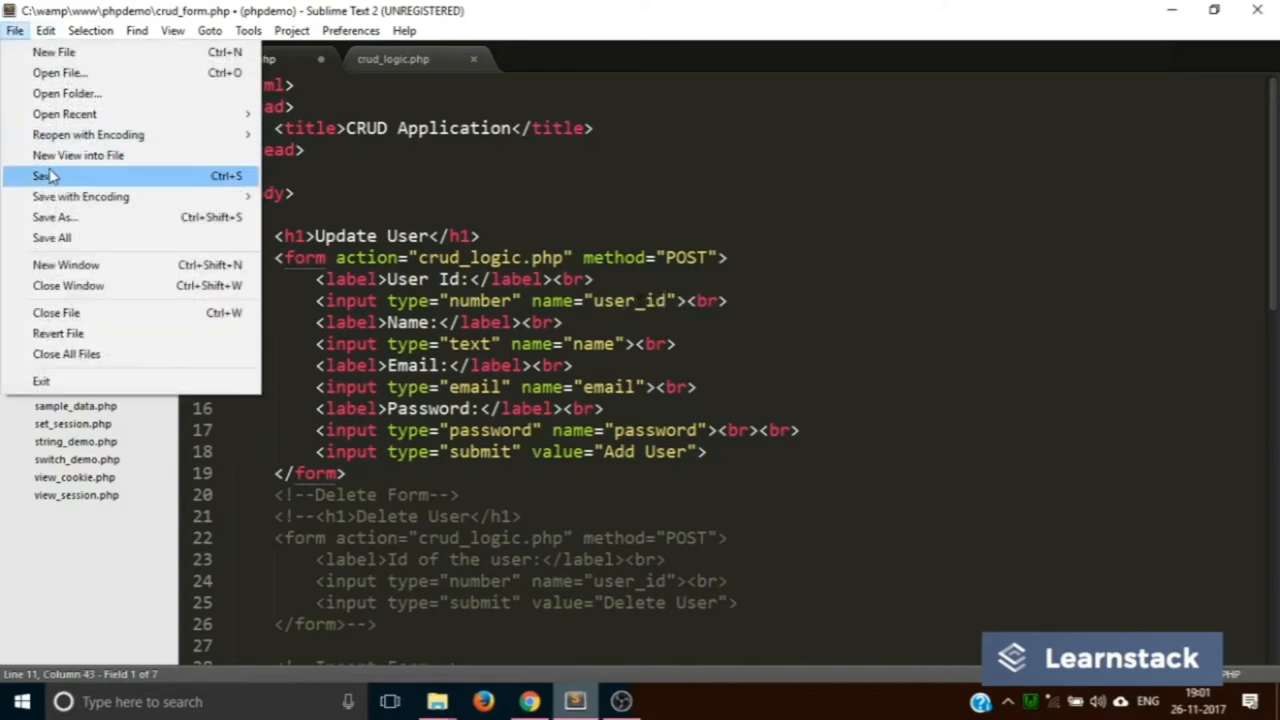
left_click(42, 176)
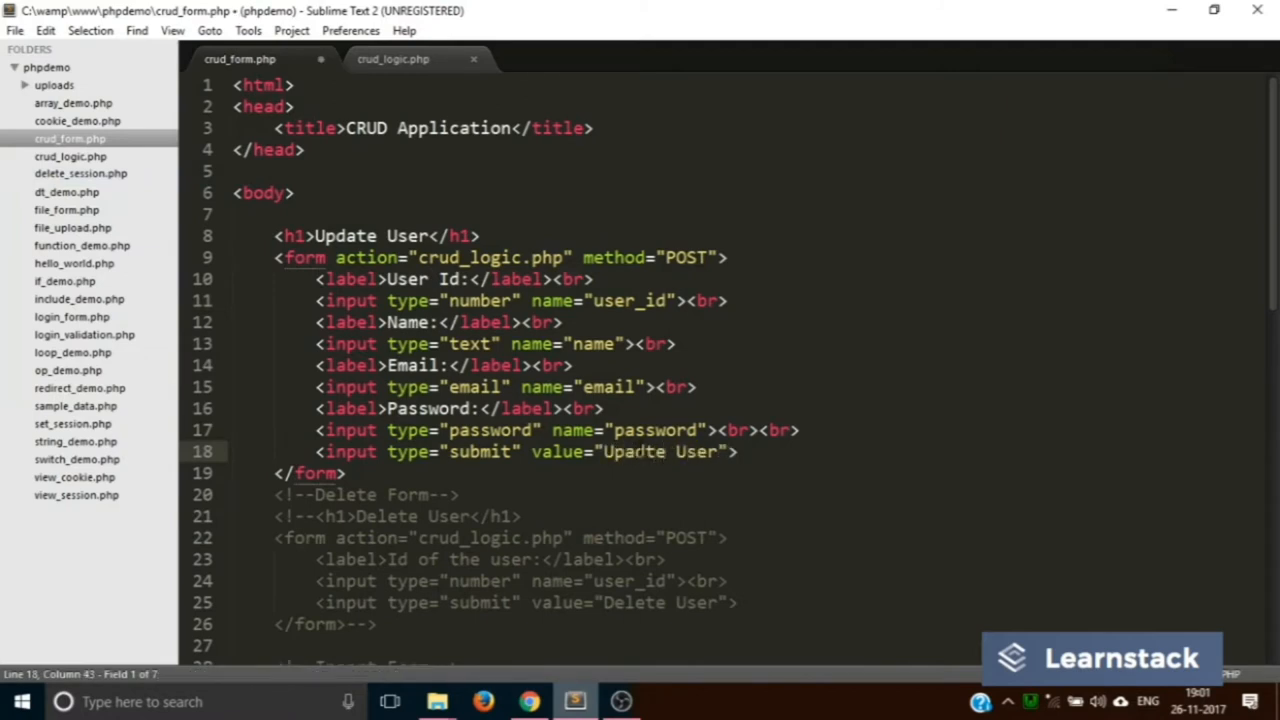
Step: Relabel the submit button Update User and save the form again
key("Backspace")
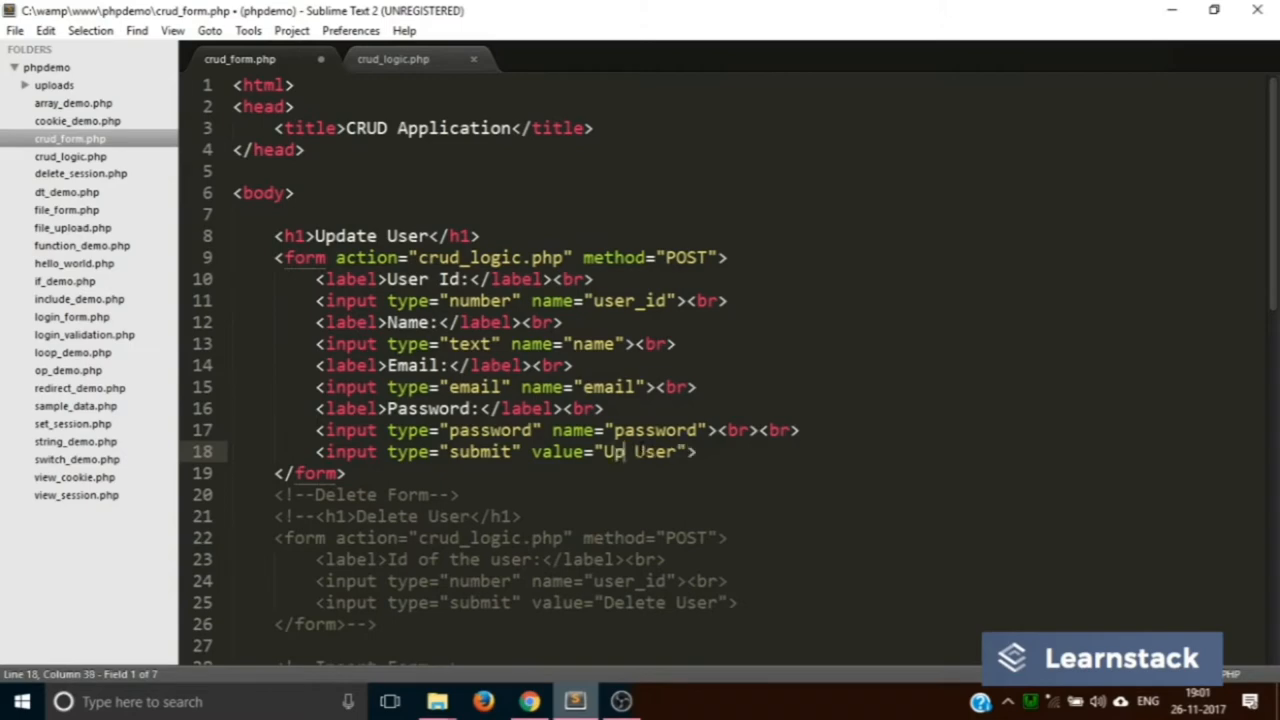
left_click(16, 30)
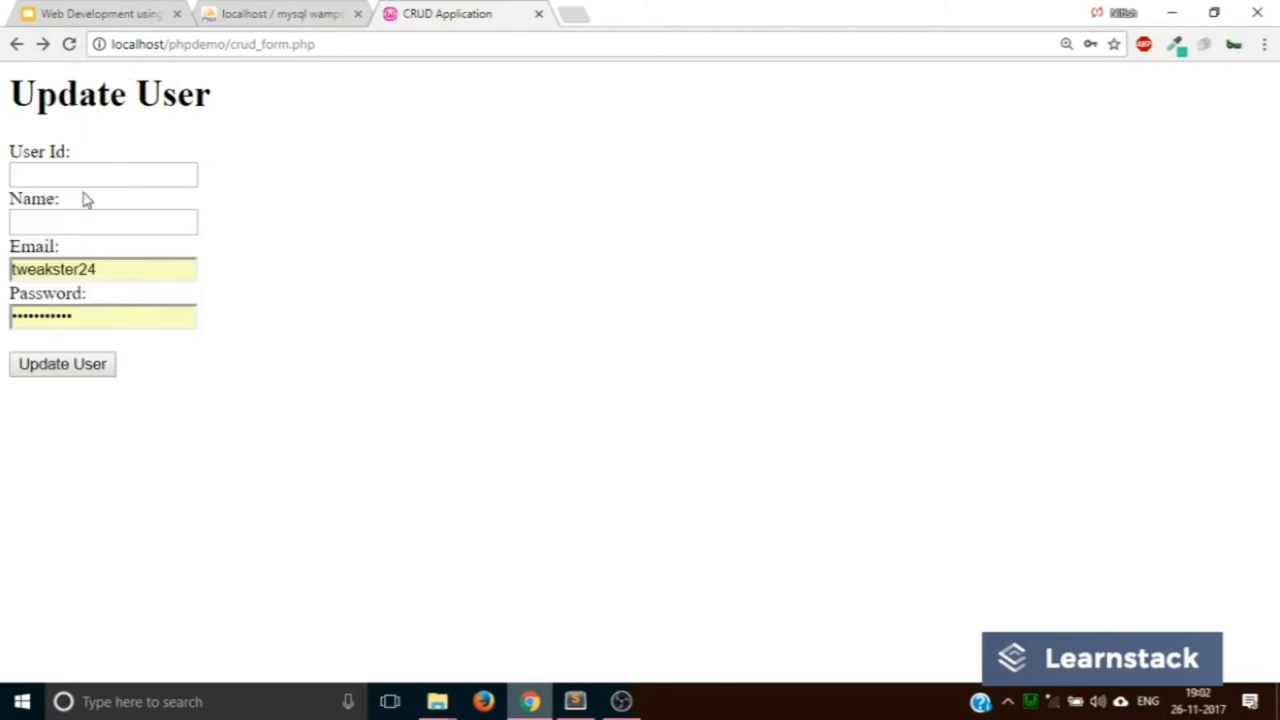
Step: Reload crud_form.php in Chrome to see the Update User form
left_click(104, 220)
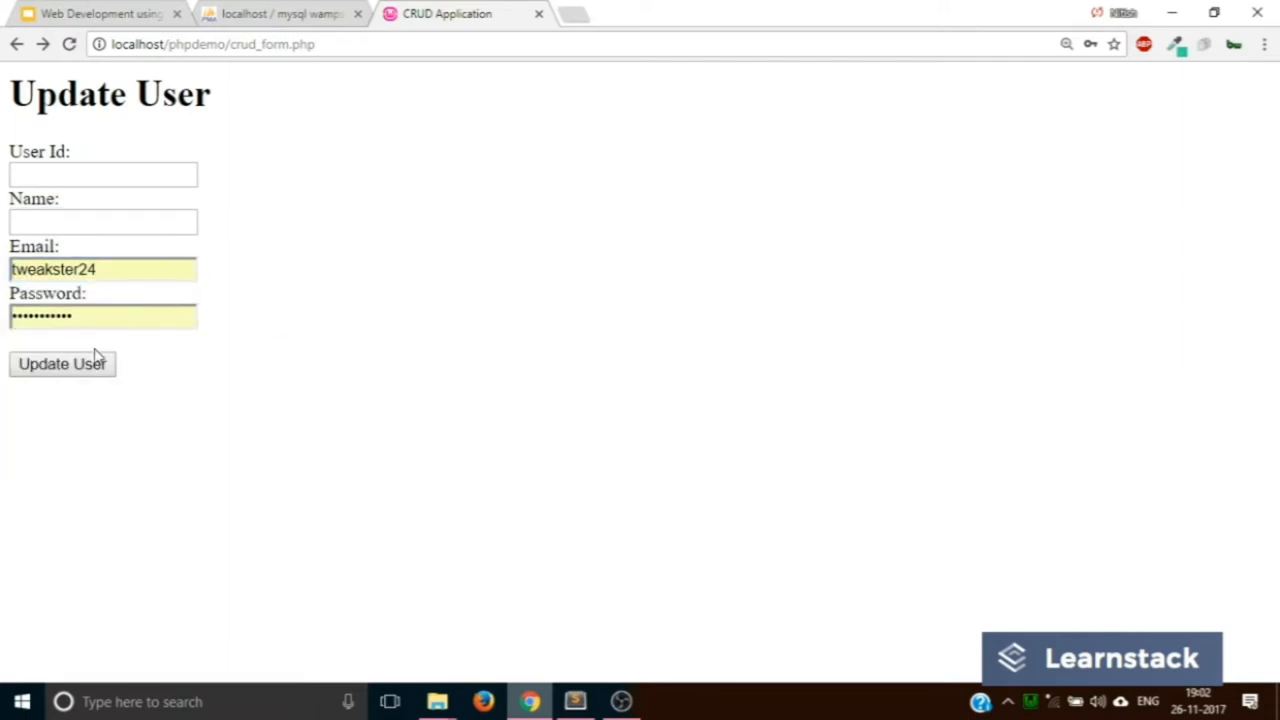
mouse_move(560, 678)
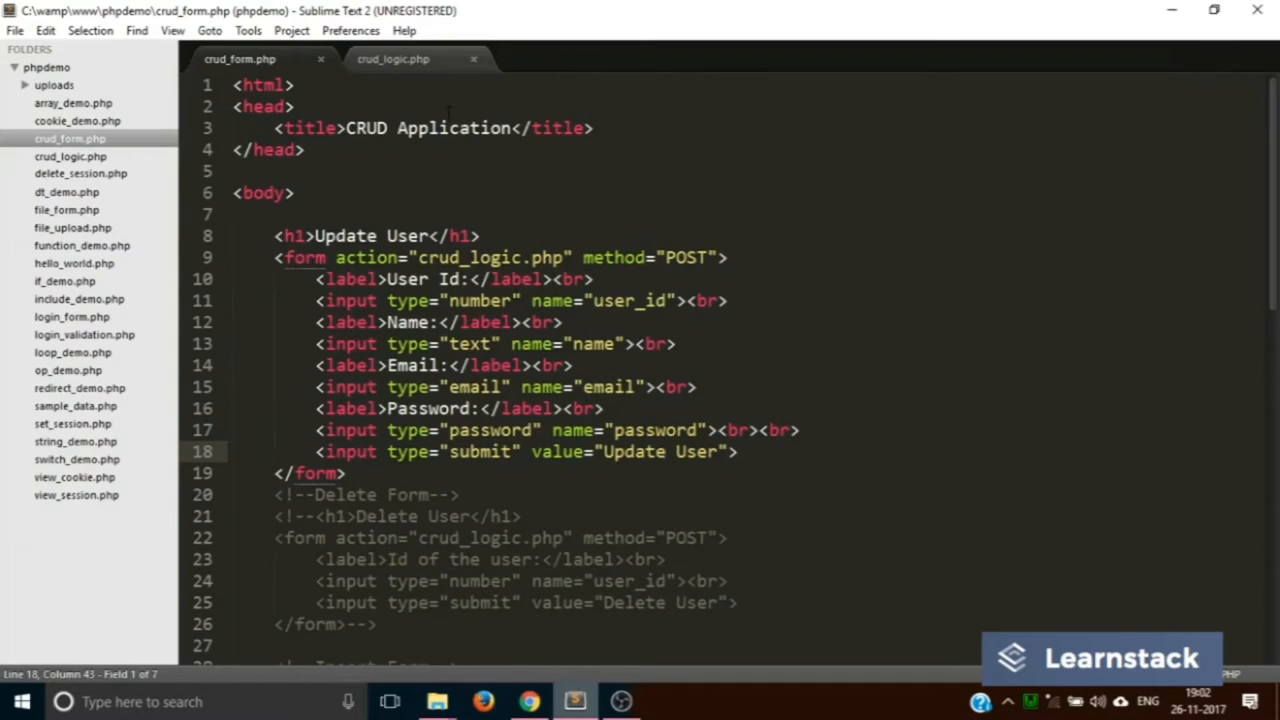
Step: In crud_logic.php, comment out the delete query and if/else and label it //php code to delete user
left_click(392, 60)
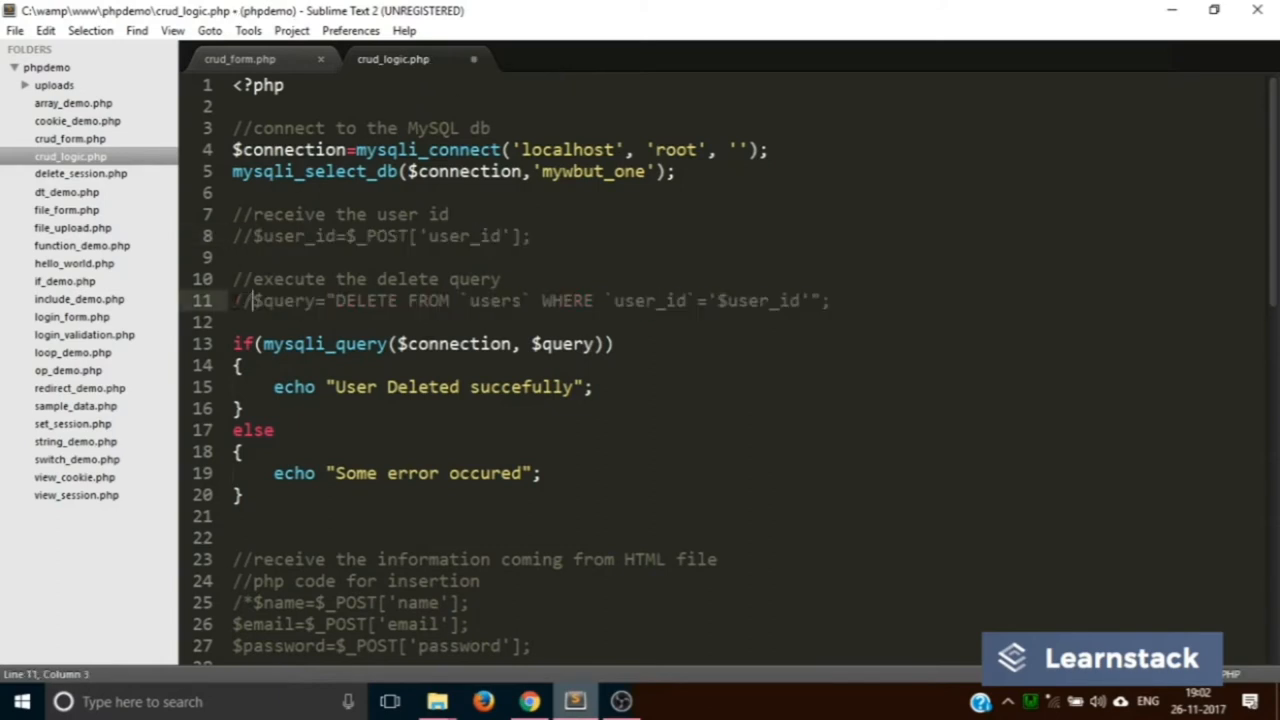
type("//")
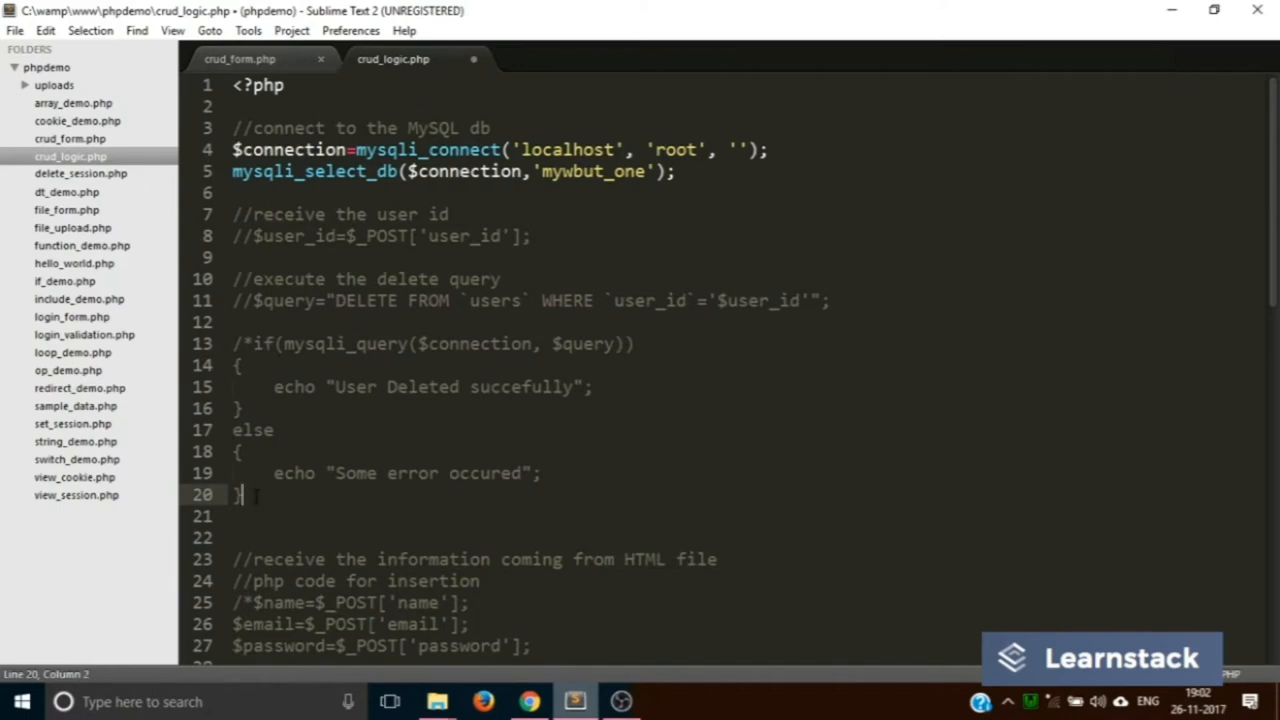
type("*/")
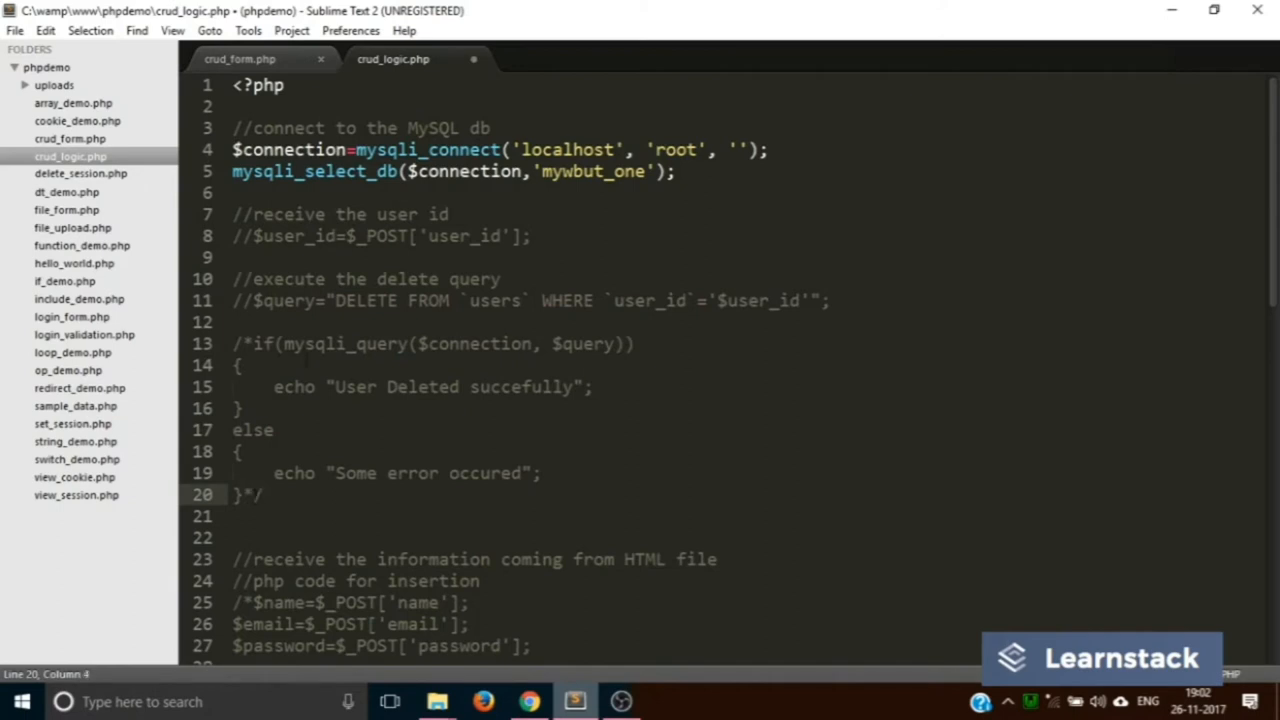
key("enter")
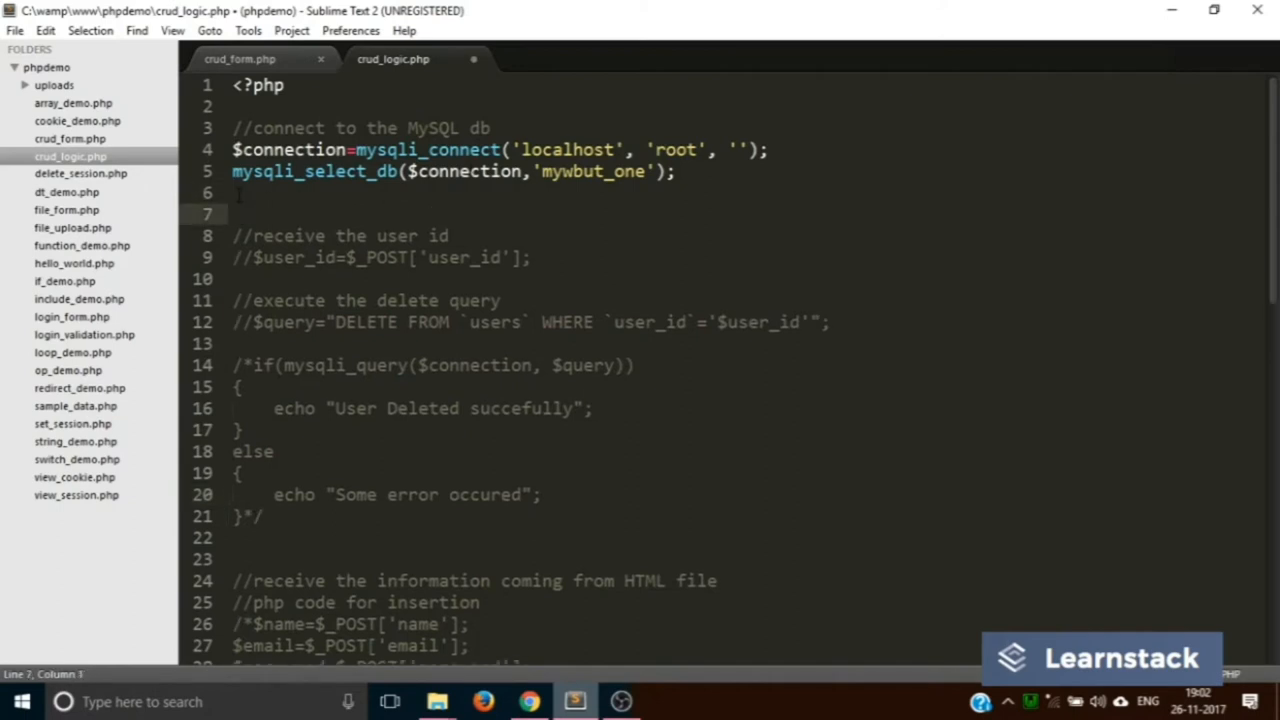
type("//php code toi dele")
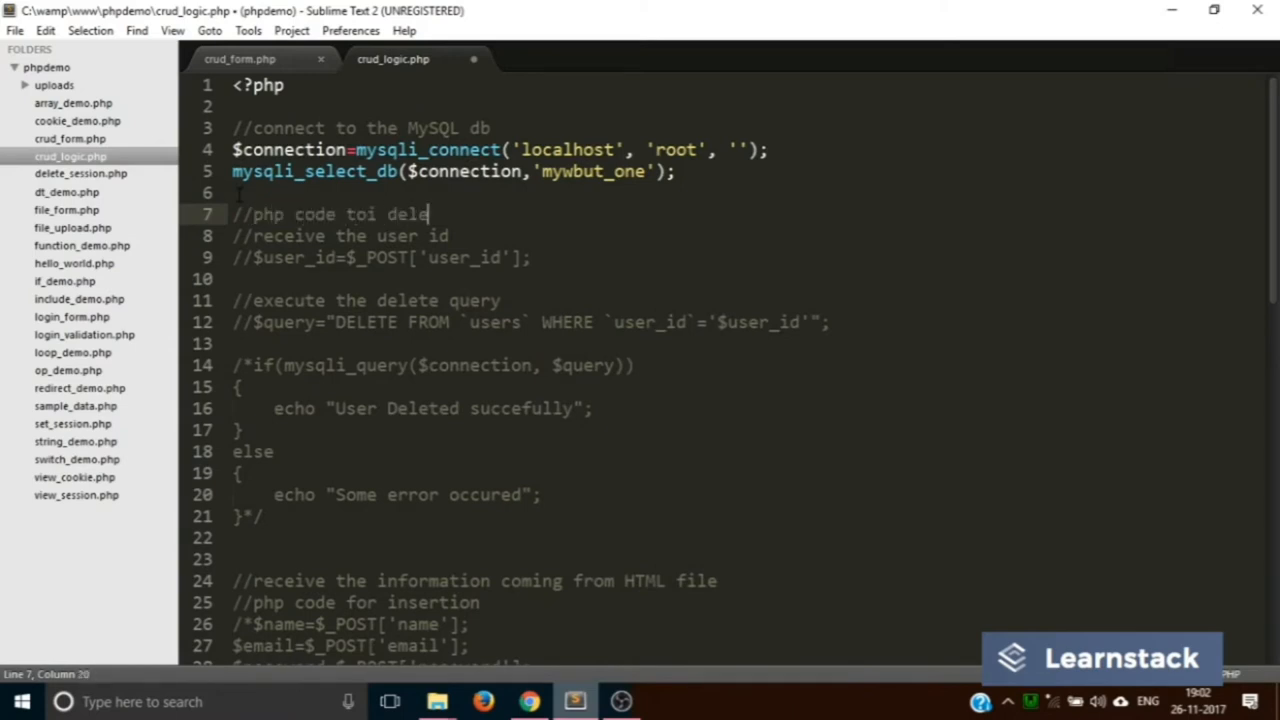
key("backspace")
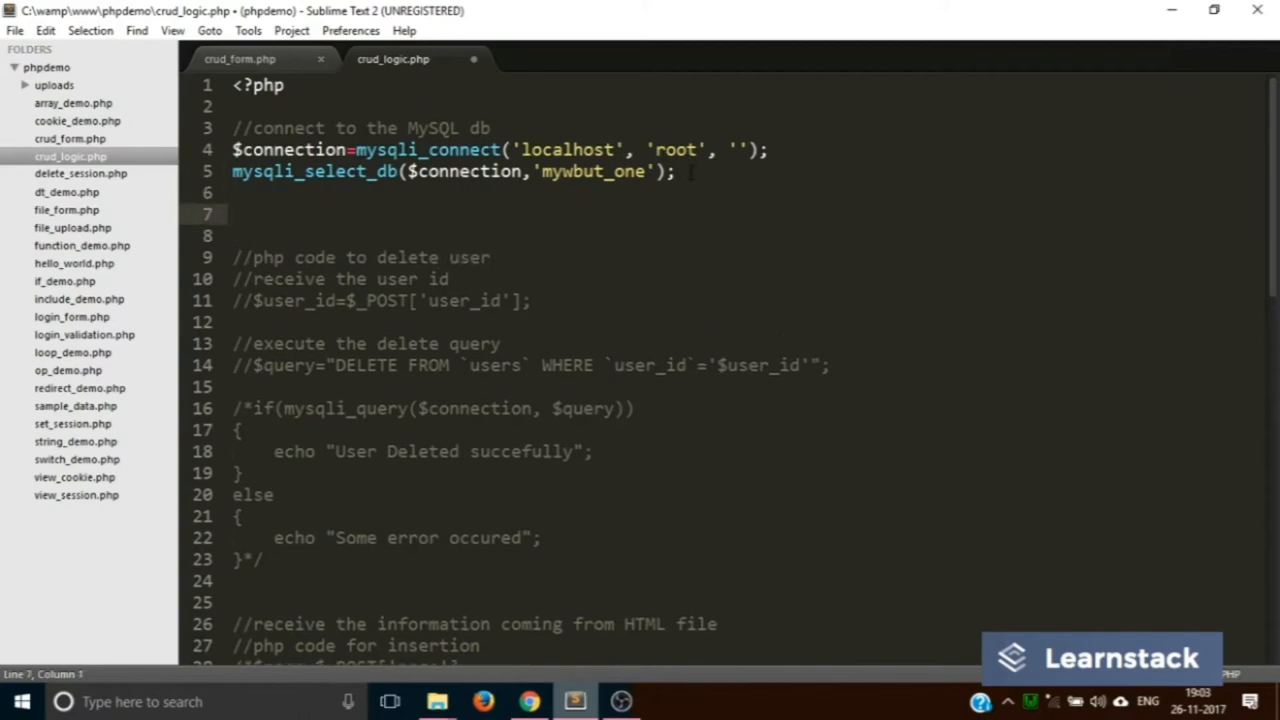
Step: Read $user_id, $name, $email and $password from $_POST at the top of crud_logic.php
type("$")
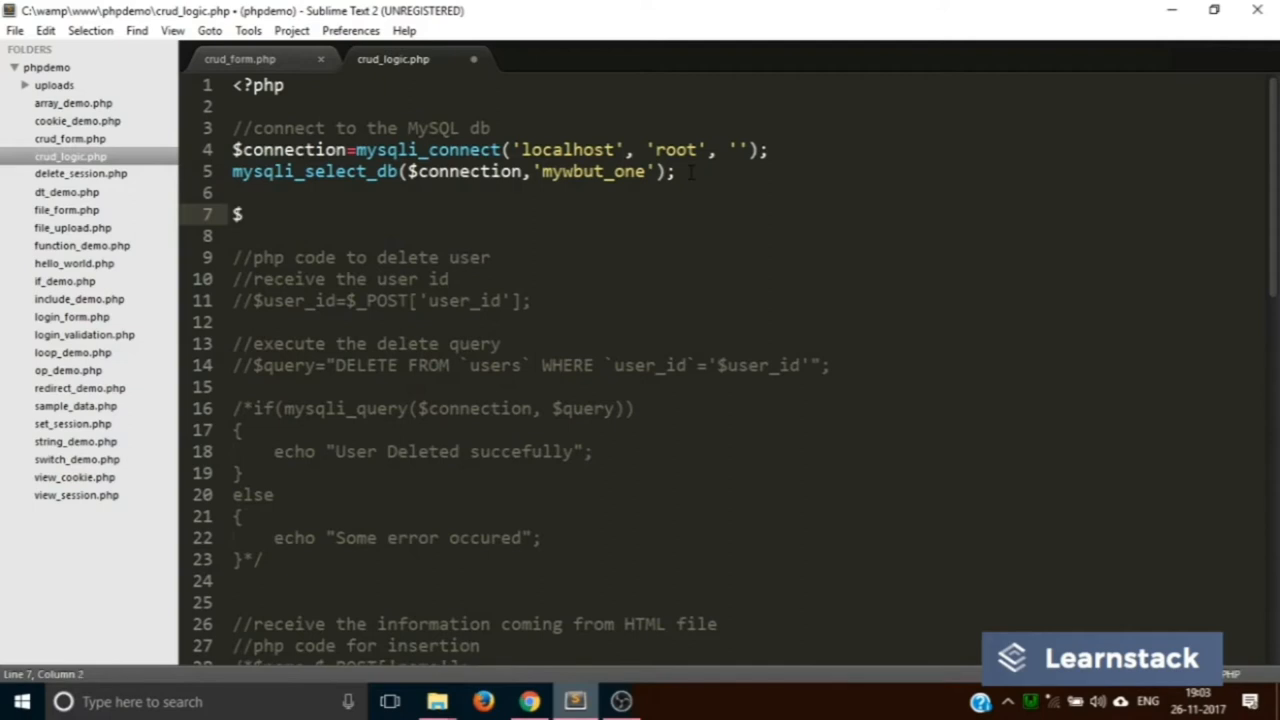
type("user_id")
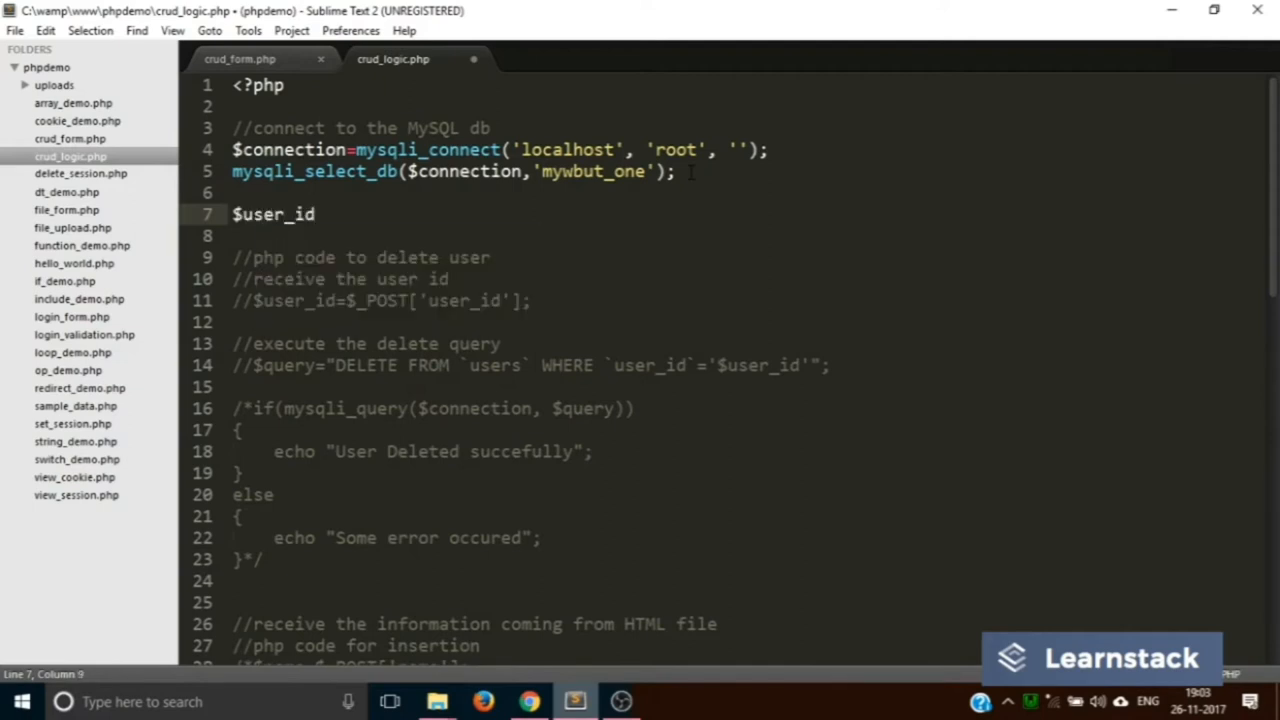
type("=$")
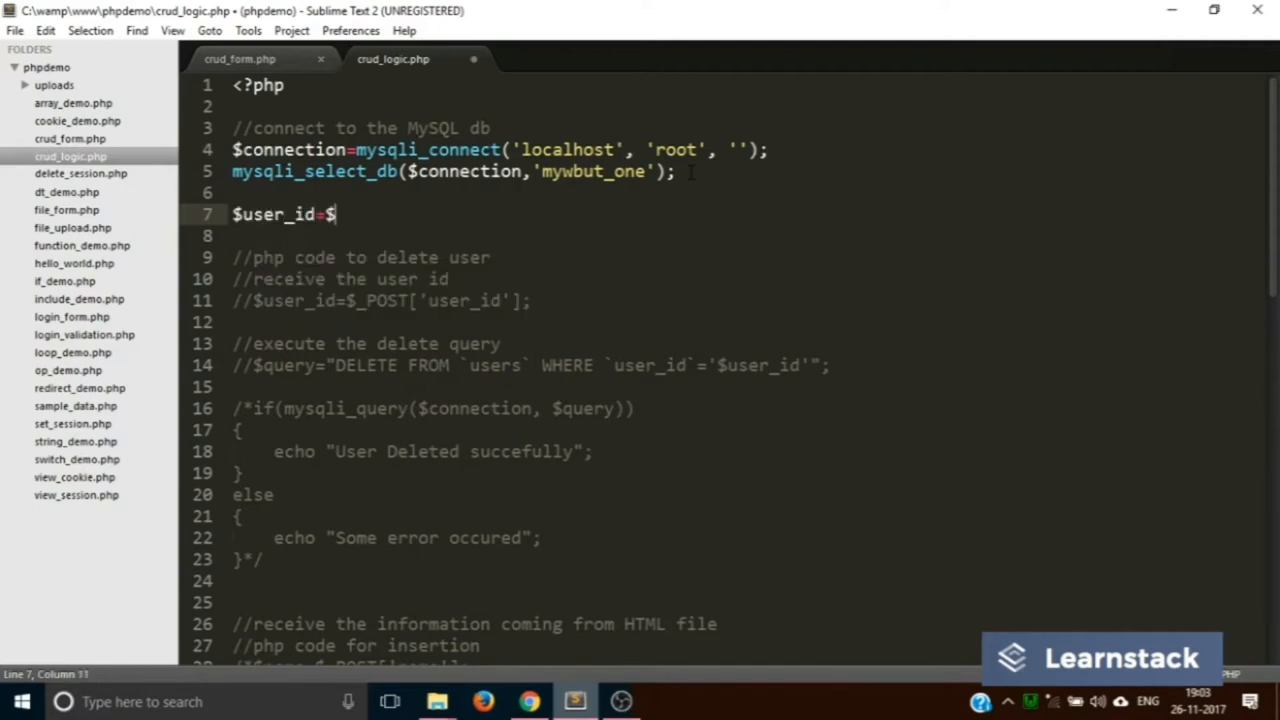
type("_POST['']")
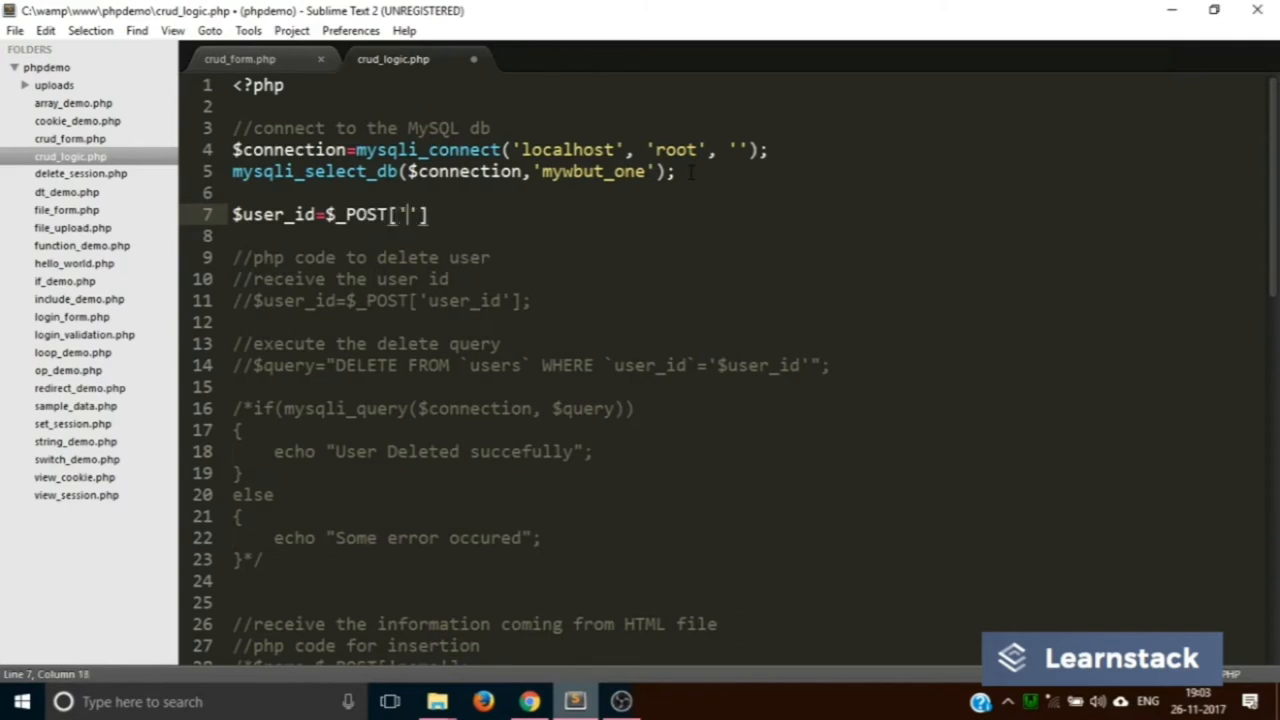
type("user_id")
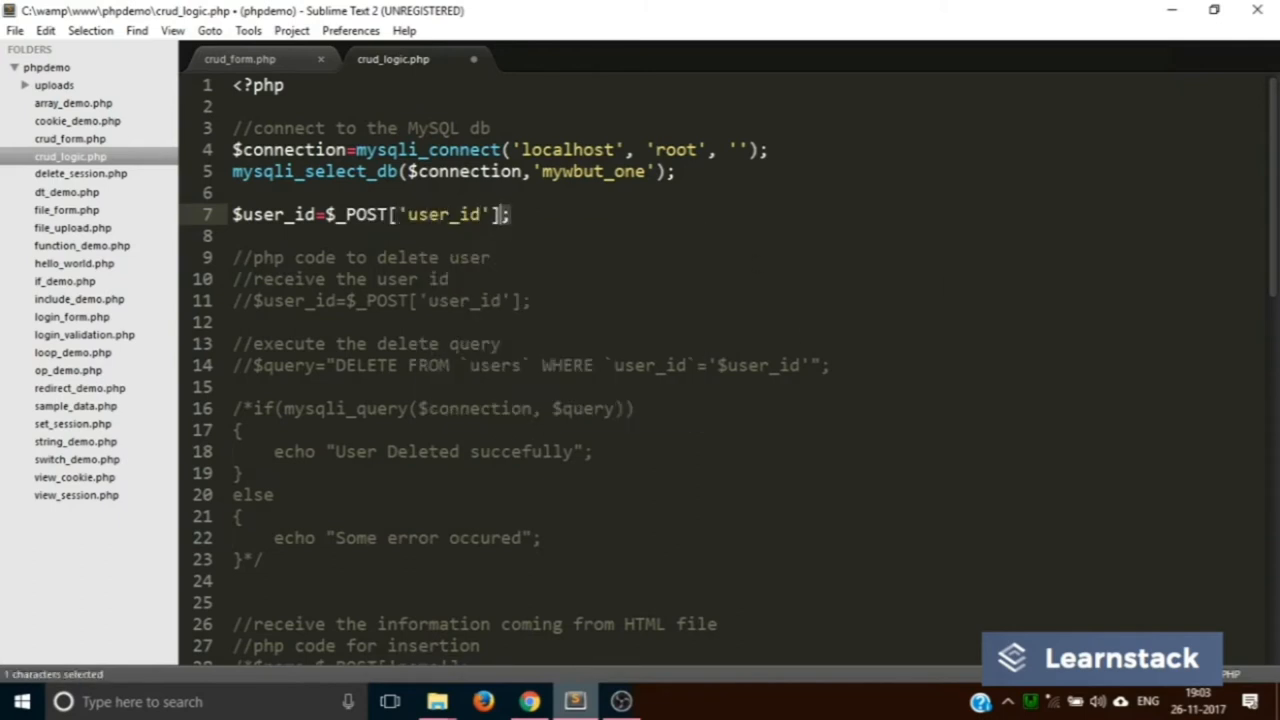
scroll("down", 3)
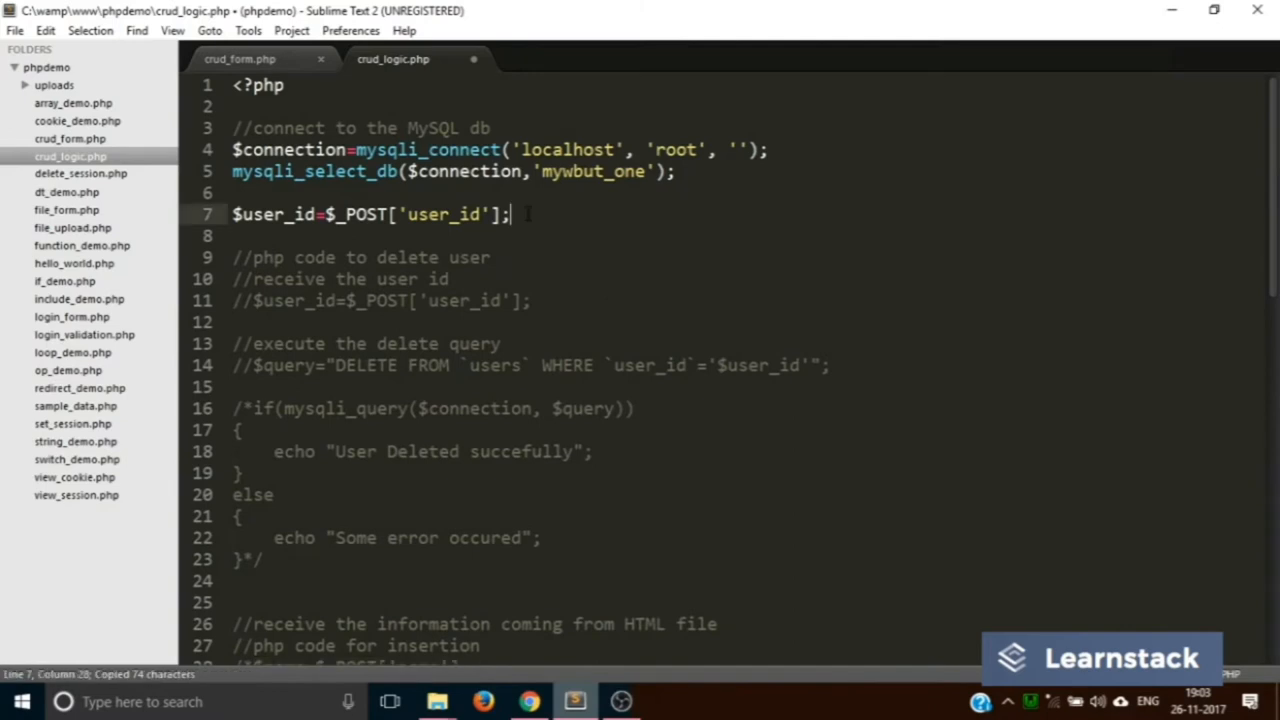
type("$name=$_POST['name'];")
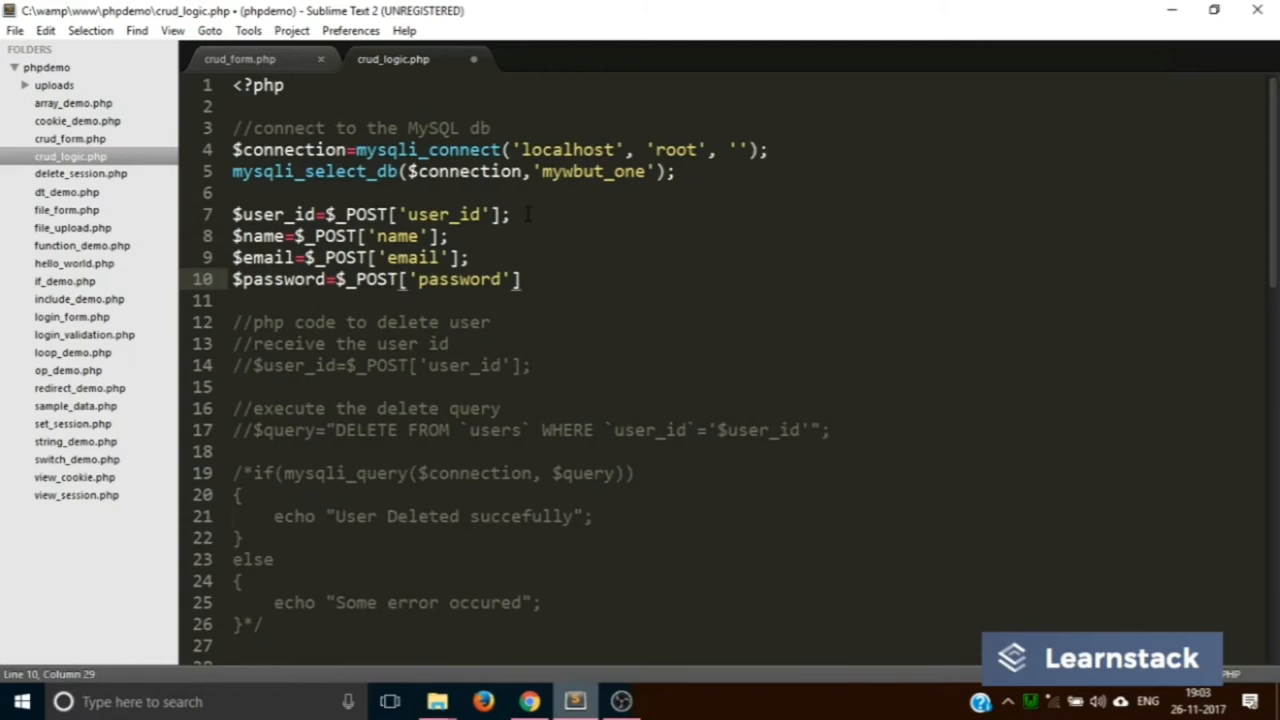
type(";")
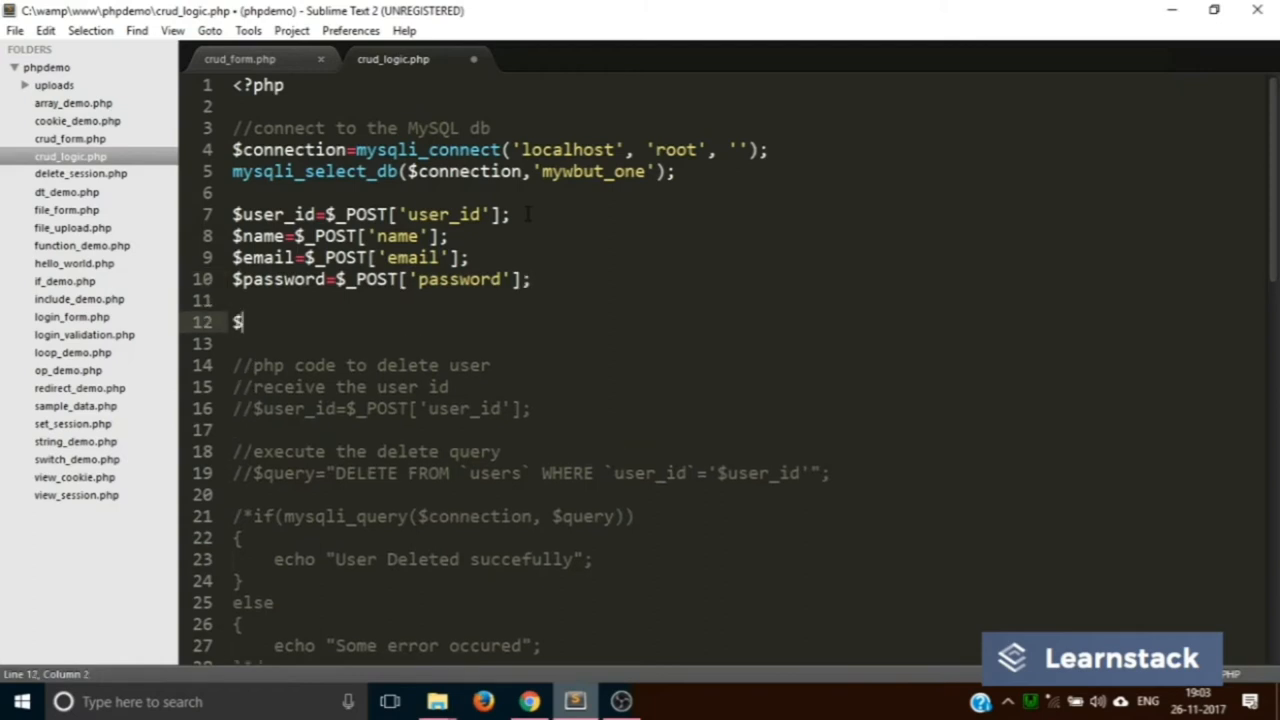
Step: Write $query="UPDATE `users` SET `name`='$name', `email`='$email', `password`='$password'
type("query=")
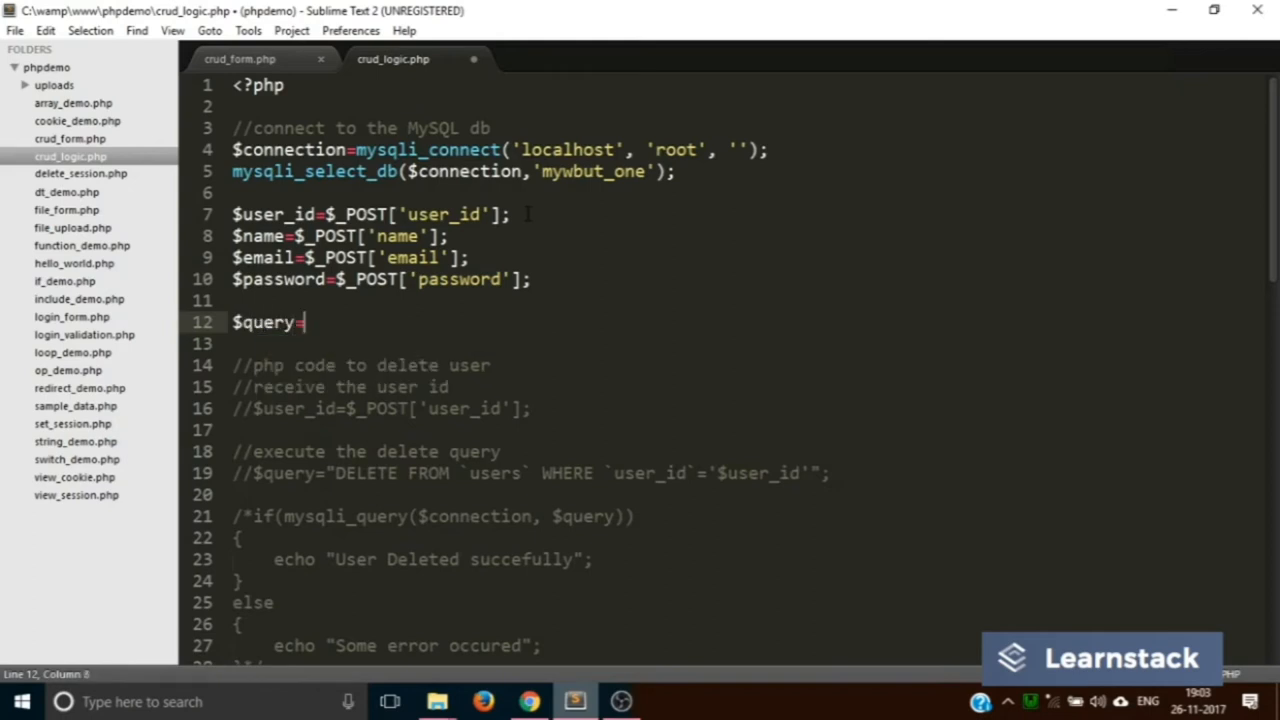
type("UP\"")
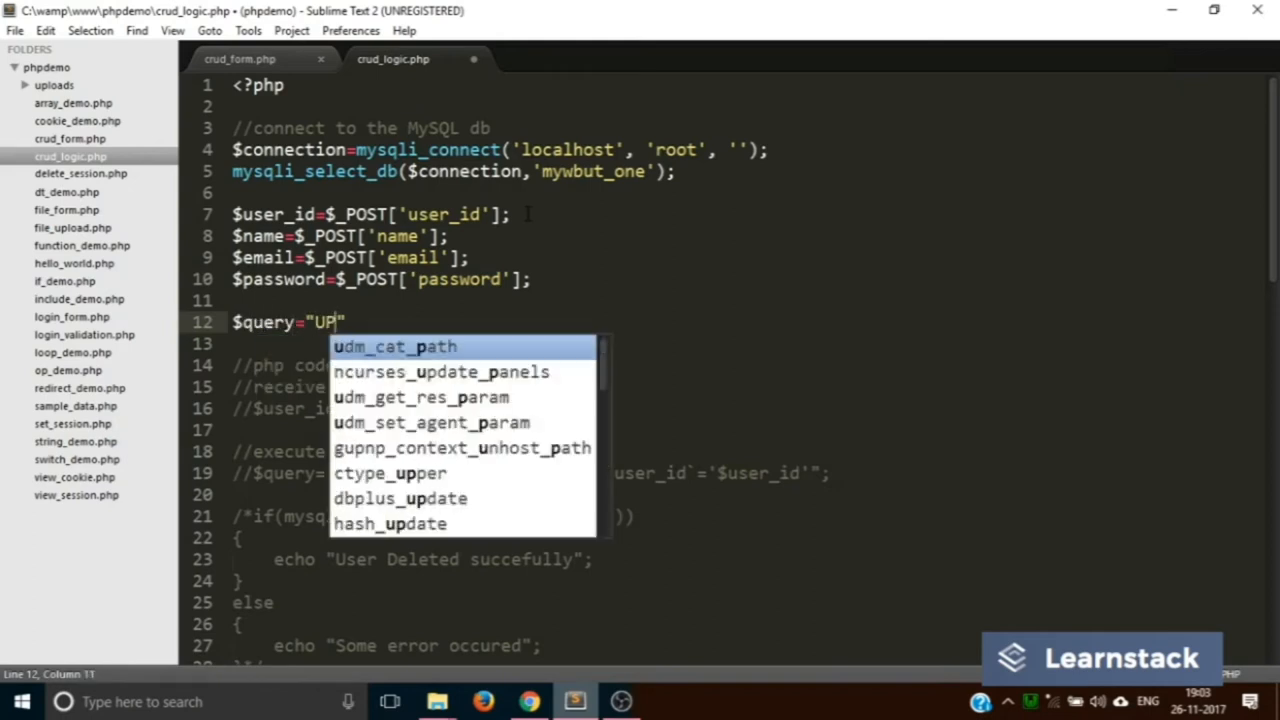
type("DATE")
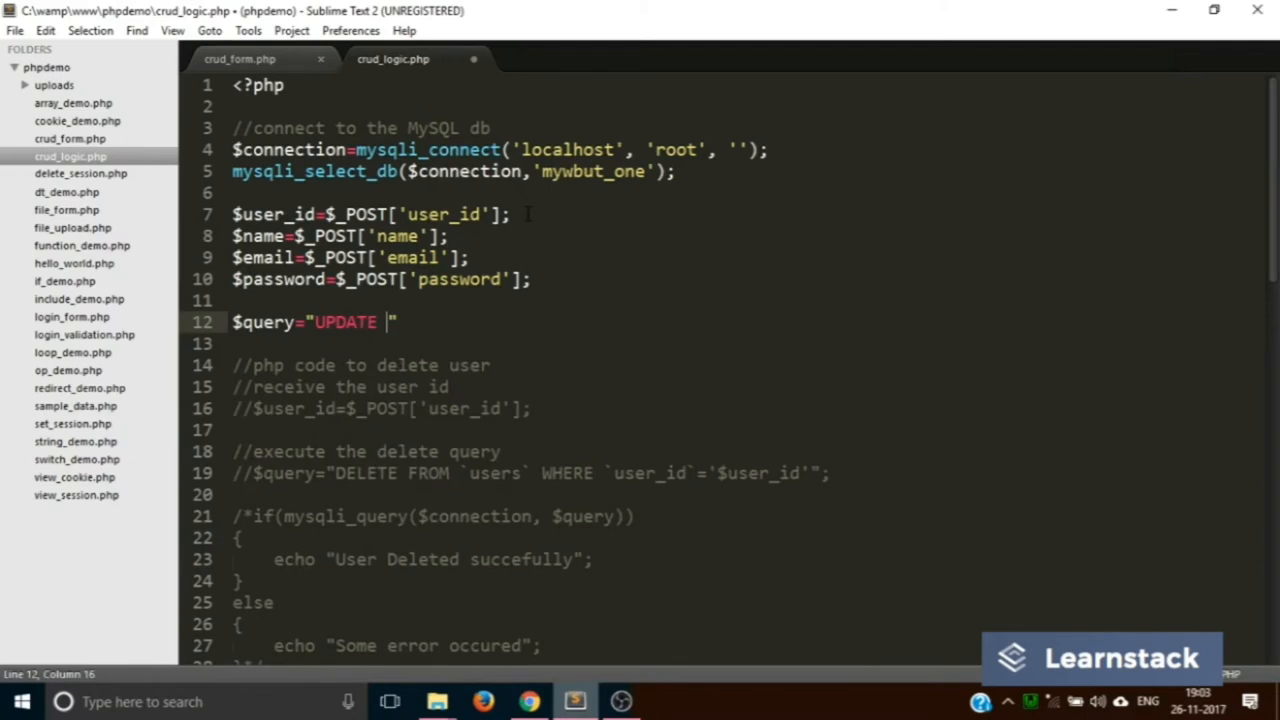
type("``")
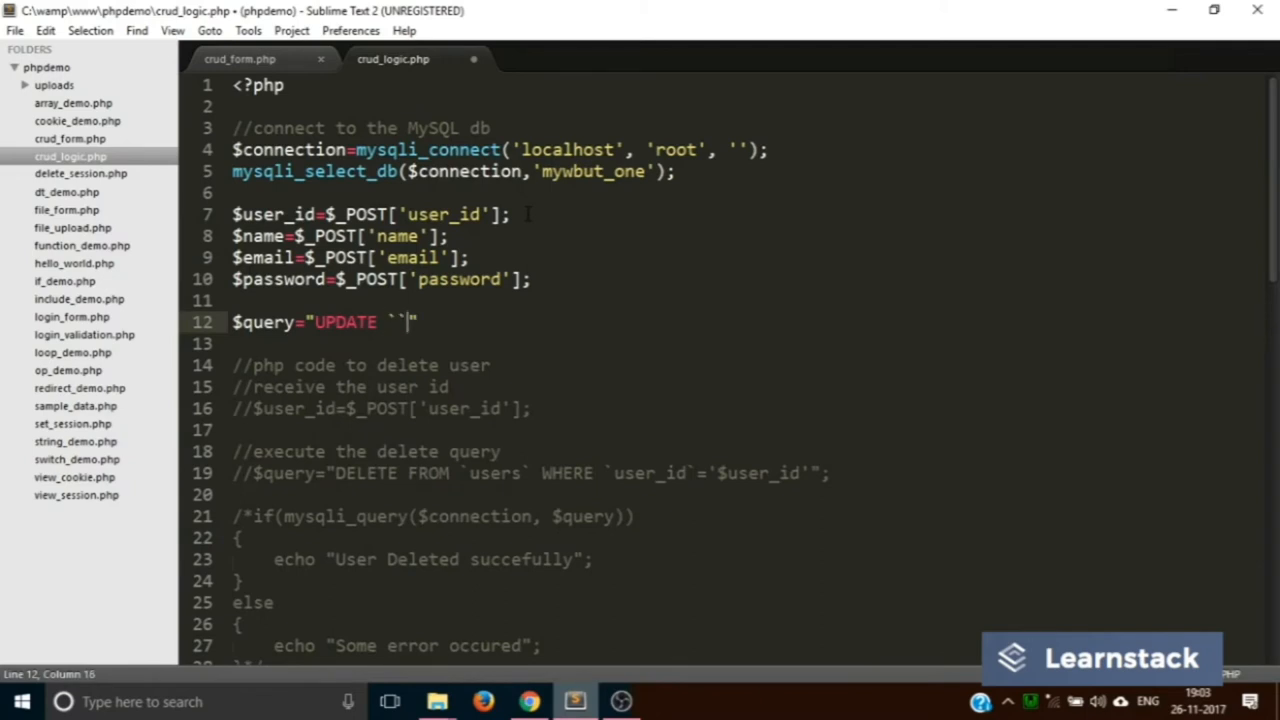
type("users")
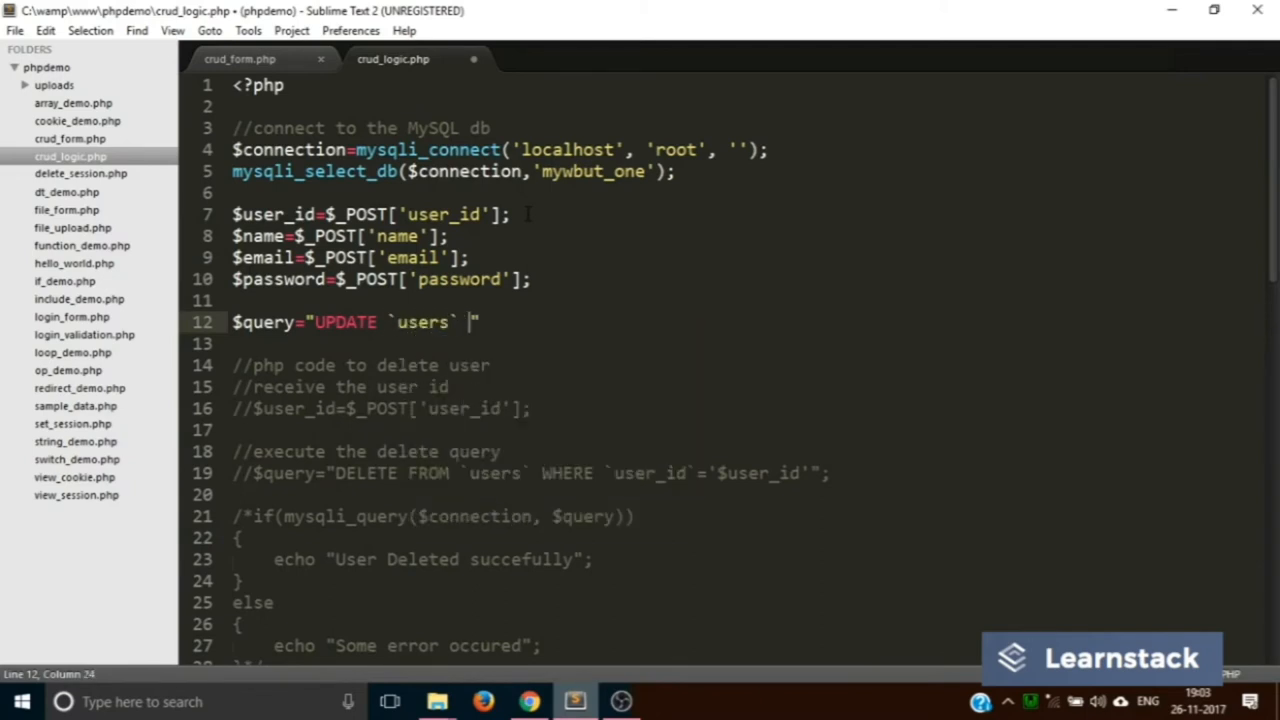
type("SET")
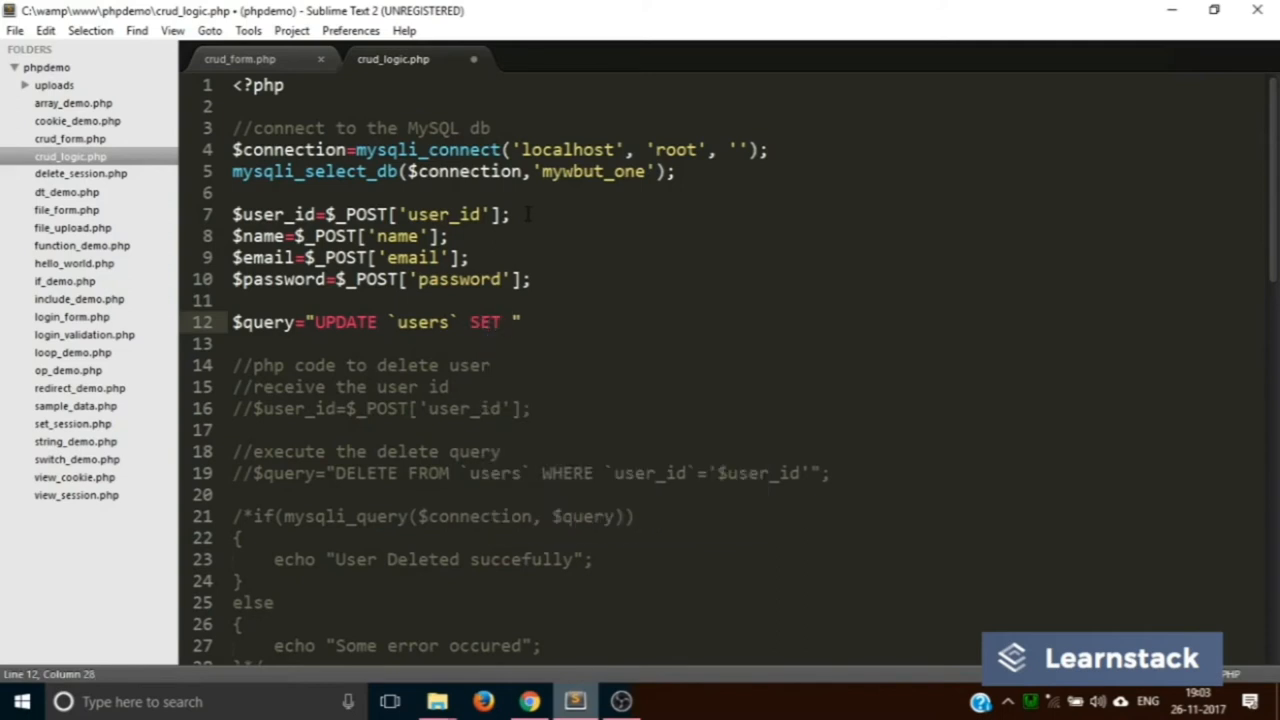
type("`")
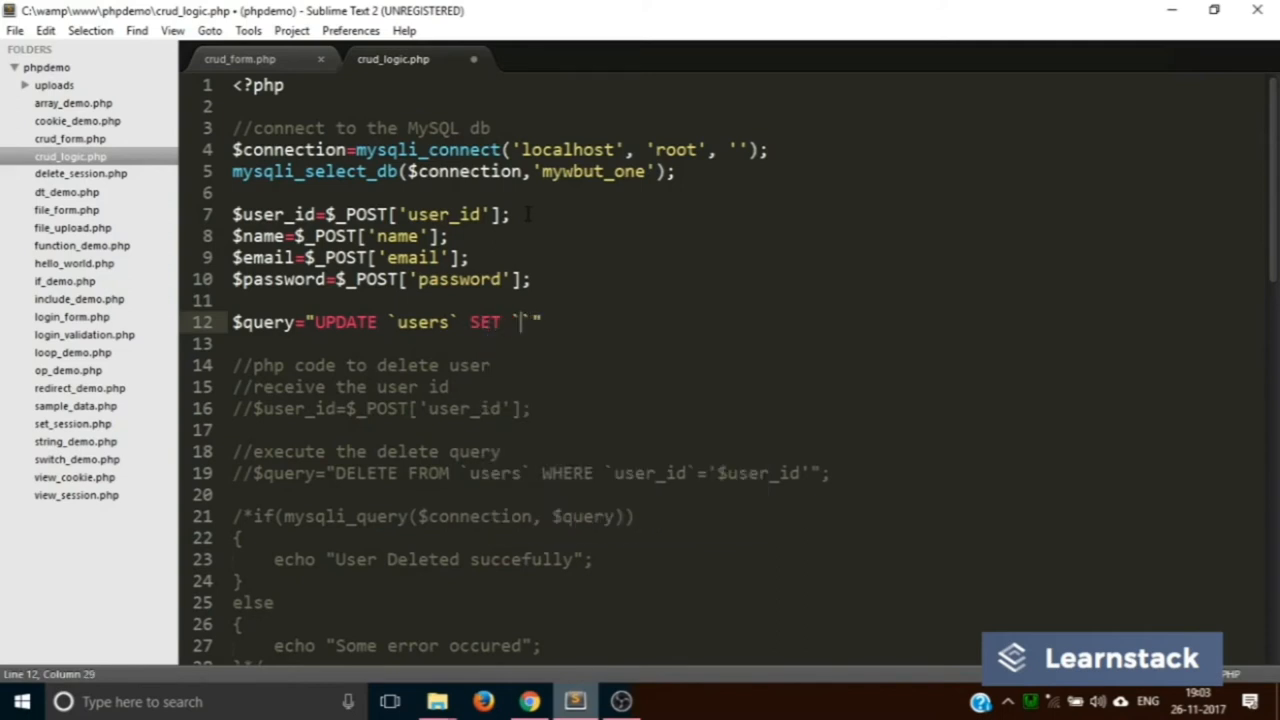
type("name`='")
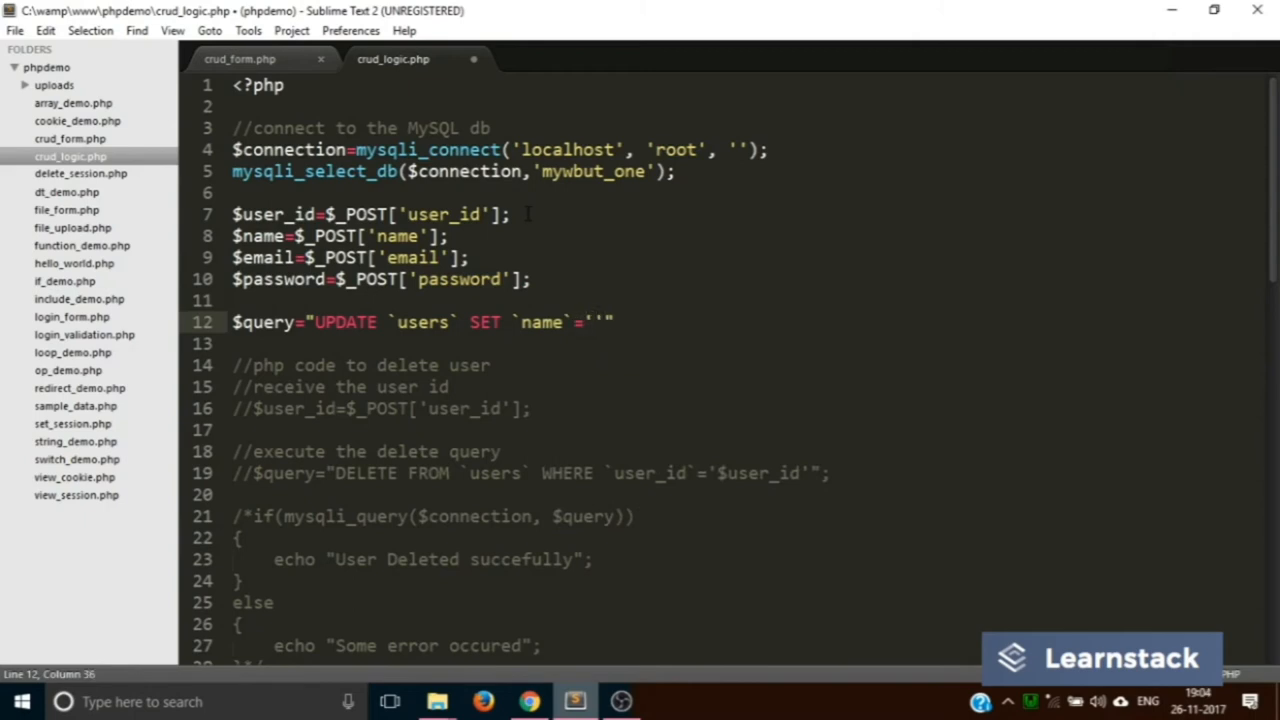
type("$name")
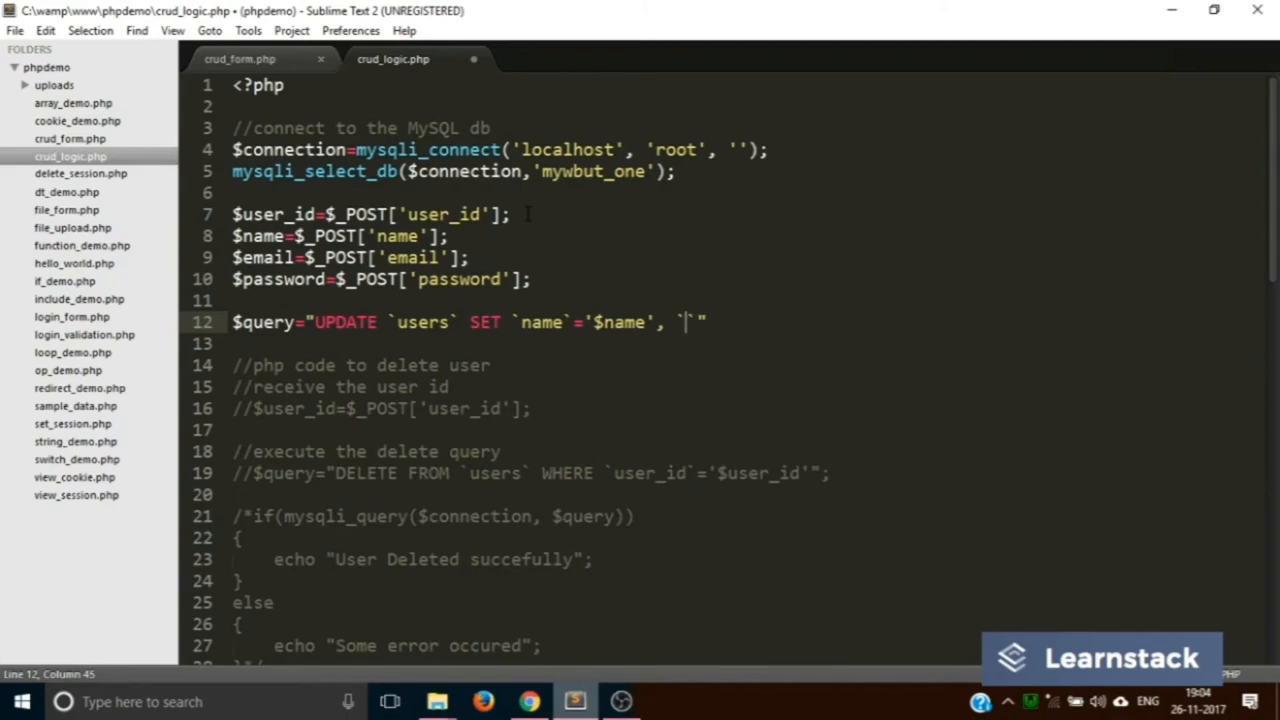
type("`email`='")
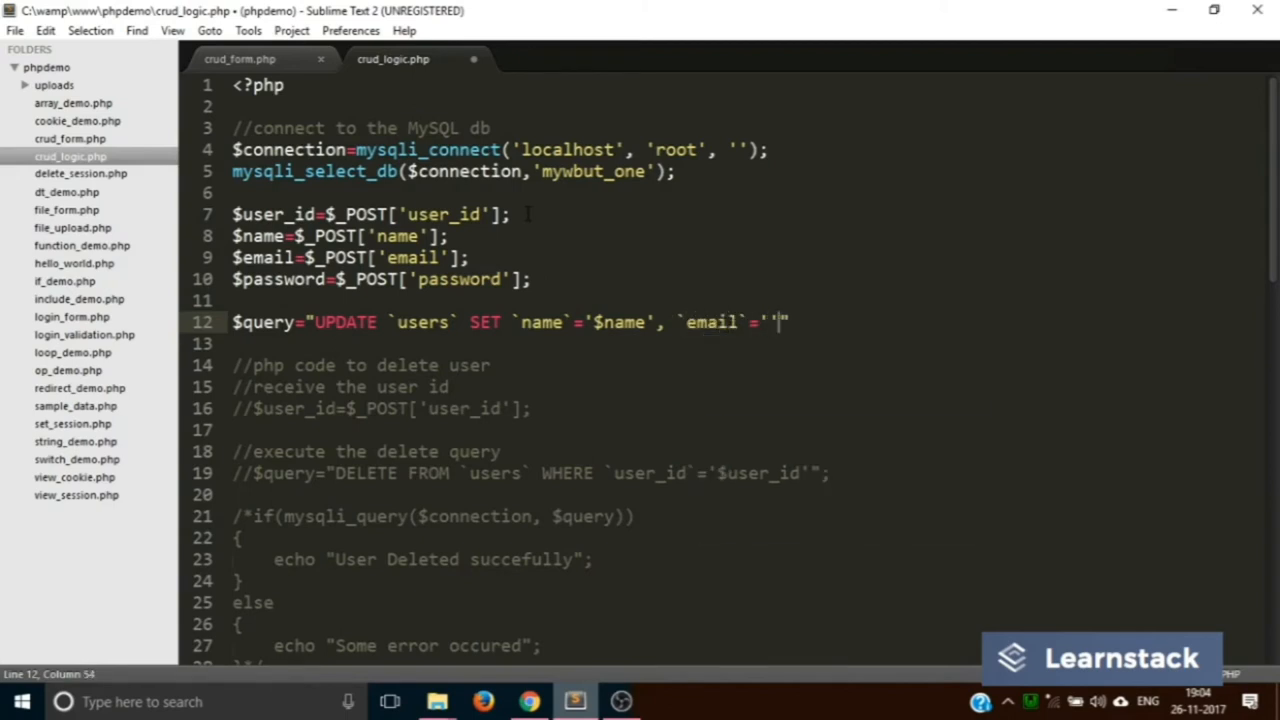
type("$email")
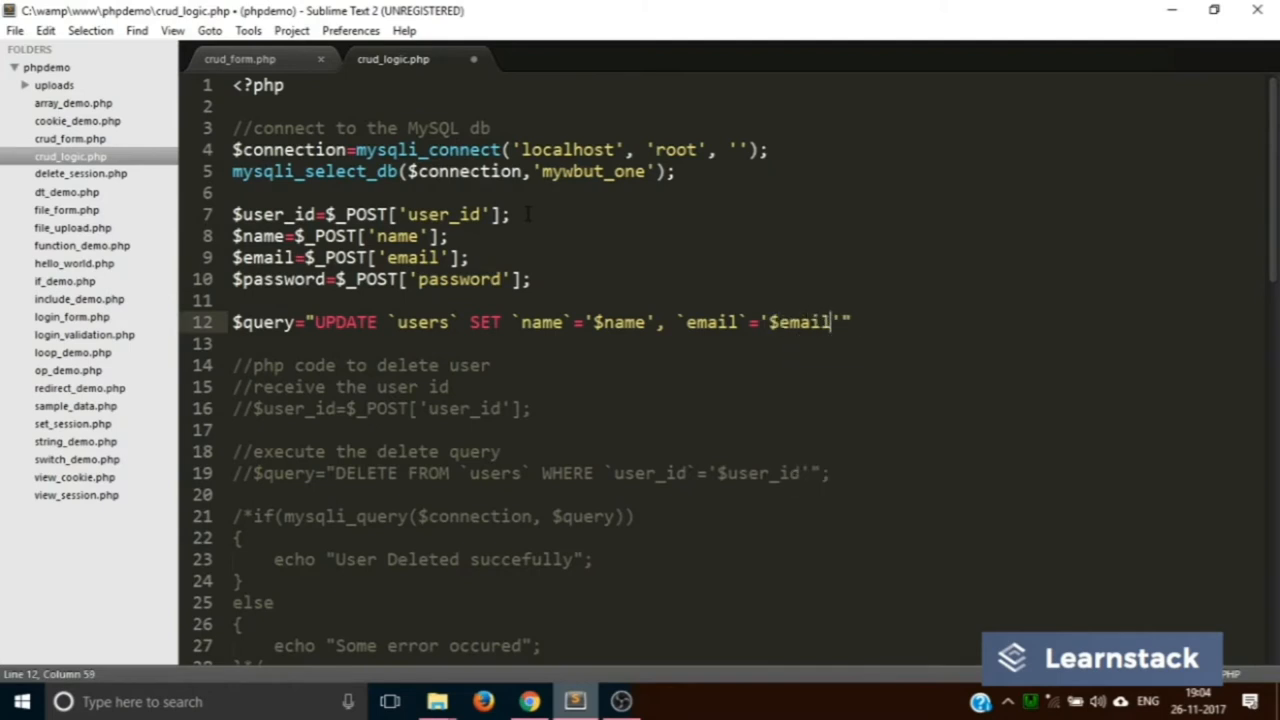
type(",")
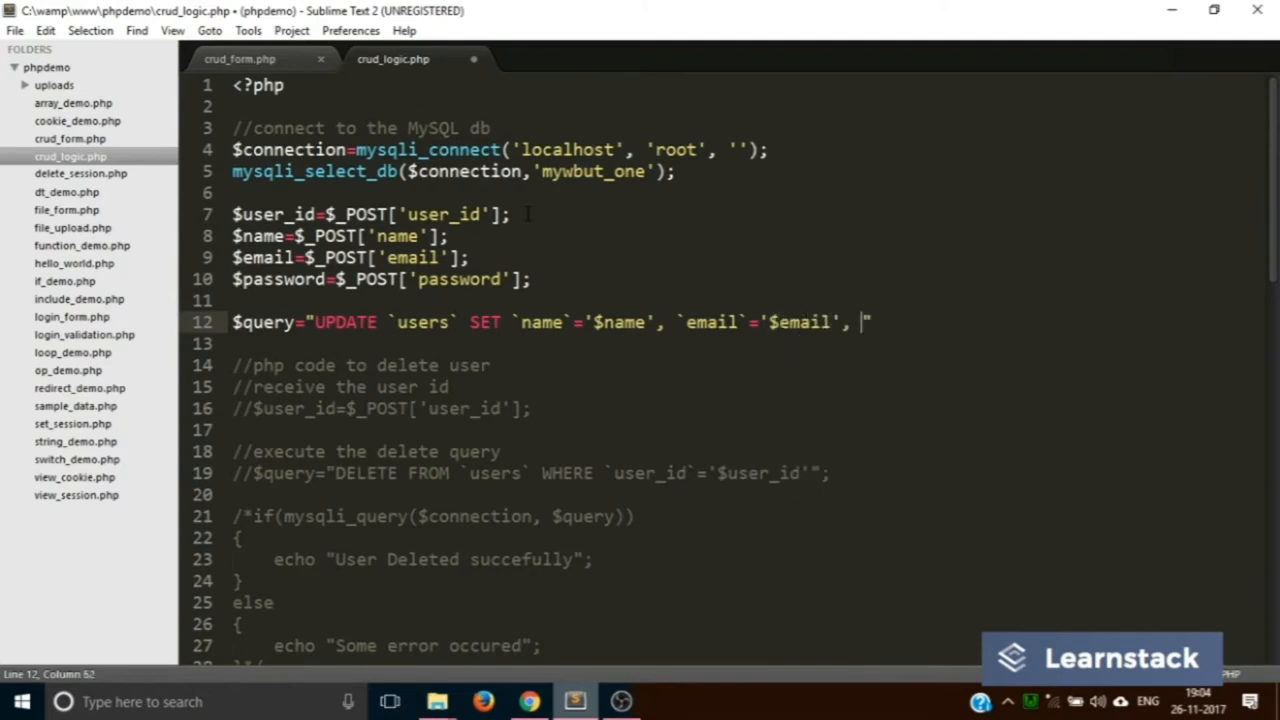
type("`p`")
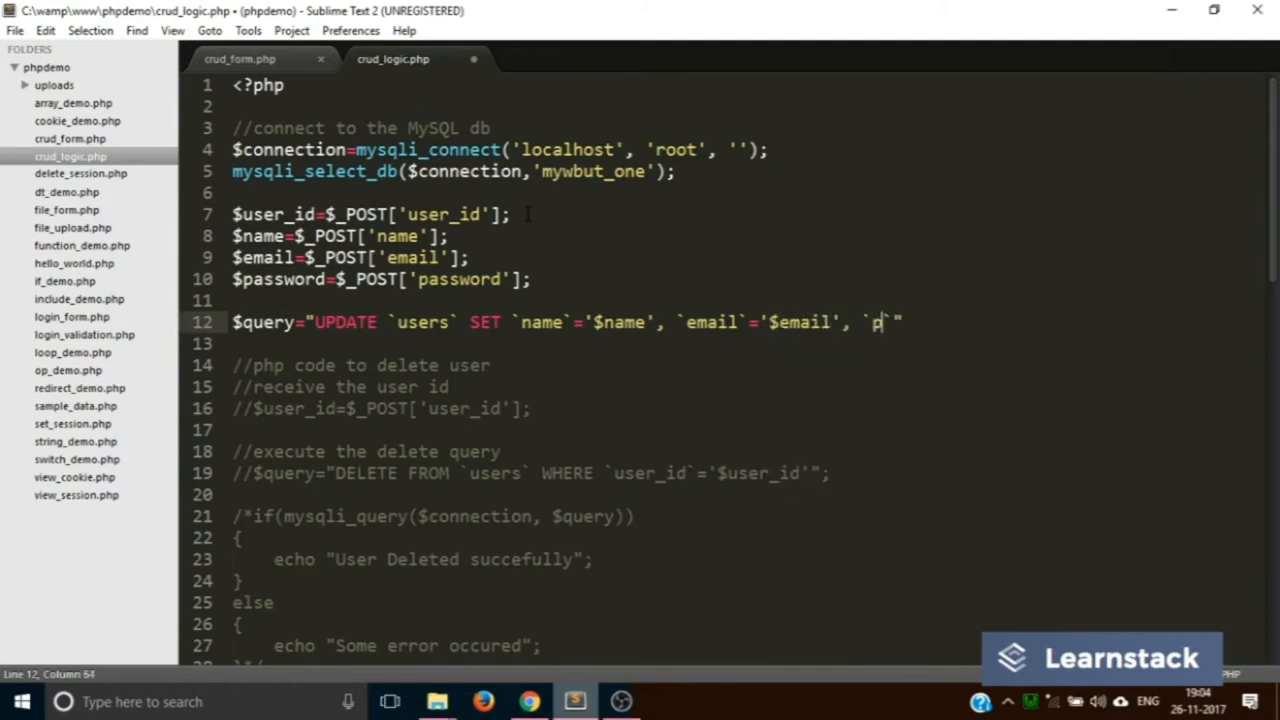
type("assword` =")
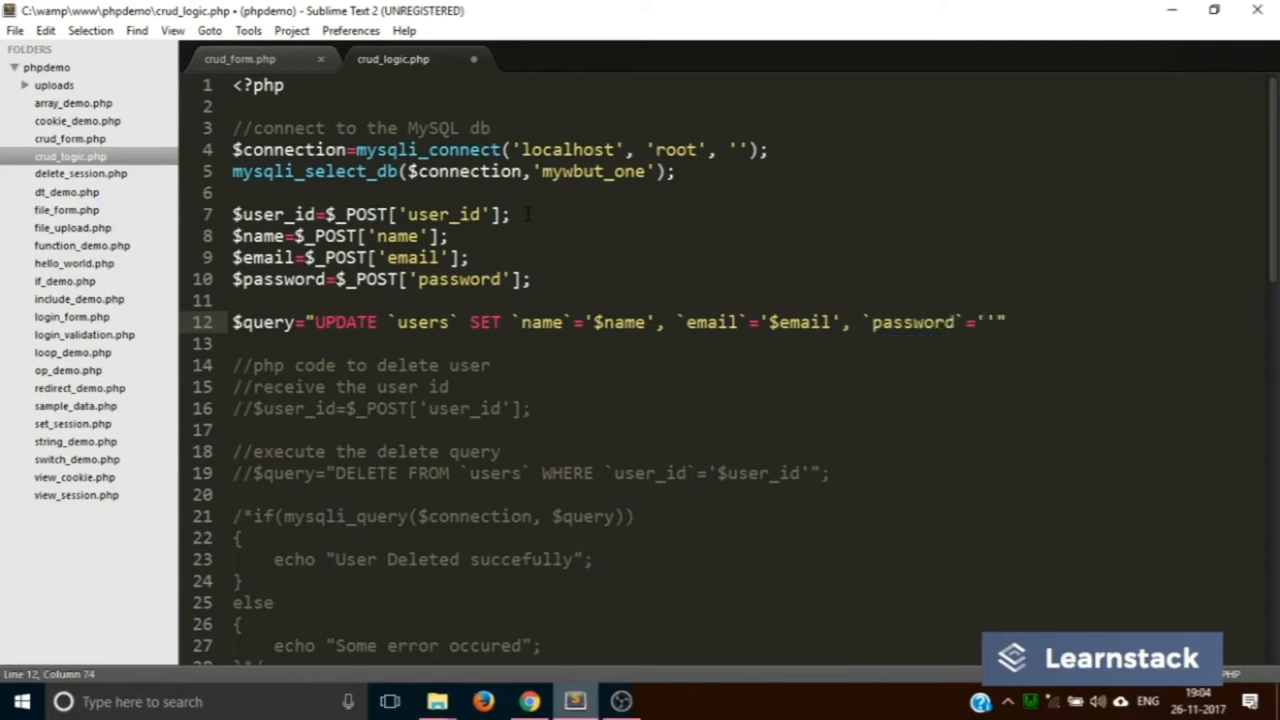
type("$password")
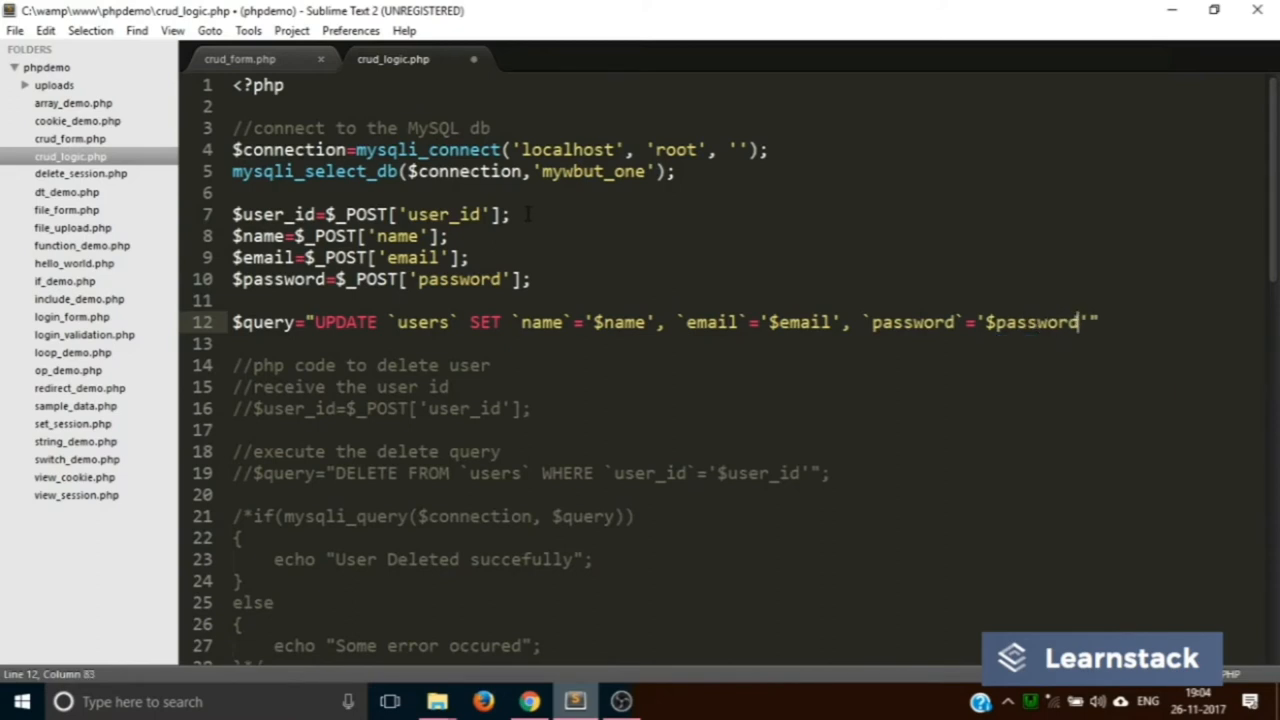
Step: Finish the query with WHERE `user_id`='$user_id'"; and begin the if() check
type("\" \"")
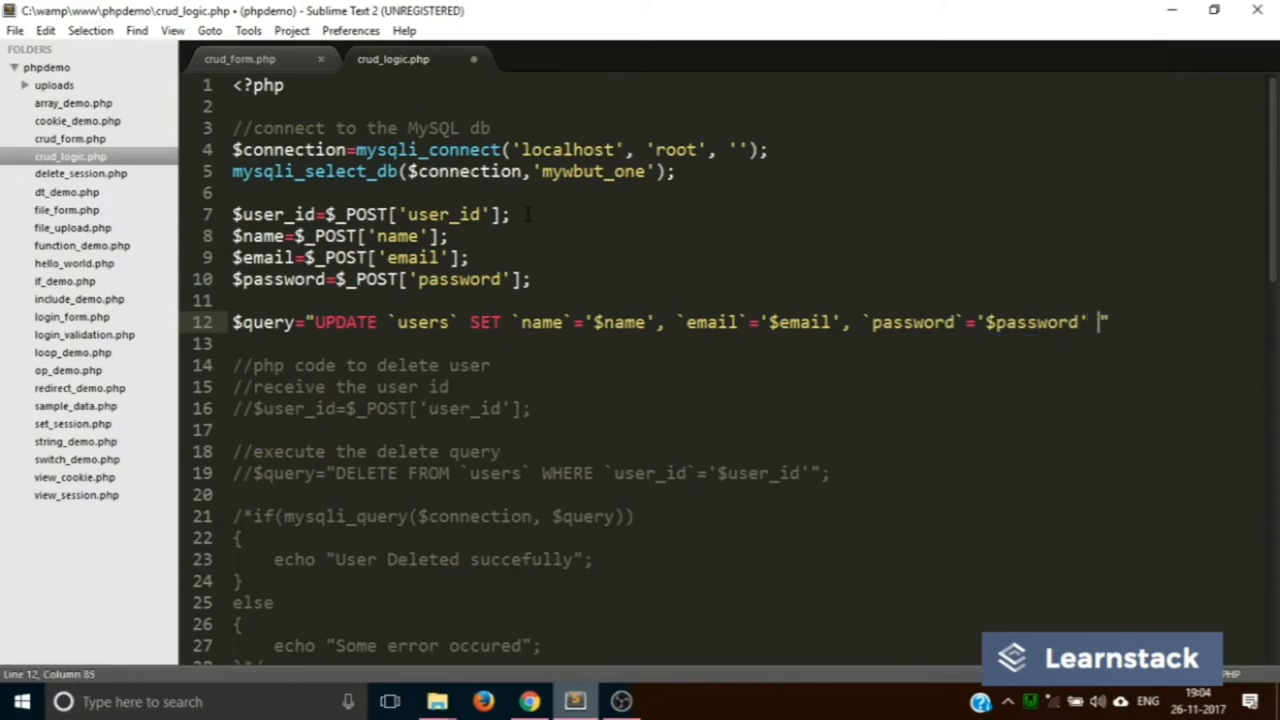
type("WHERE")
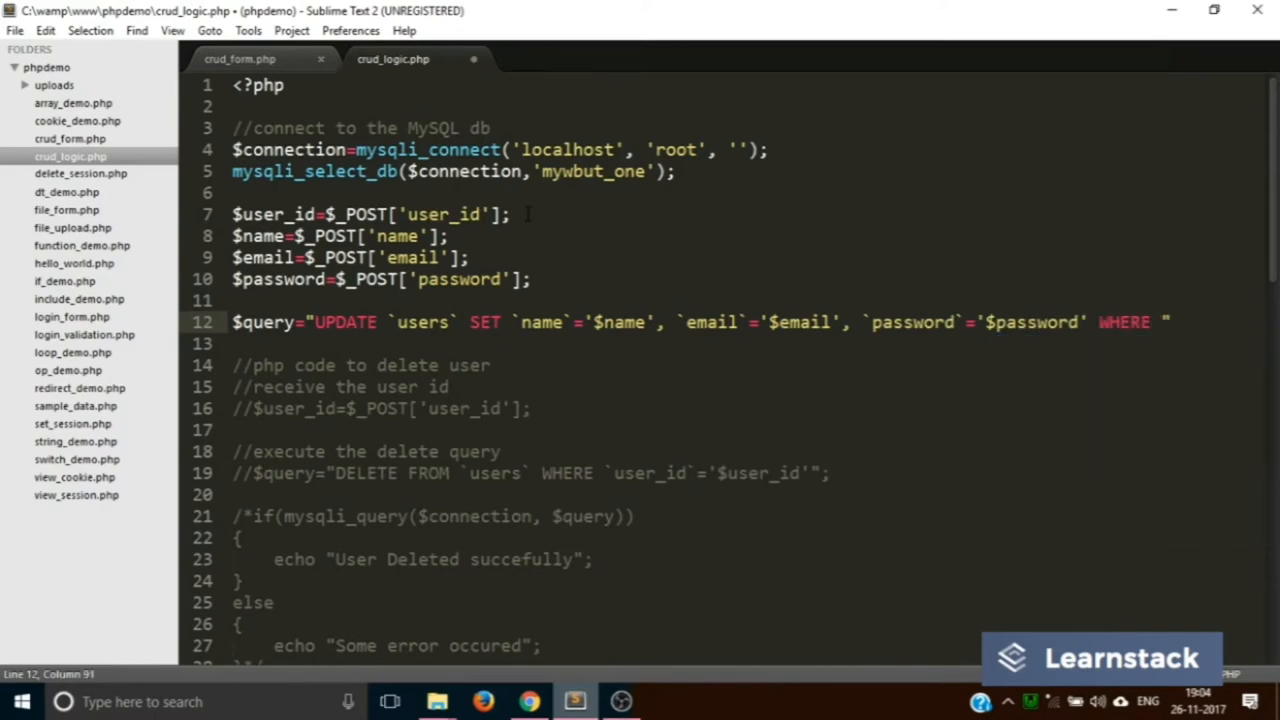
type("user_id`='")
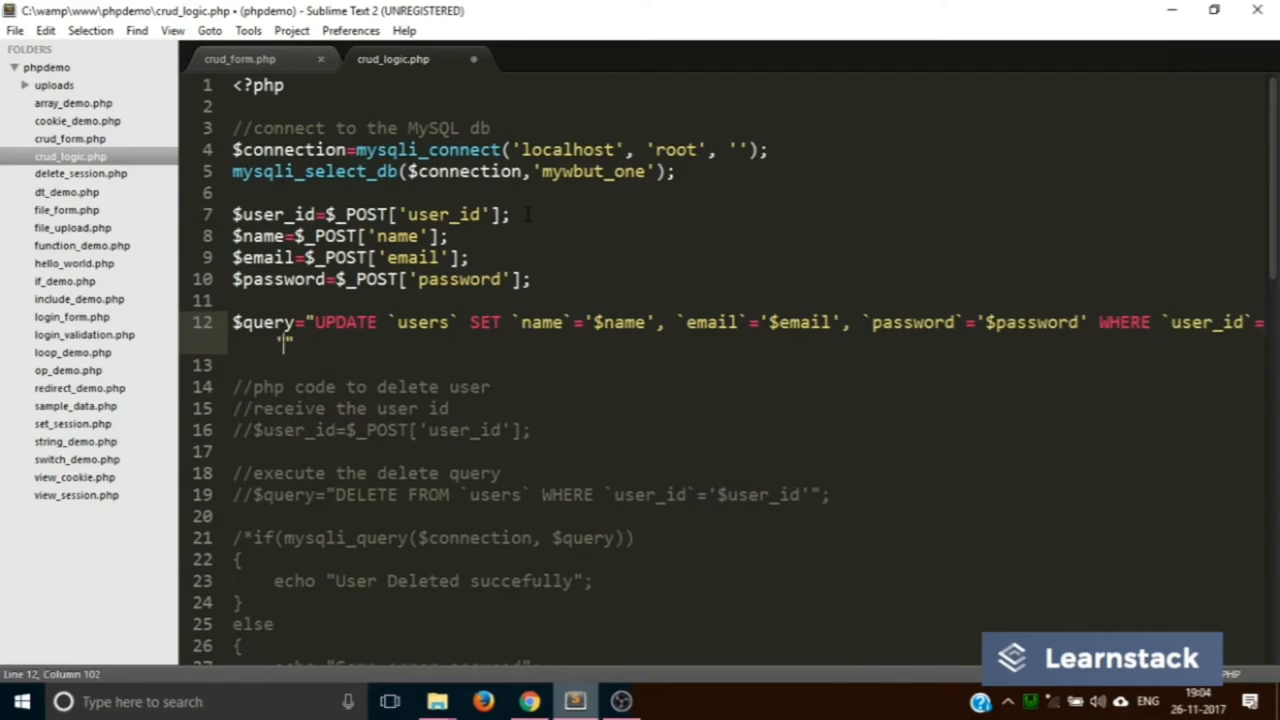
type("$u'")
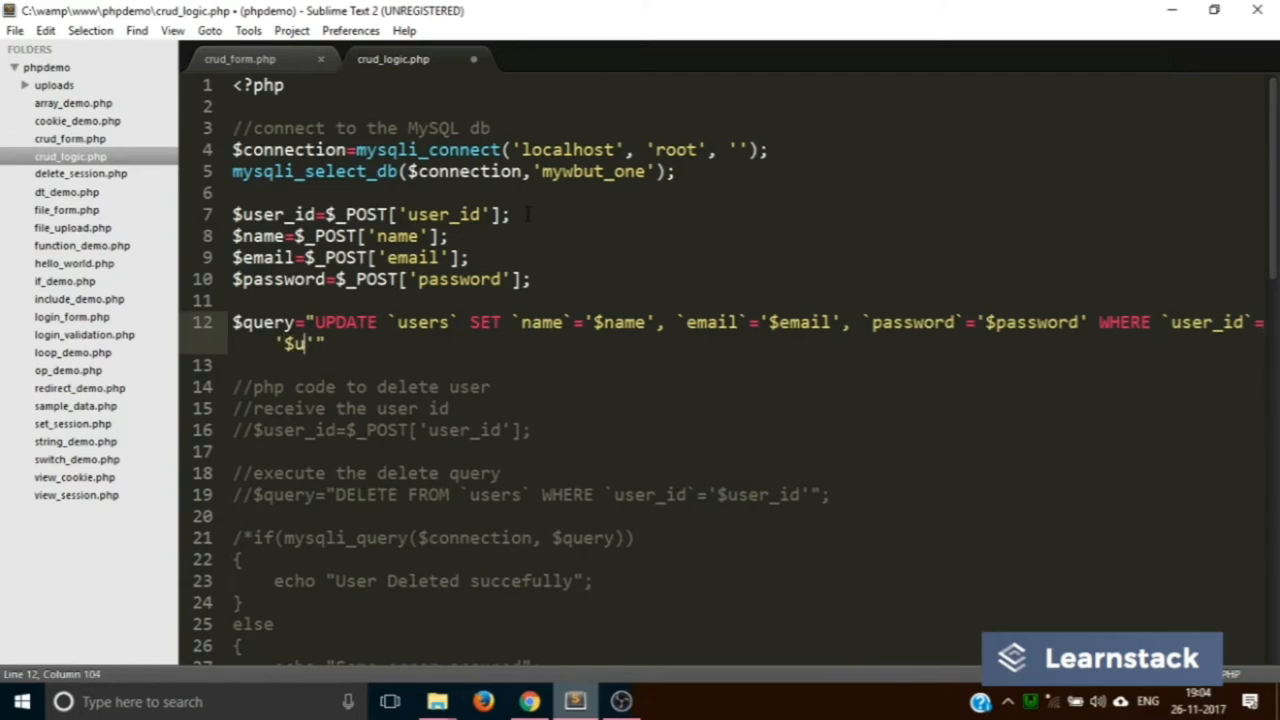
type("ser_id")
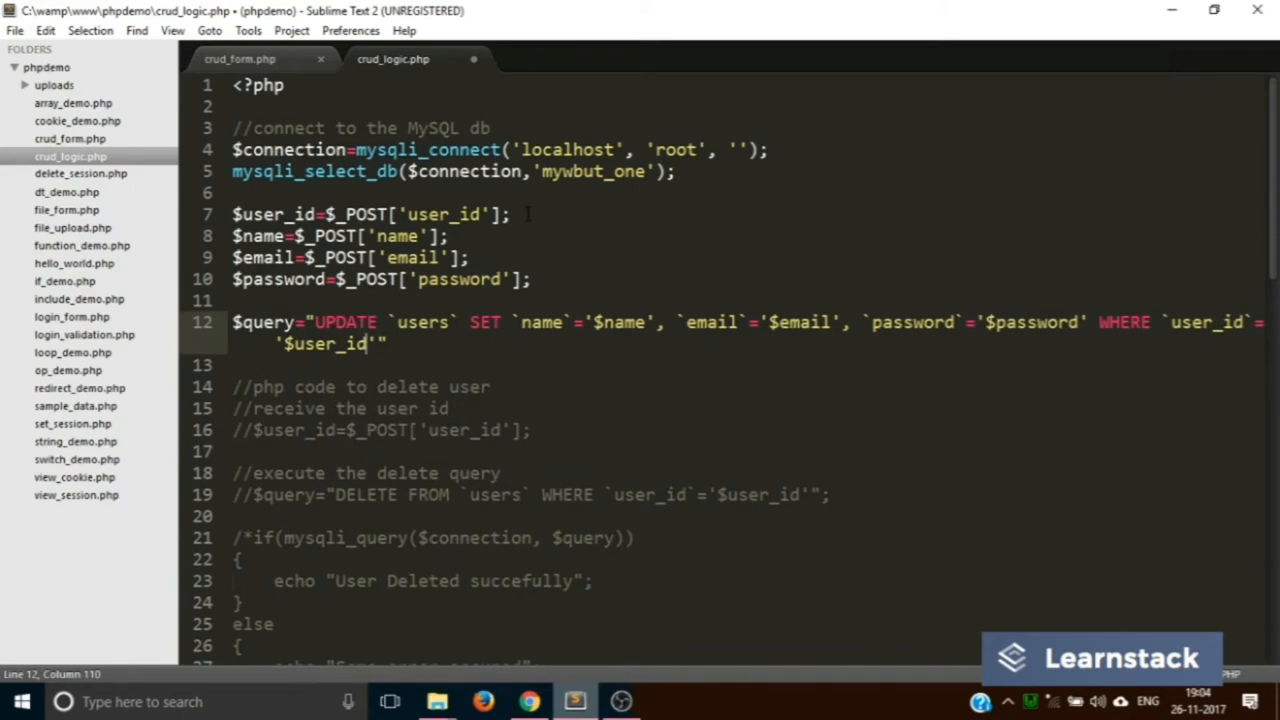
type(";")
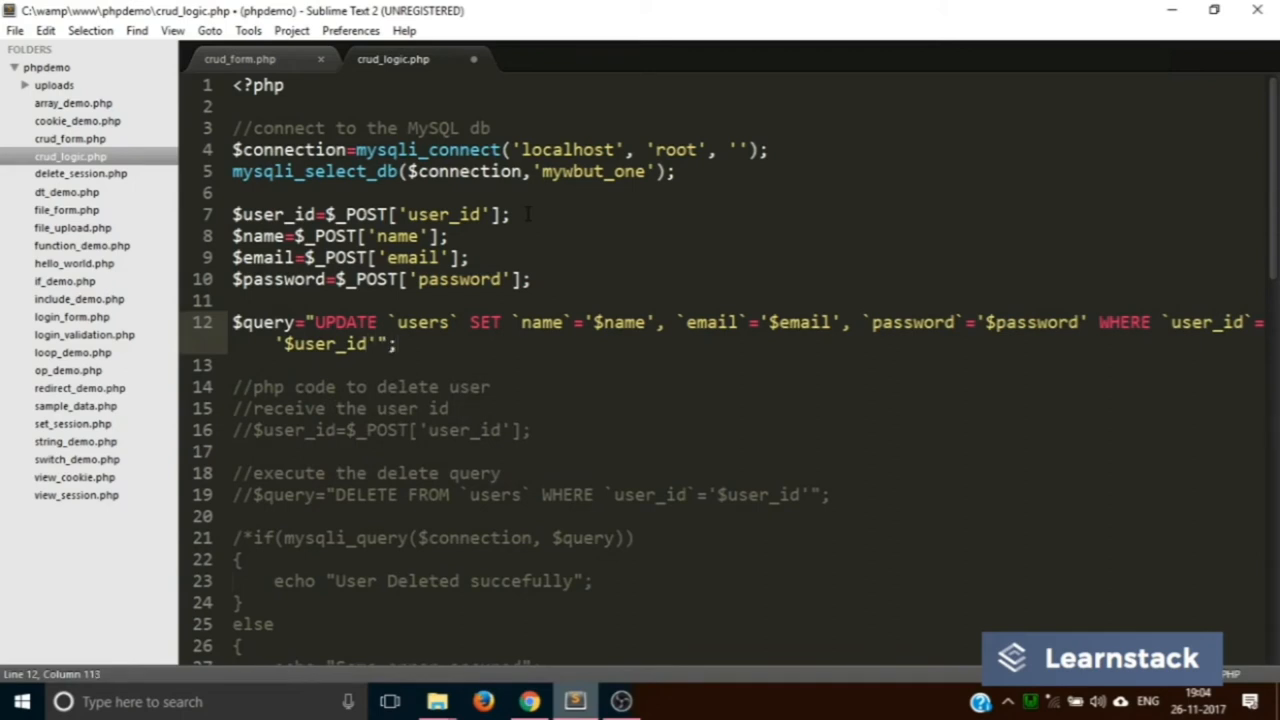
type("if()")
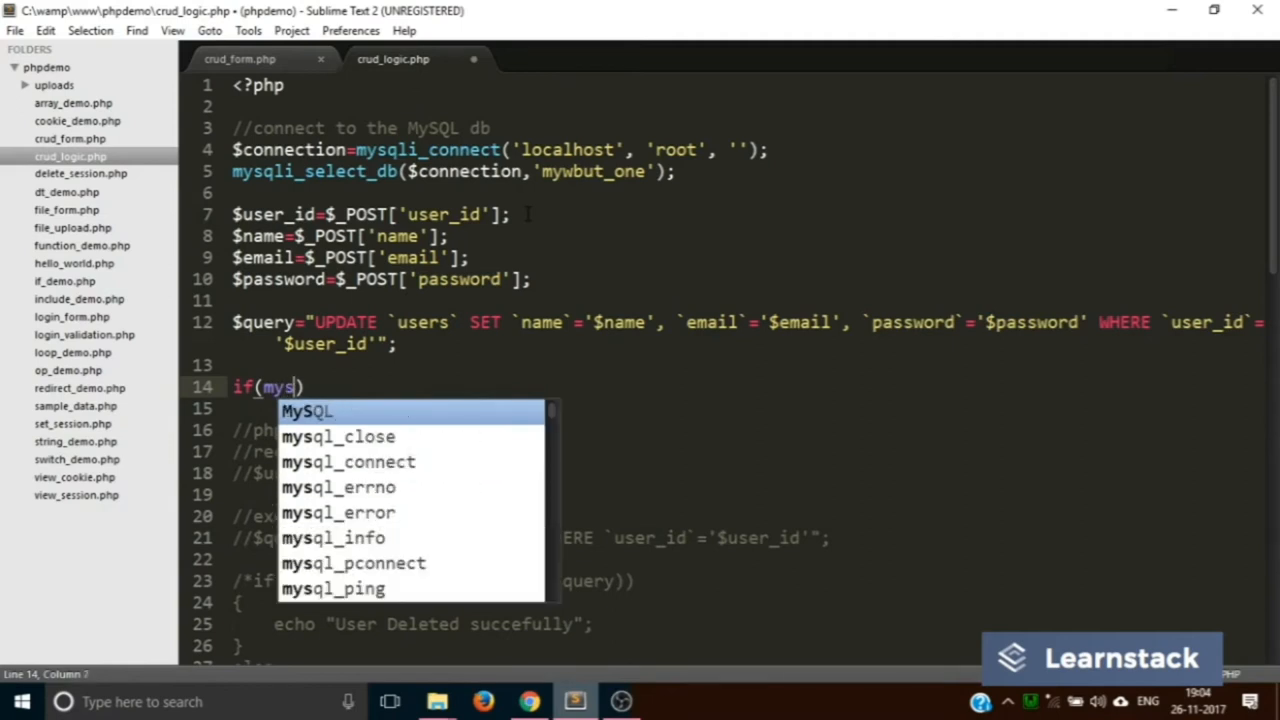
Step: Run mysqli_query($connection, $query) in the if and echo "User updated" on success
type("li")
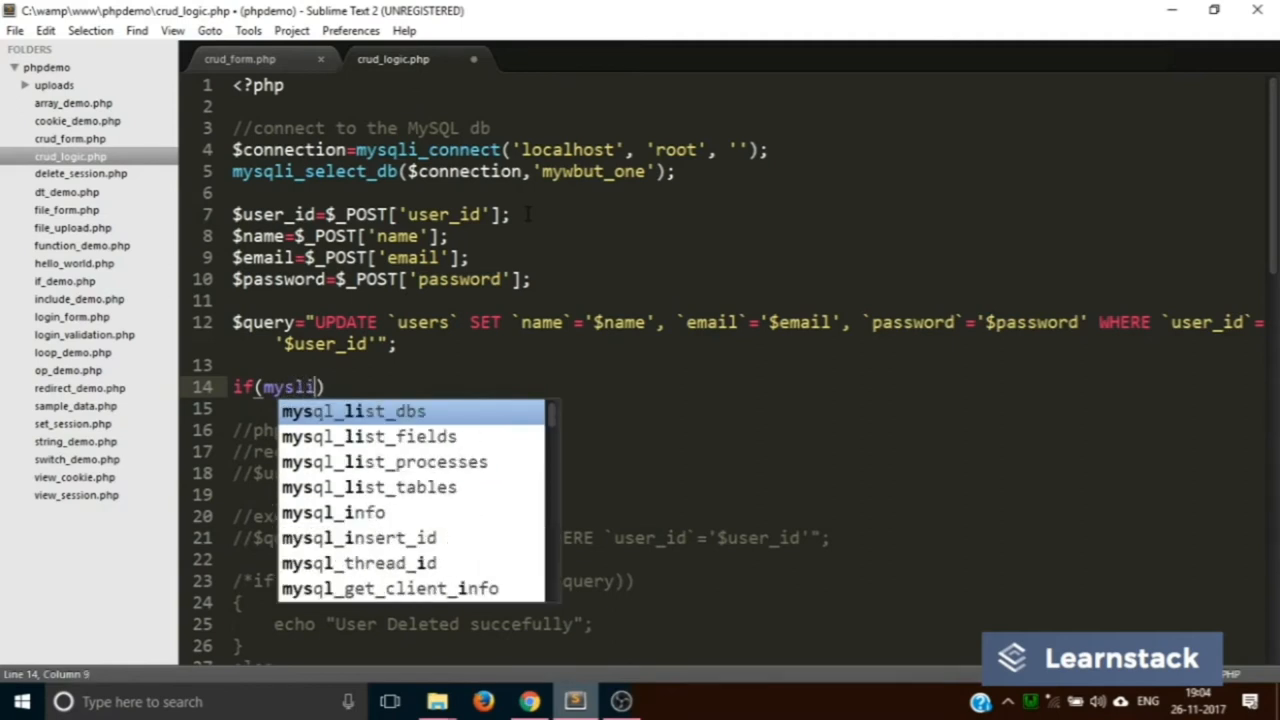
key("backspace")
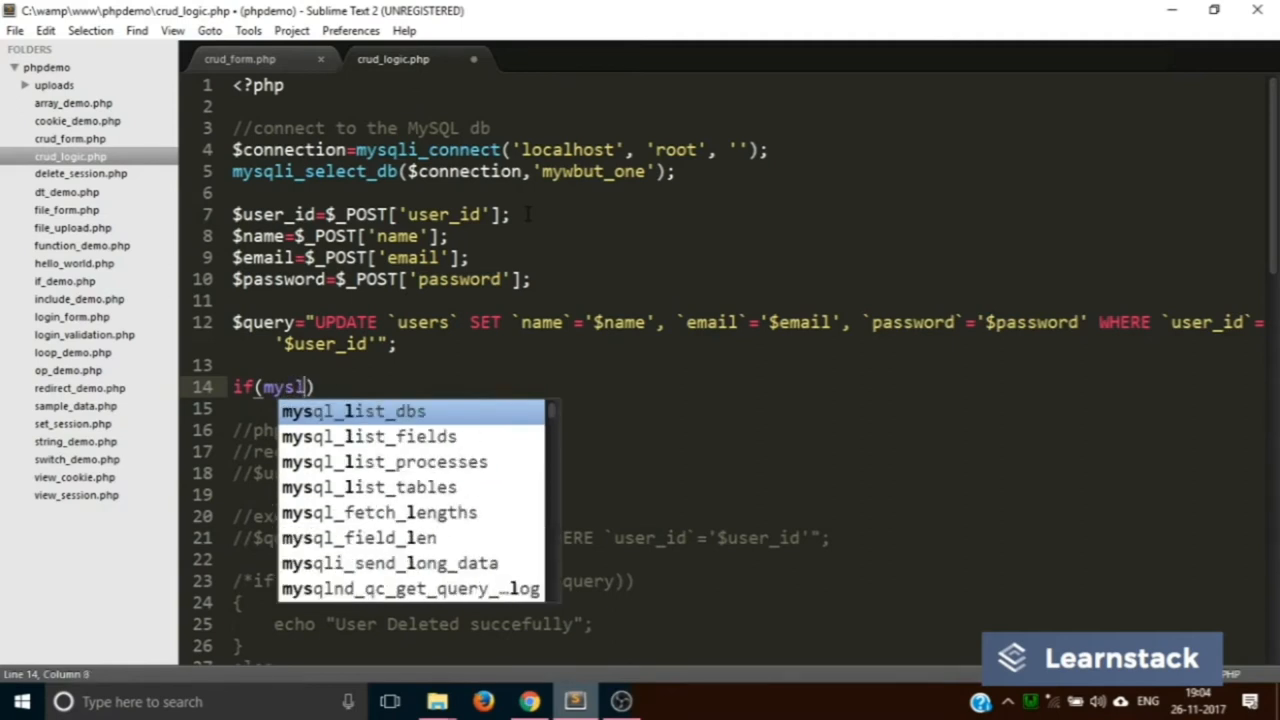
type("i_query(")
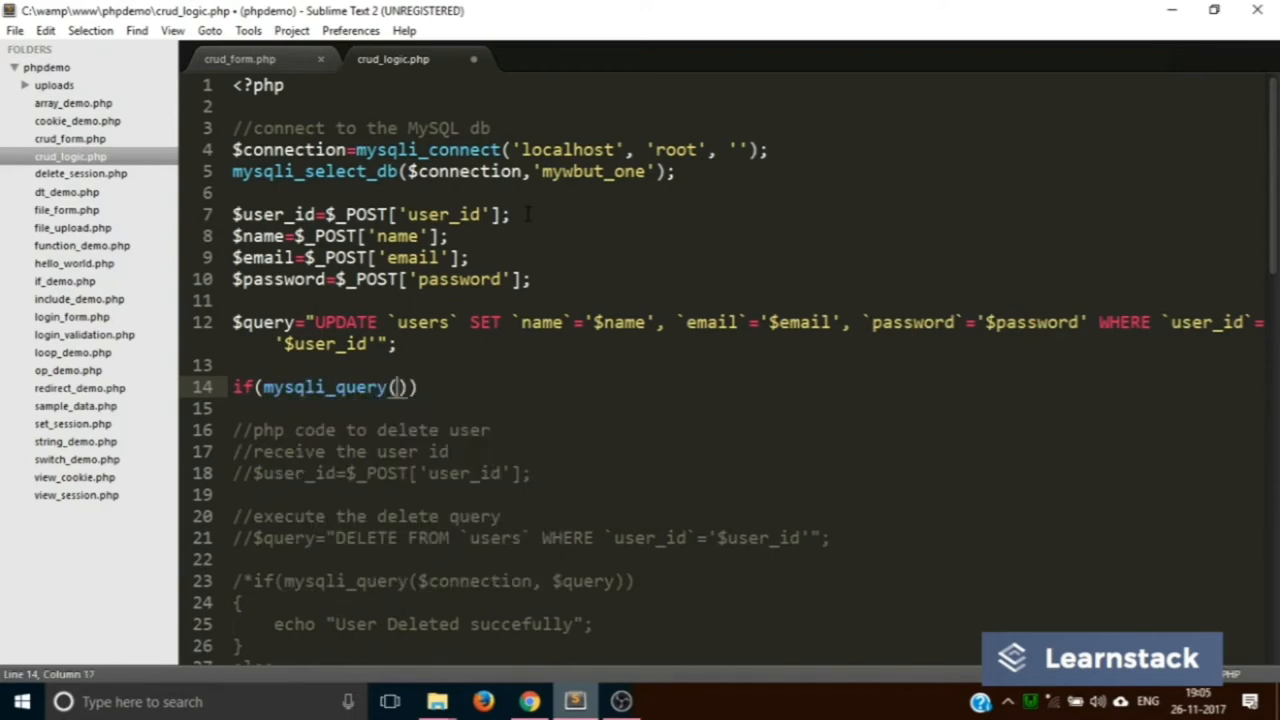
type("$connection, $query")
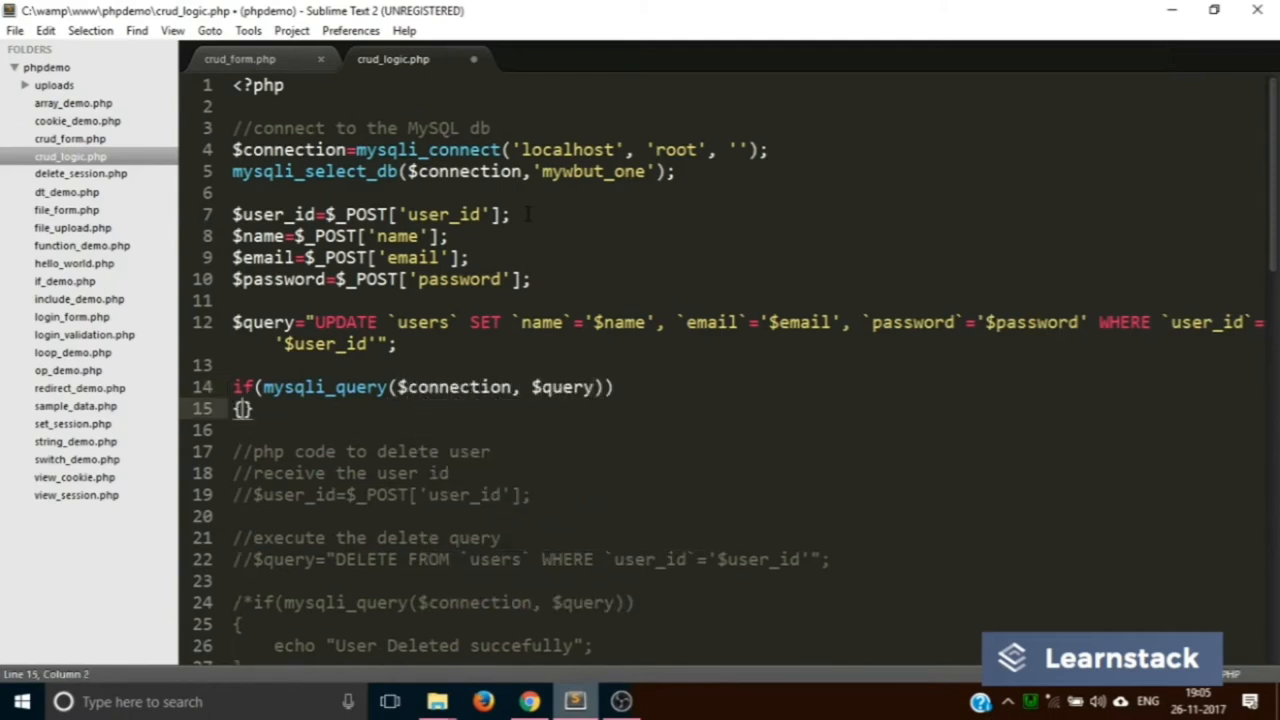
type("echo \"")
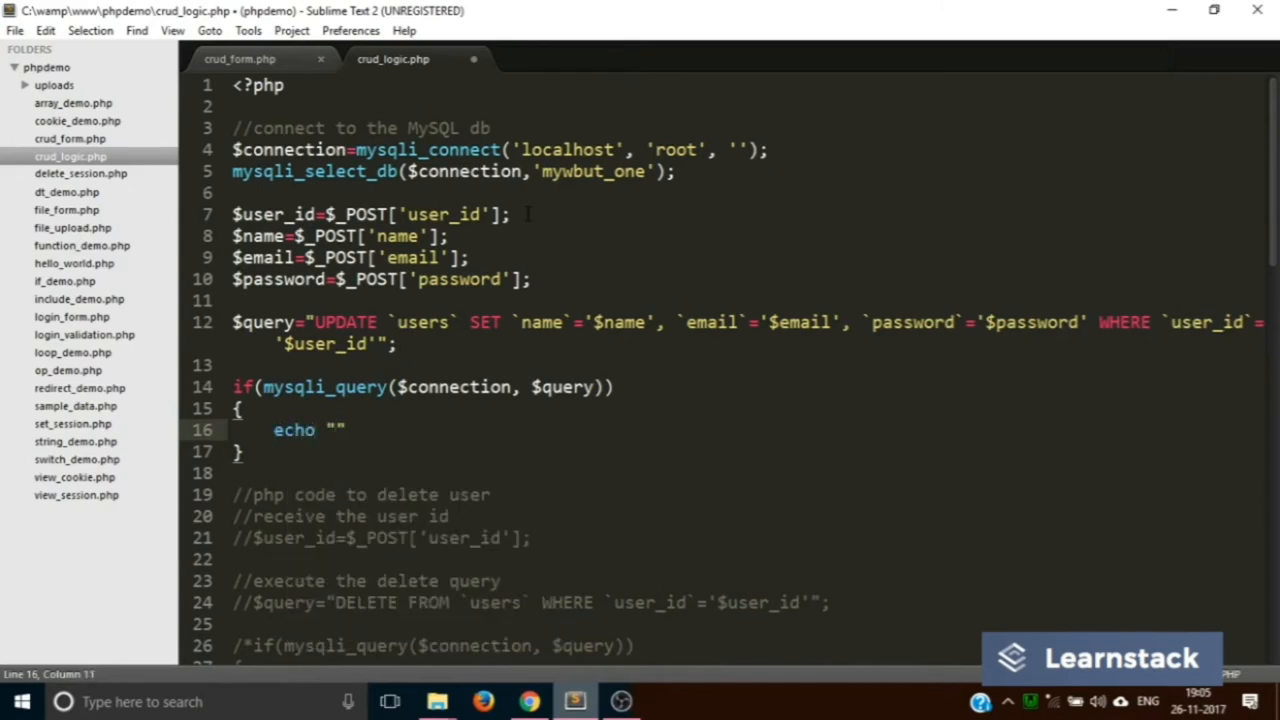
type("User updated")
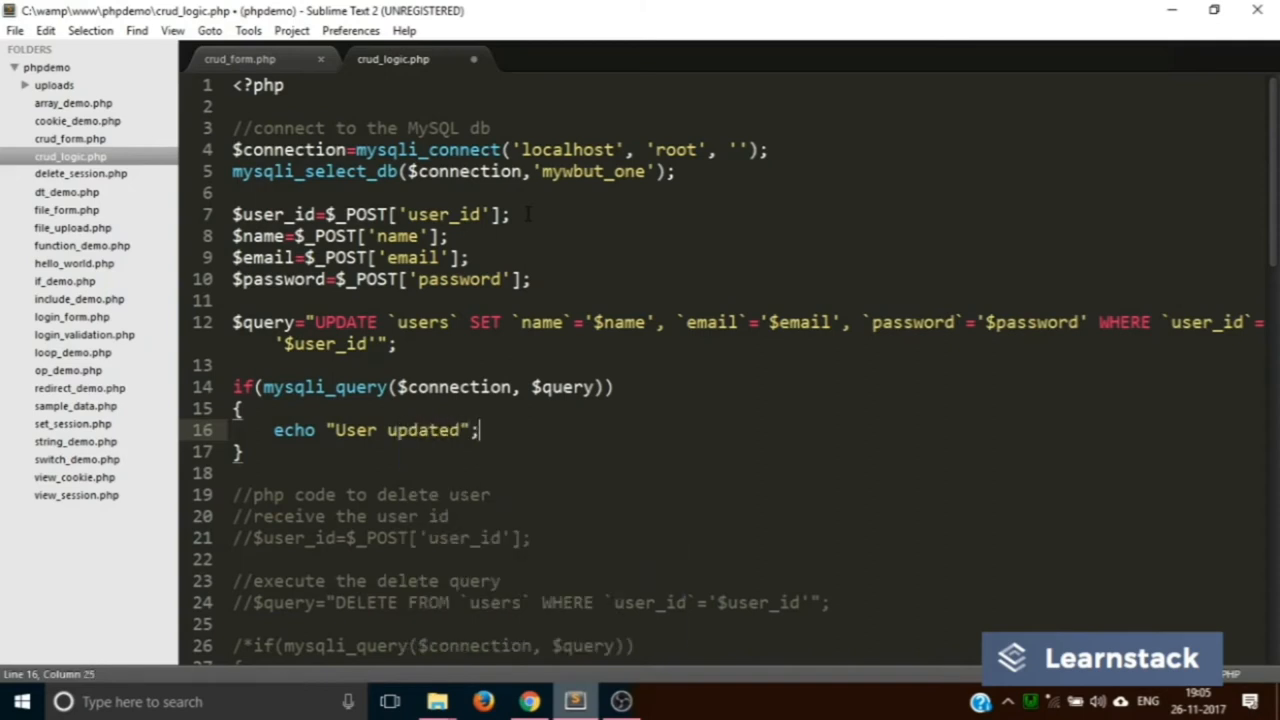
Step: Add an else branch echoing "Error occured" and save crud_logic.php
type("else")
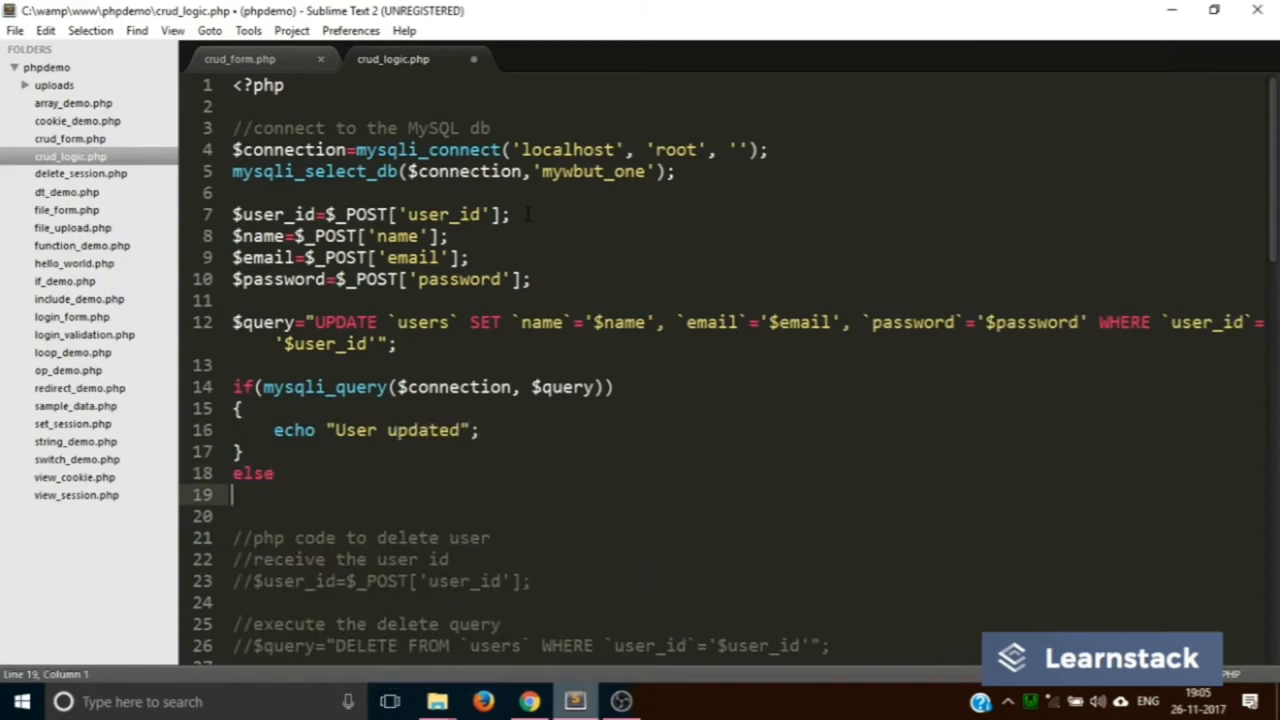
type("{")
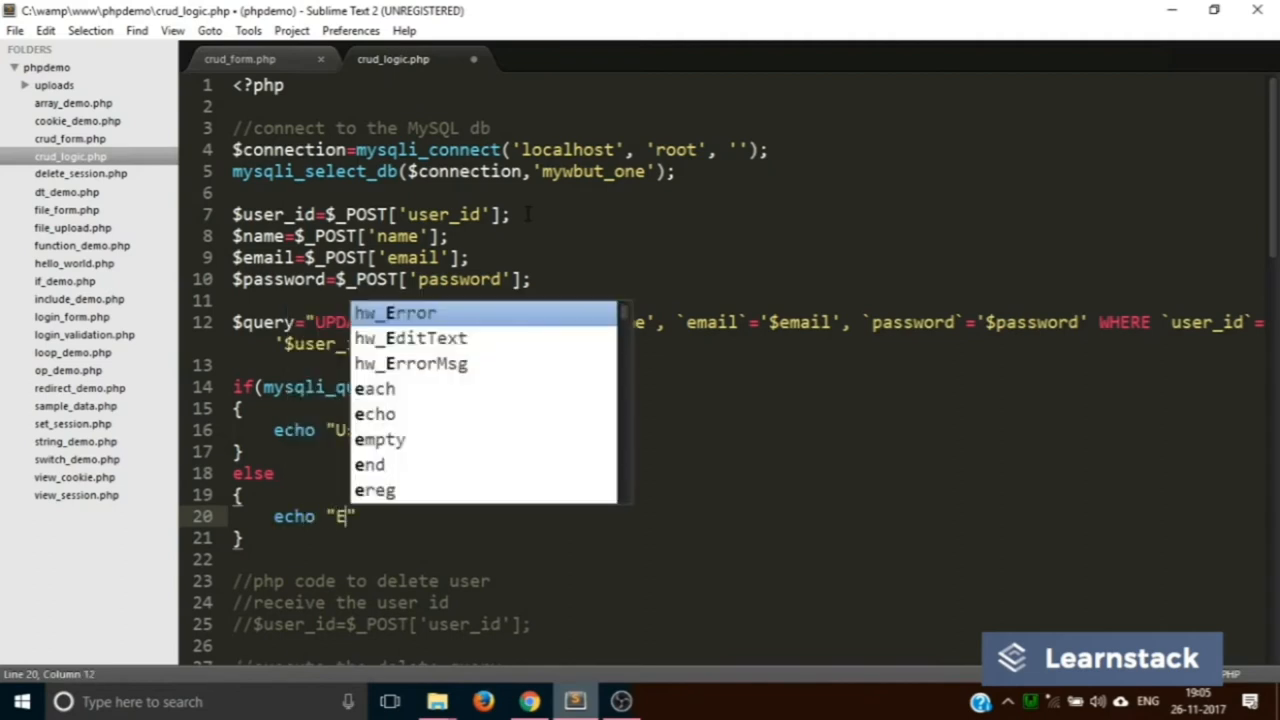
type("rror occured")
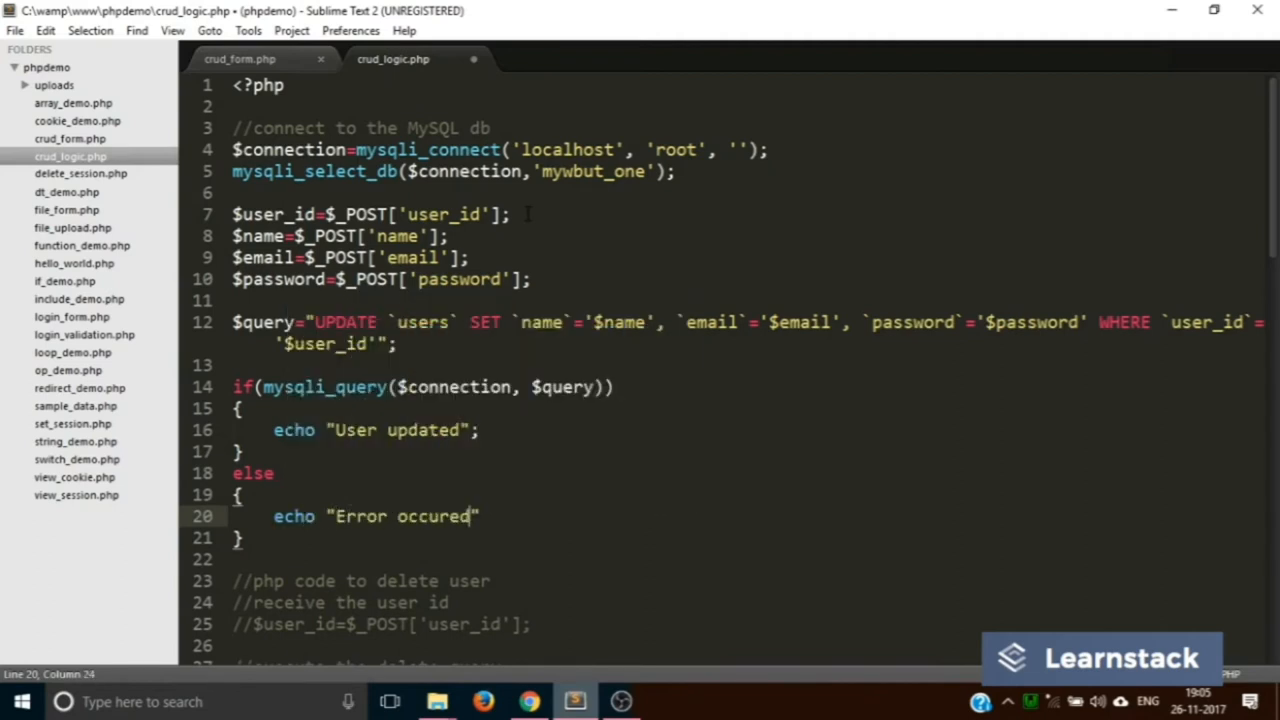
type(";")
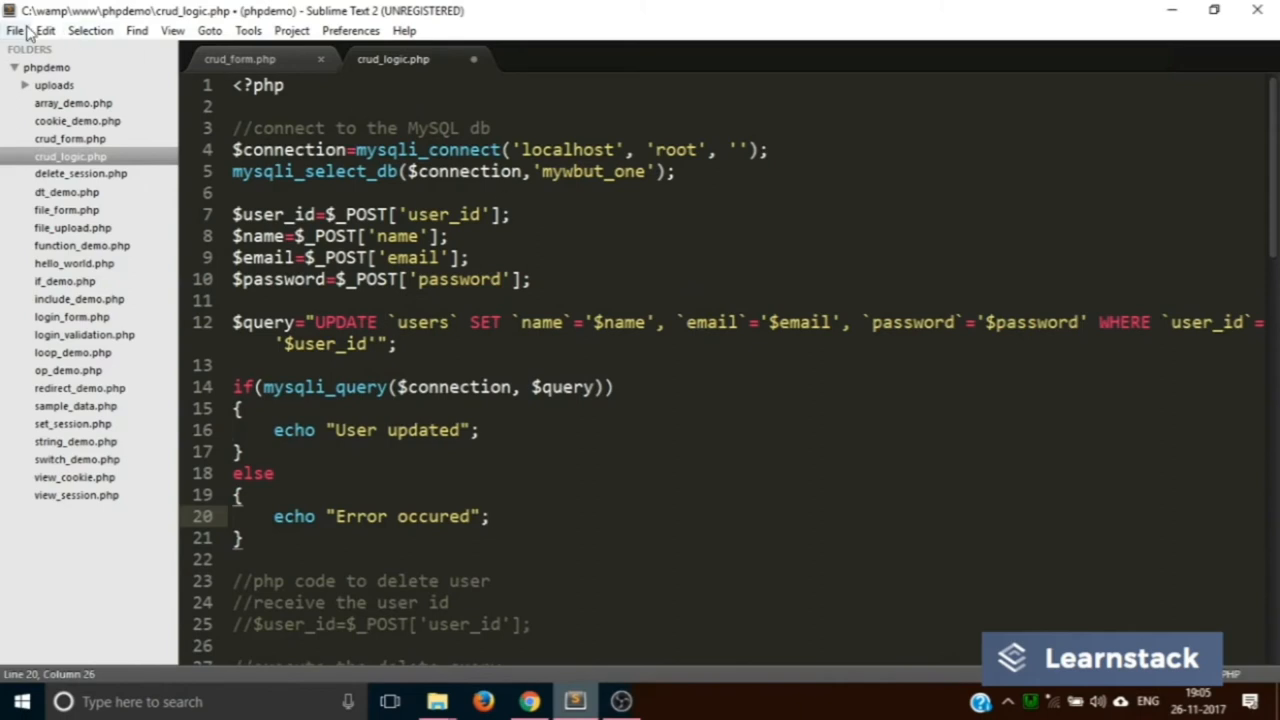
left_click(16, 30)
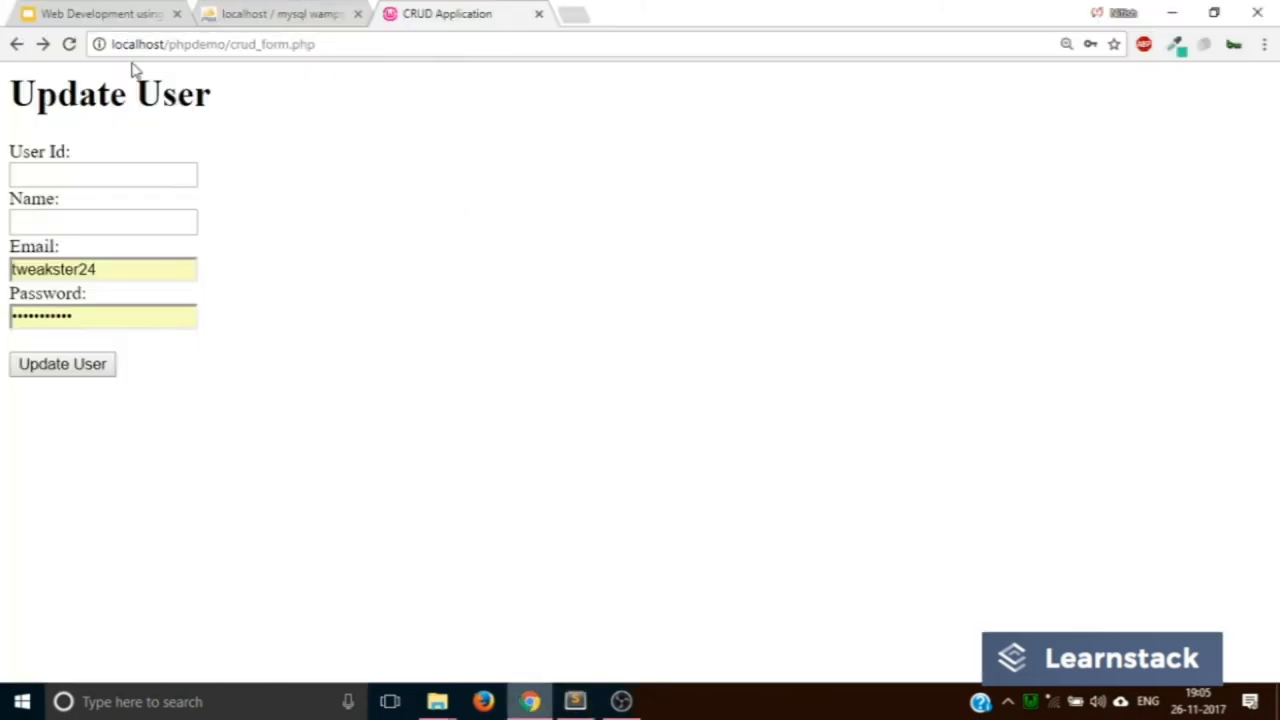
left_click(280, 12)
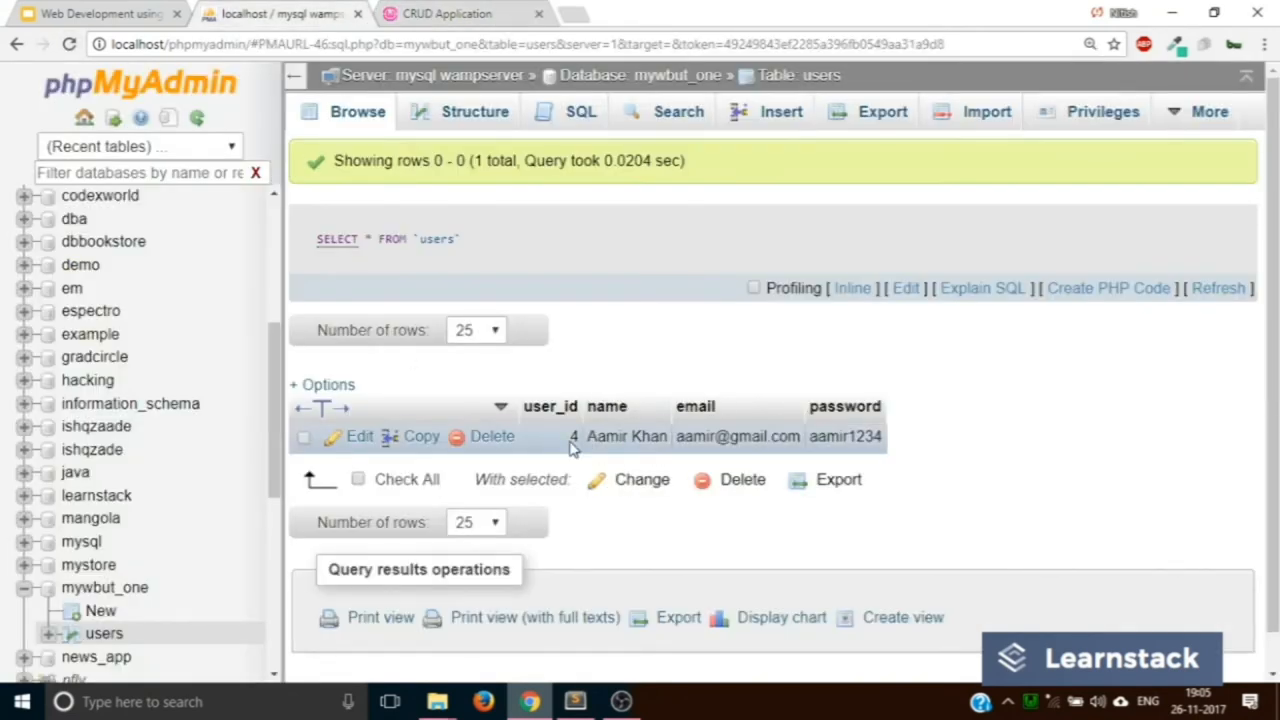
left_click(450, 12)
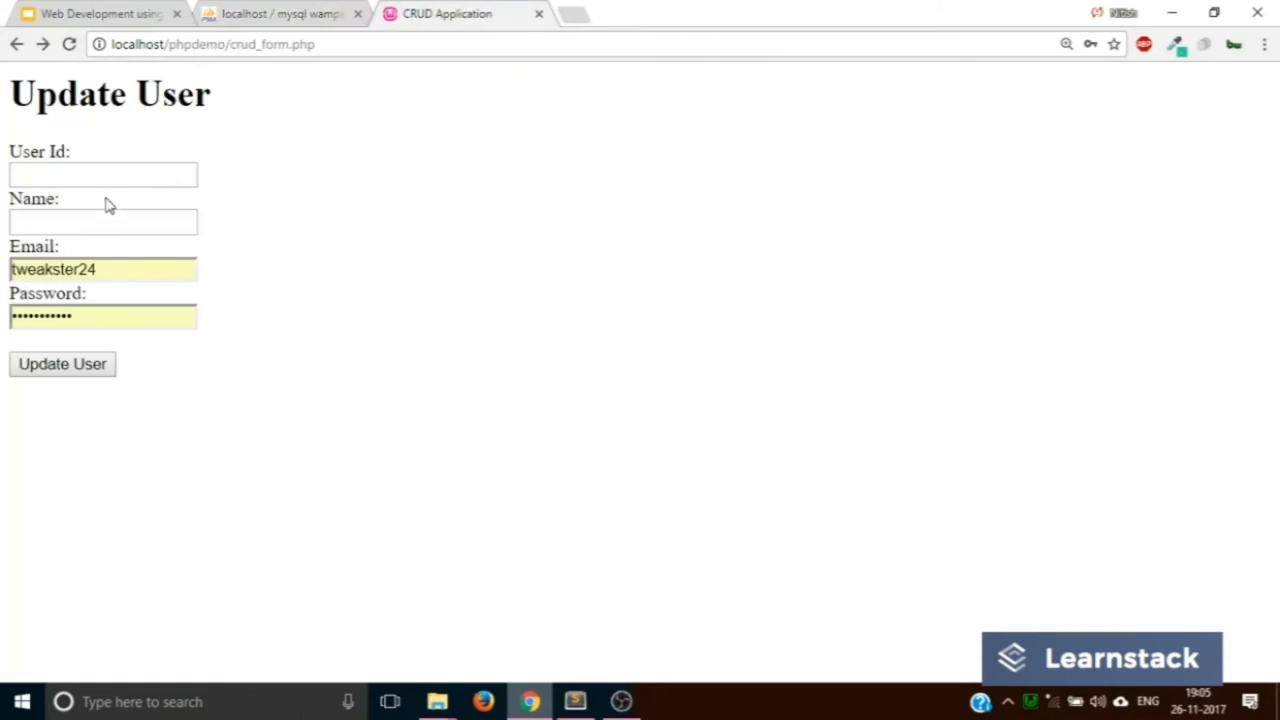
type("4")
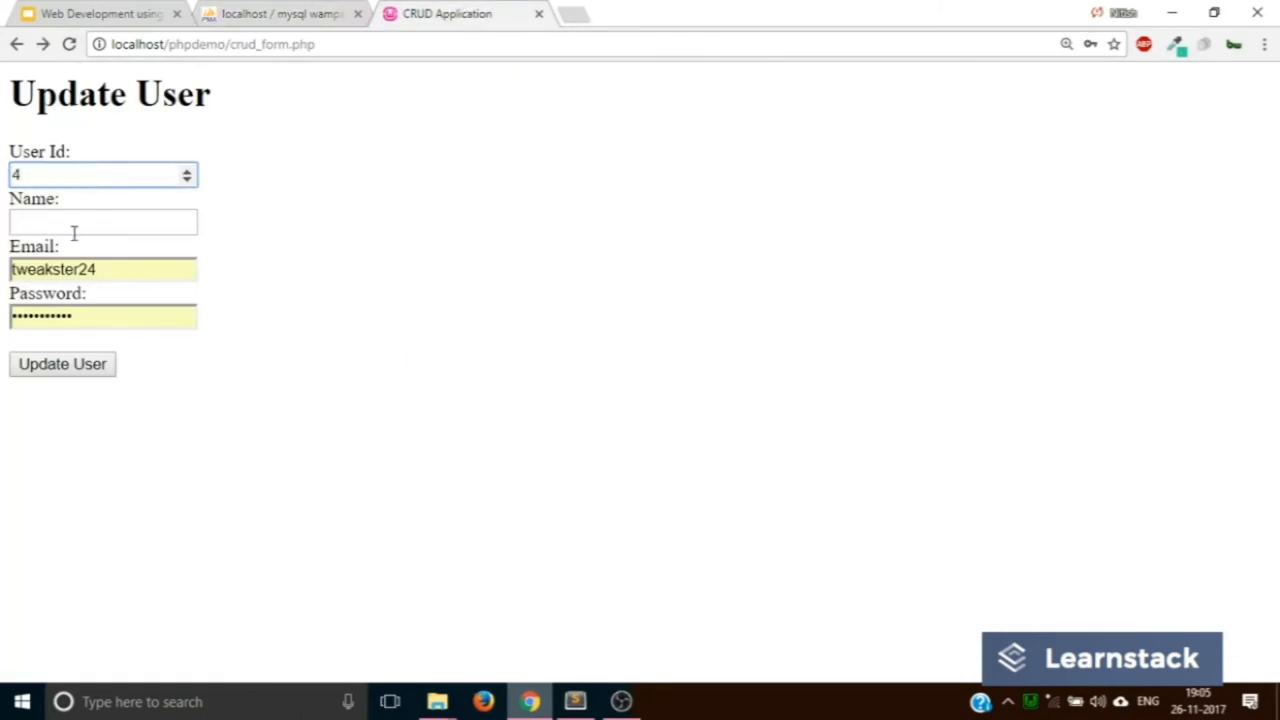
type("sh")
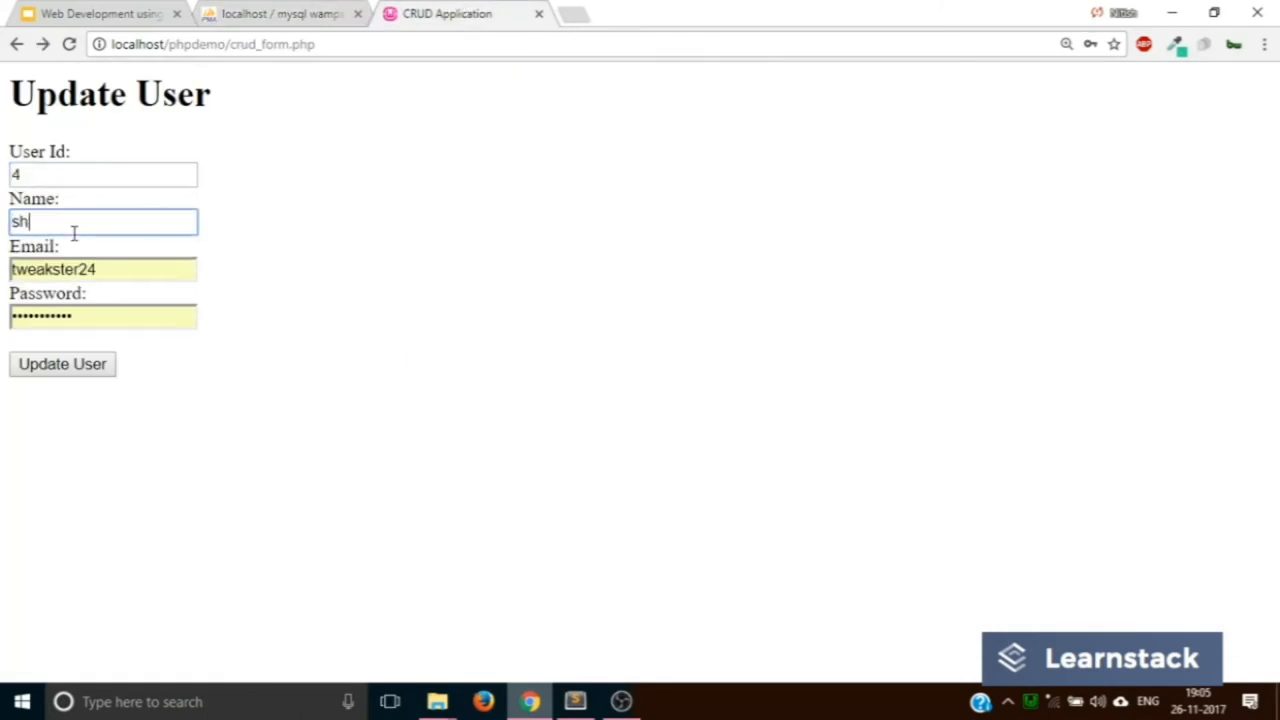
type("ahrukh")
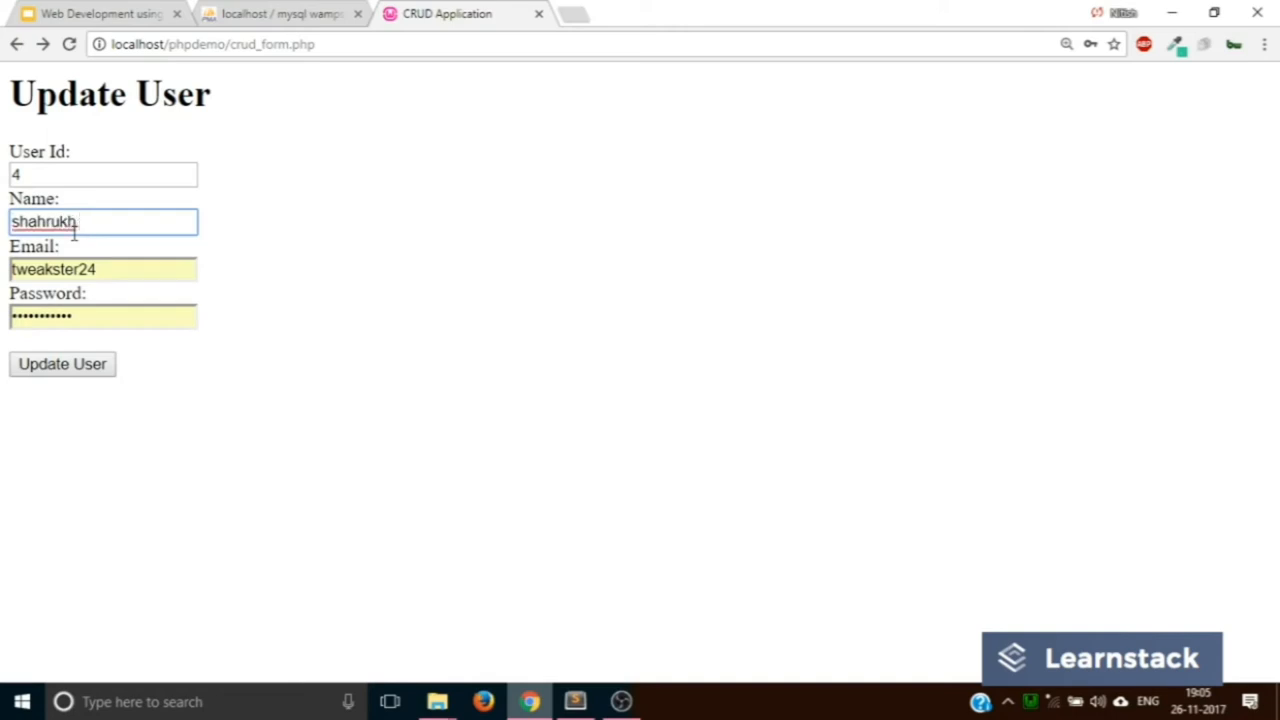
type("khan")
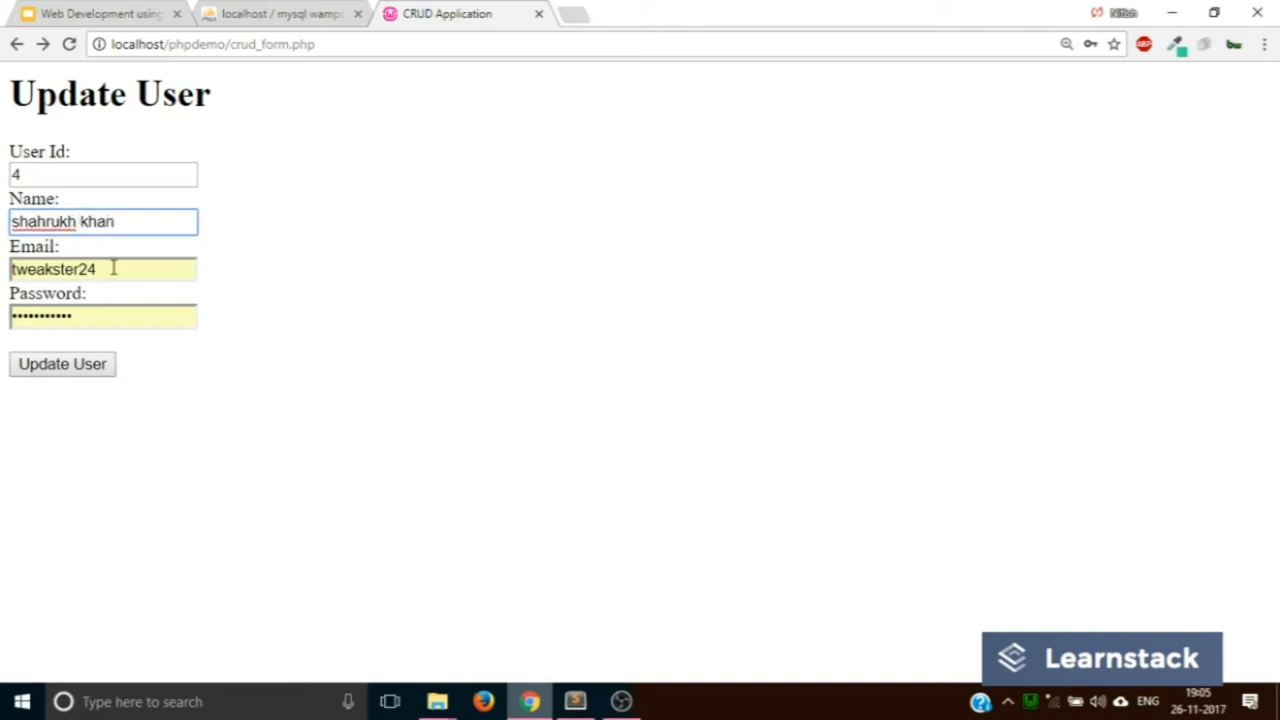
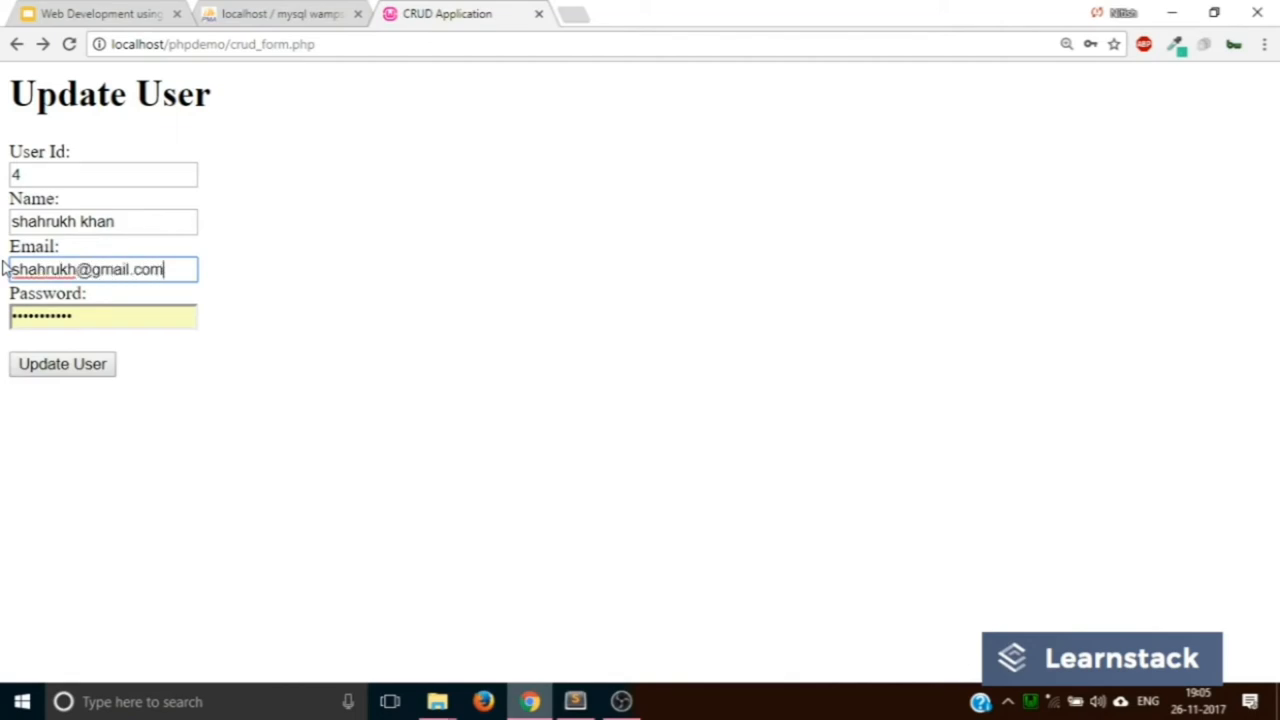
Step: Enter a new password and submit the Update User form for user 4
left_click(104, 316)
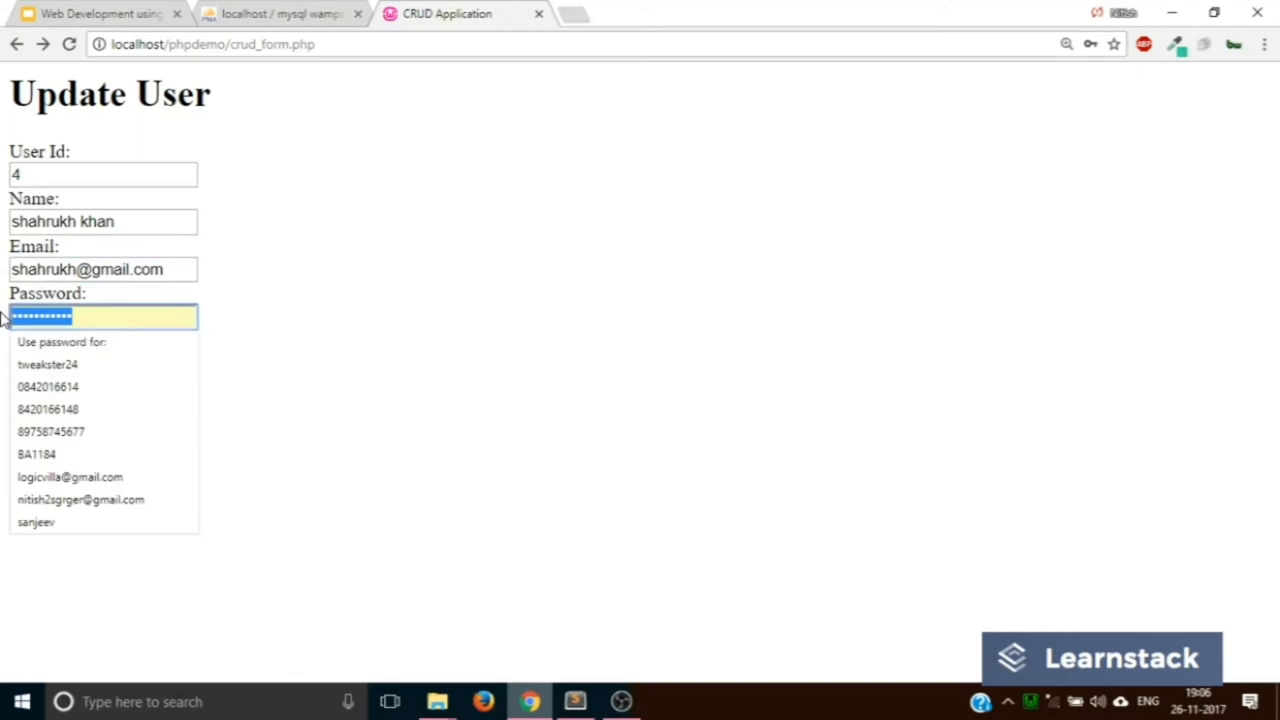
type("•••••")
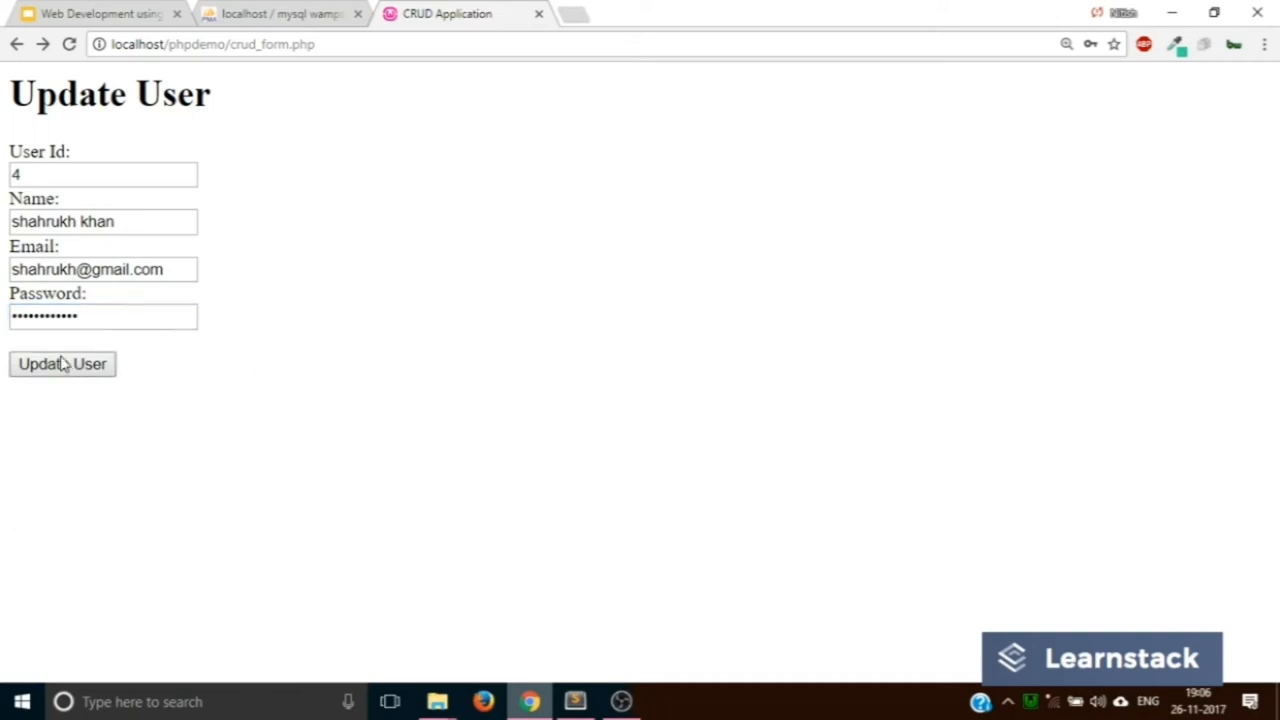
left_click(62, 364)
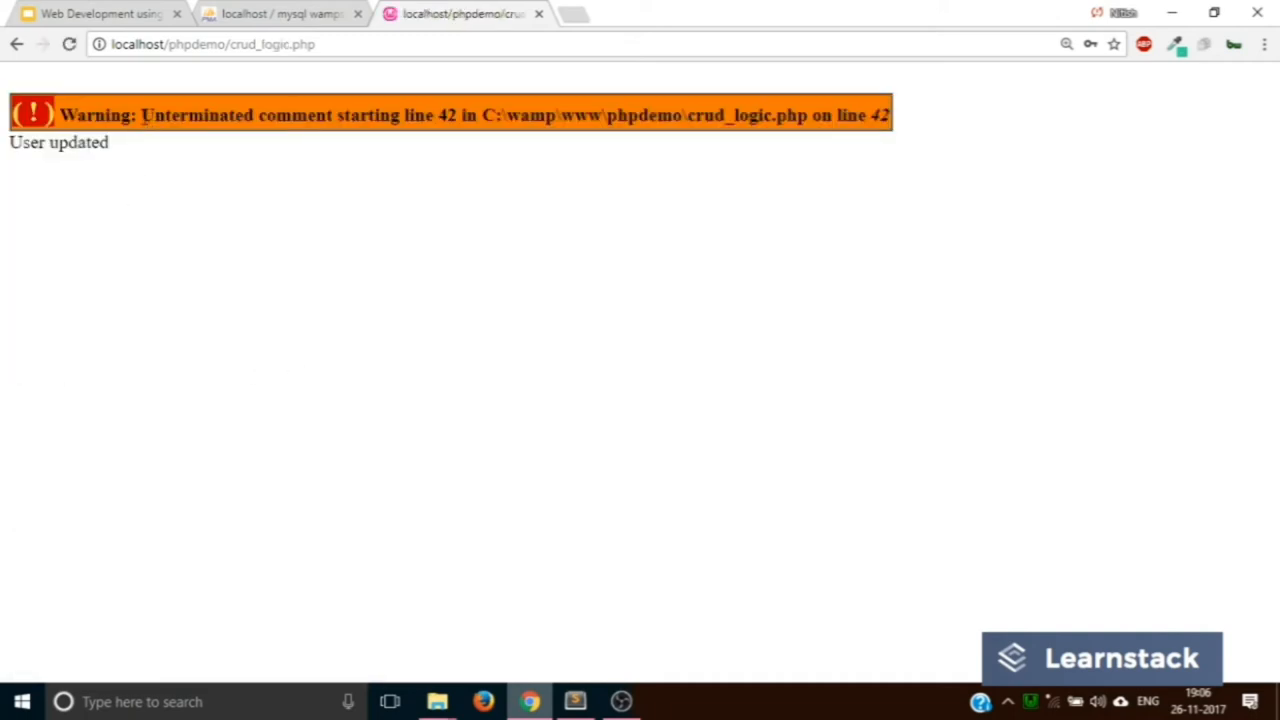
left_click(284, 14)
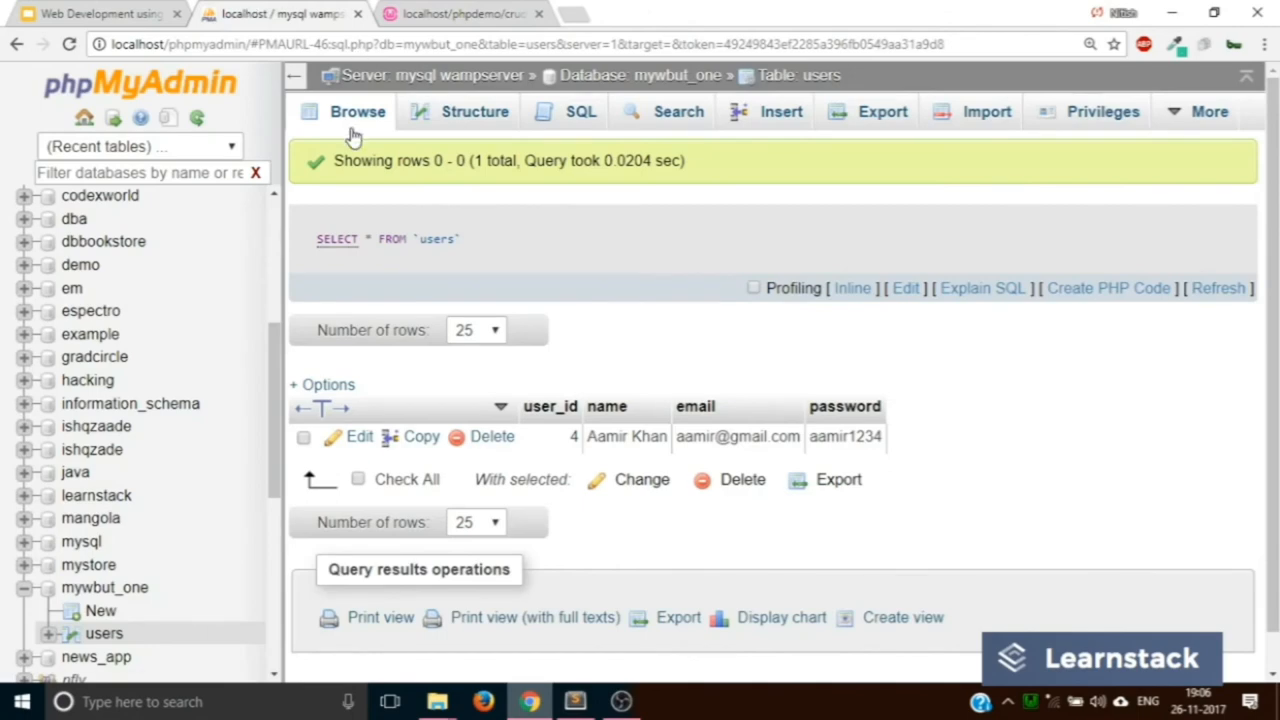
mouse_move(356, 112)
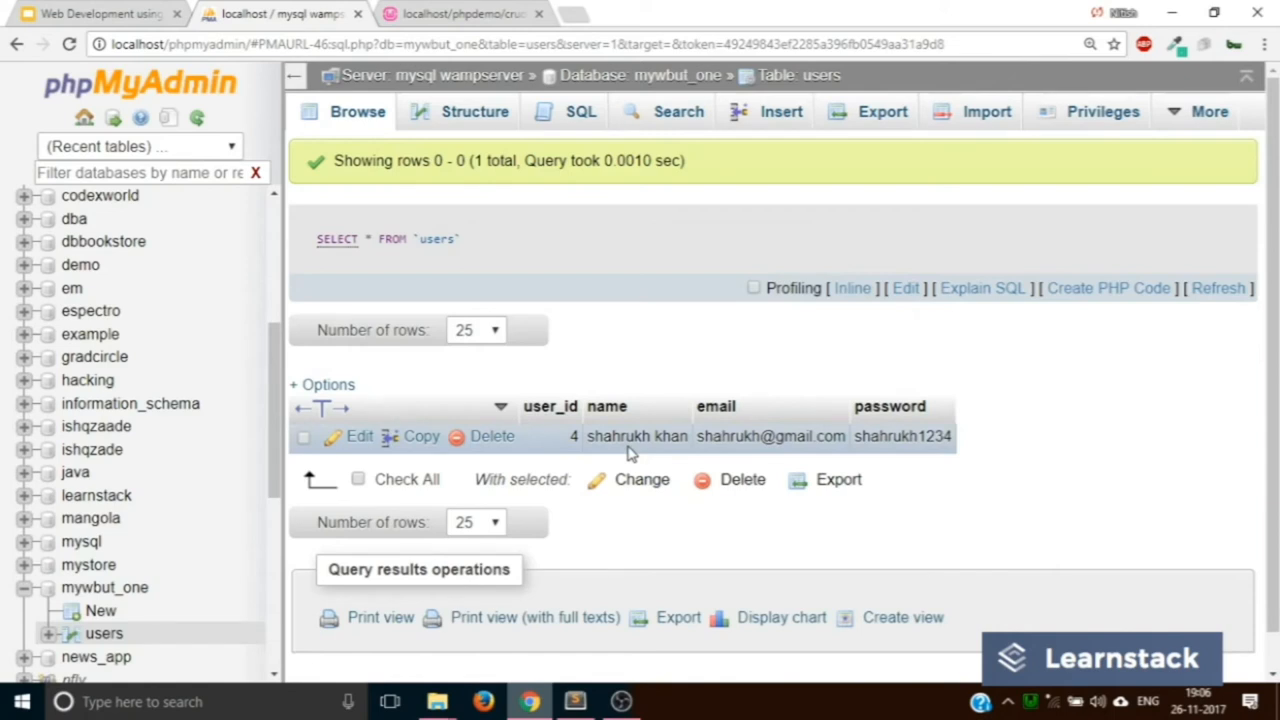
left_click(574, 700)
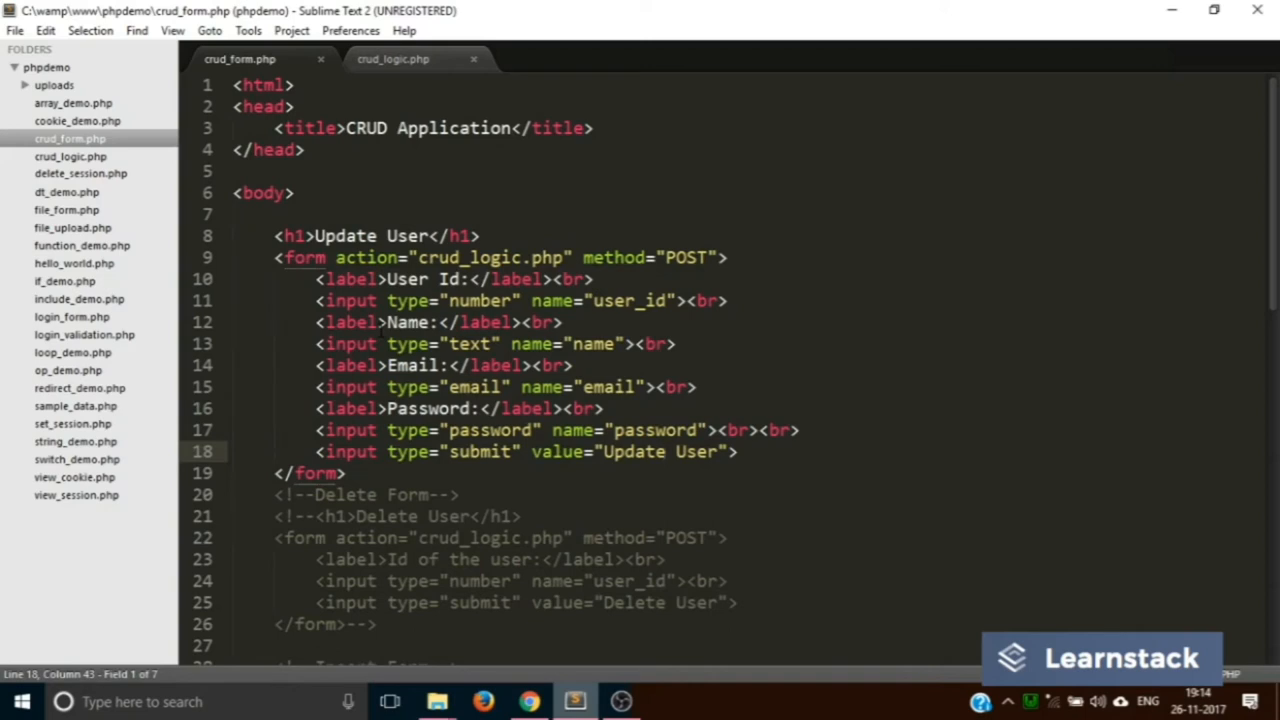
Step: Wrap the Update User form in <!-- --> comment markers
left_click(664, 452)
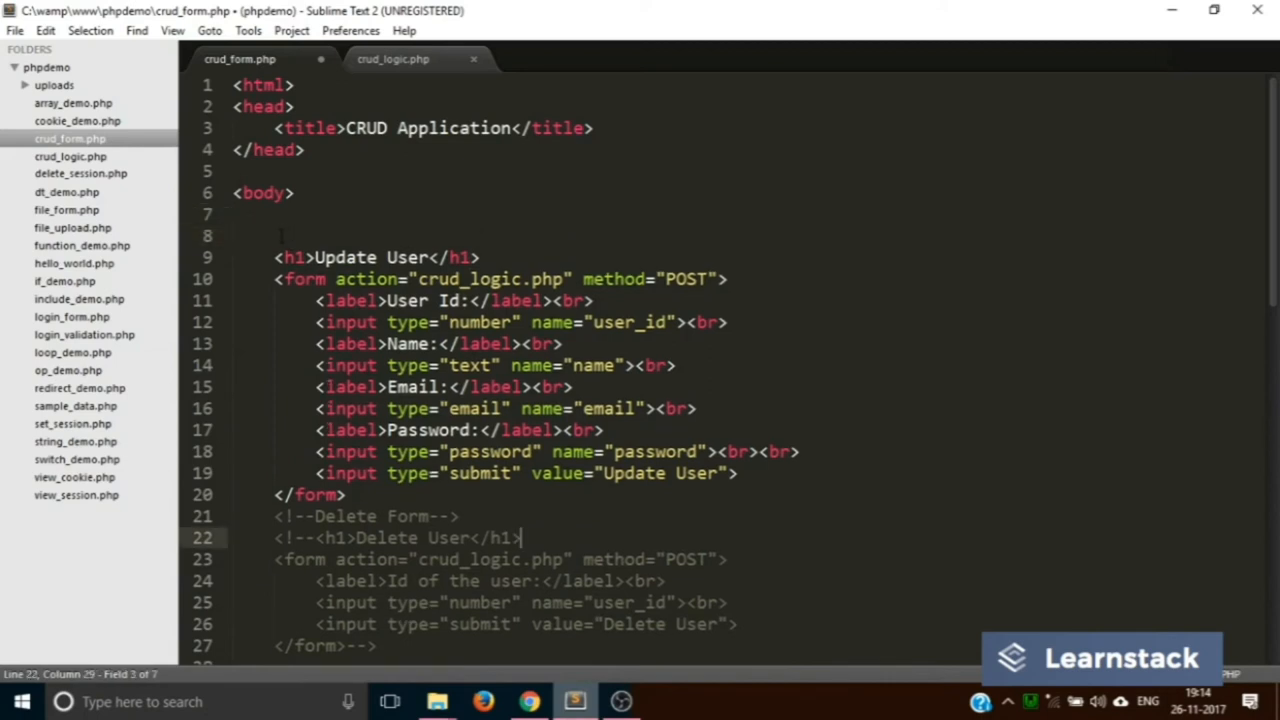
scroll("down", 3)
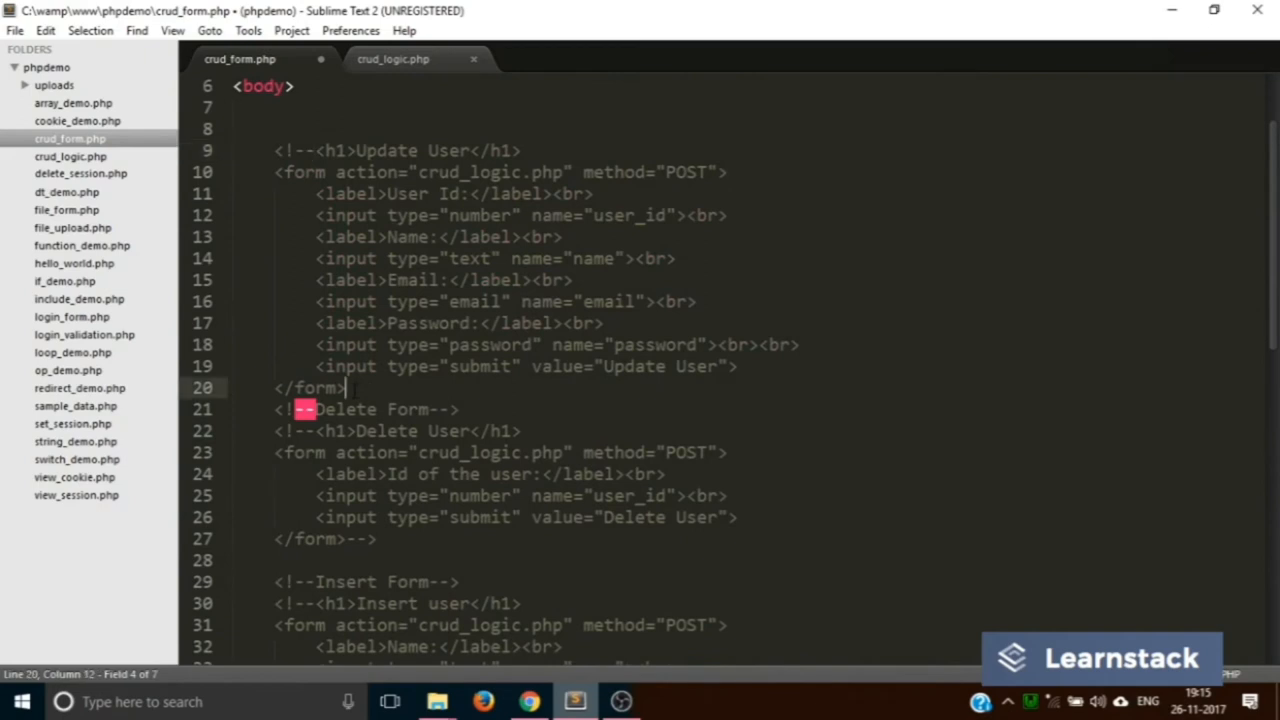
type("-->")
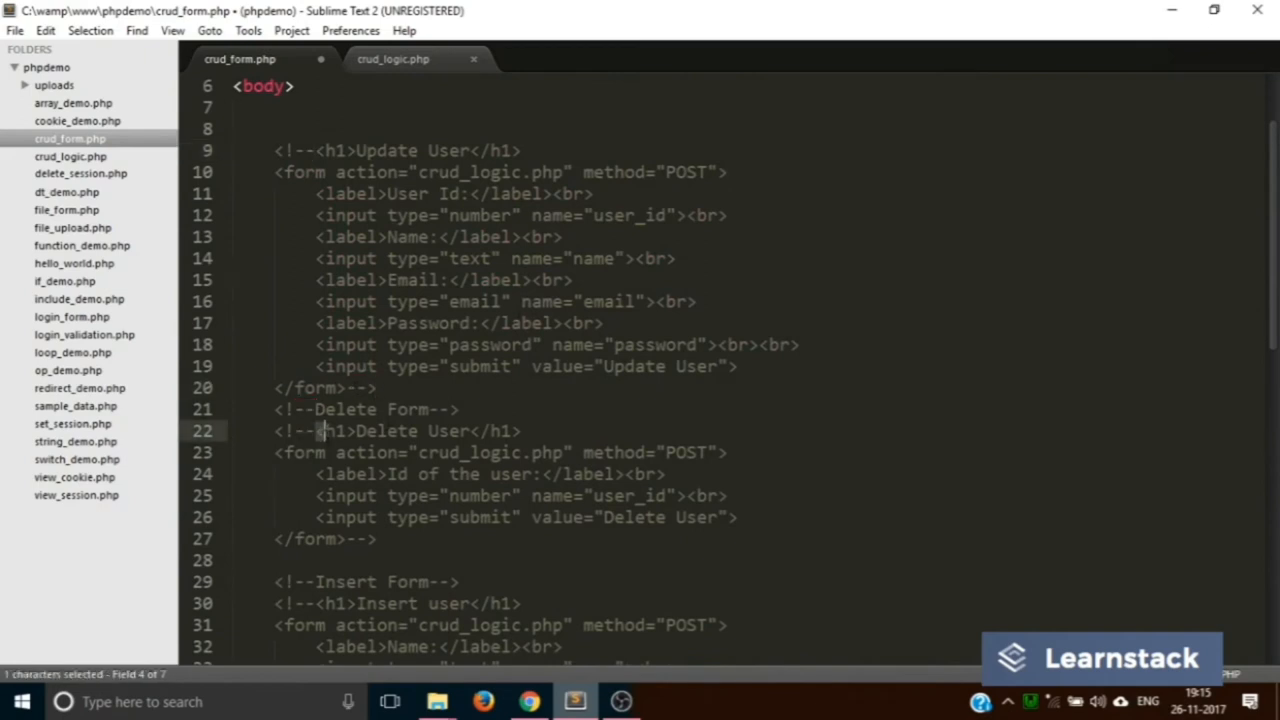
Step: Copy the Delete form to the top and rename it User Details with a Show info button
left_click_drag(320, 432, 344, 538)
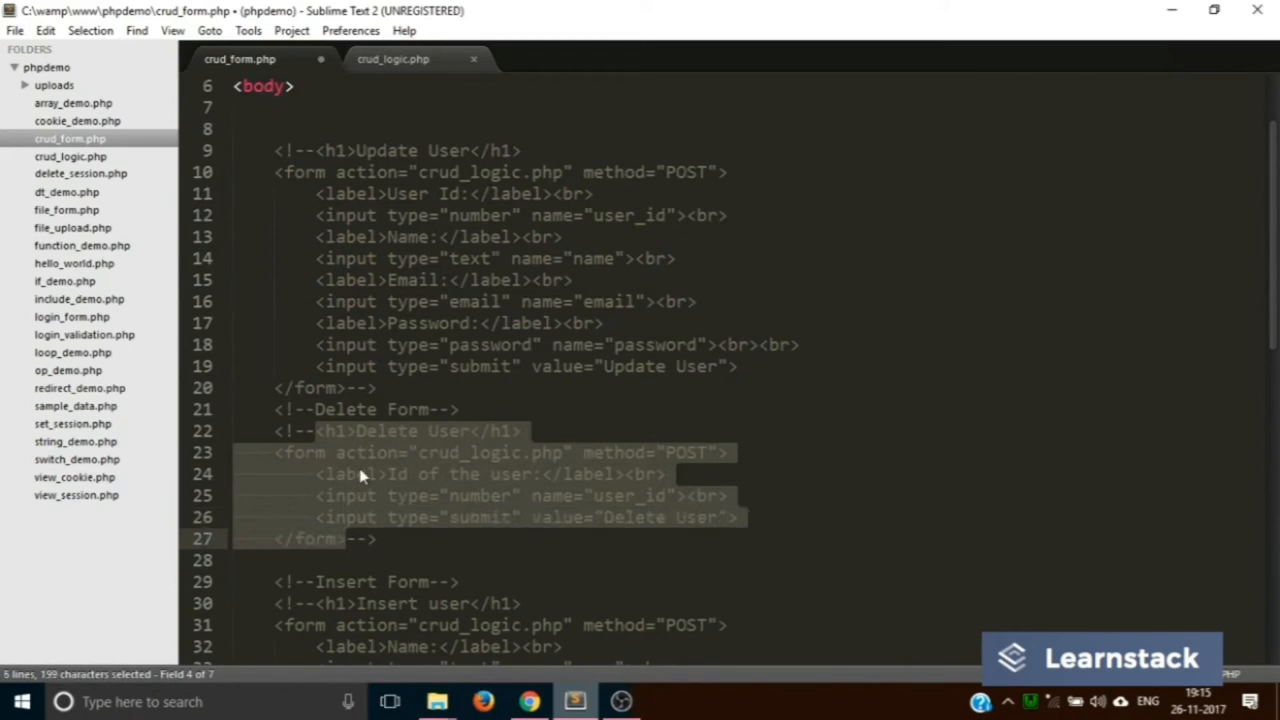
right_click(360, 476)
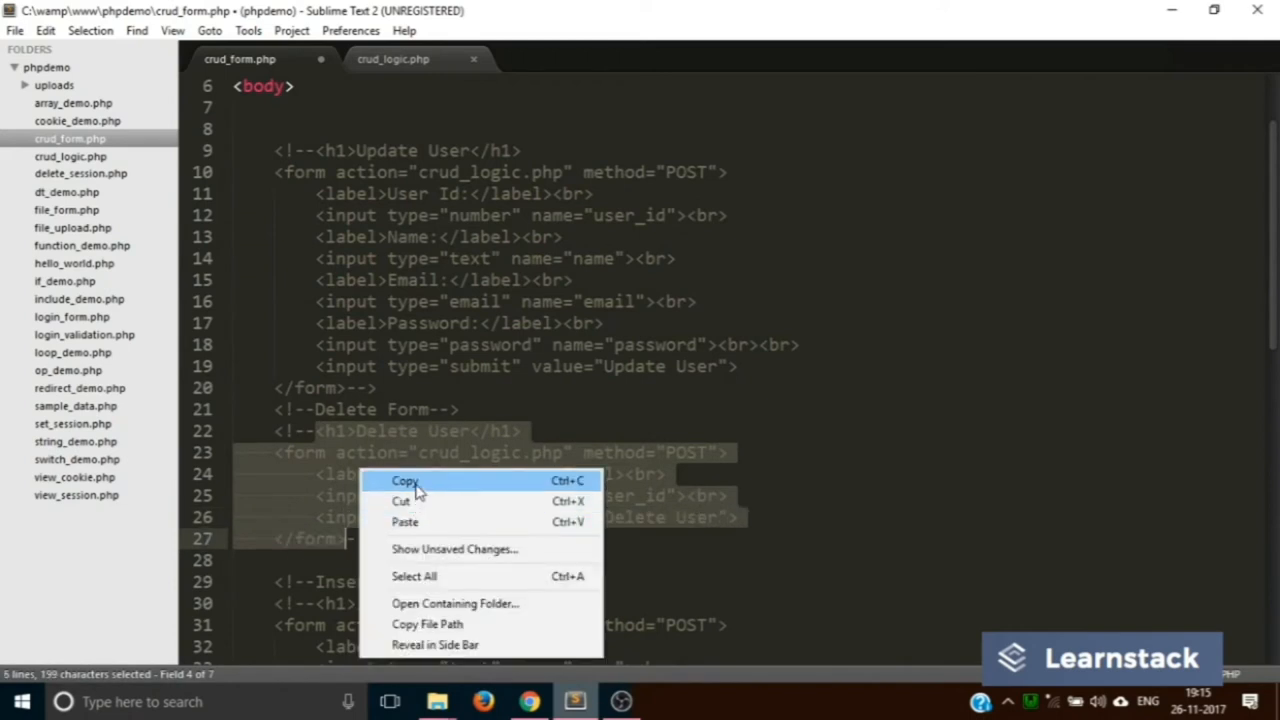
left_click(404, 480)
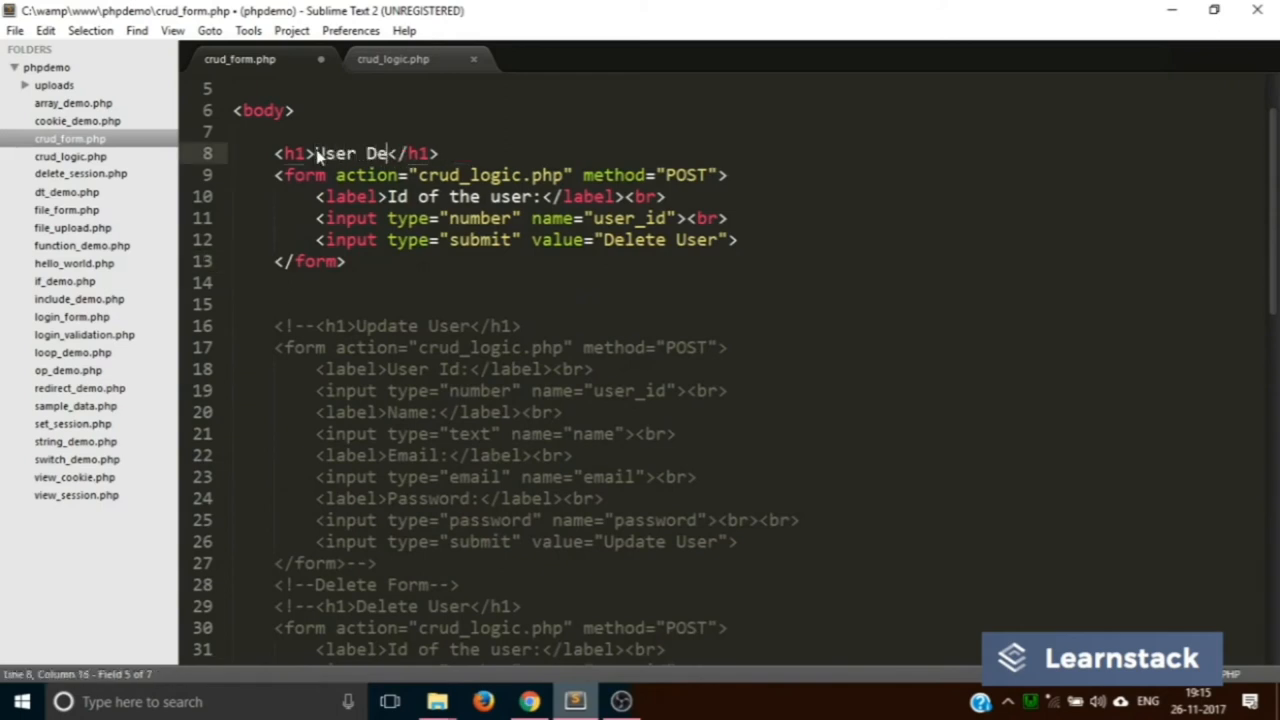
type("tails")
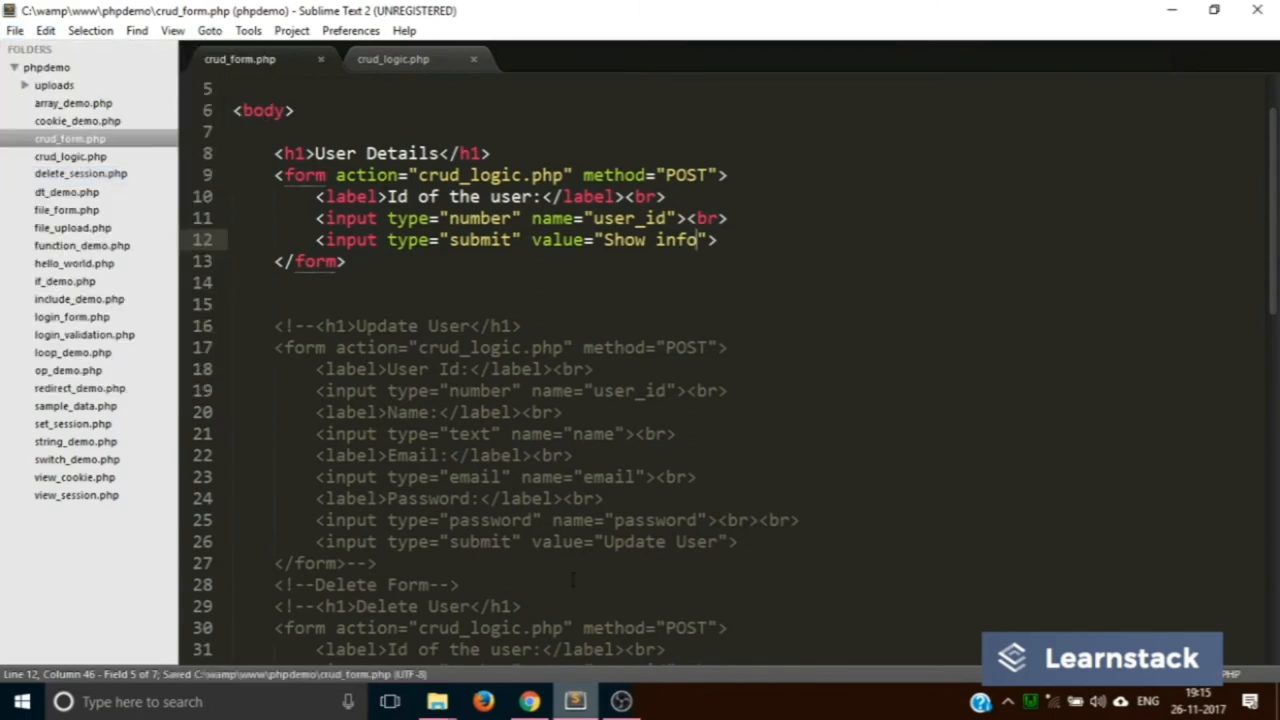
Step: Reload crud_form.php in Chrome to show the new User Details form
left_click(528, 700)
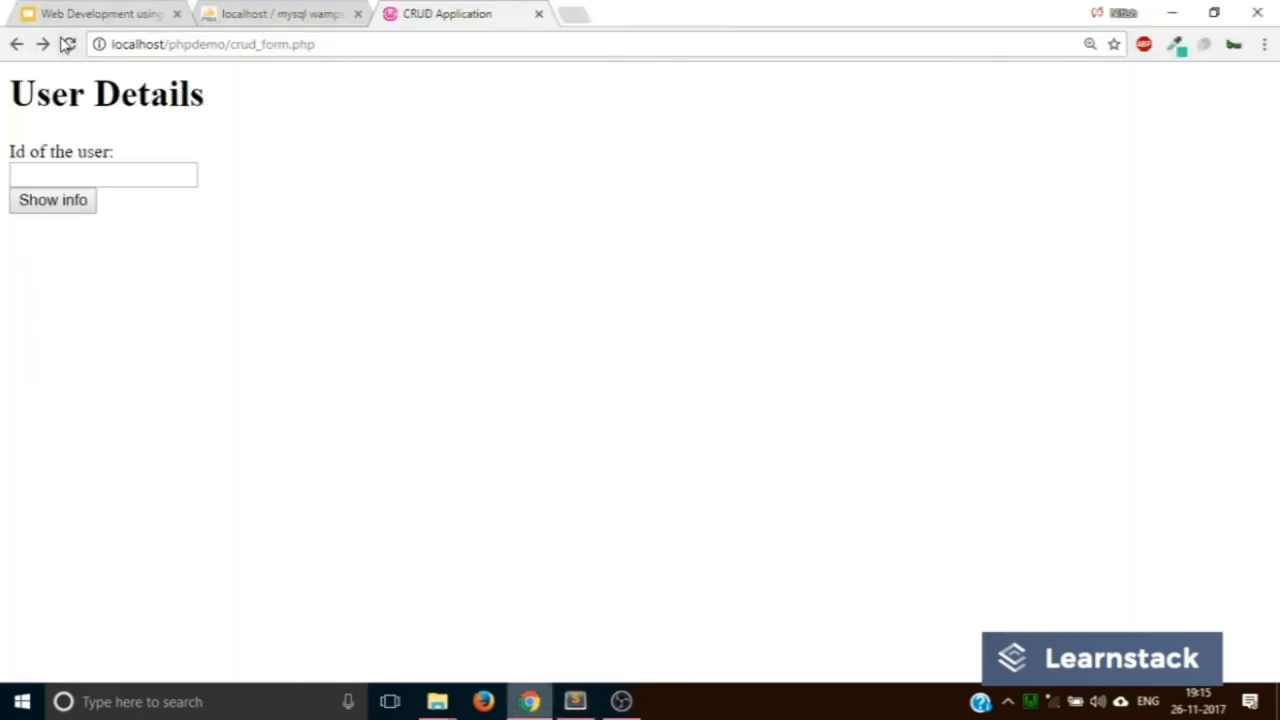
left_click(100, 176)
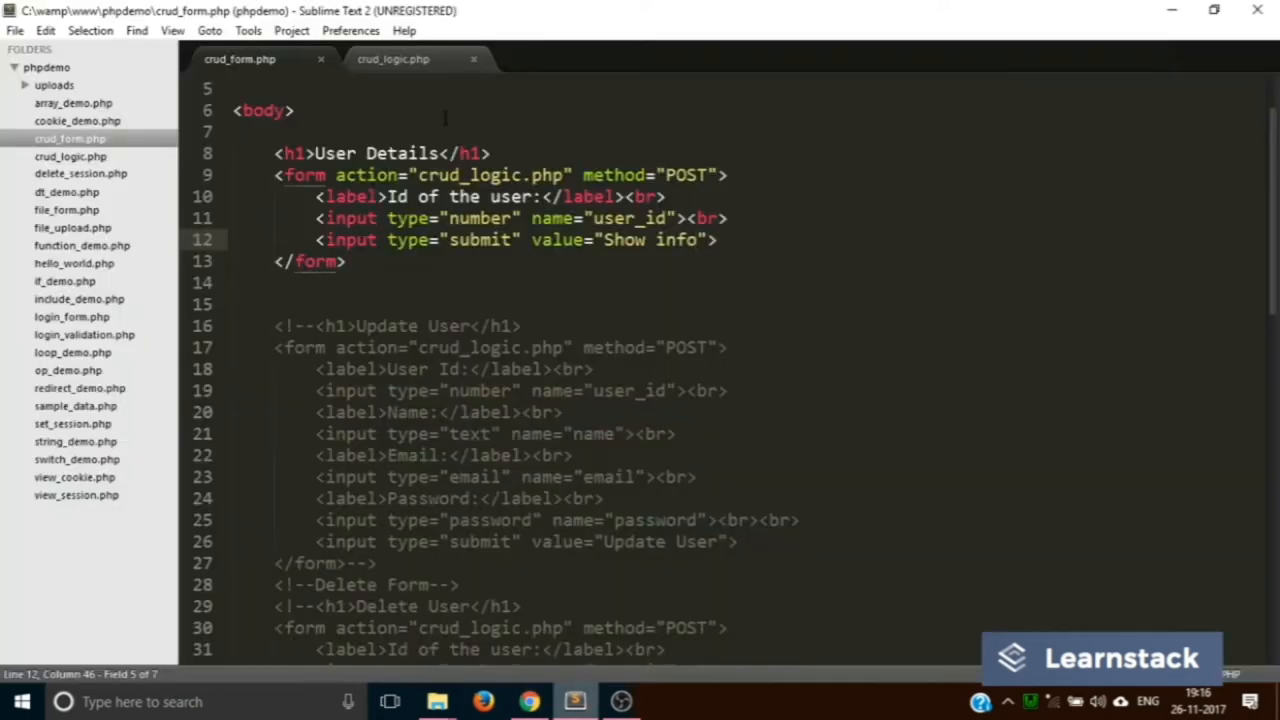
Step: Wrap the update block in crud_logic.php, from $user_id through the if/else, in /* */
left_click(392, 60)
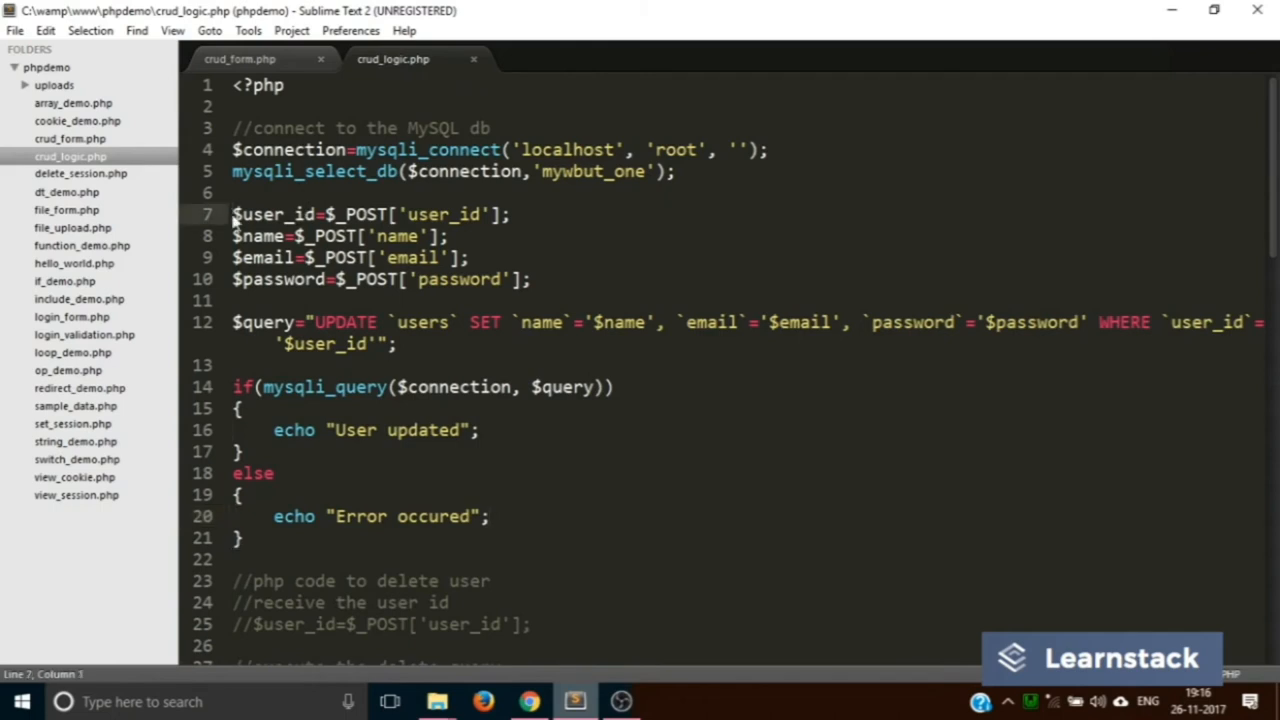
type("/*")
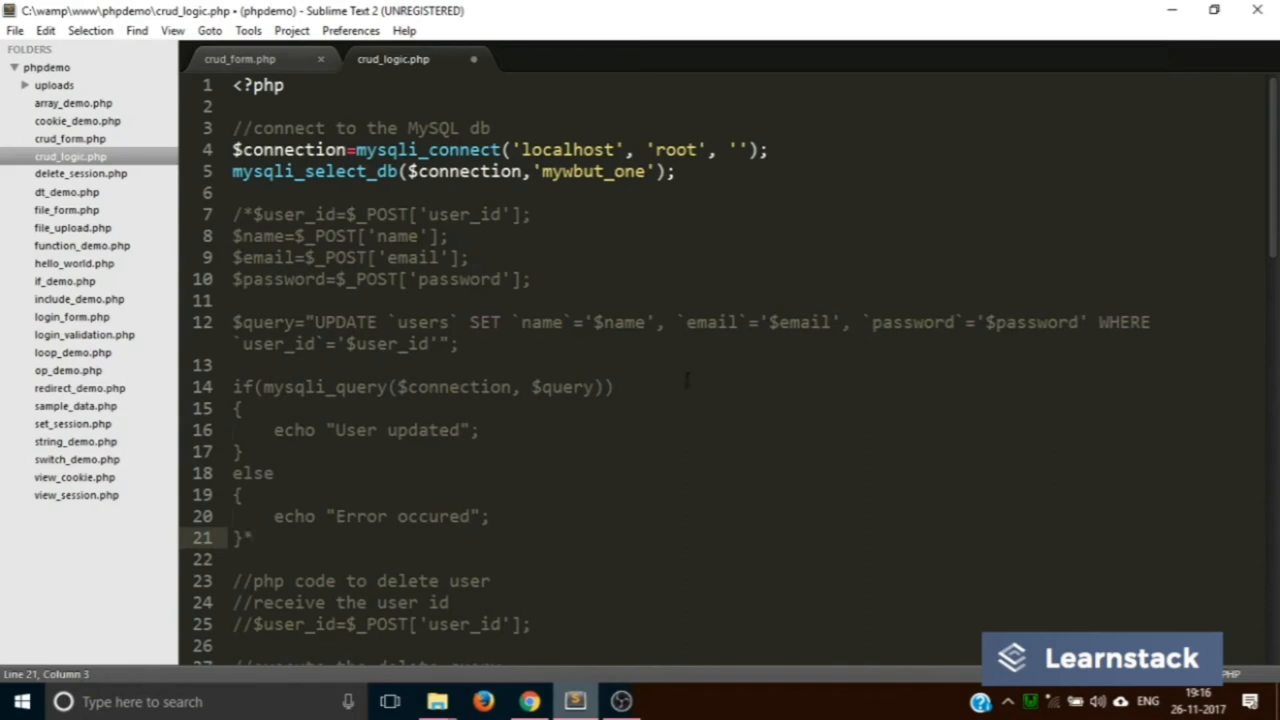
scroll("down", 3)
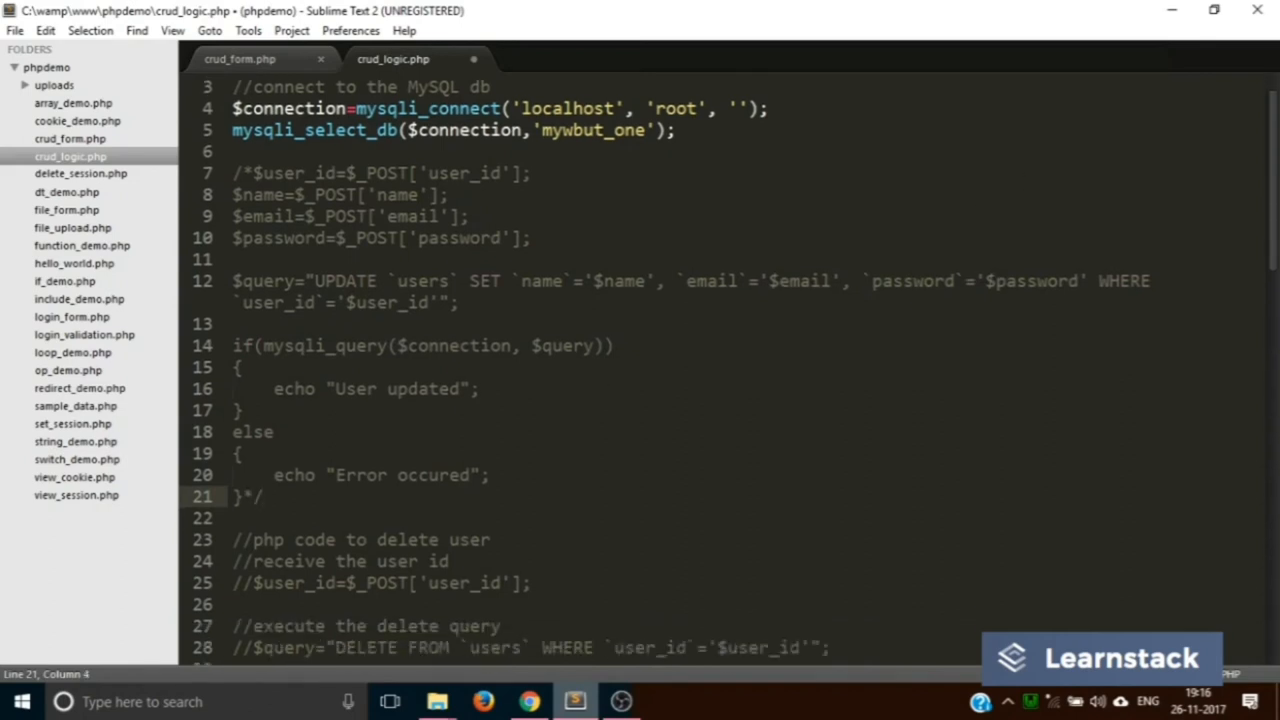
scroll("down", 3)
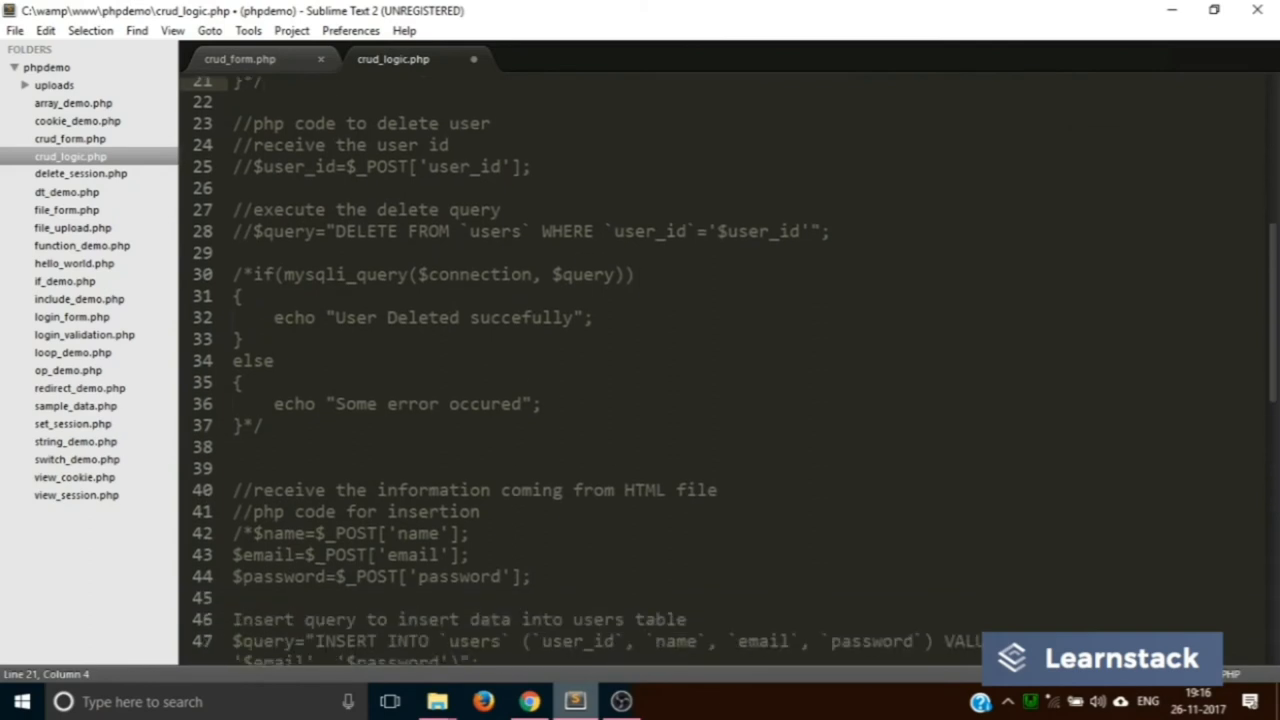
scroll("down", 3)
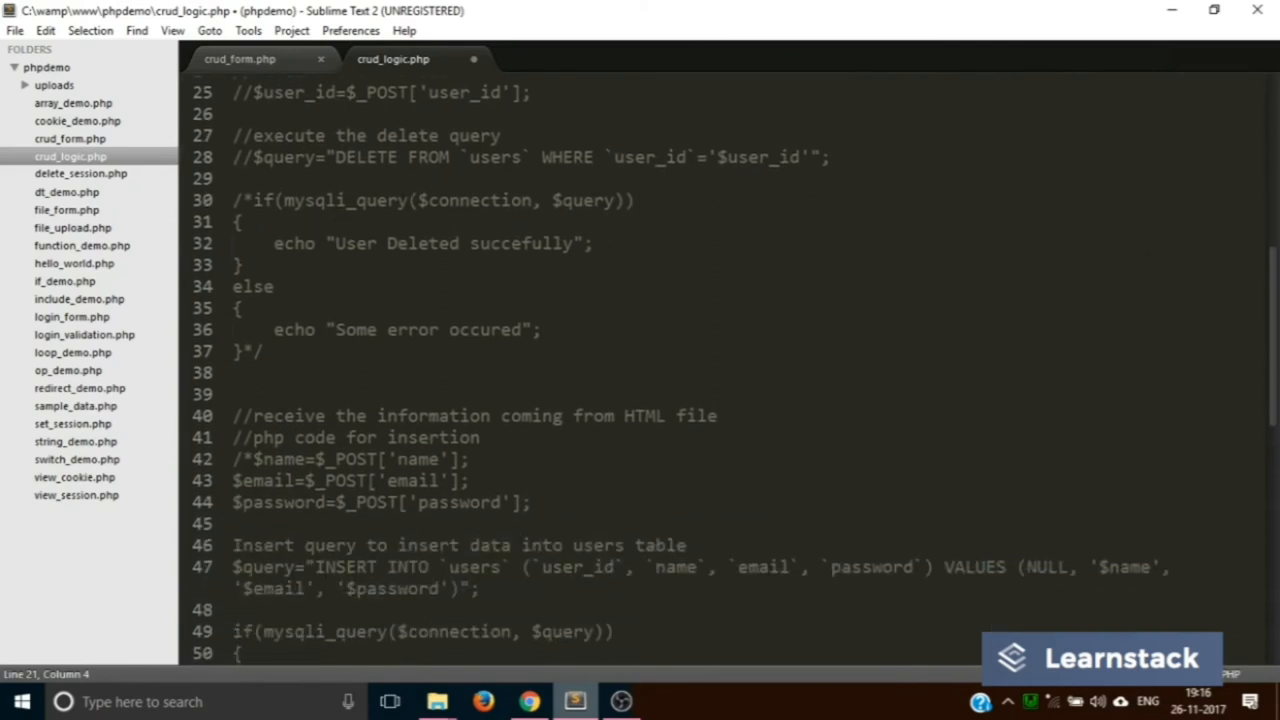
scroll("down", 3)
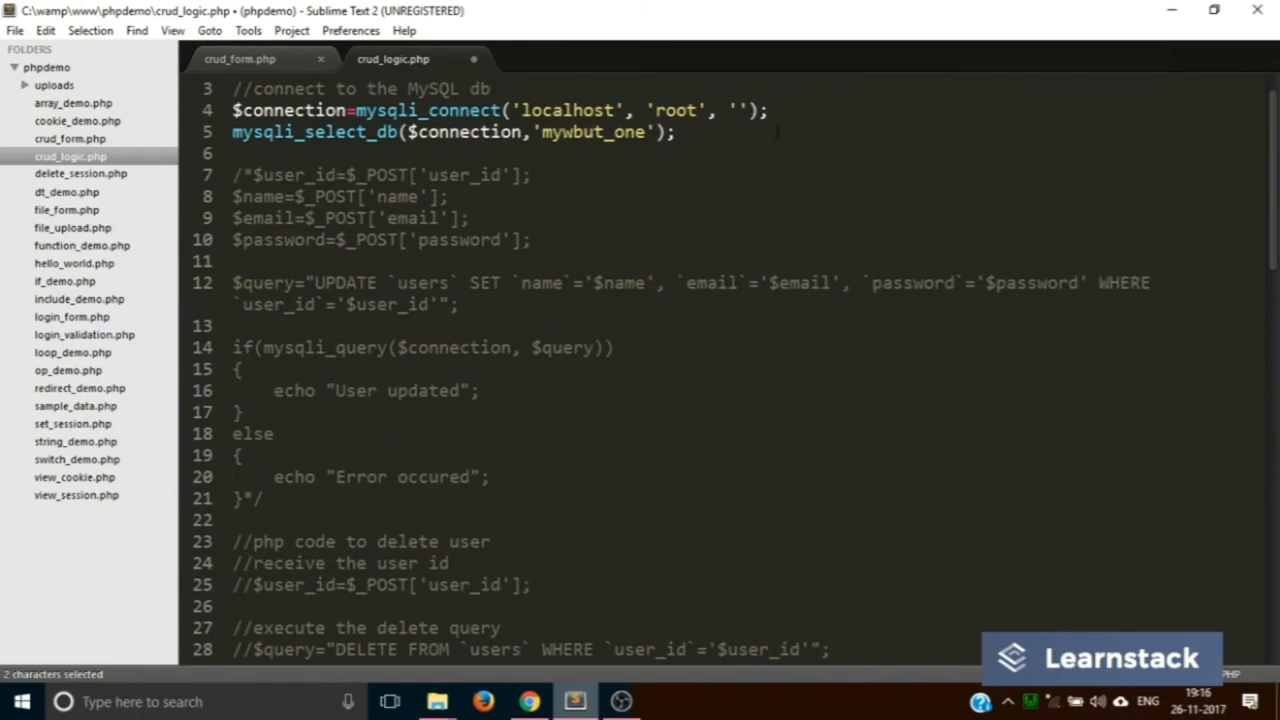
Step: Read the posted id with $user_id=$_POST['user_id'];
type("$")
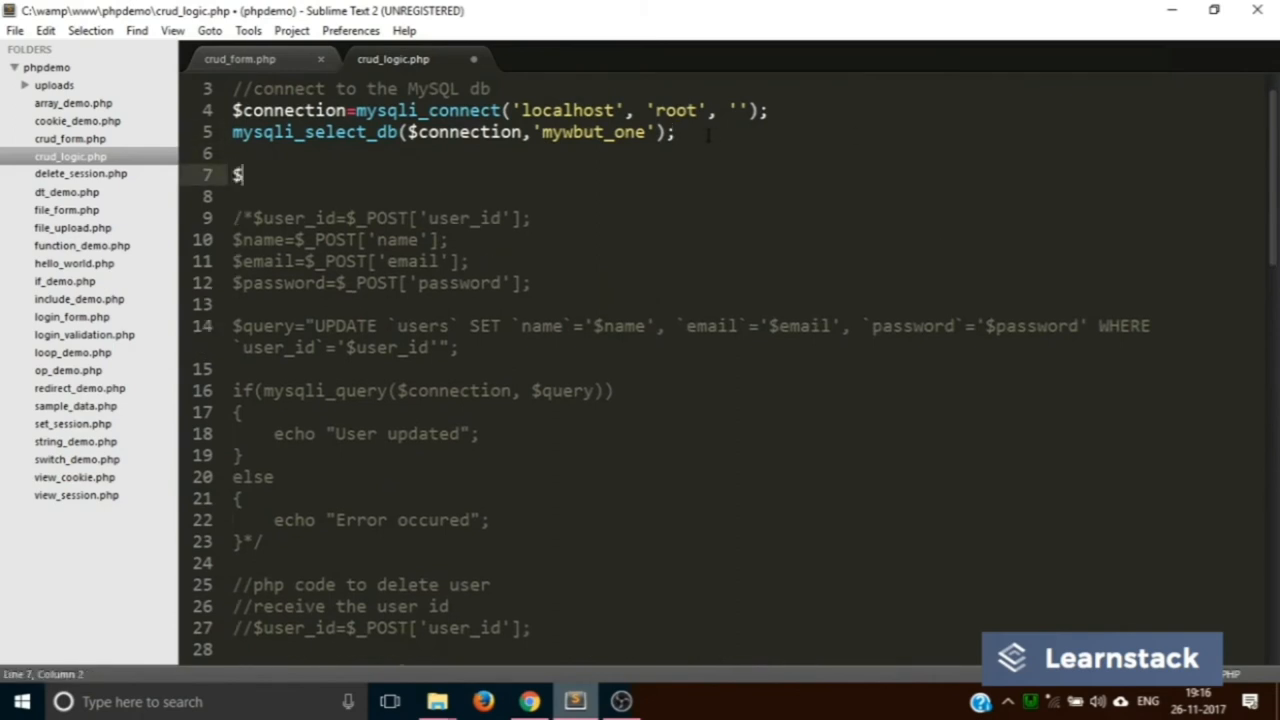
type("user_id=")
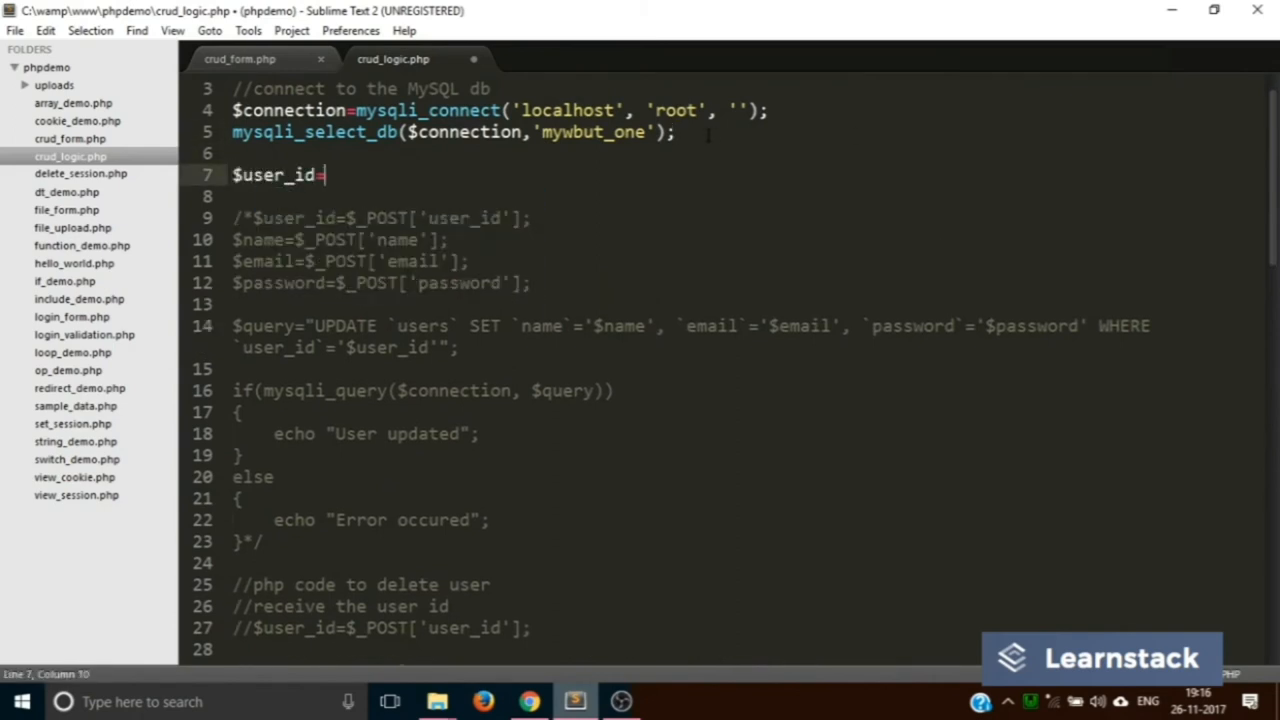
type("$_POST[]")
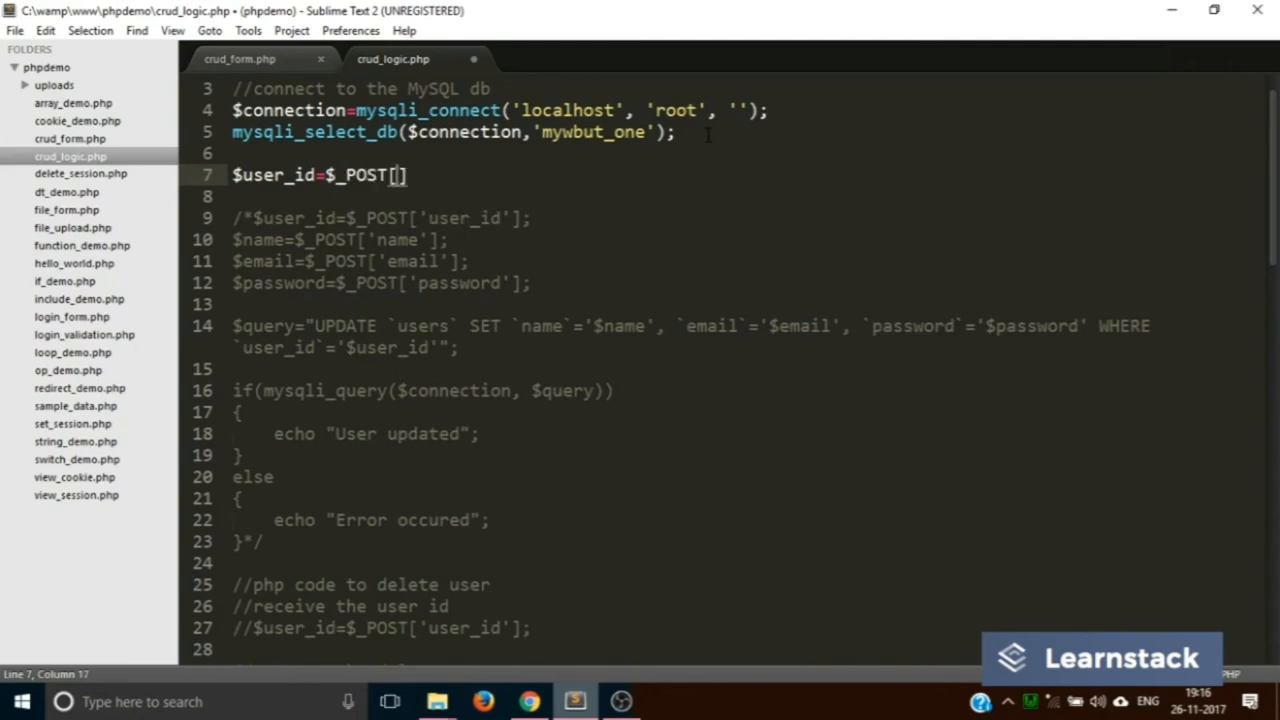
type("'user_")
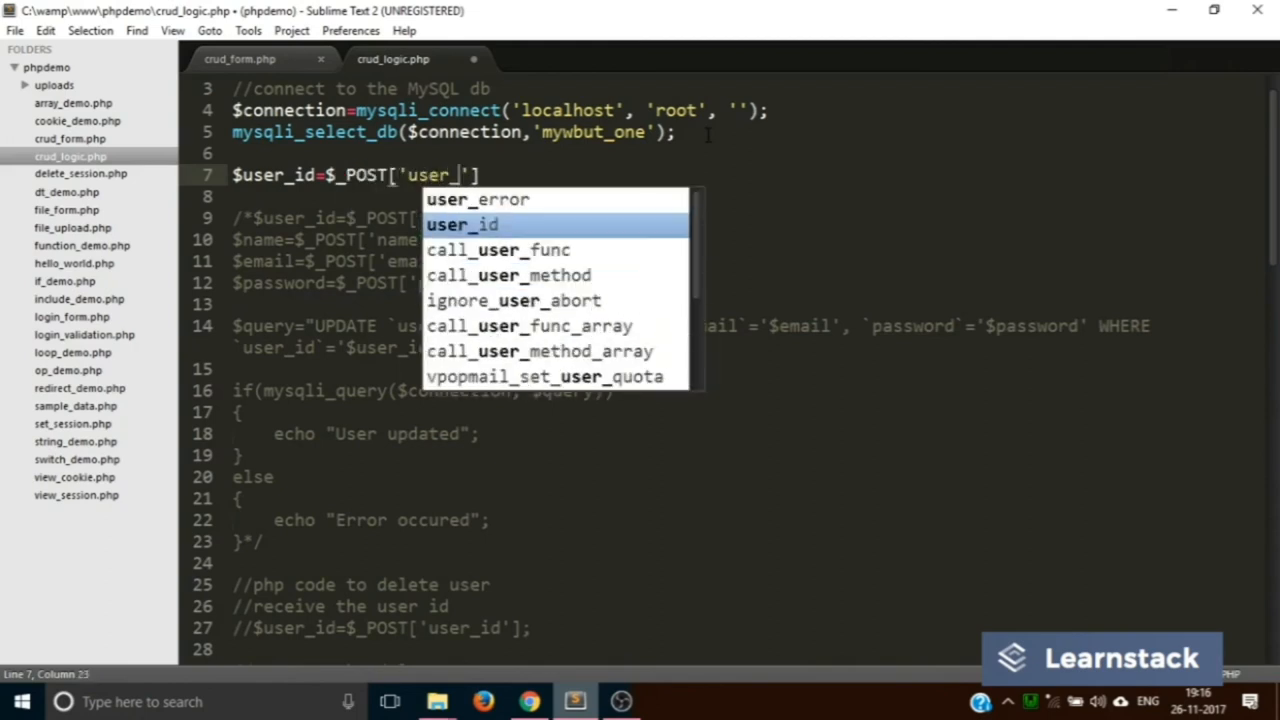
key("Tab")
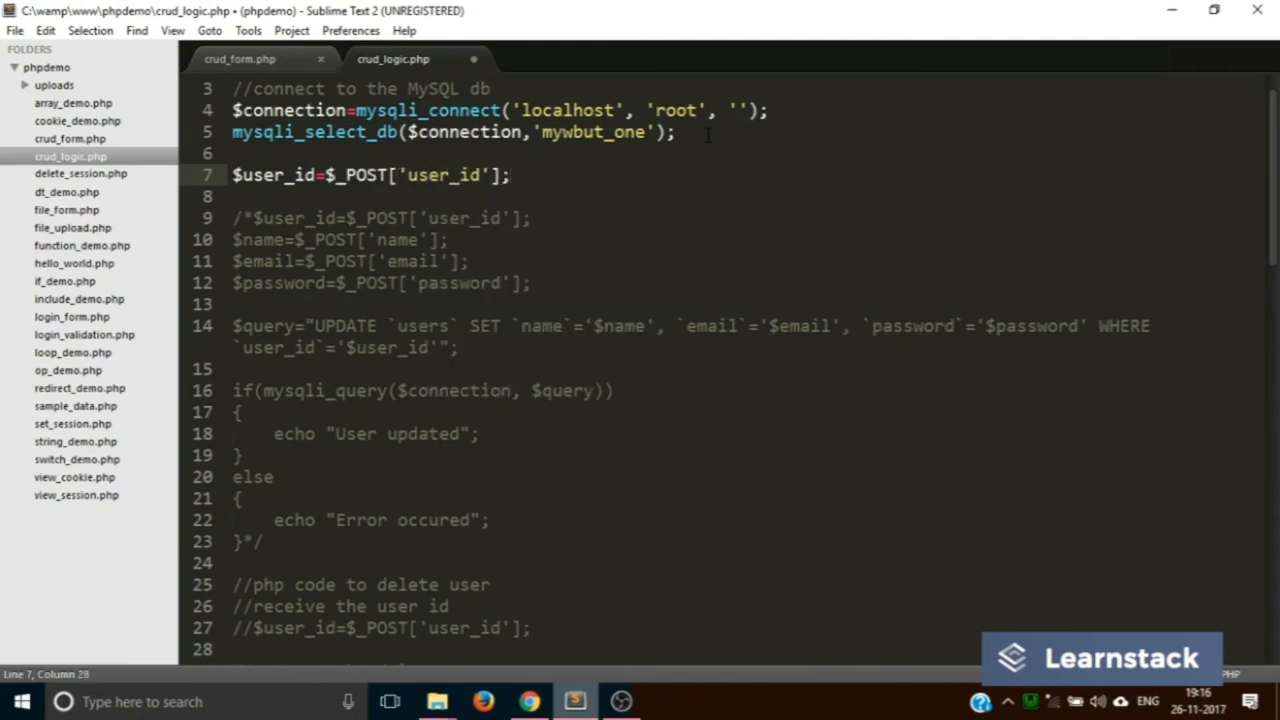
Step: Build $query="SELECT * FROM `users` WHERE `user_id`='$user_id'";
type("$")
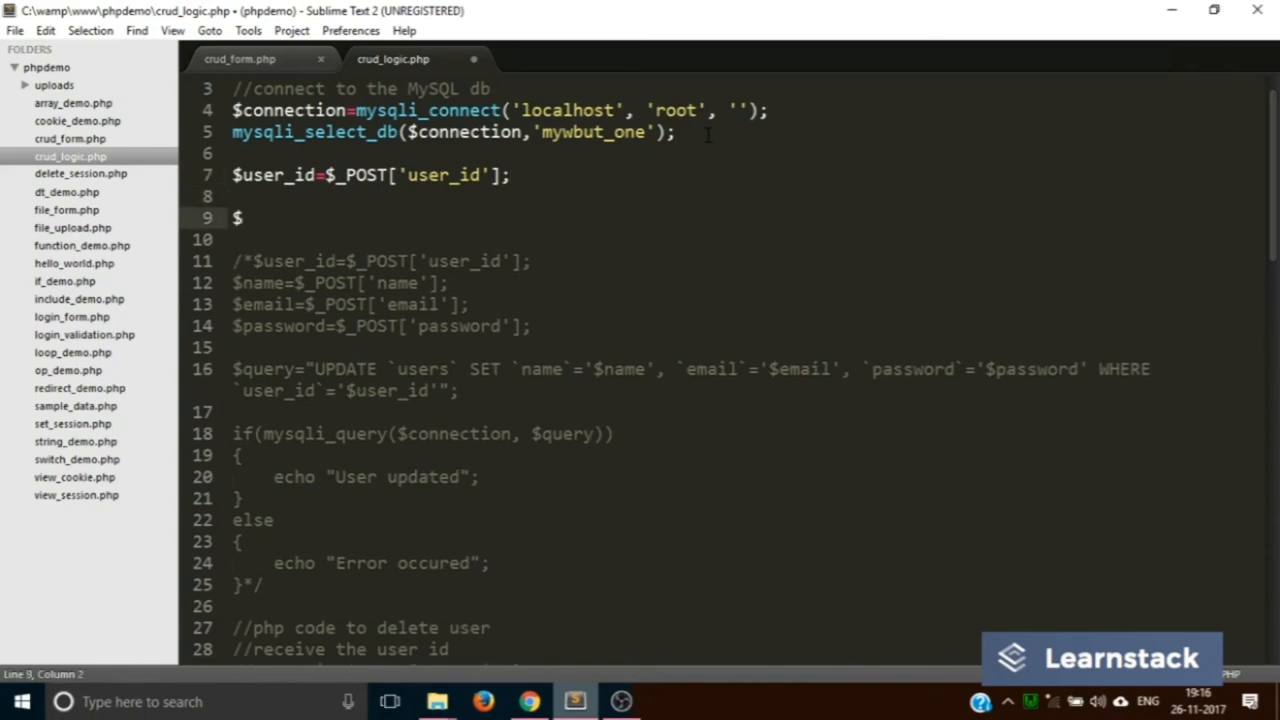
type("quesr")
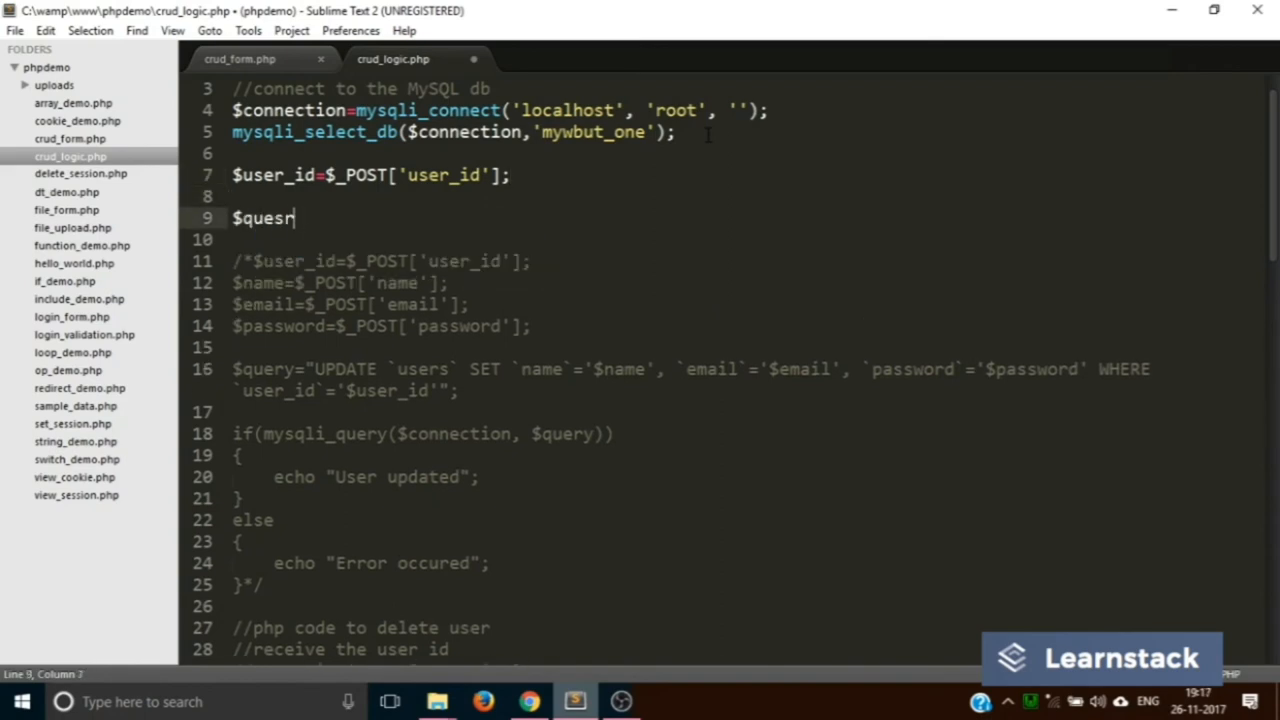
type("y")
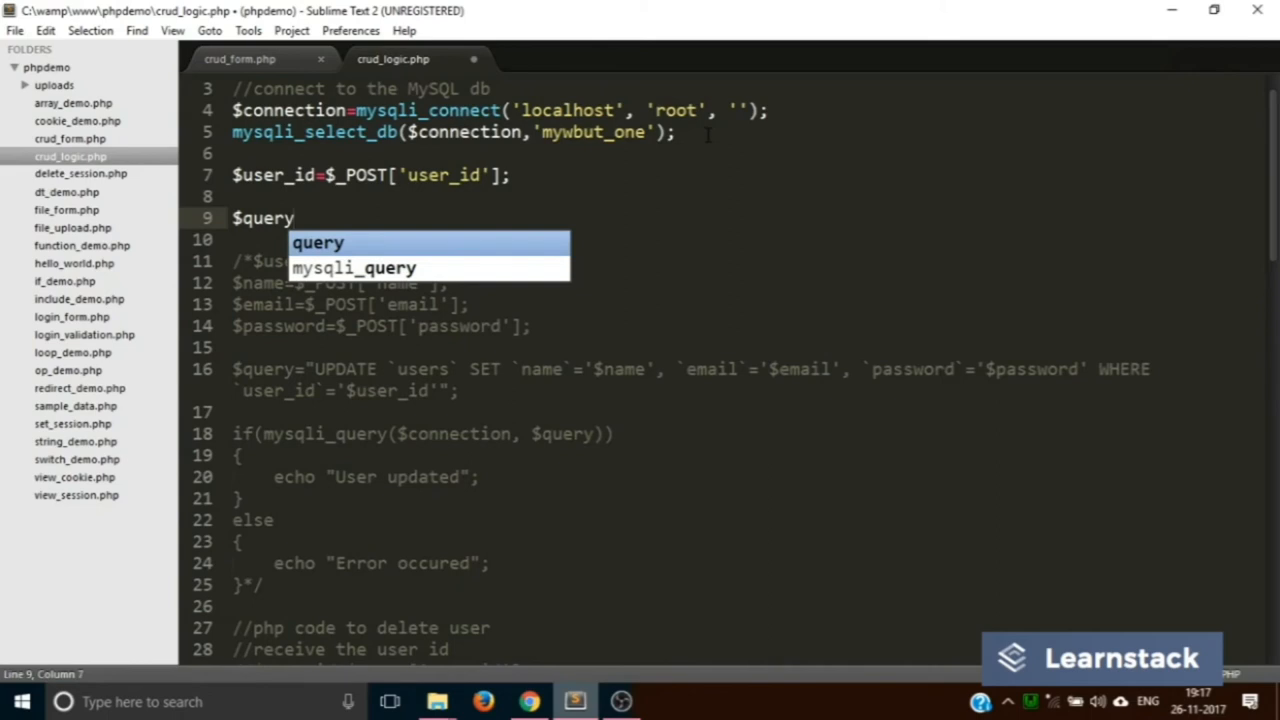
type("=")
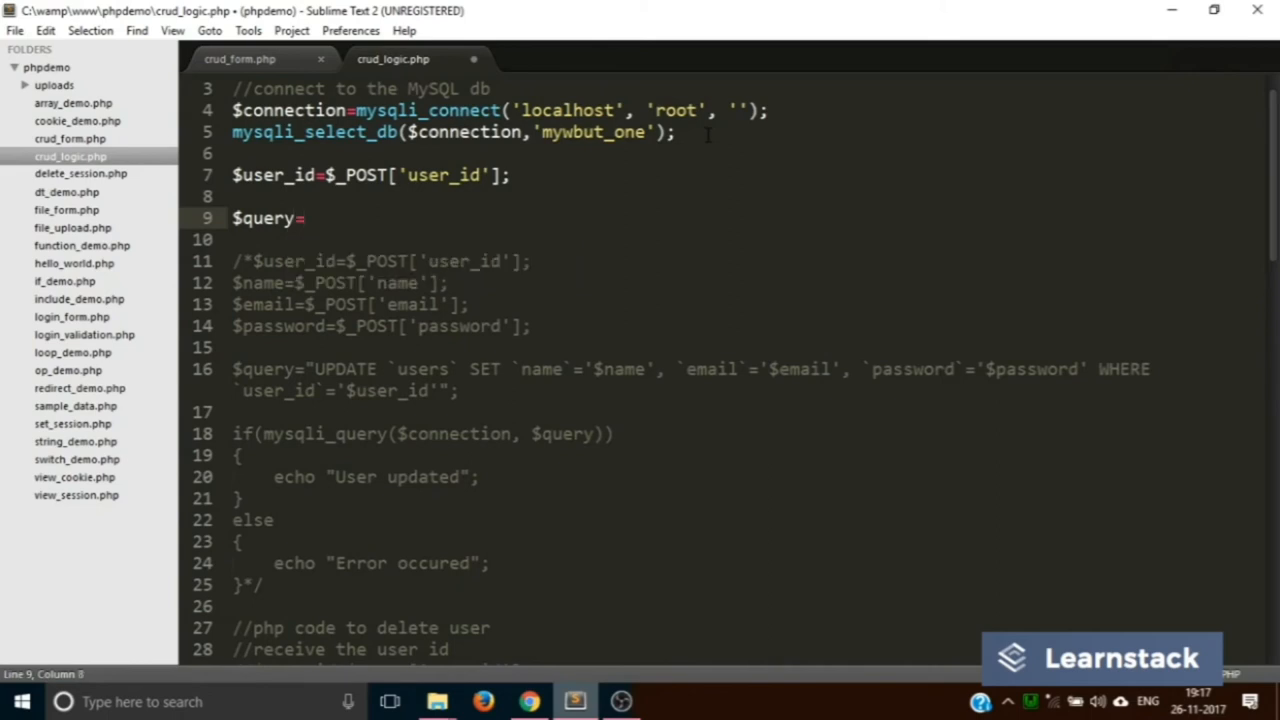
type("\"SELE\"")
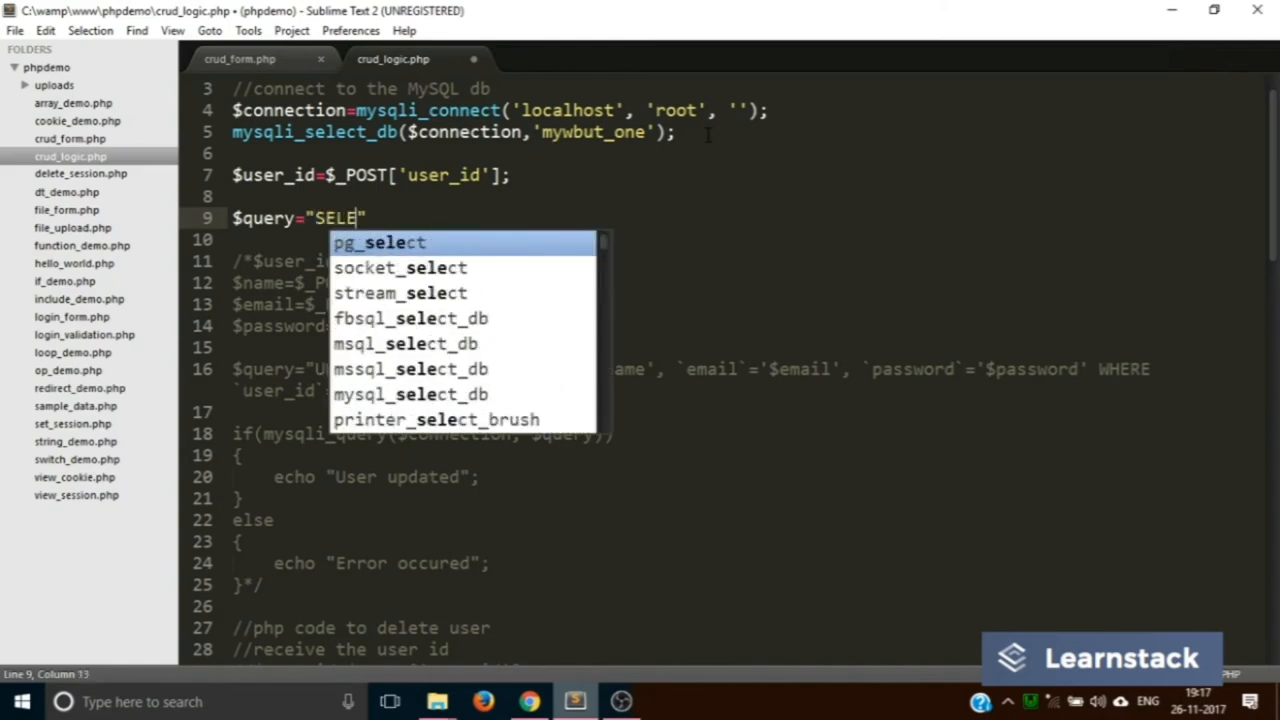
type("CT")
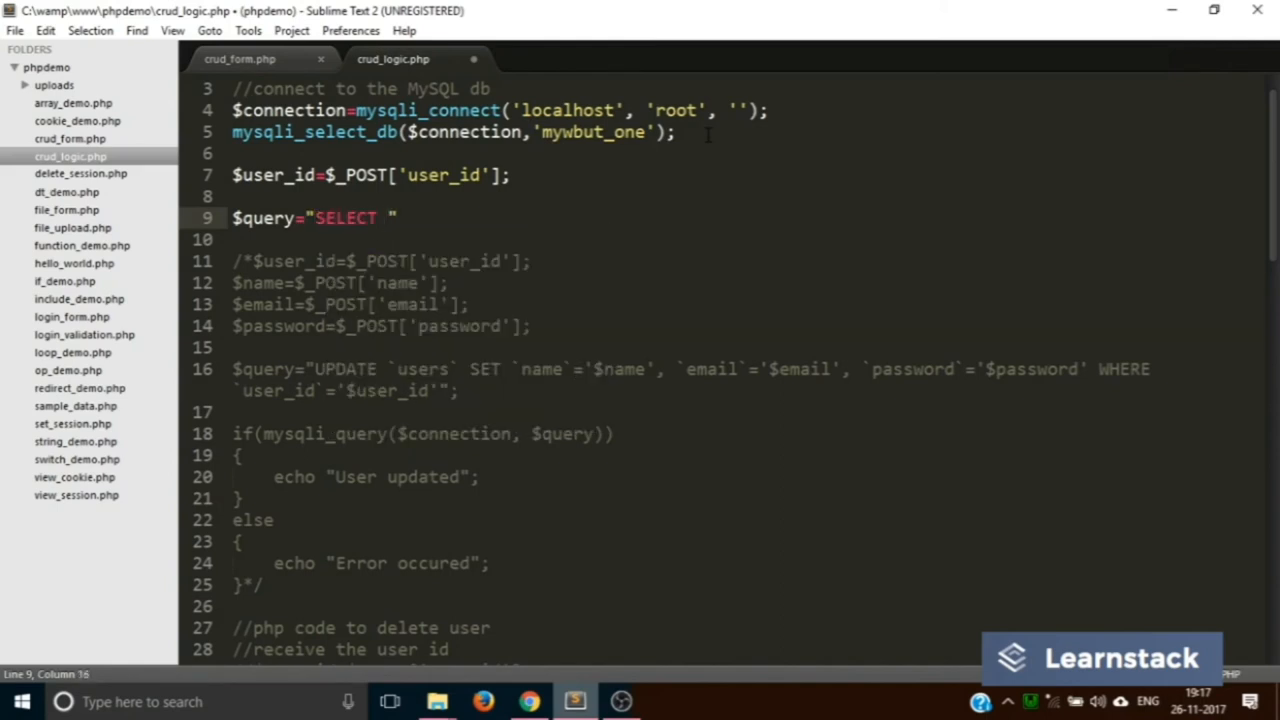
type("* FROM")
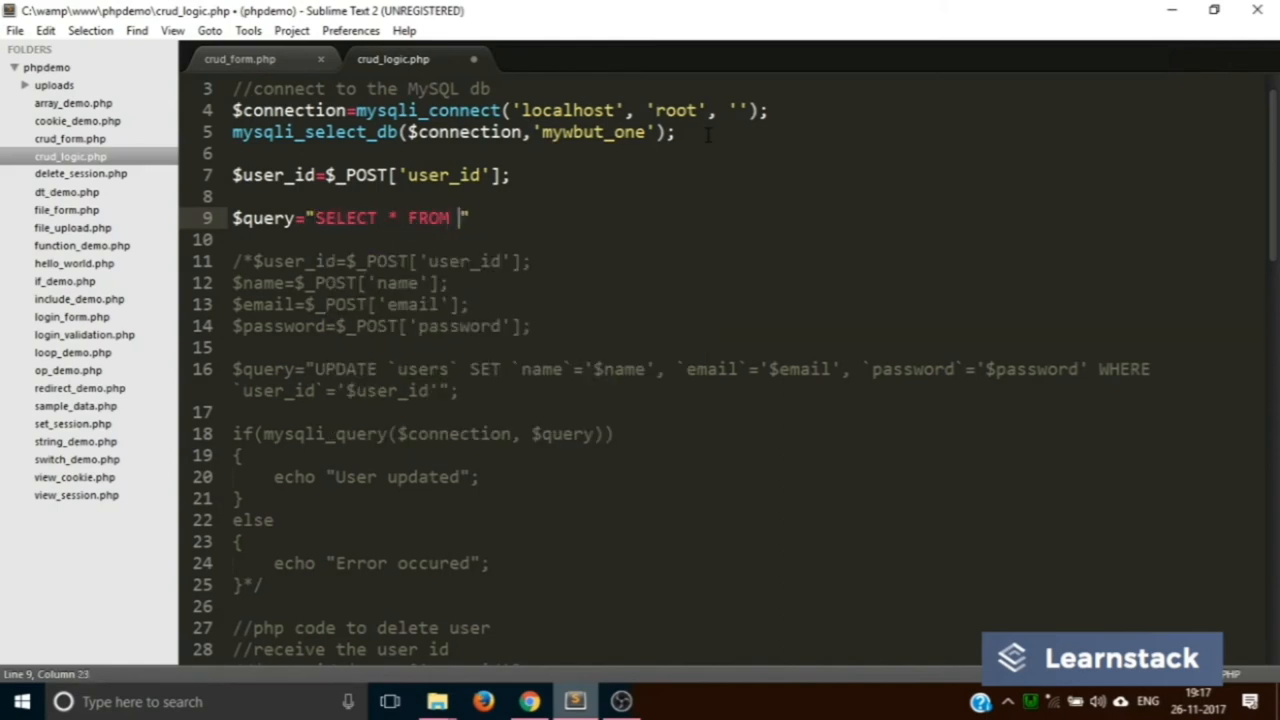
type("`users`")
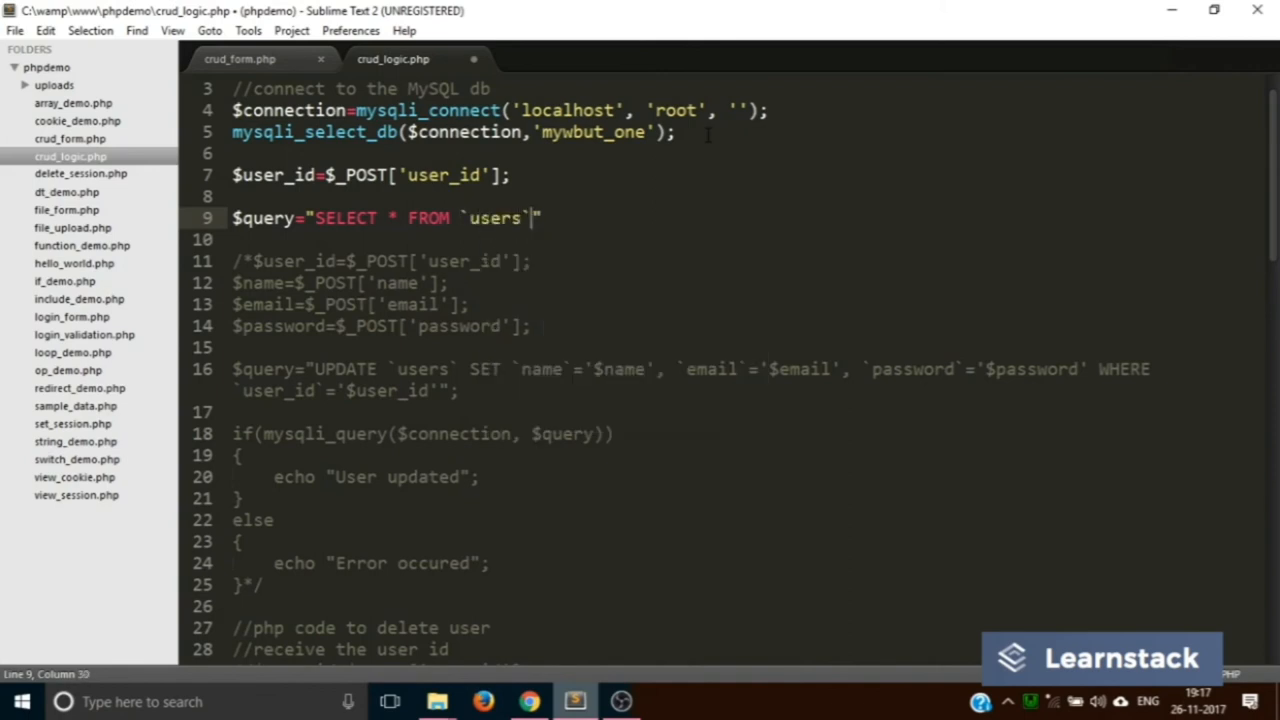
type("WHERE")
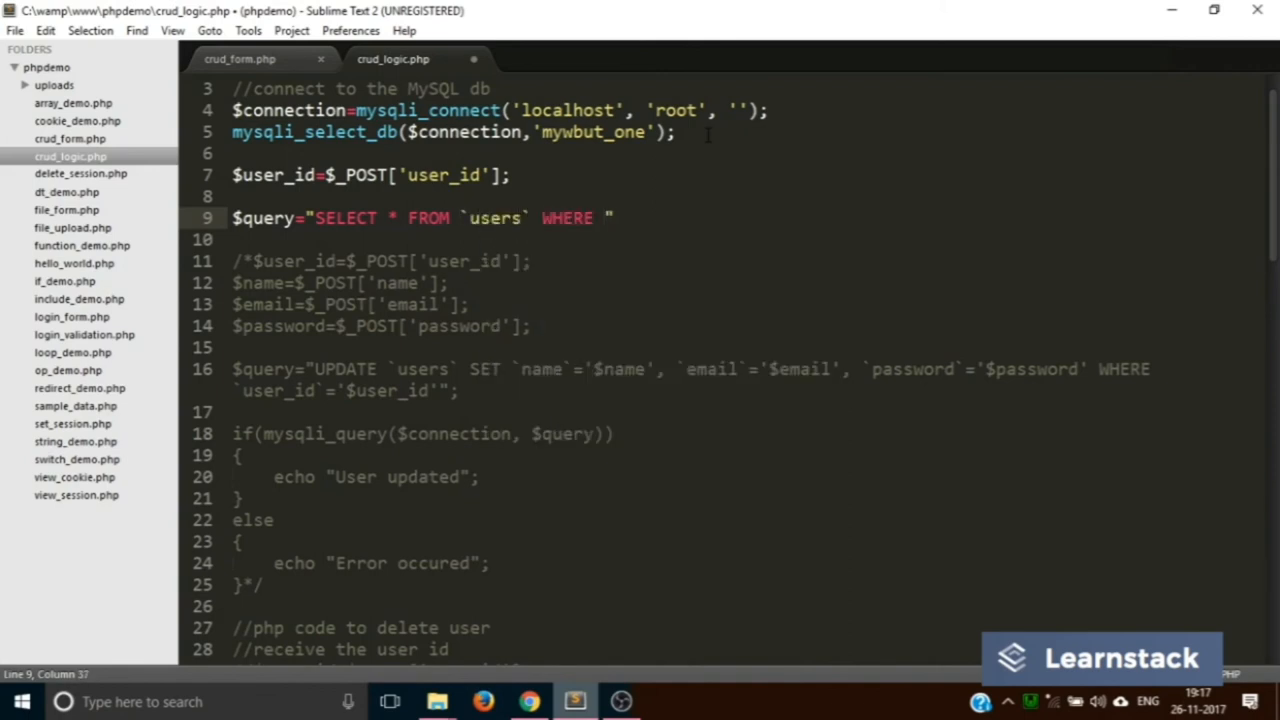
type("`user_id`\"")
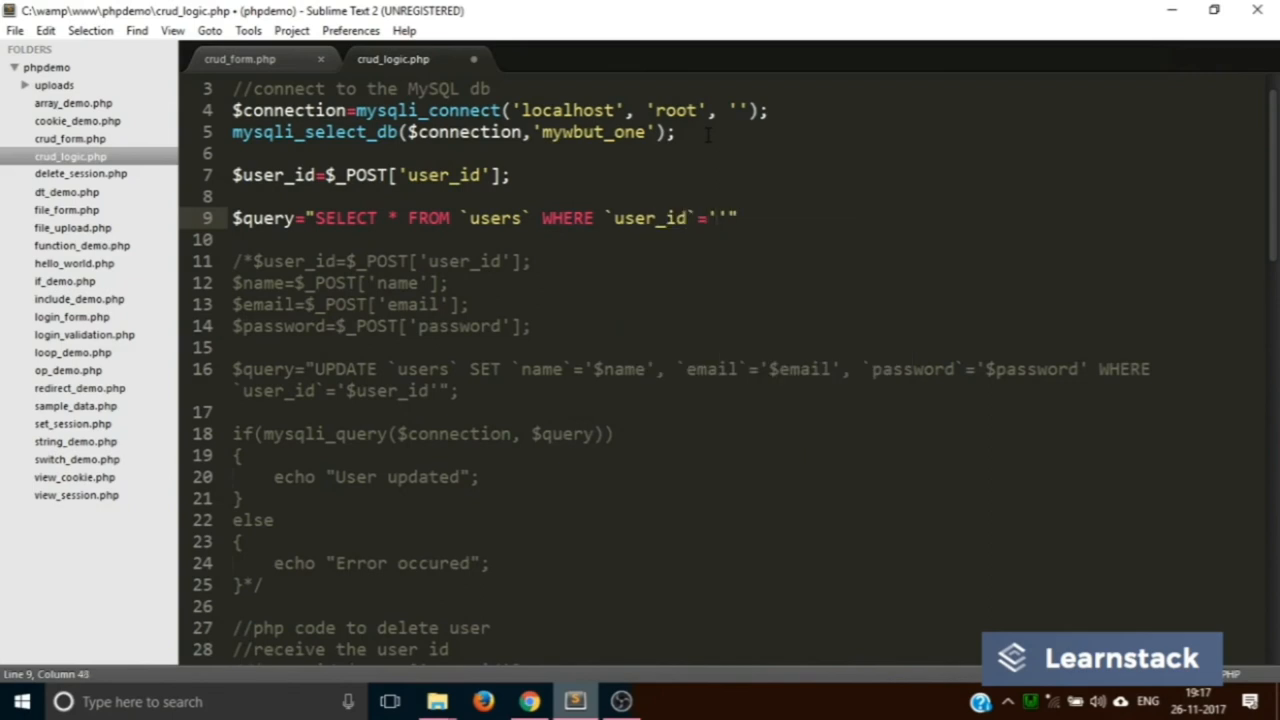
type("$user_id'")
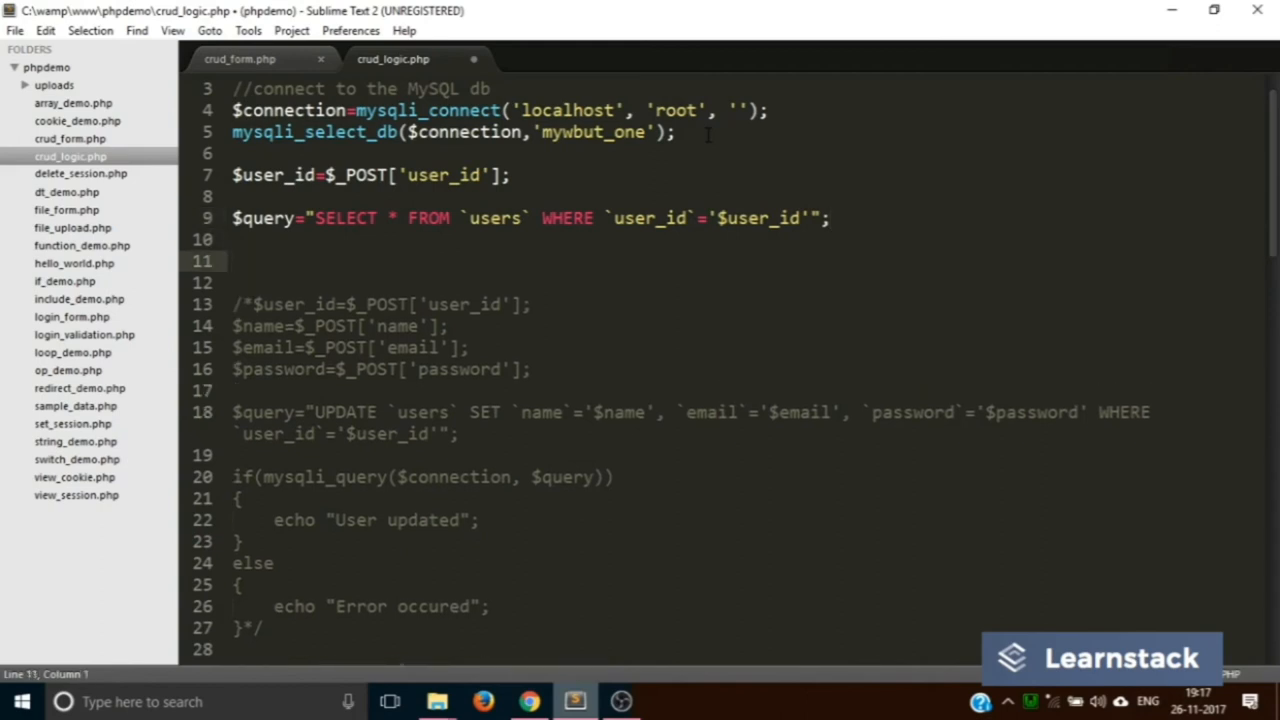
Step: Write $result=mysqli_query($connection, $query); and start the fetch call below
left_click(232, 260)
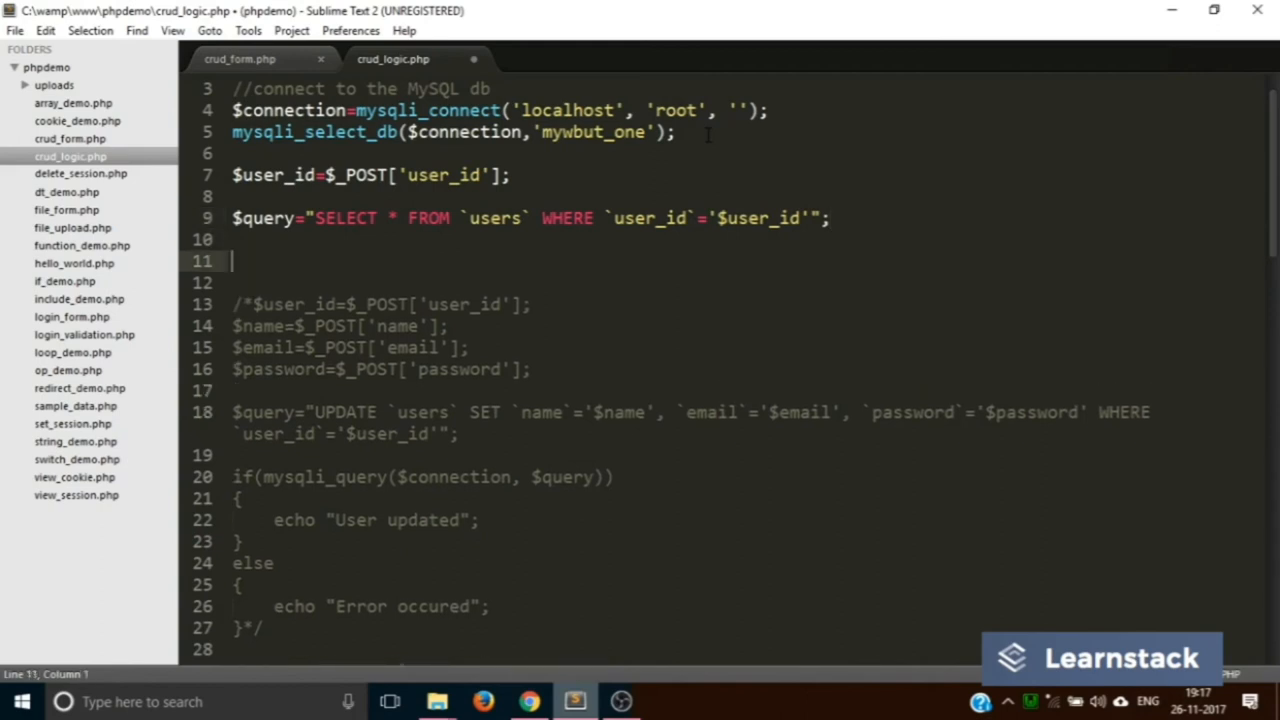
type("myd")
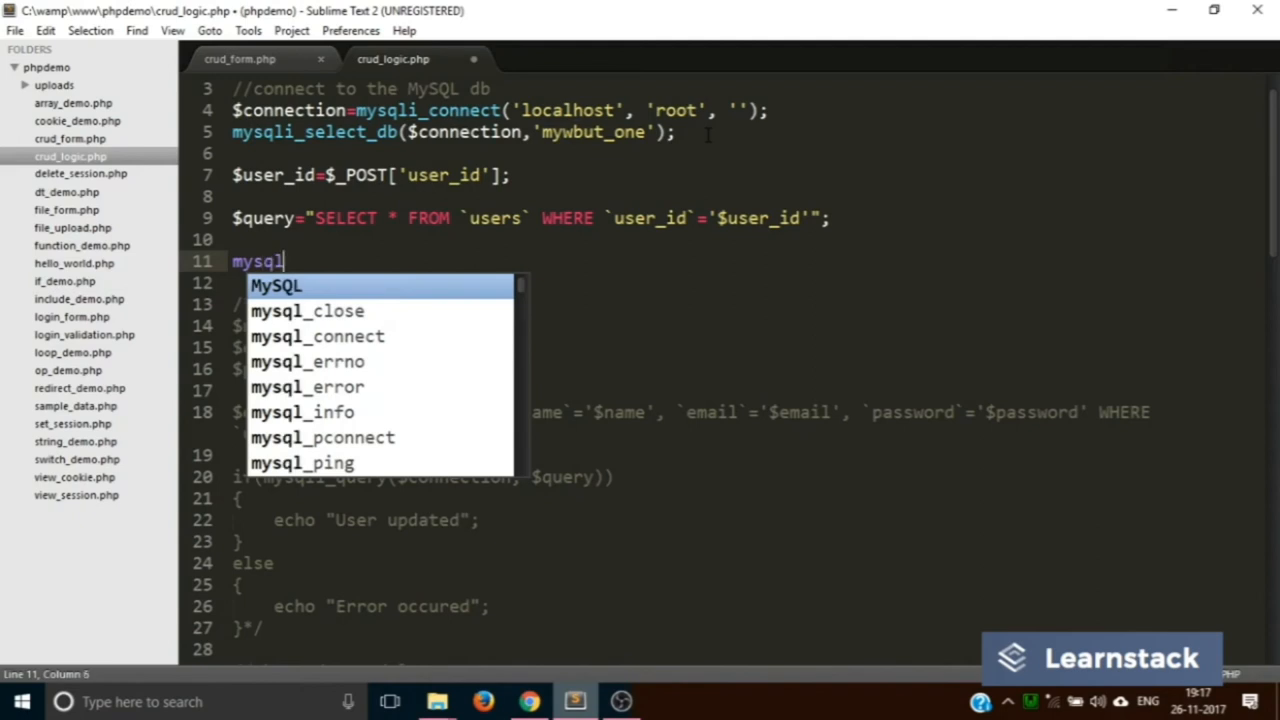
type("i_query($")
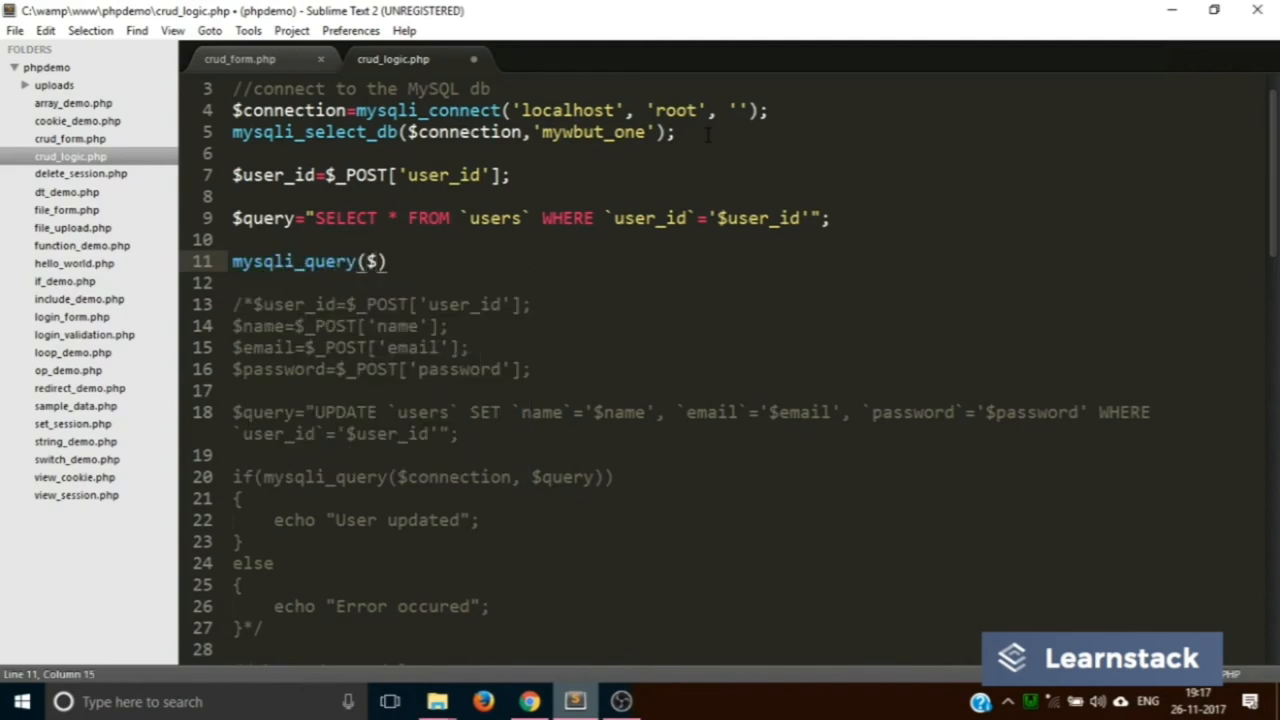
type("connection,")
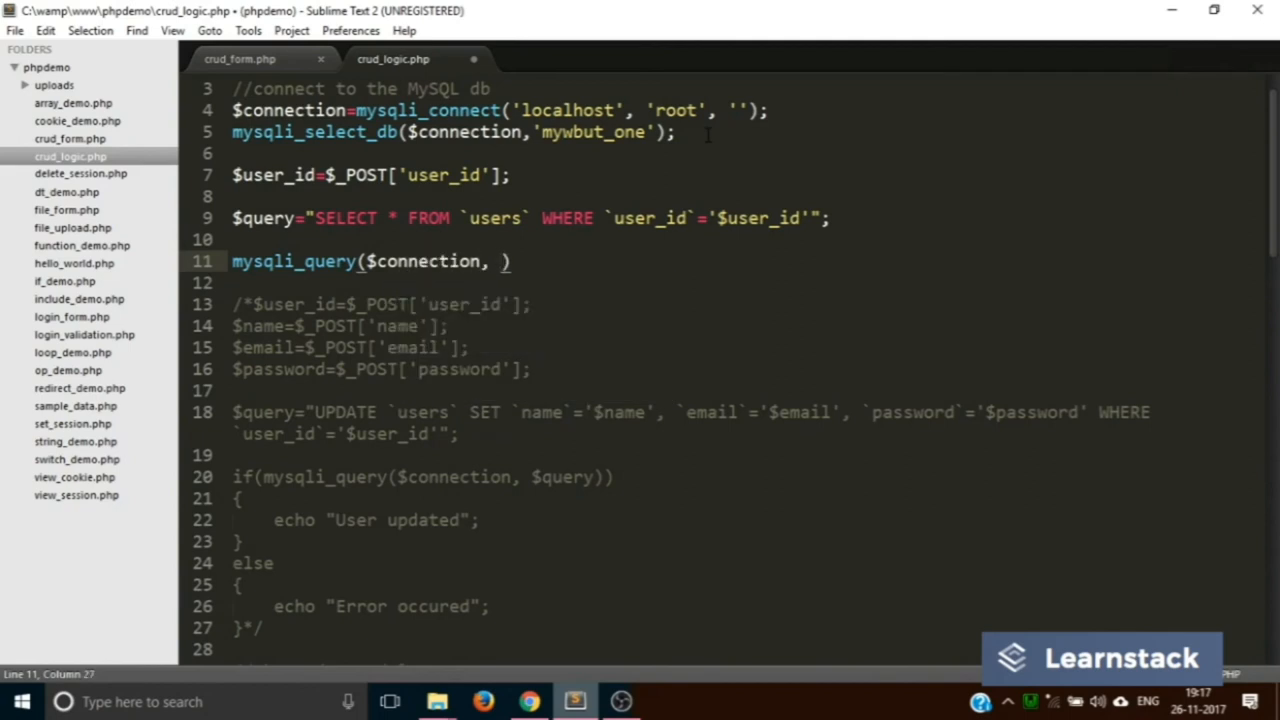
type("$")
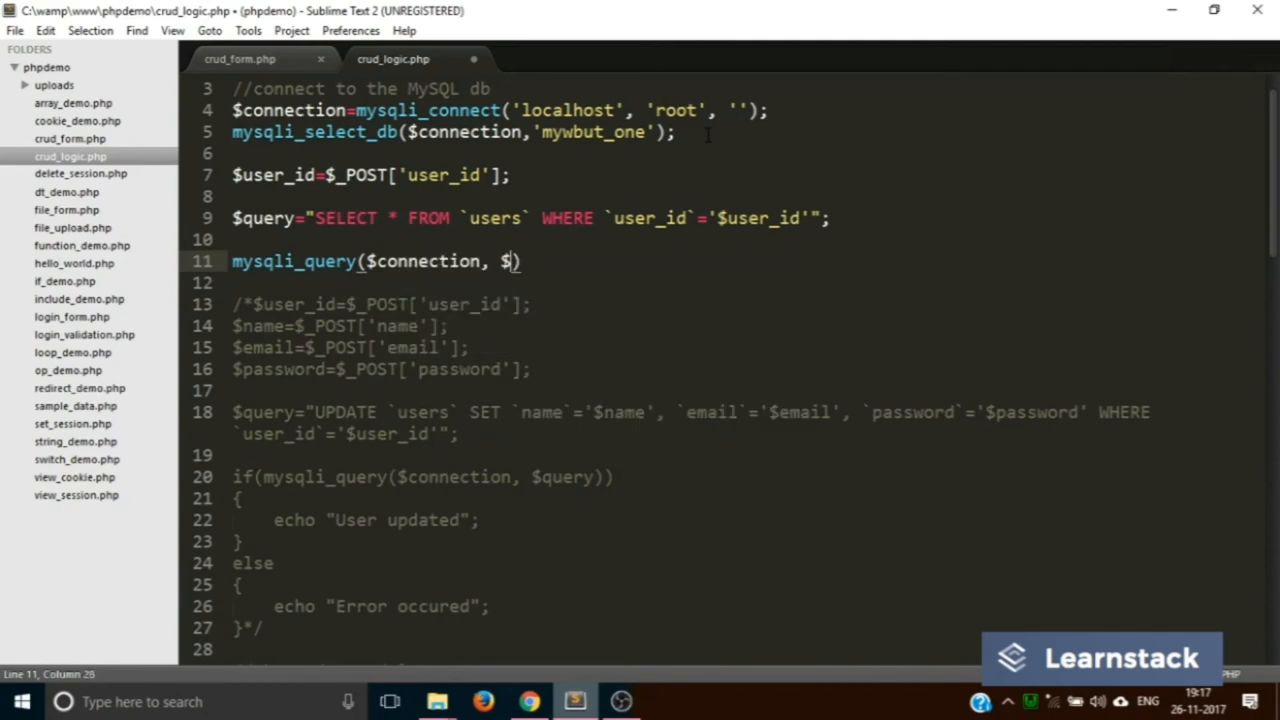
type("query")
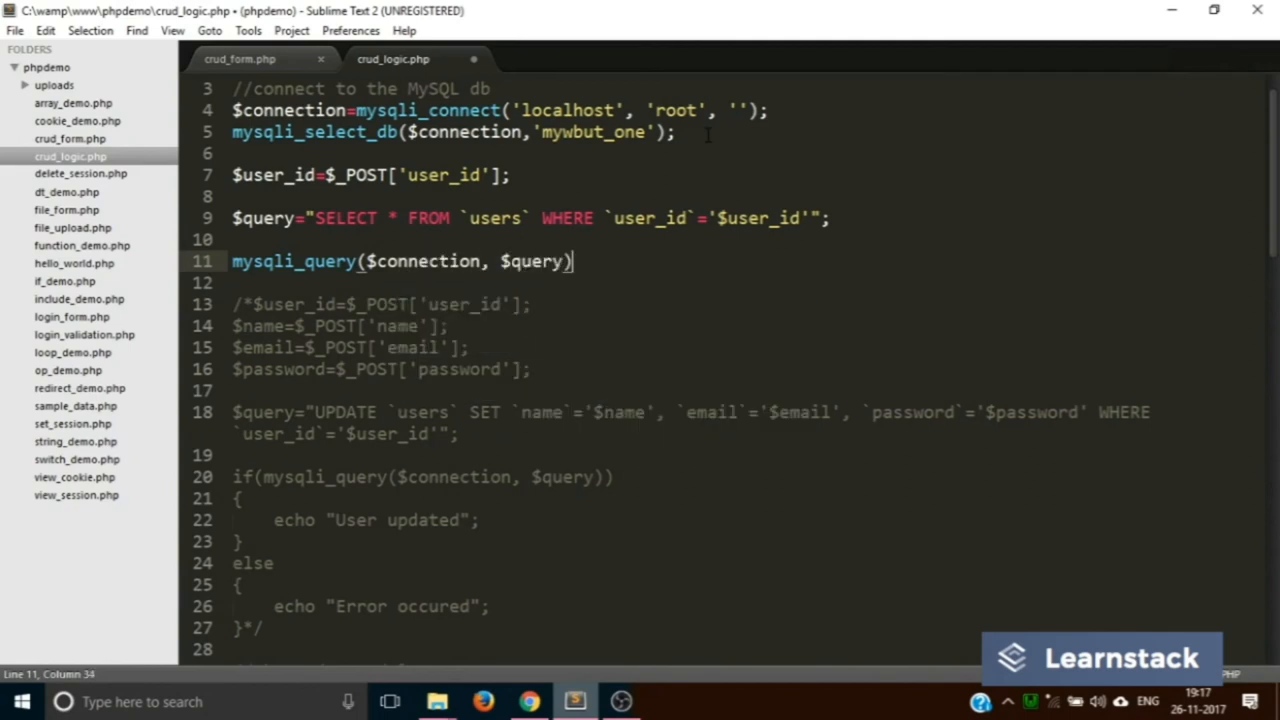
type(";")
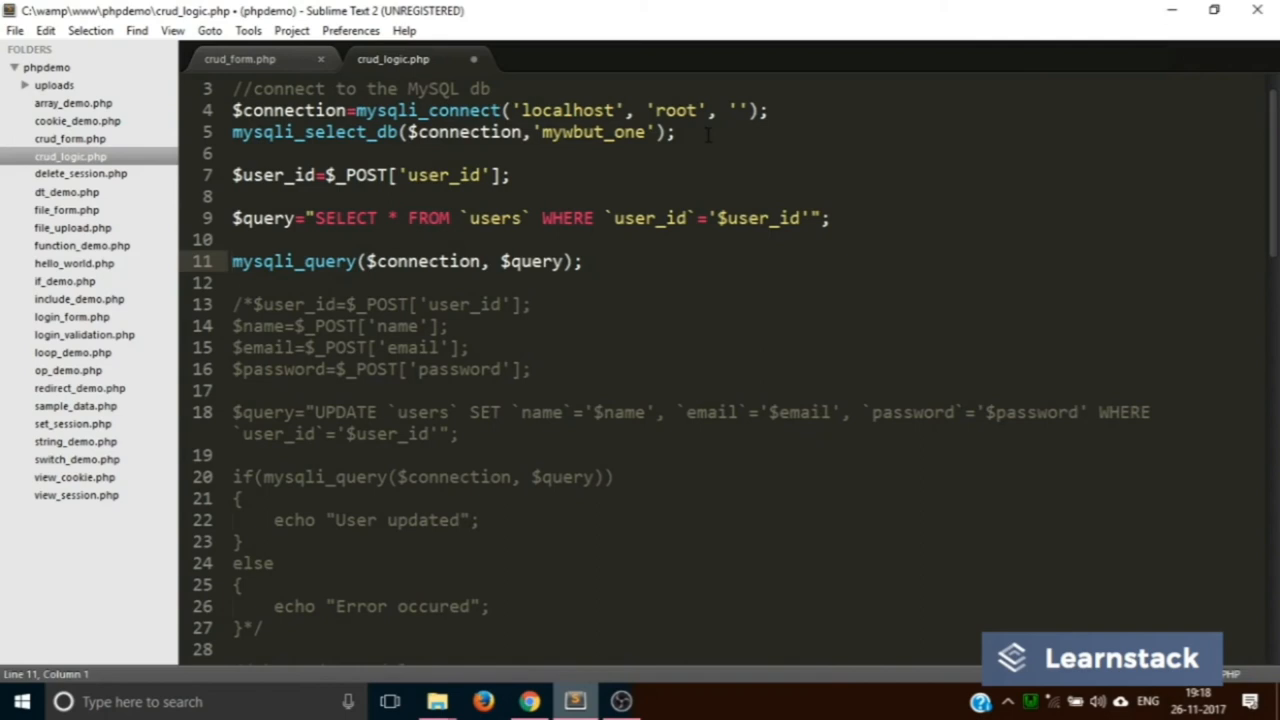
type("$result")
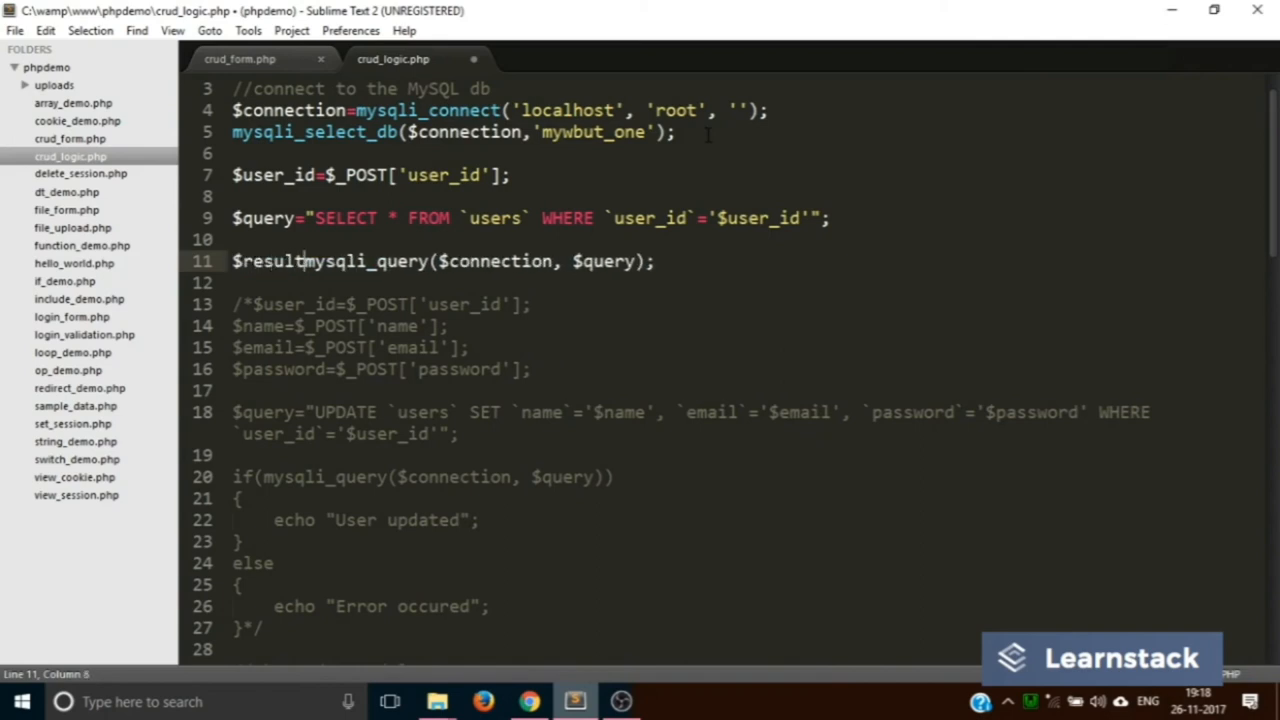
type("=")
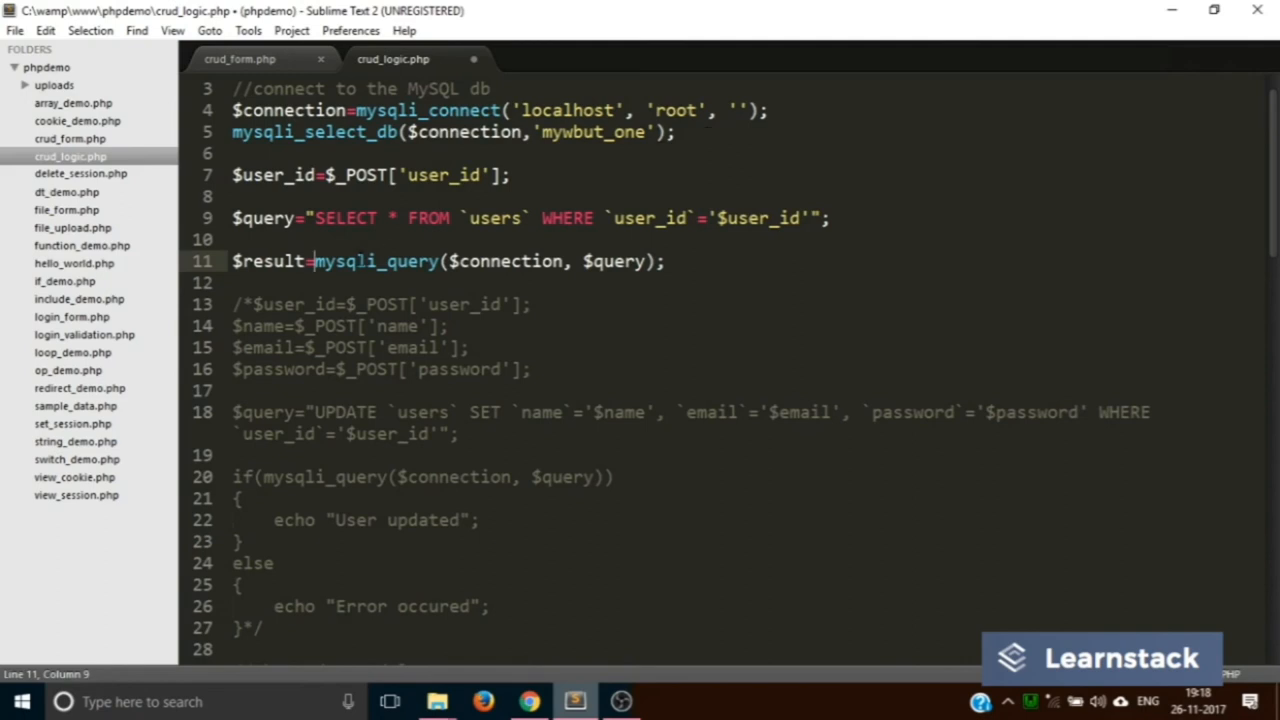
double_click(268, 260)
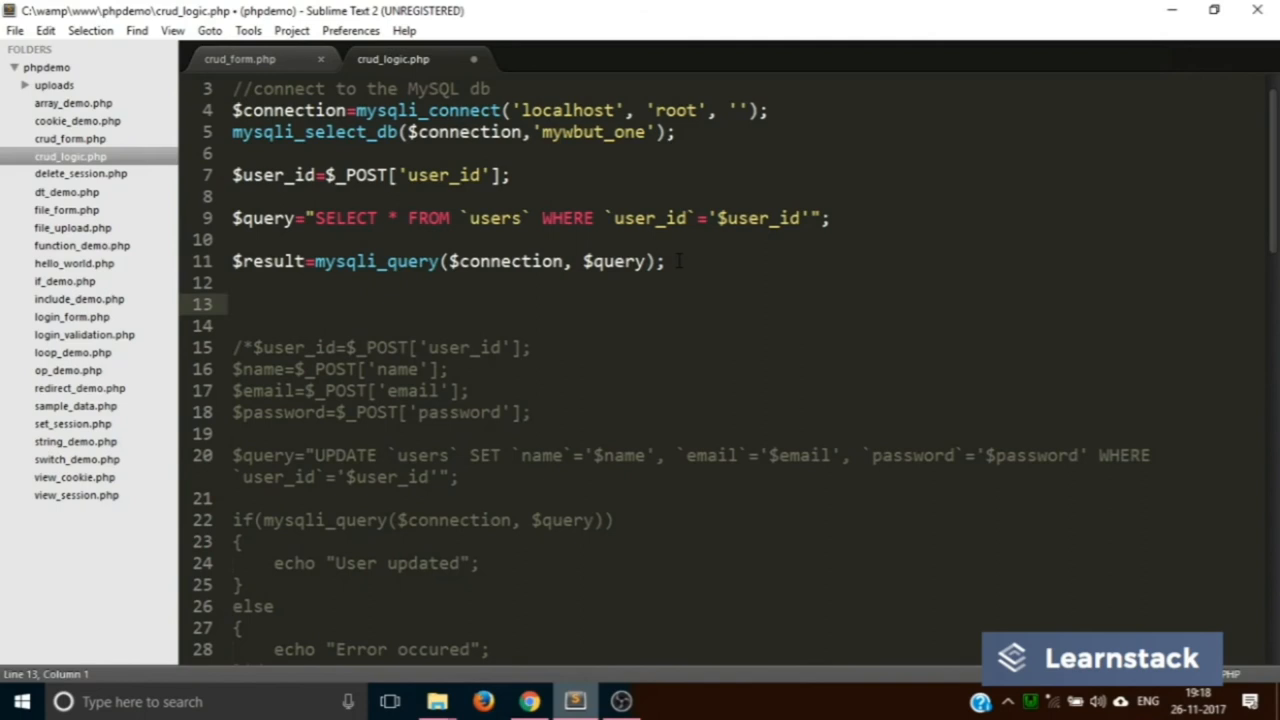
type("mysq")
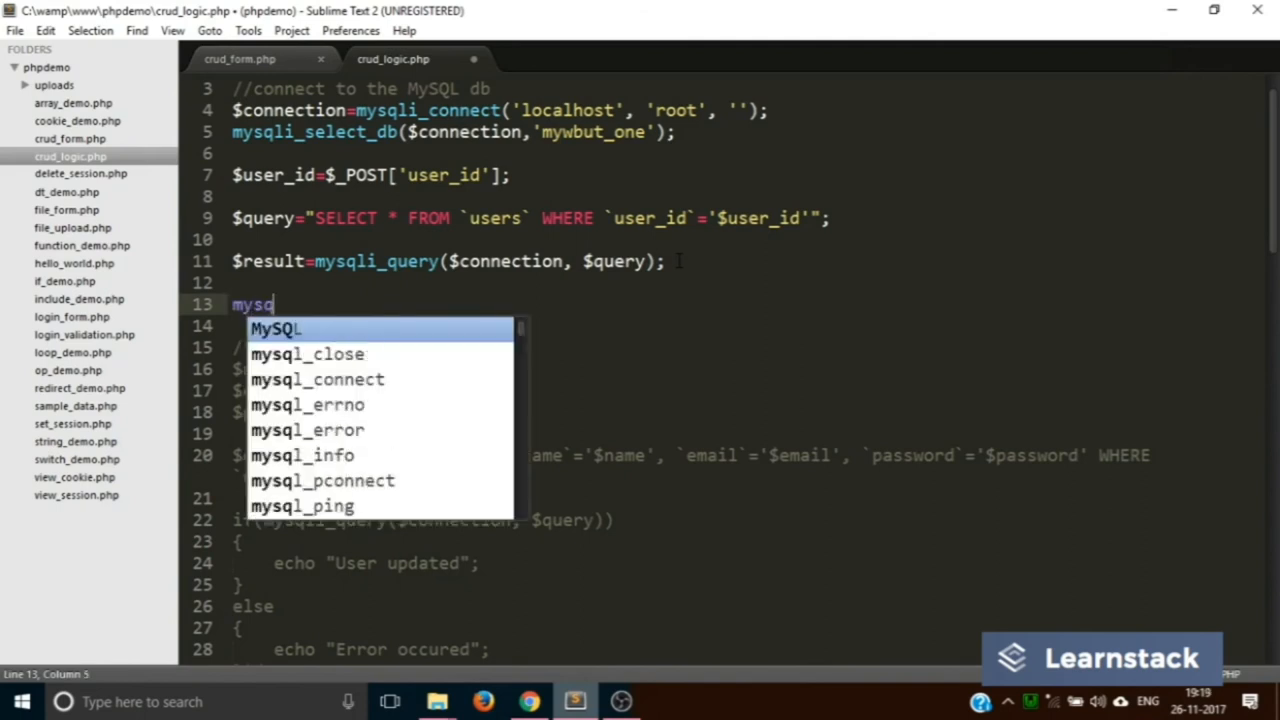
Step: Fetch the row with $user_info=mysqli_fetch_array($result);
type("li_get")
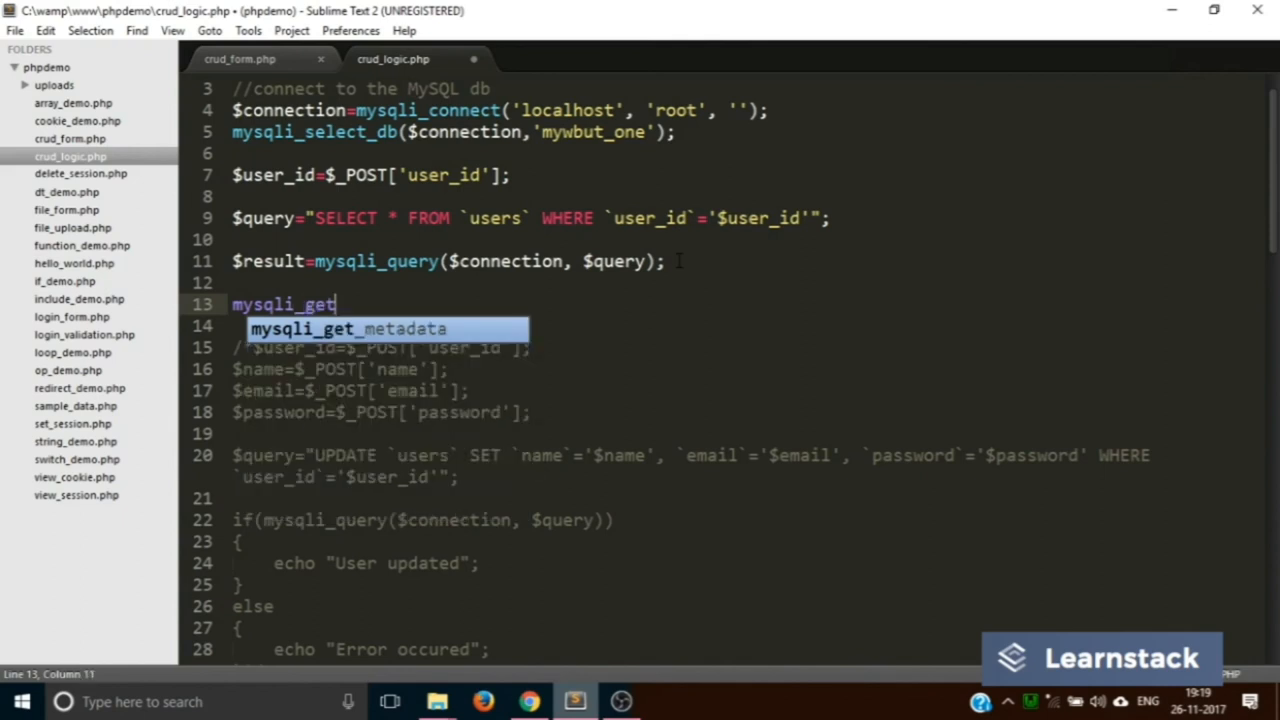
key("backspace")
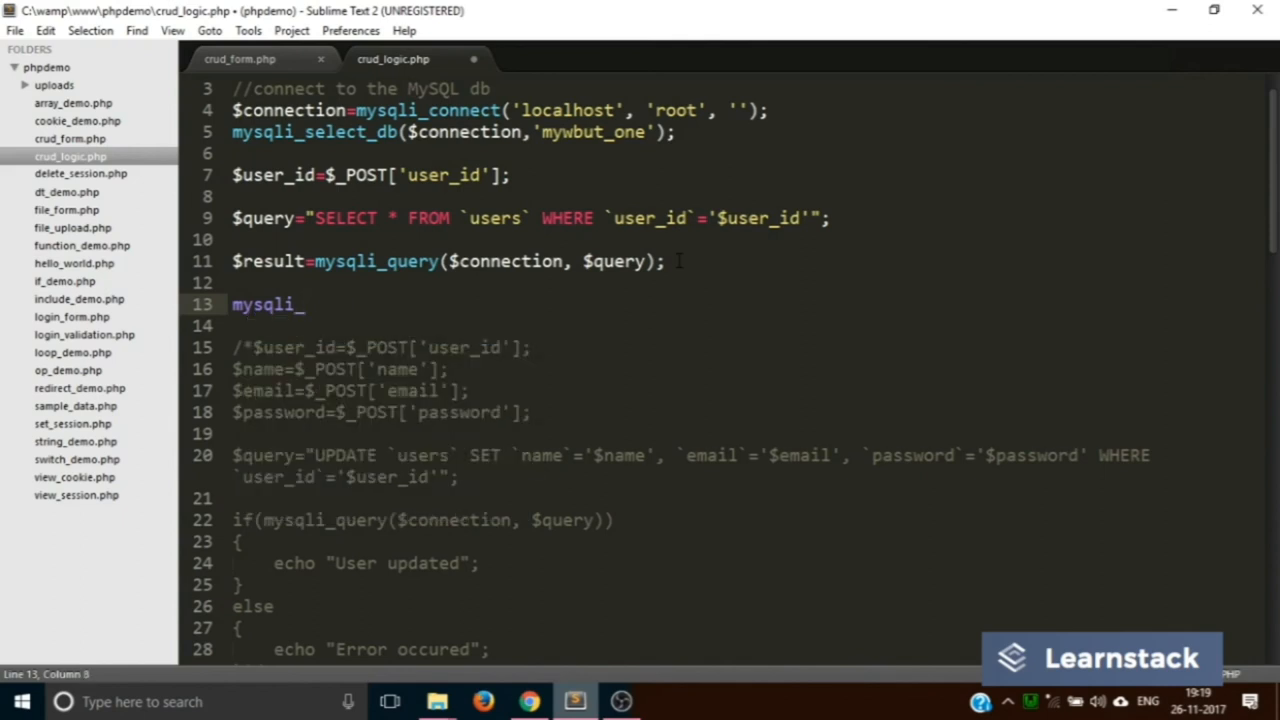
type("fetch_array(")
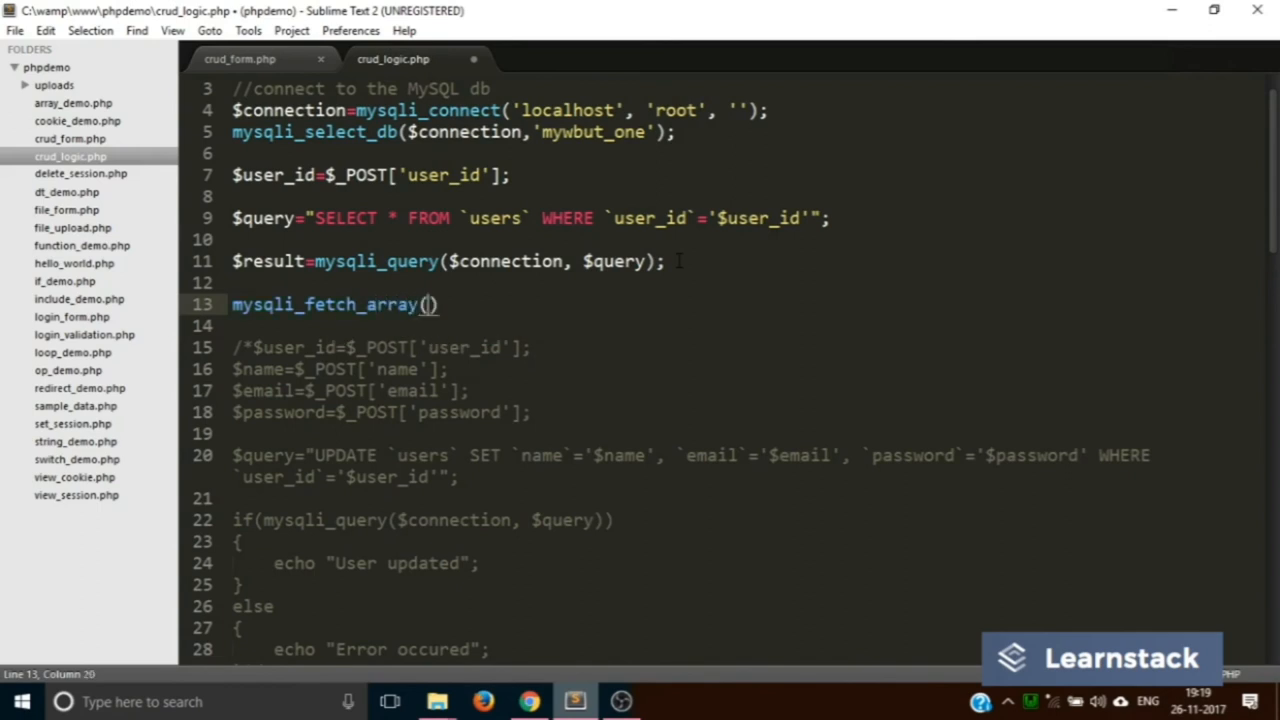
type("$re")
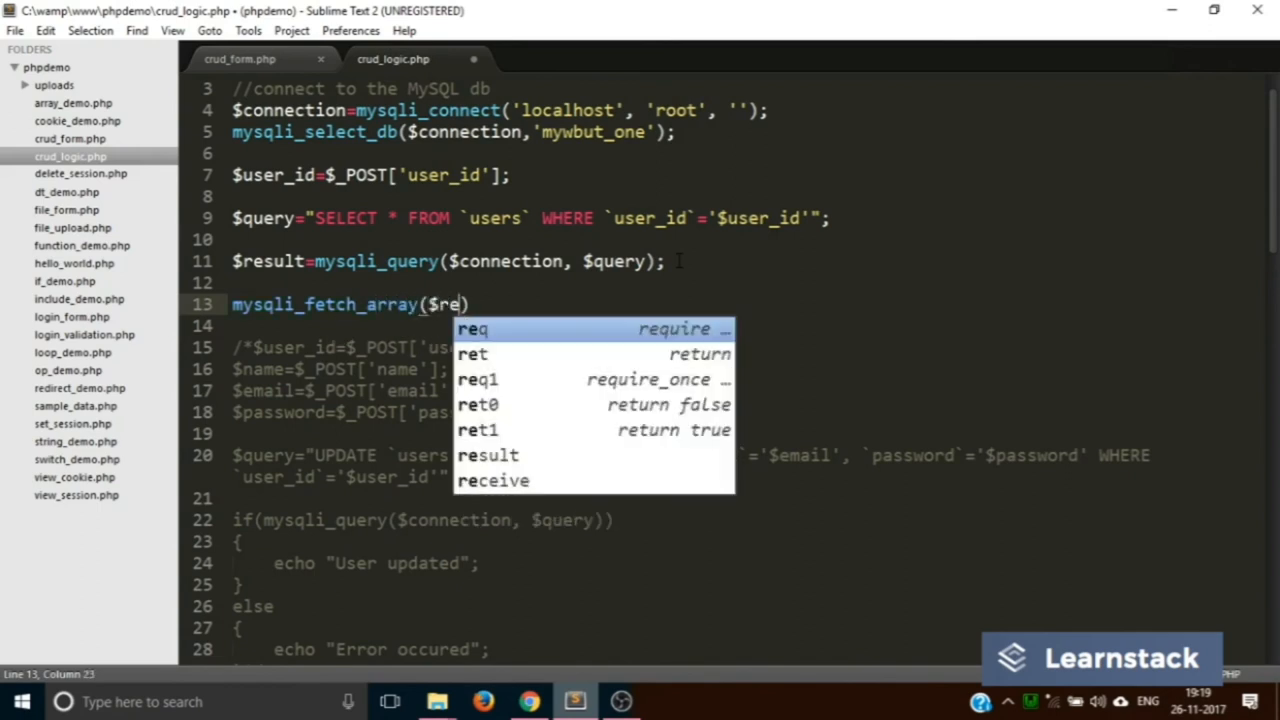
type("sult")
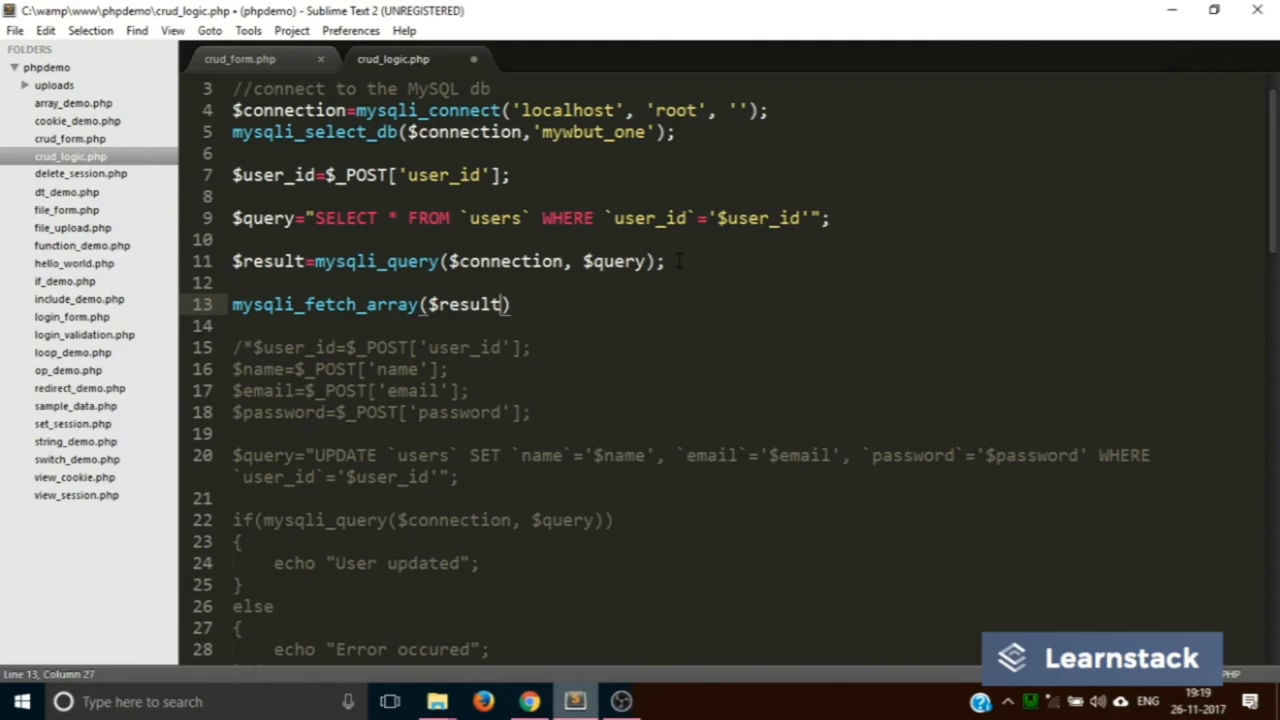
type(";")
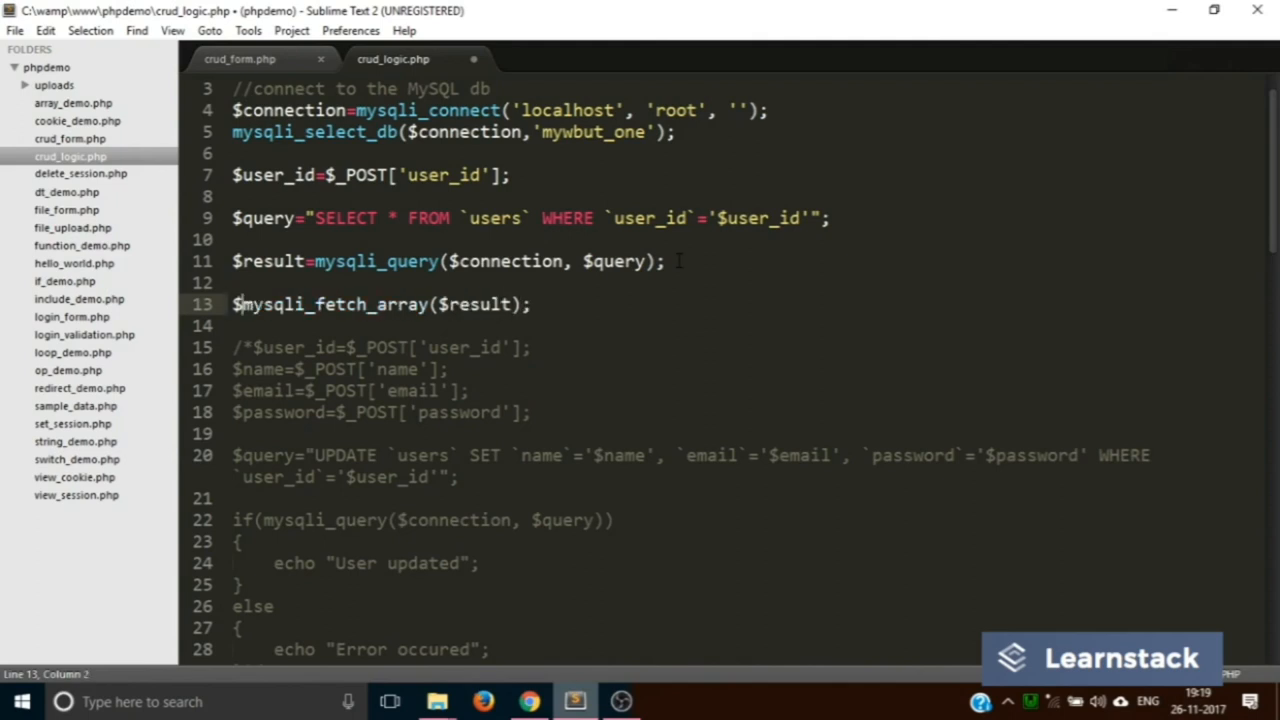
type("user_i")
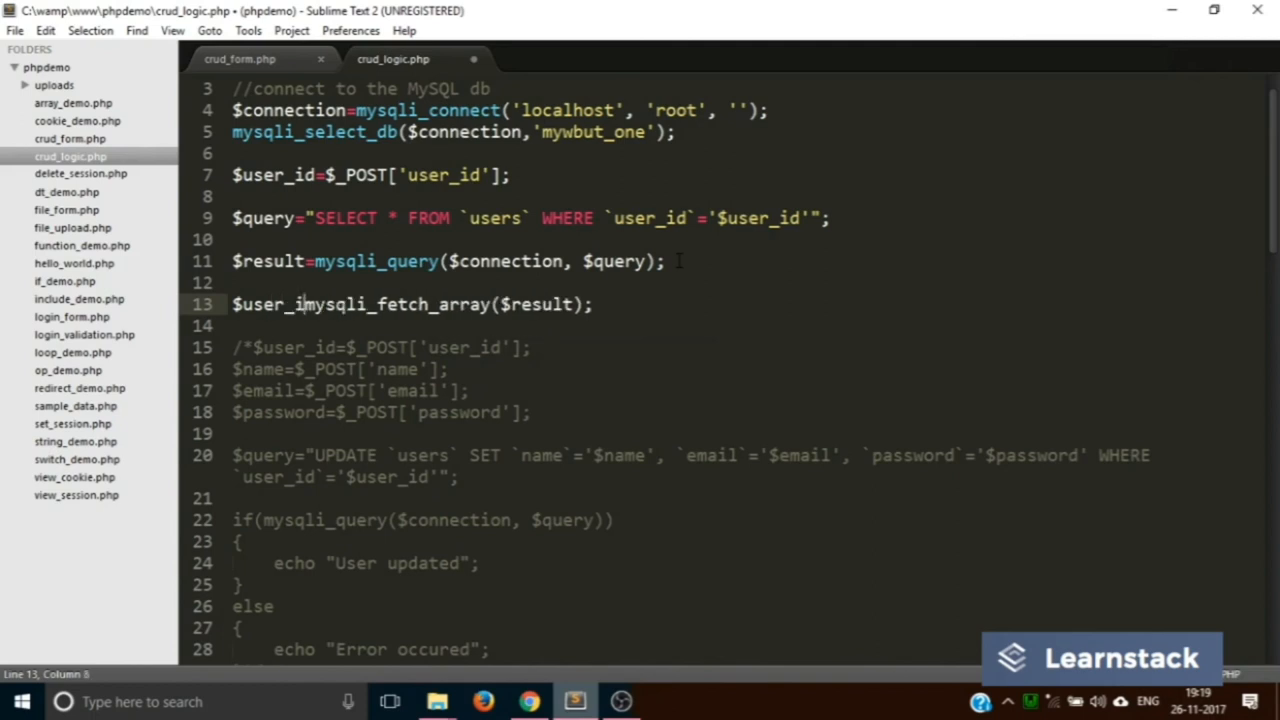
type("nfo")
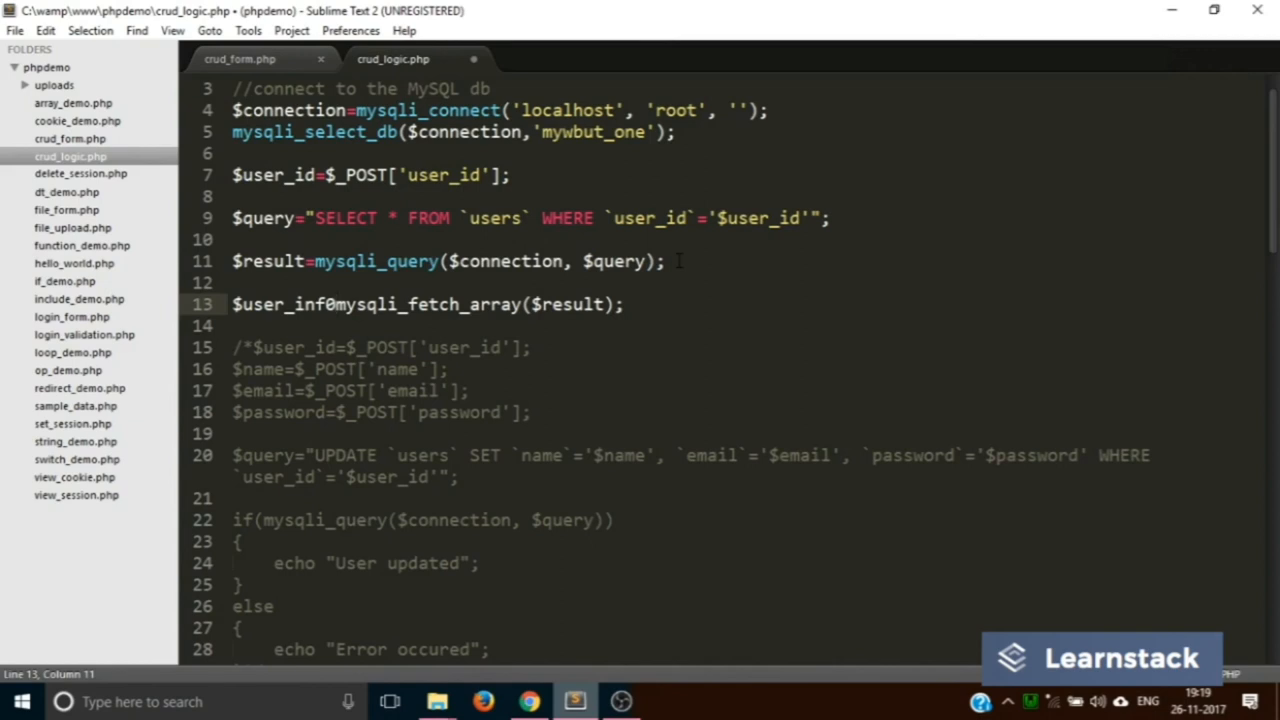
type("=")
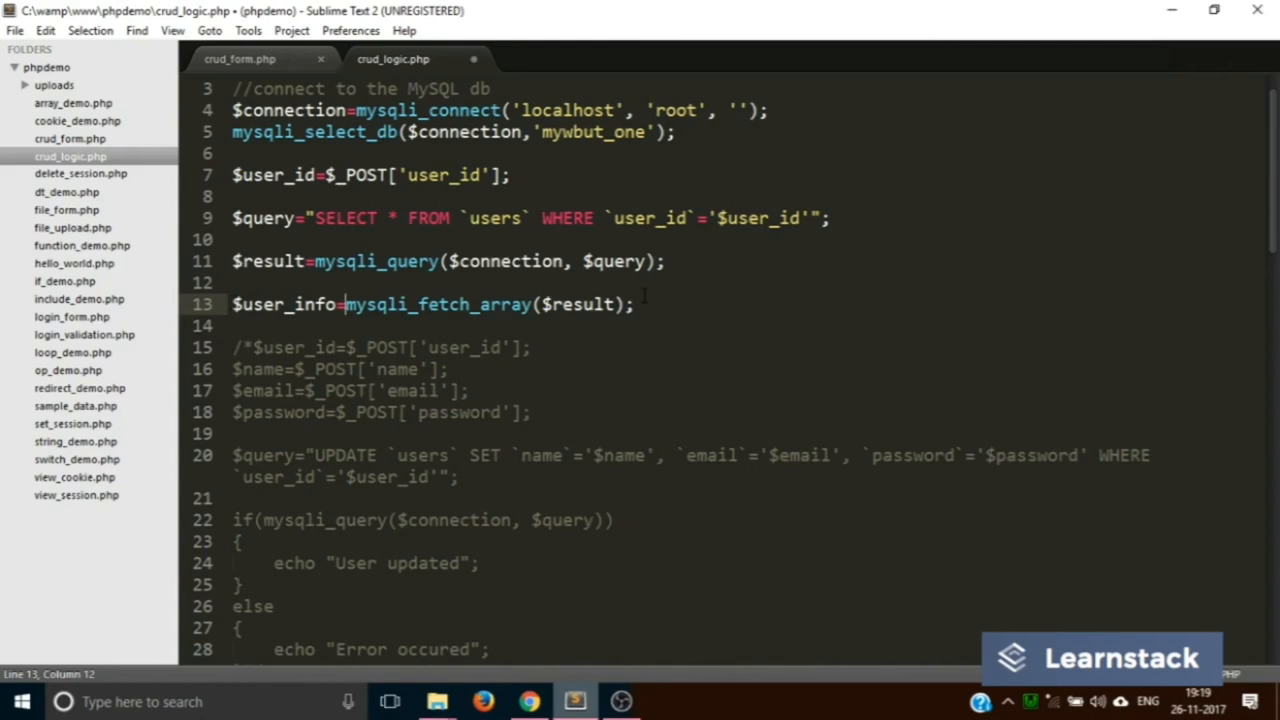
Step: Print the whole row with print_r($user_info);
type("print_r($")
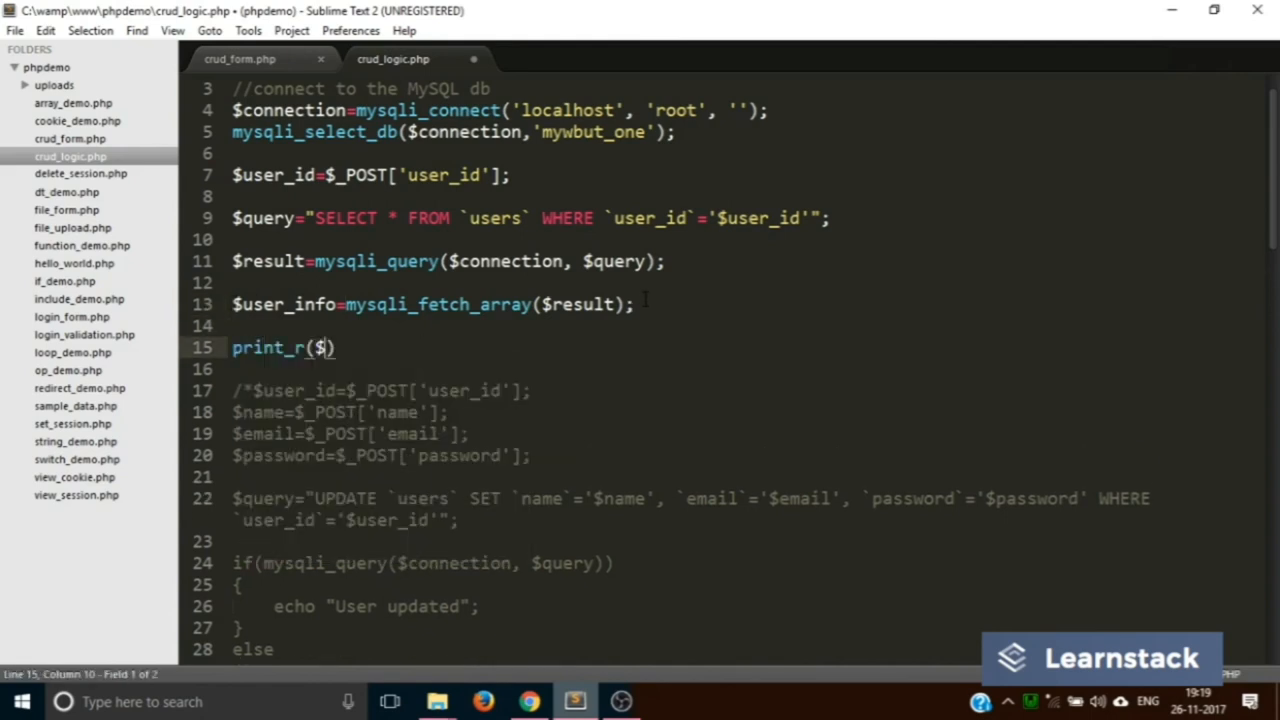
type("user_info")
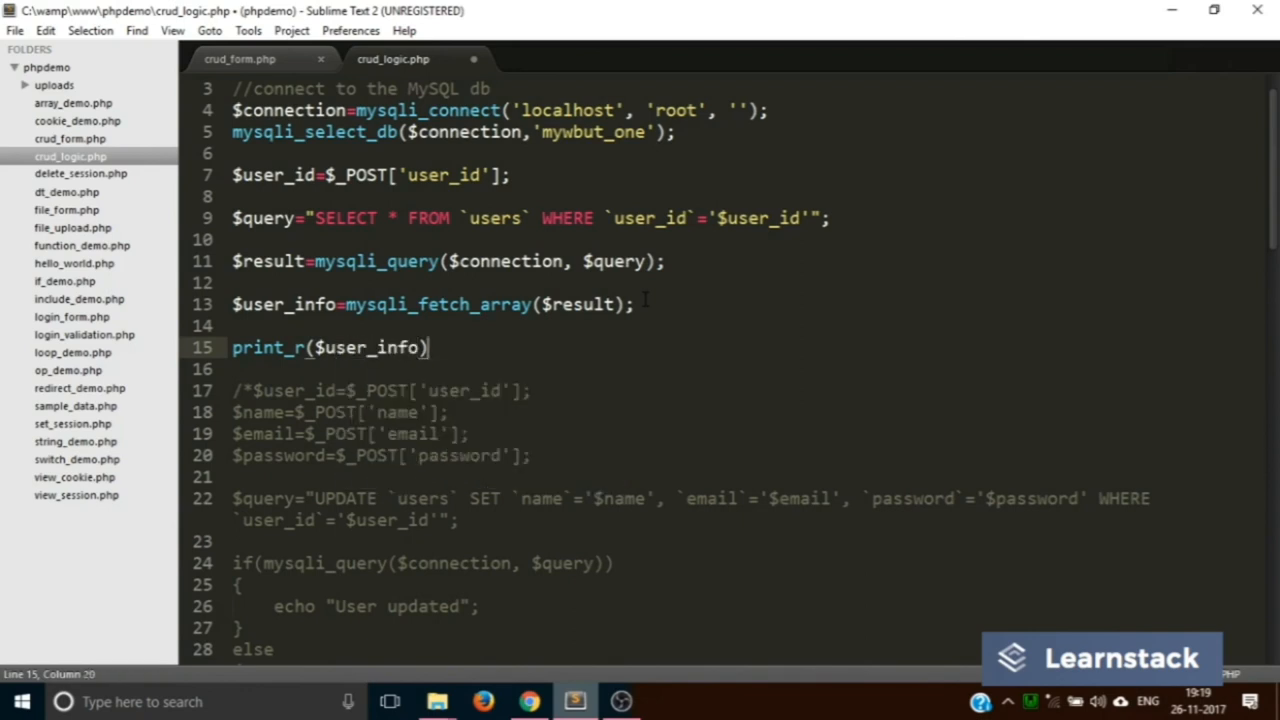
type(";")
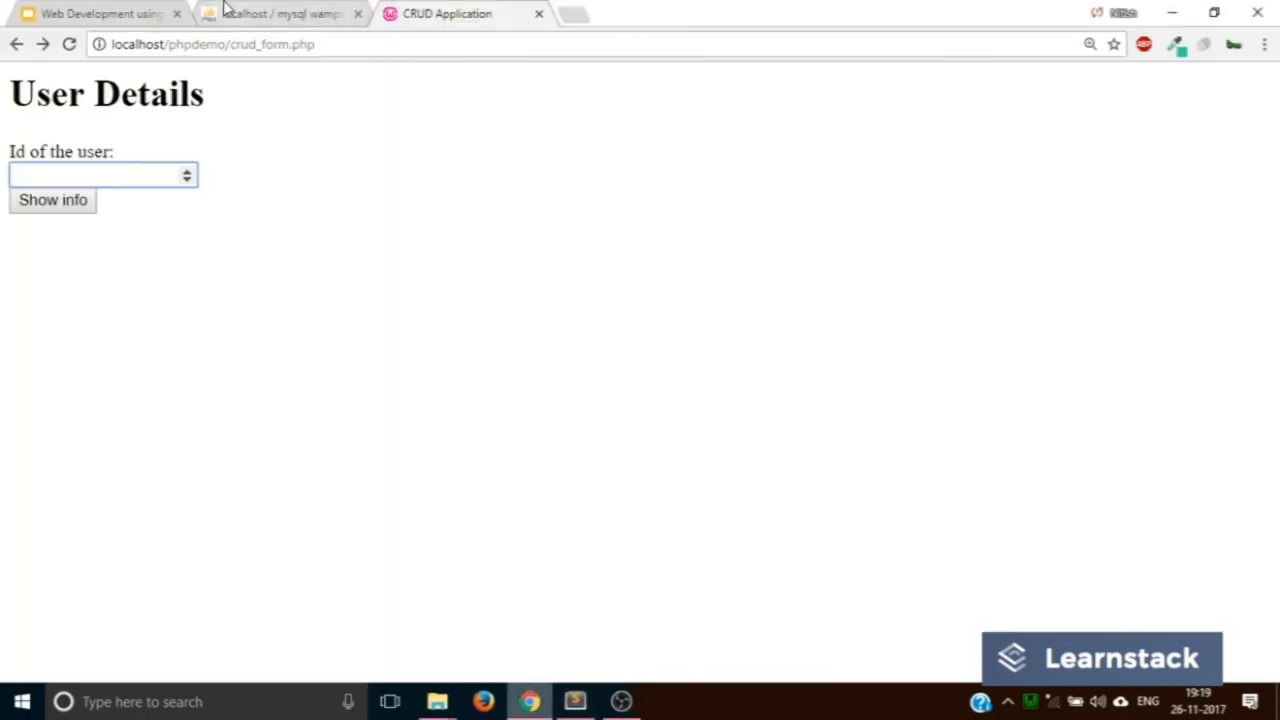
Step: Check the users table in phpMyAdmin, then submit id 4 in the User Details form
left_click(280, 12)
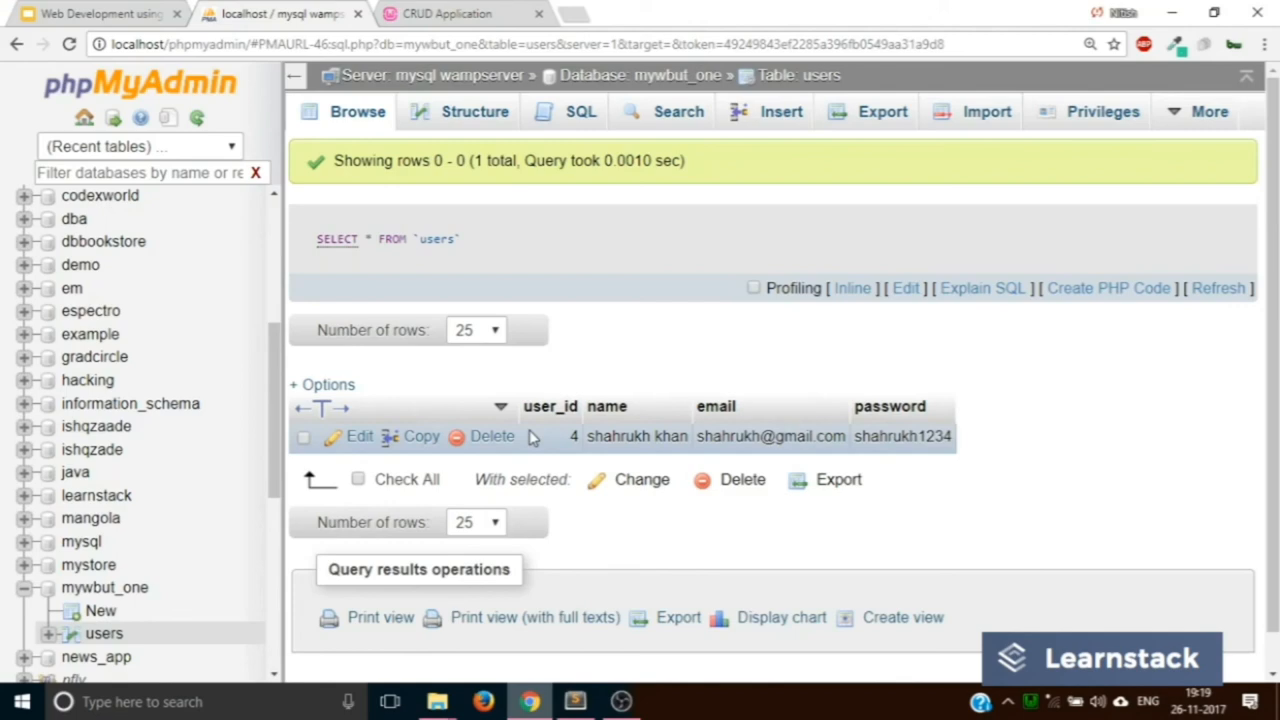
mouse_move(558, 448)
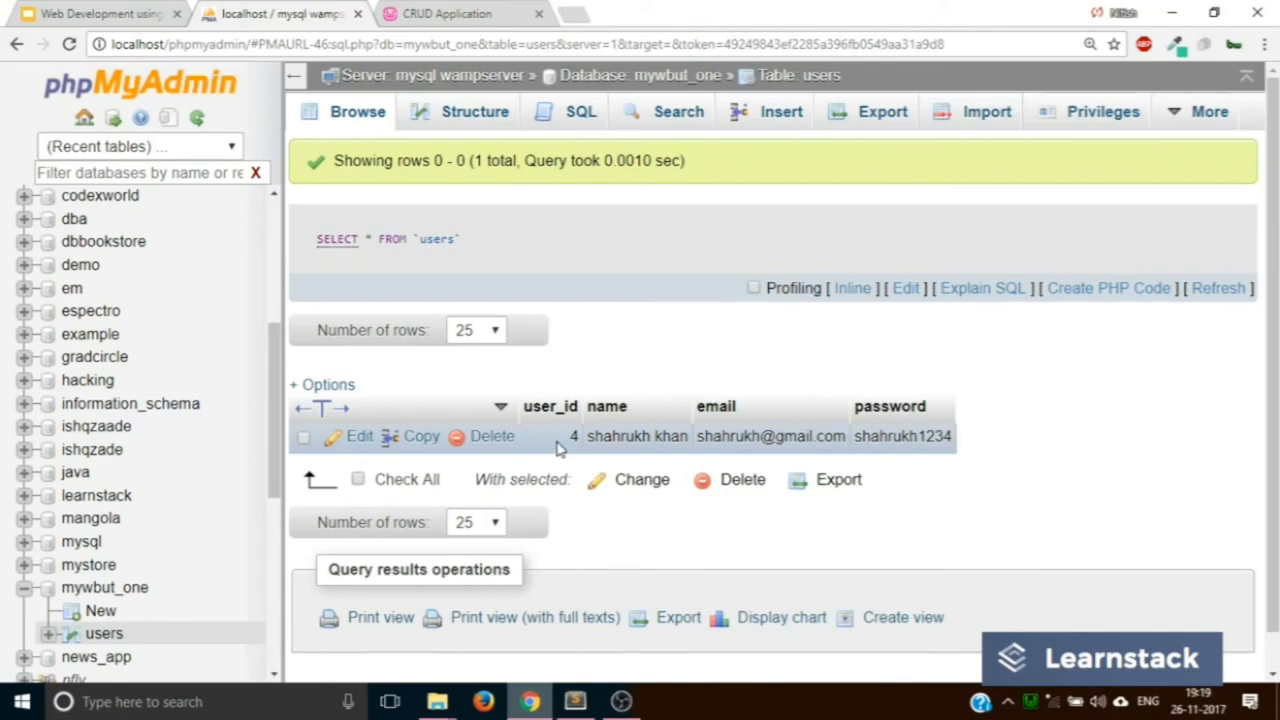
left_click(446, 12)
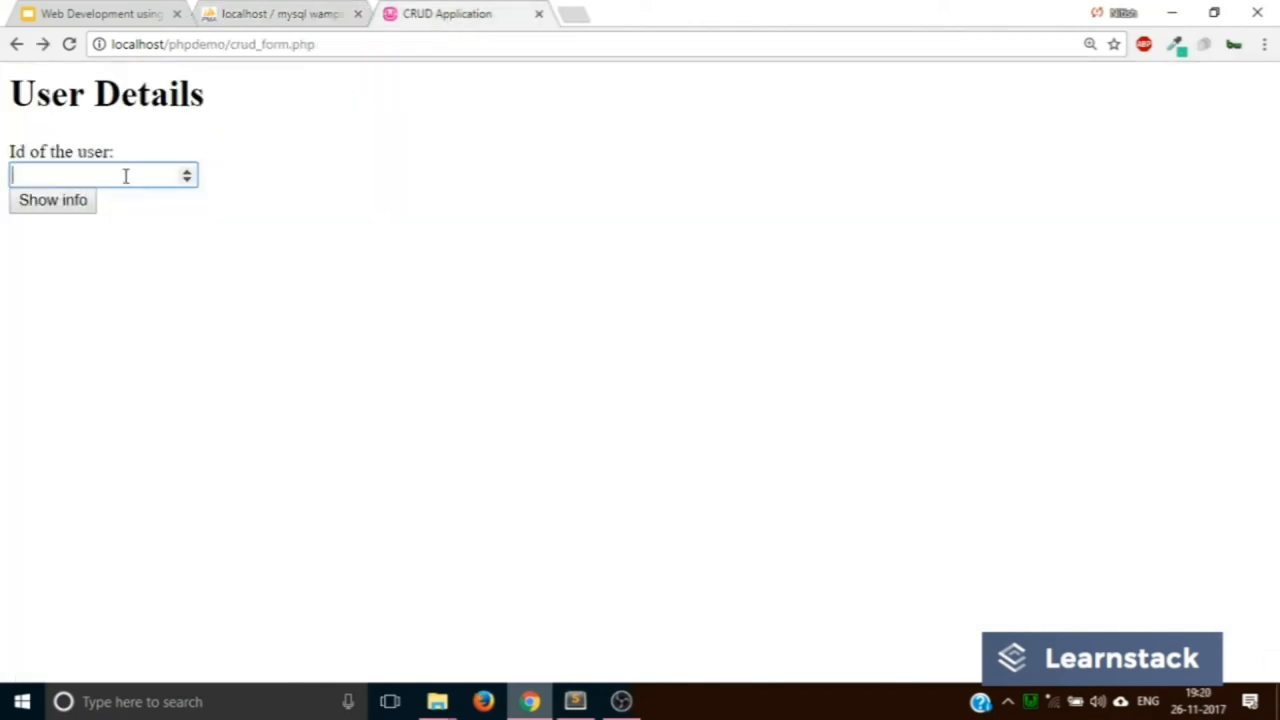
type("4")
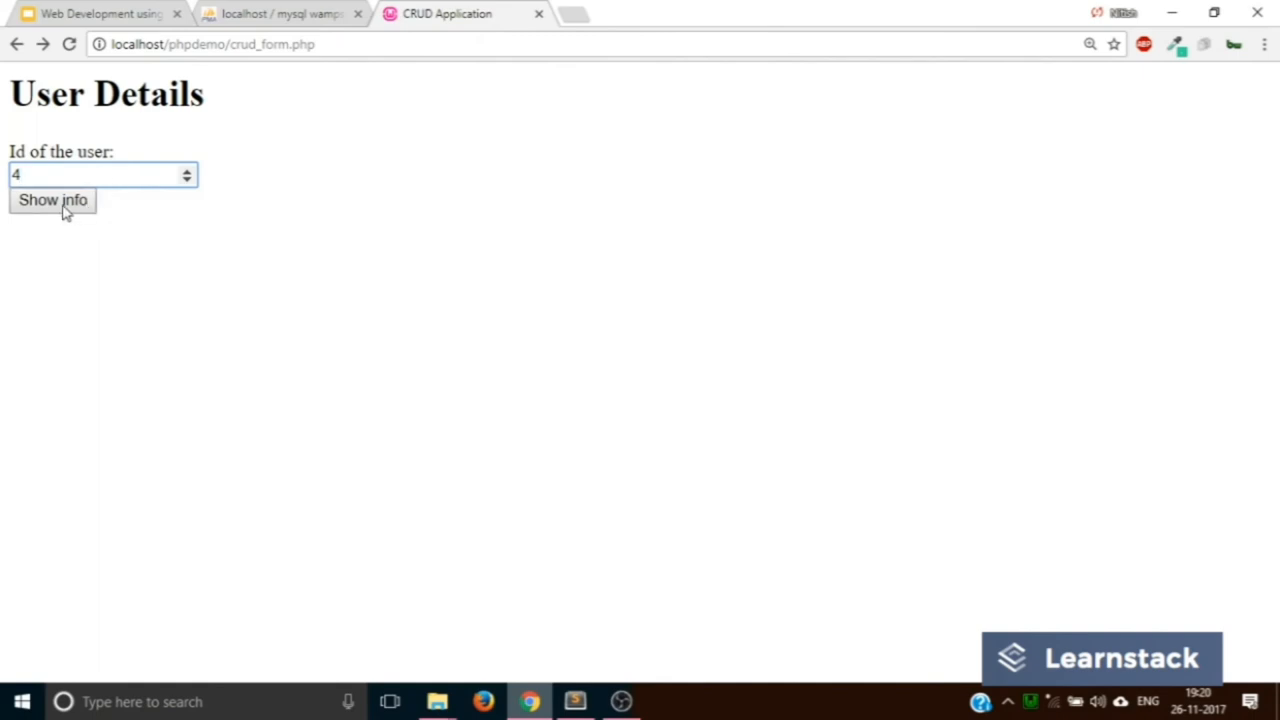
left_click(52, 200)
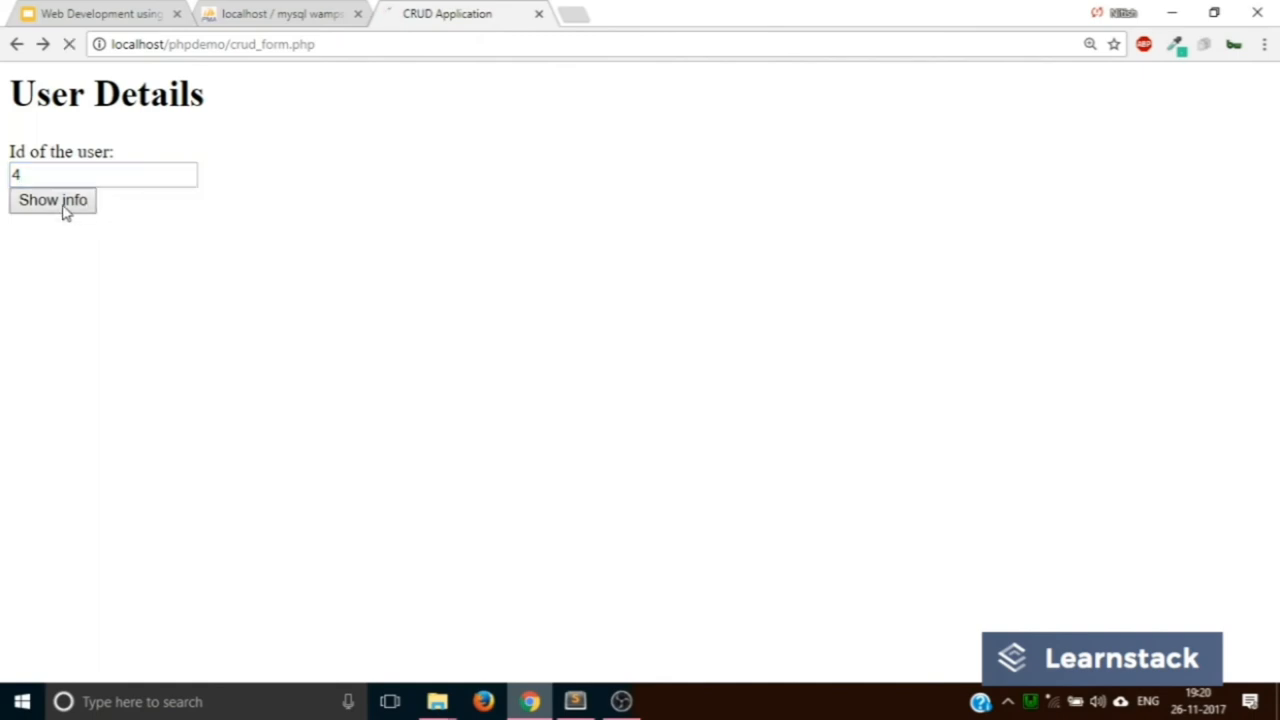
left_click(52, 200)
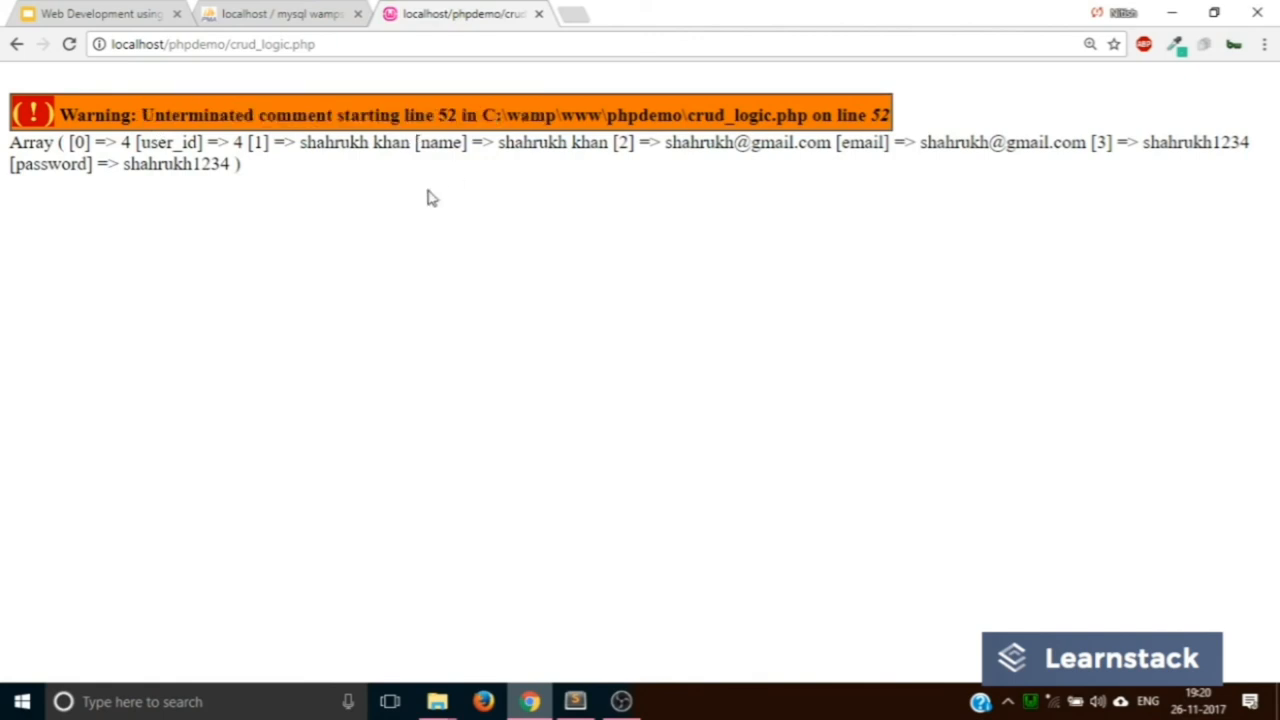
mouse_move(12, 150)
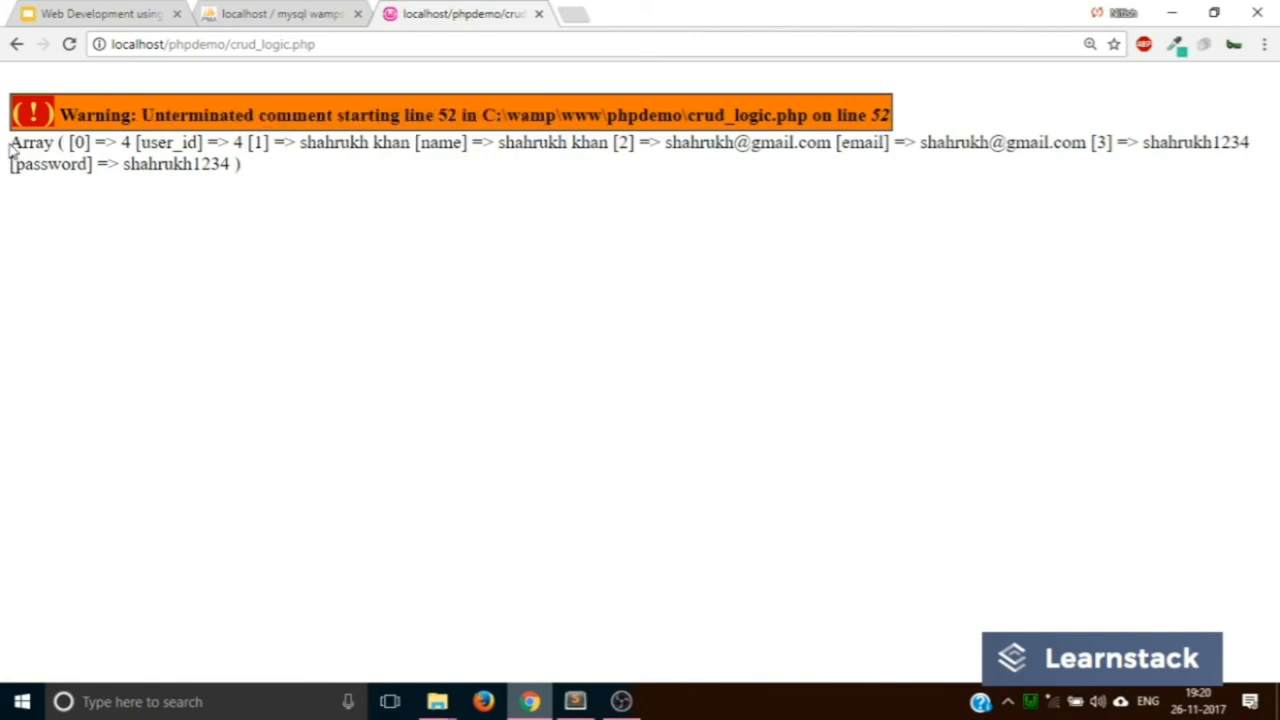
double_click(32, 142)
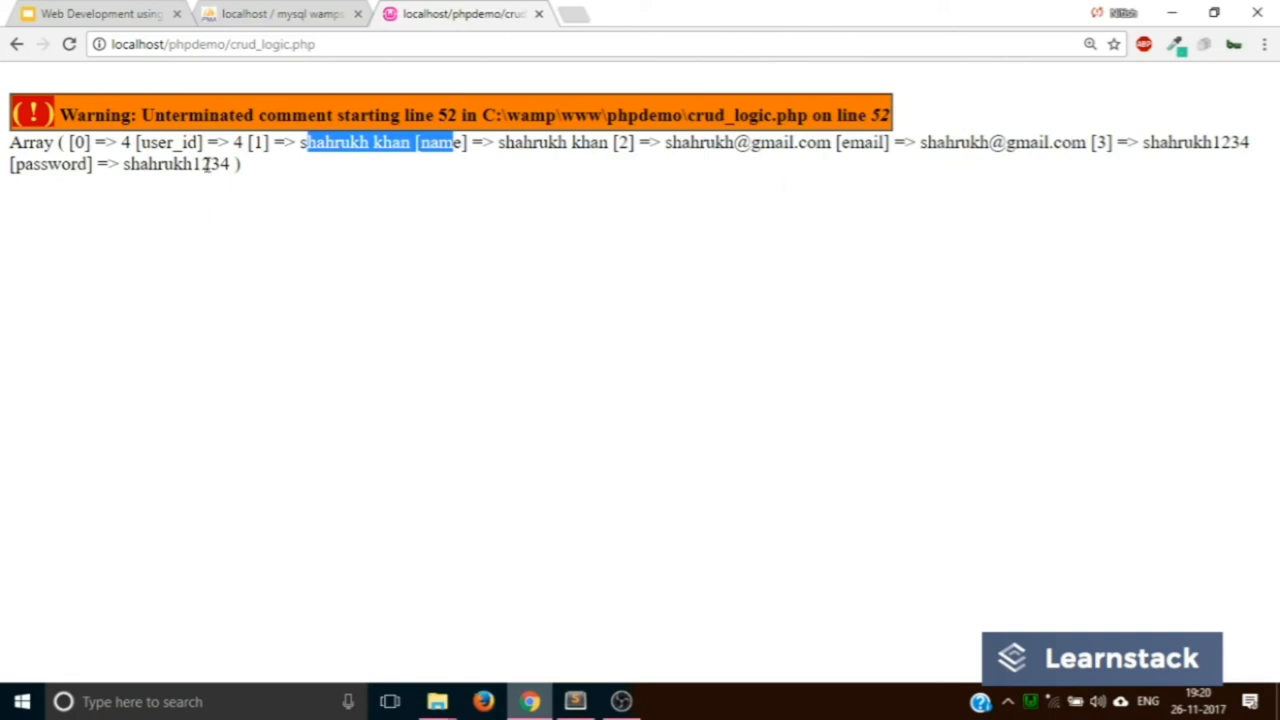
left_click(574, 700)
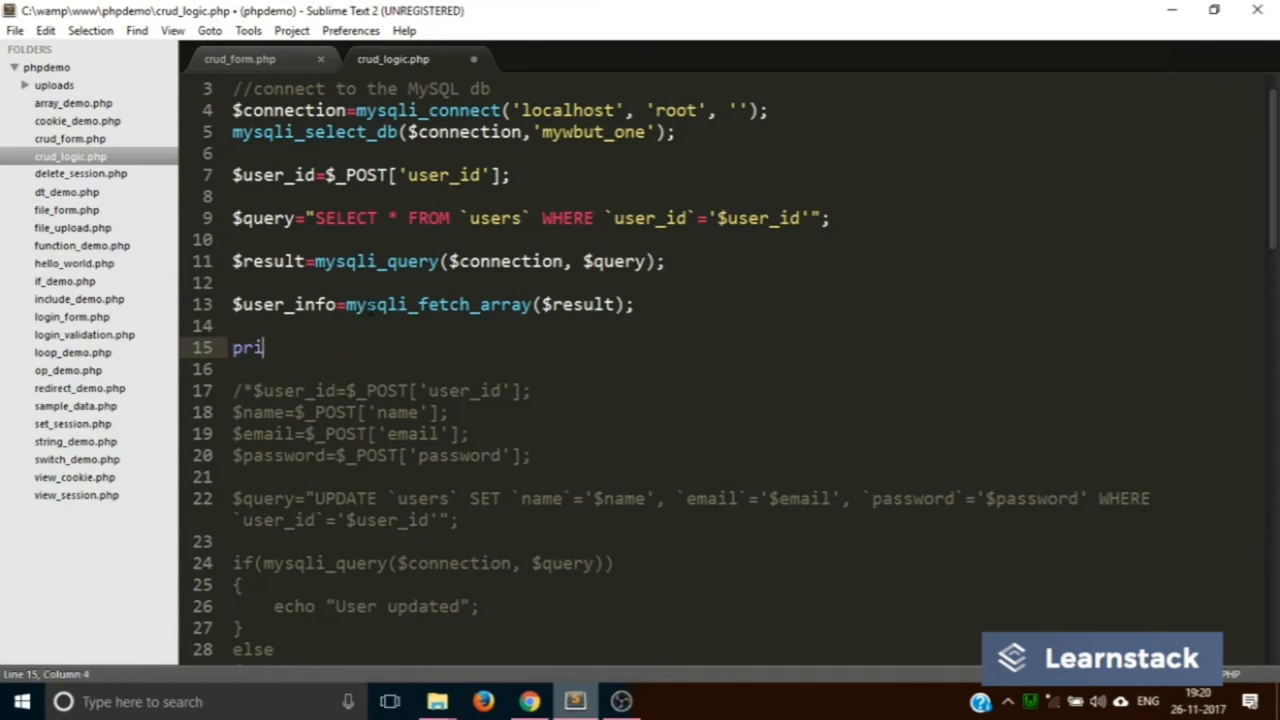
Step: Replace print_r with echo $user_info[''] awaiting a key
type("echo")
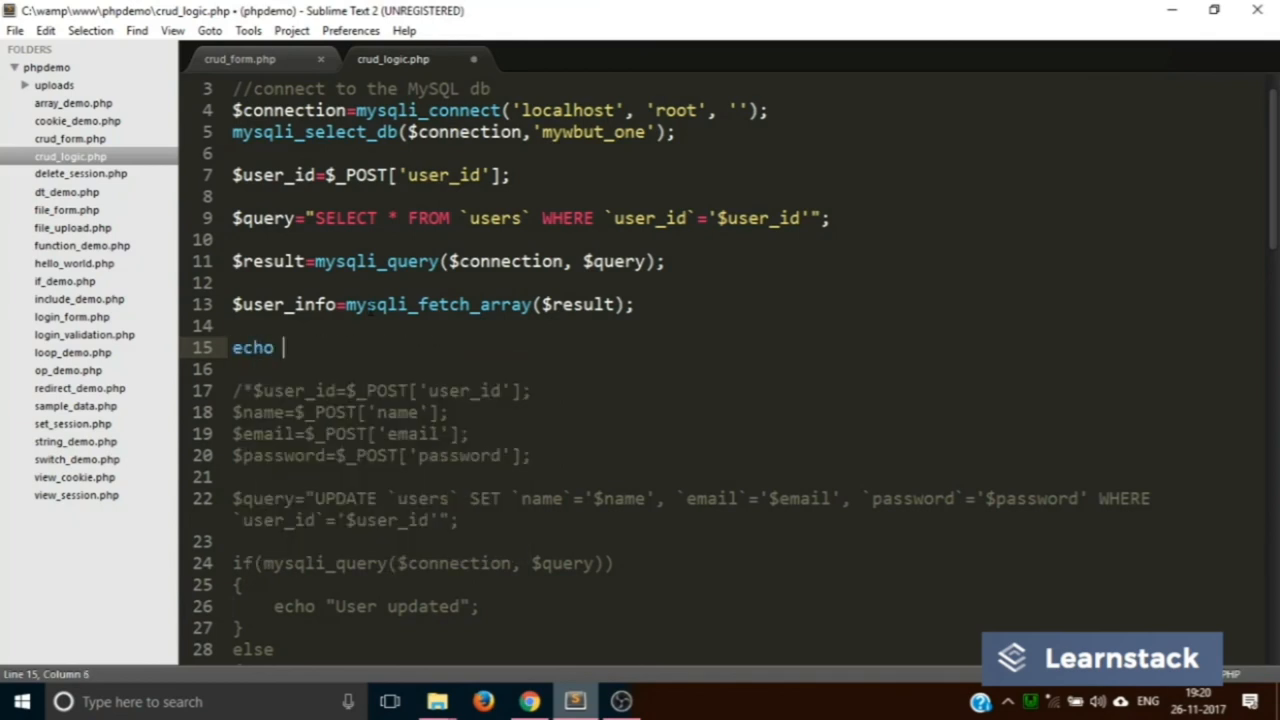
type("$")
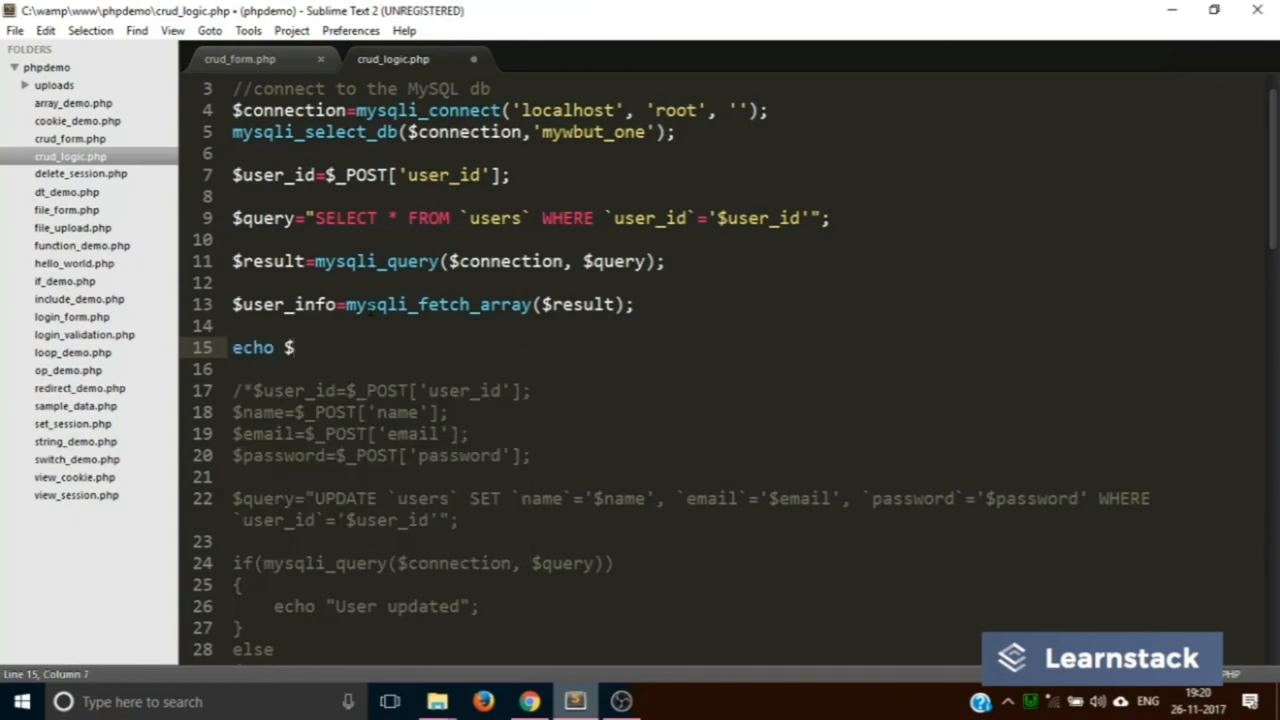
type("user_info['")
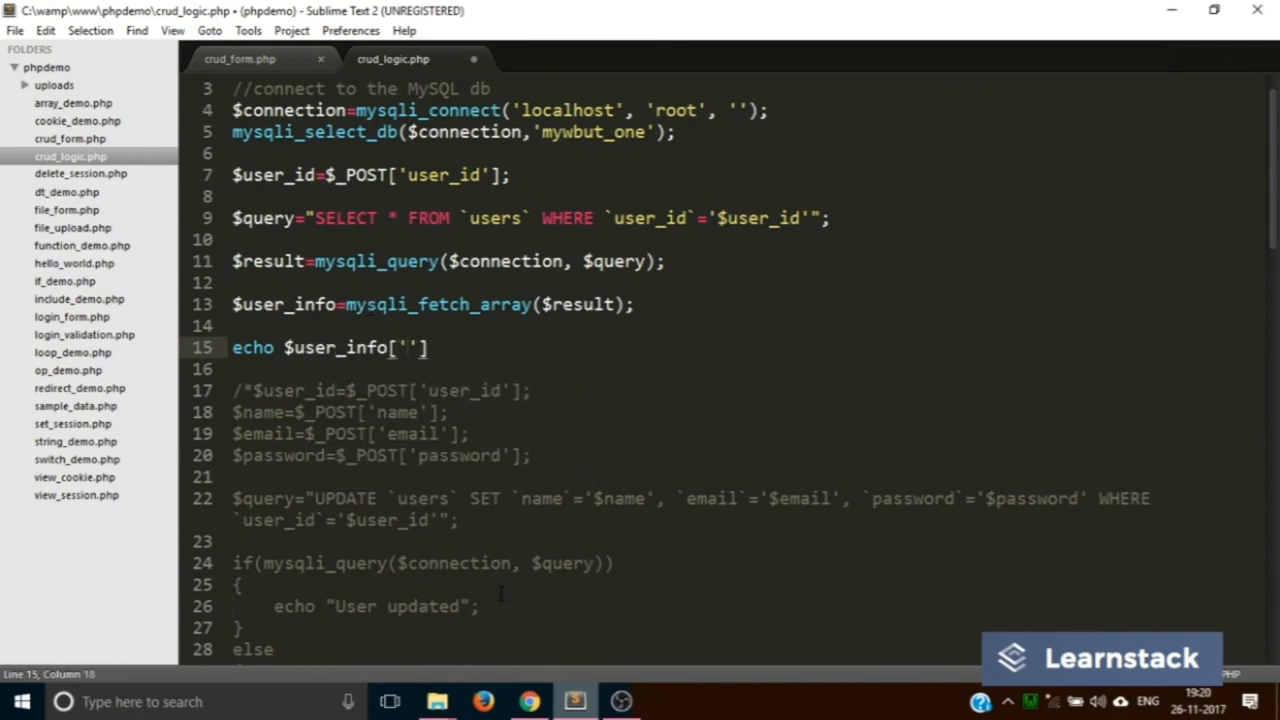
left_click(528, 700)
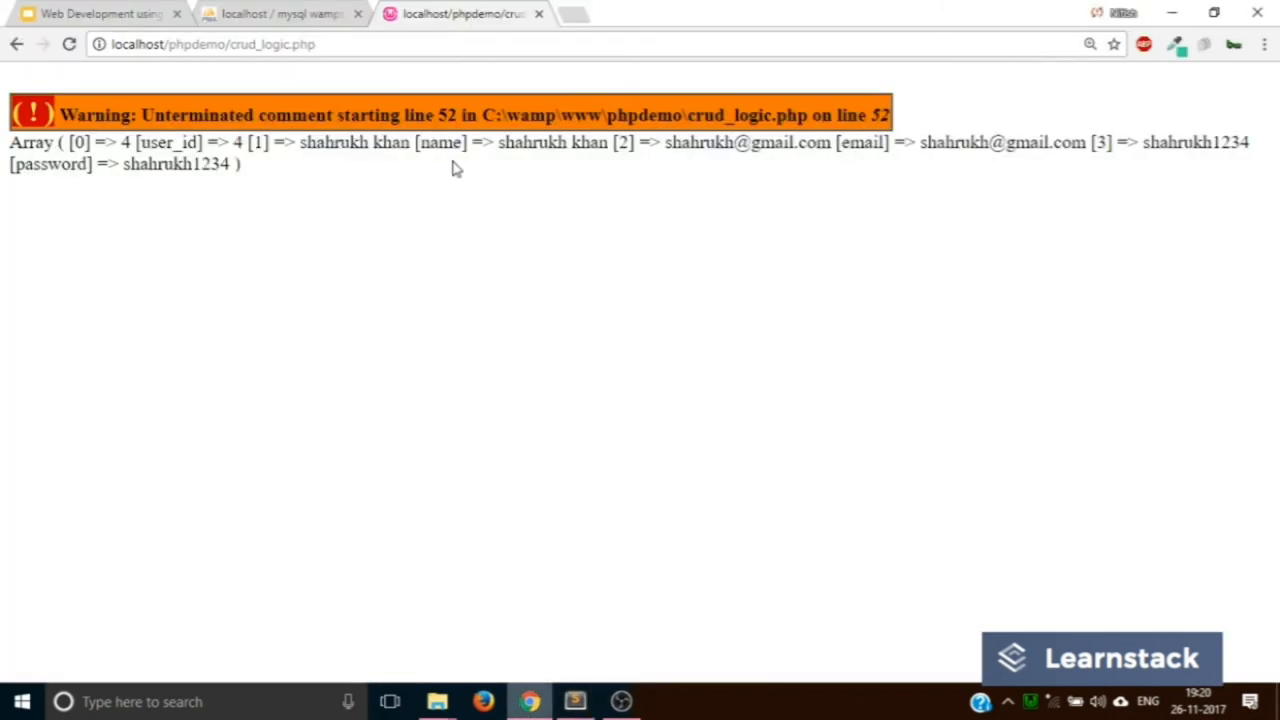
double_click(440, 142)
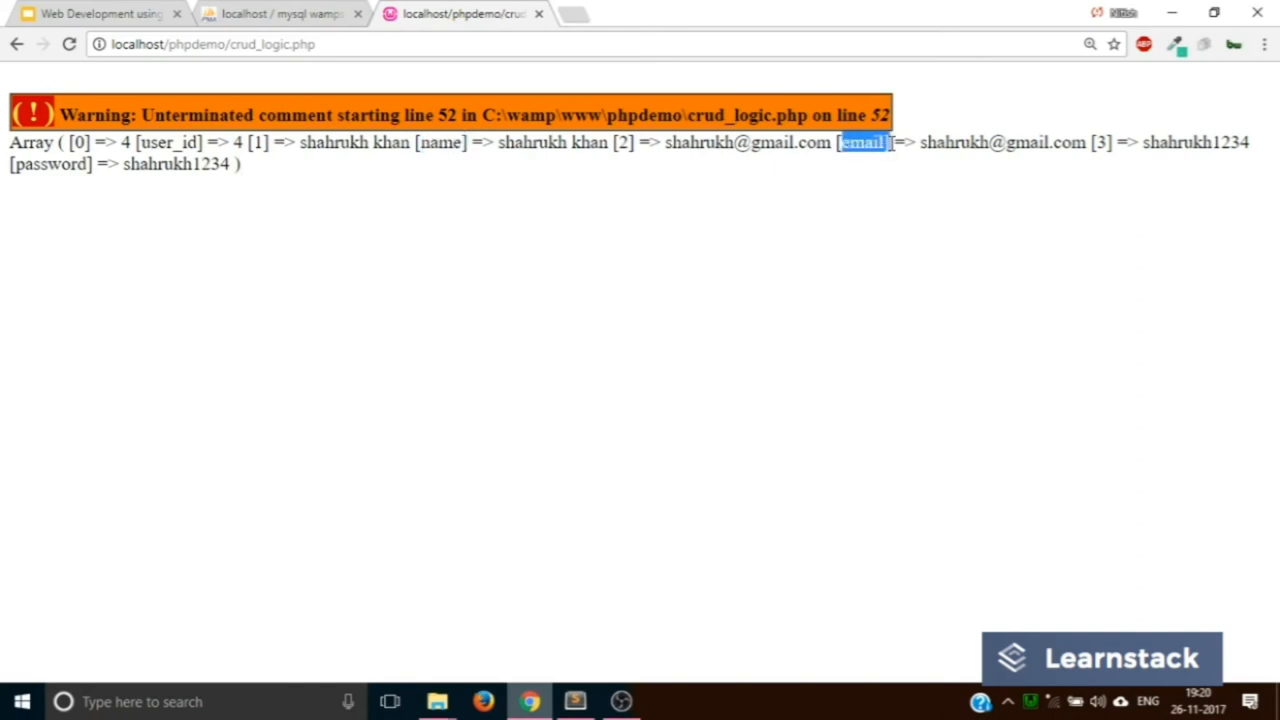
double_click(50, 164)
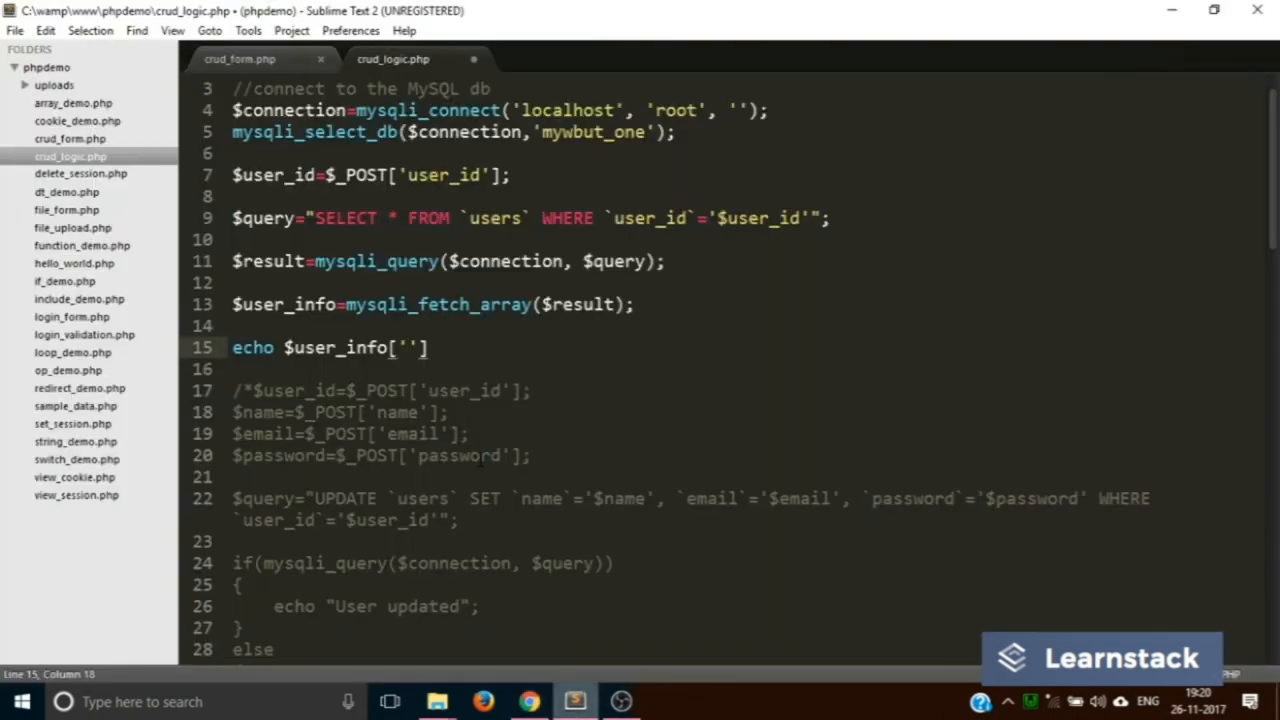
Step: Echo "Name: ".$user_info['name']."<br>"; as a labelled line
type("name")
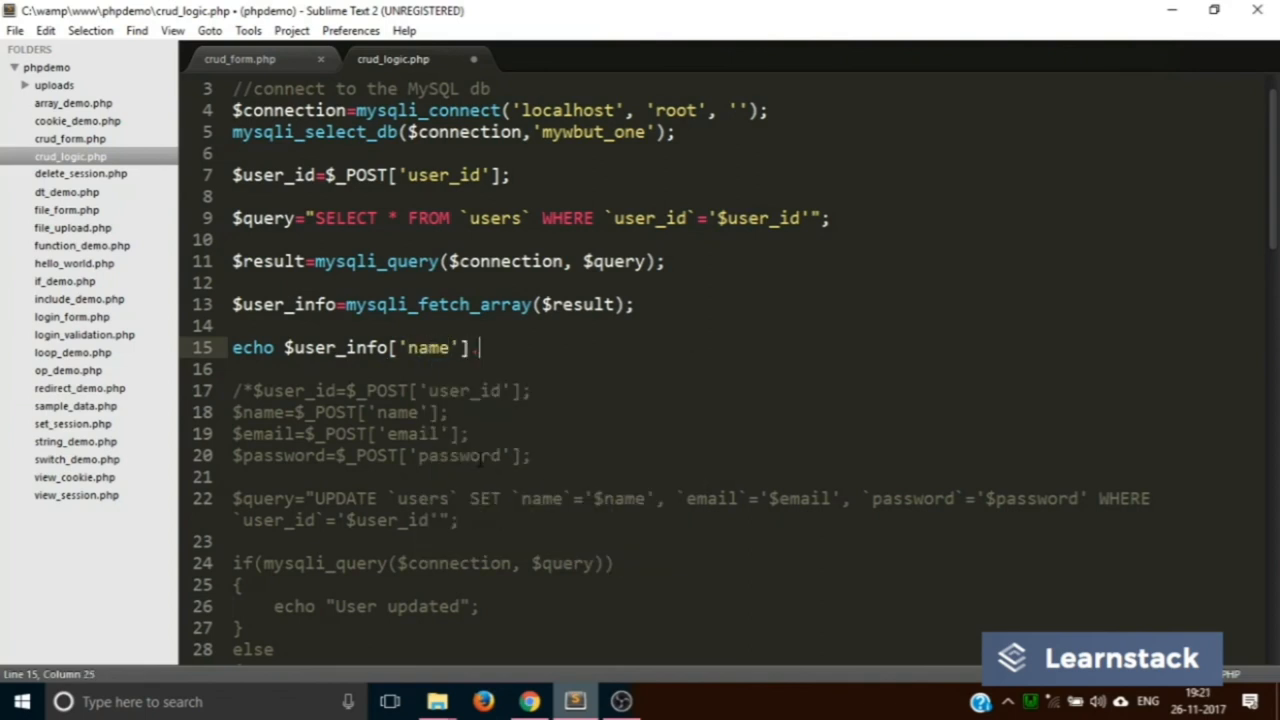
type(".\"<br>\"")
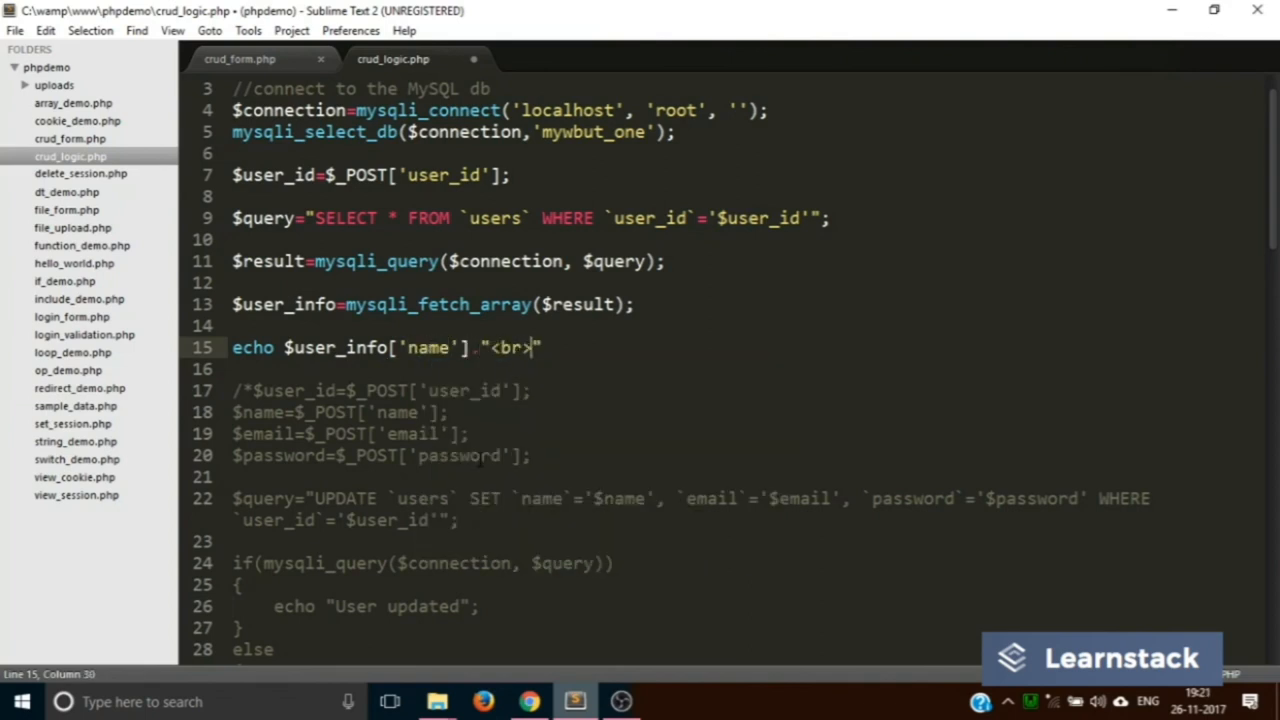
left_click(284, 348)
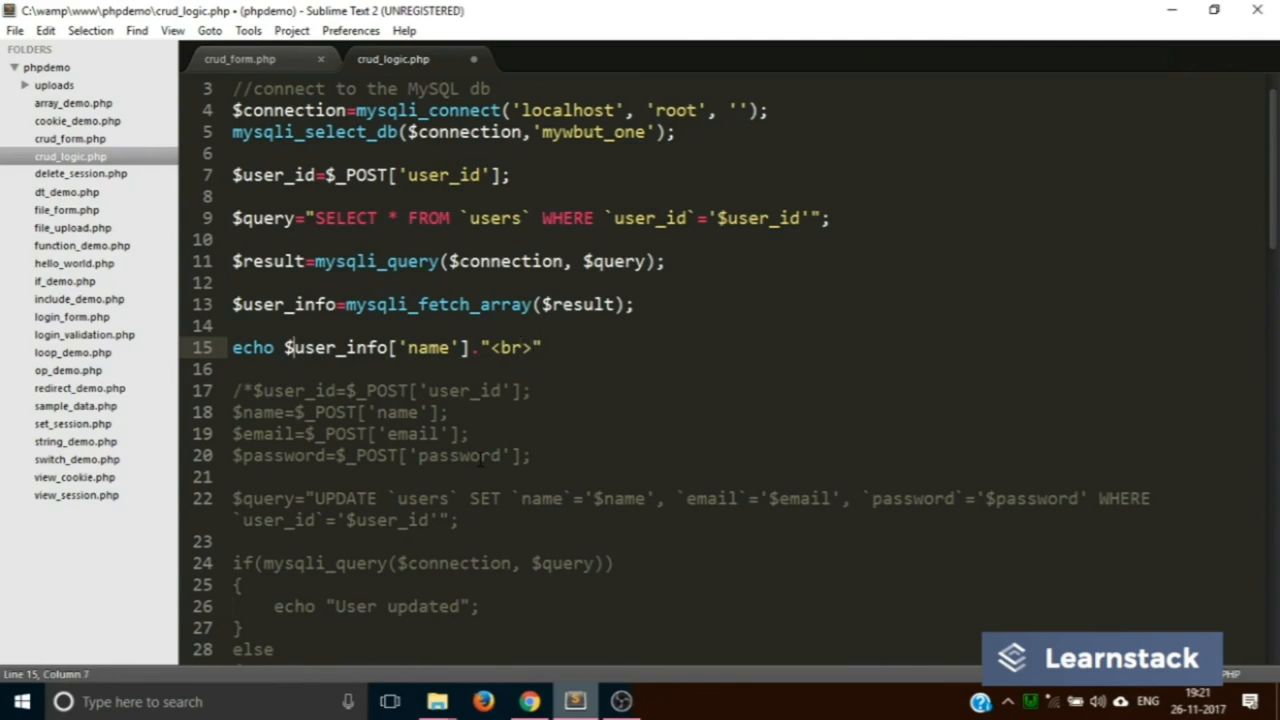
type("\"")
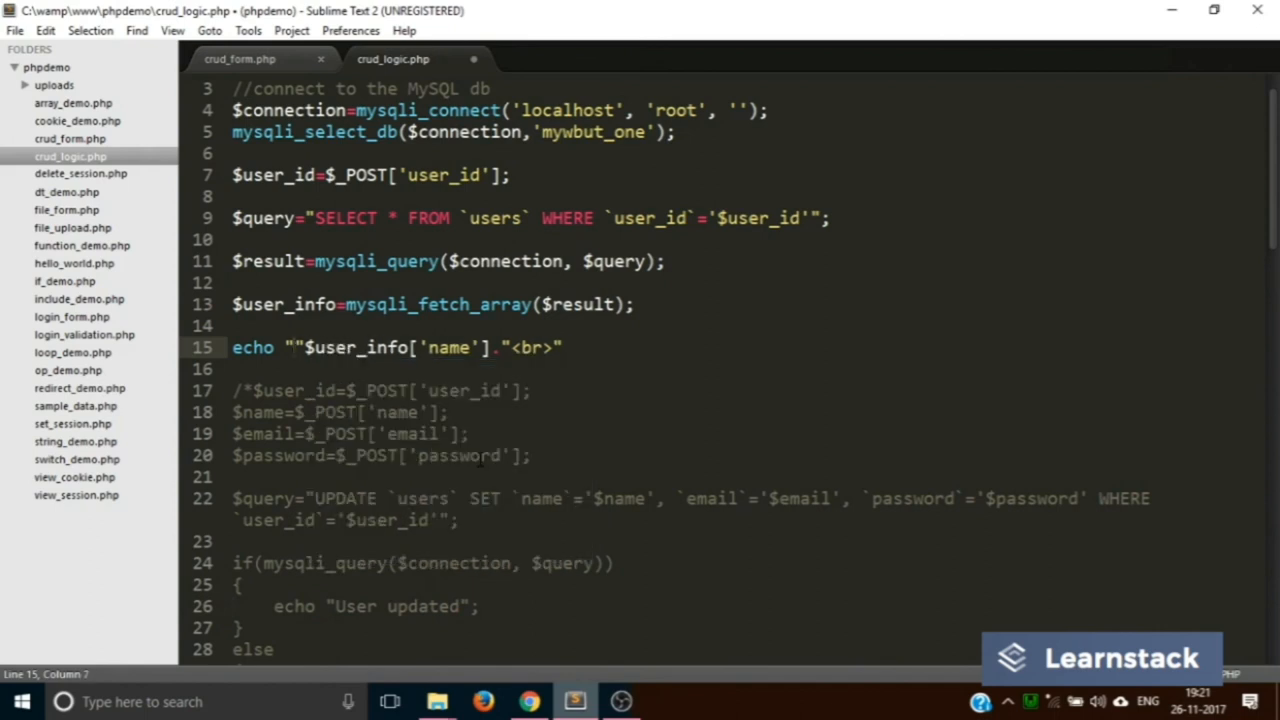
type("Name:")
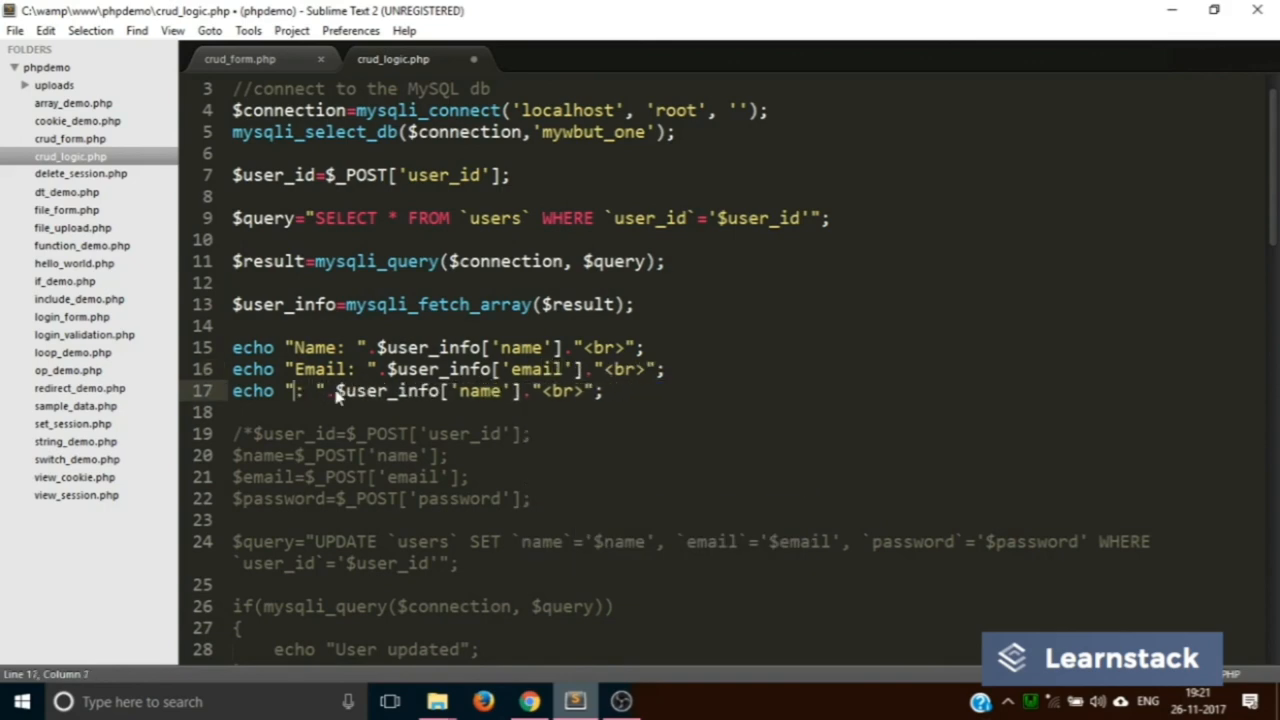
Step: Add the labelled Email and Password echo lines from $user_info likewise
type("Password")
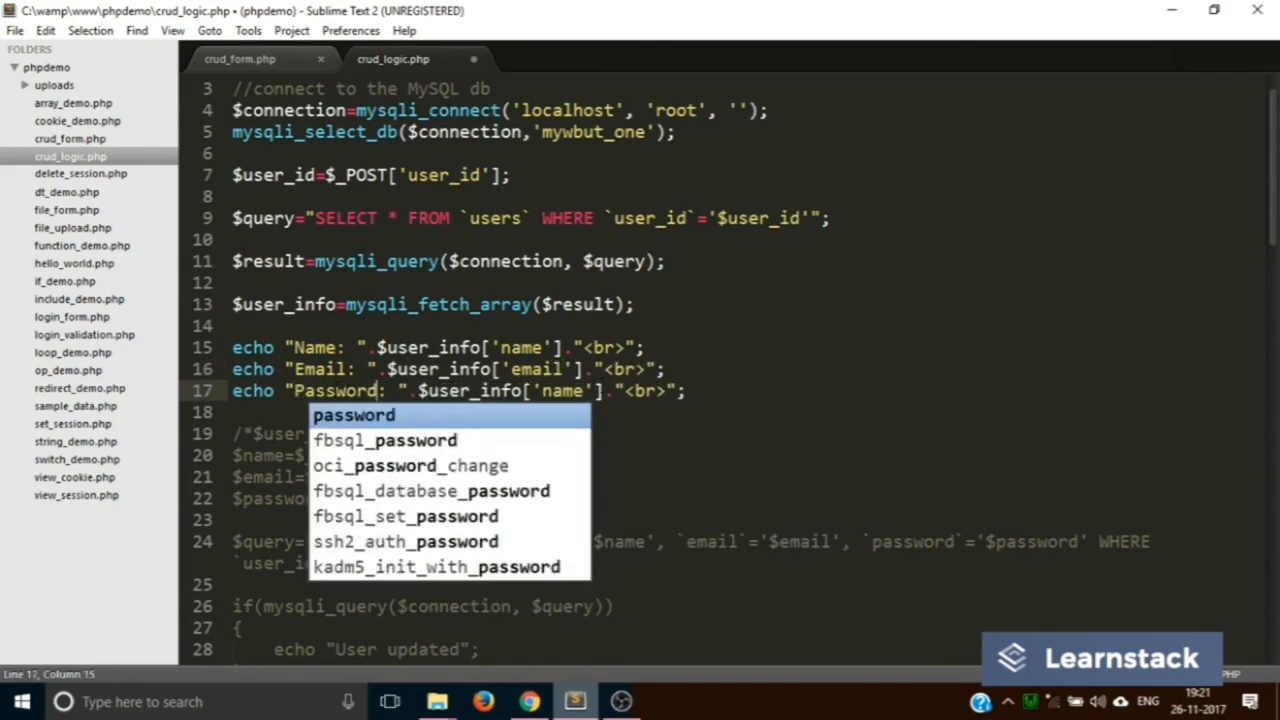
type("pa")
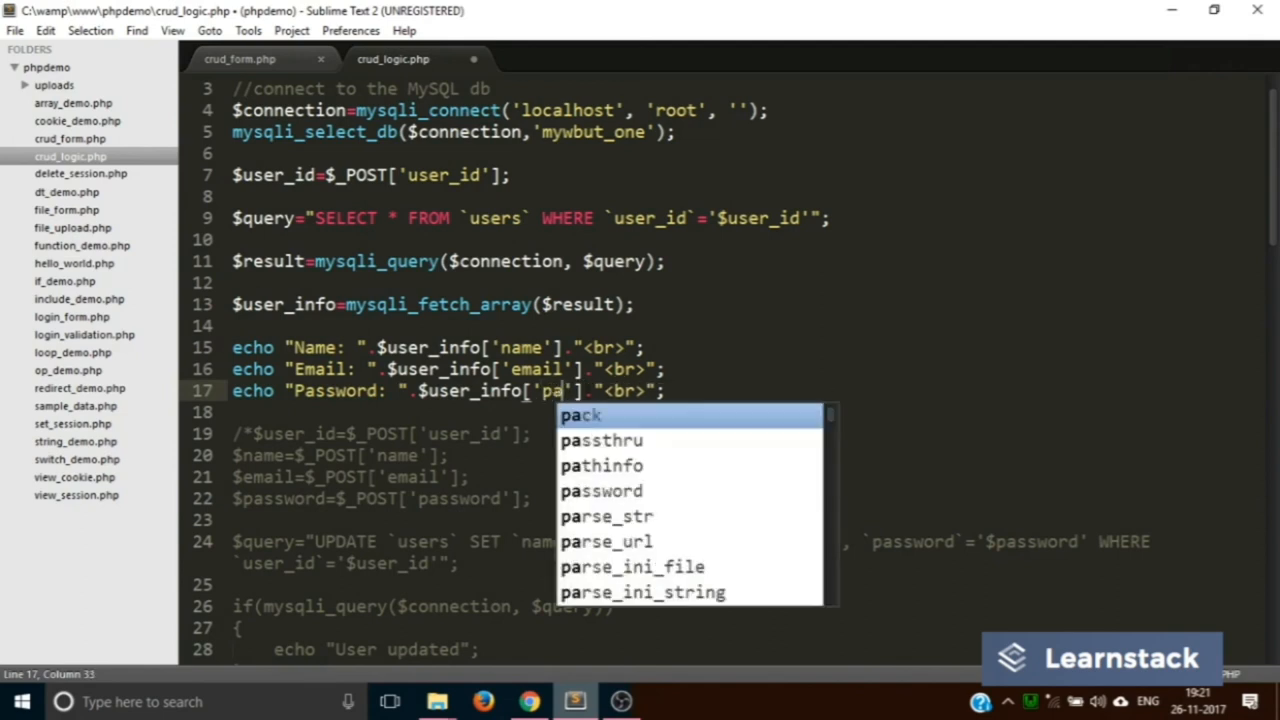
key("Tab")
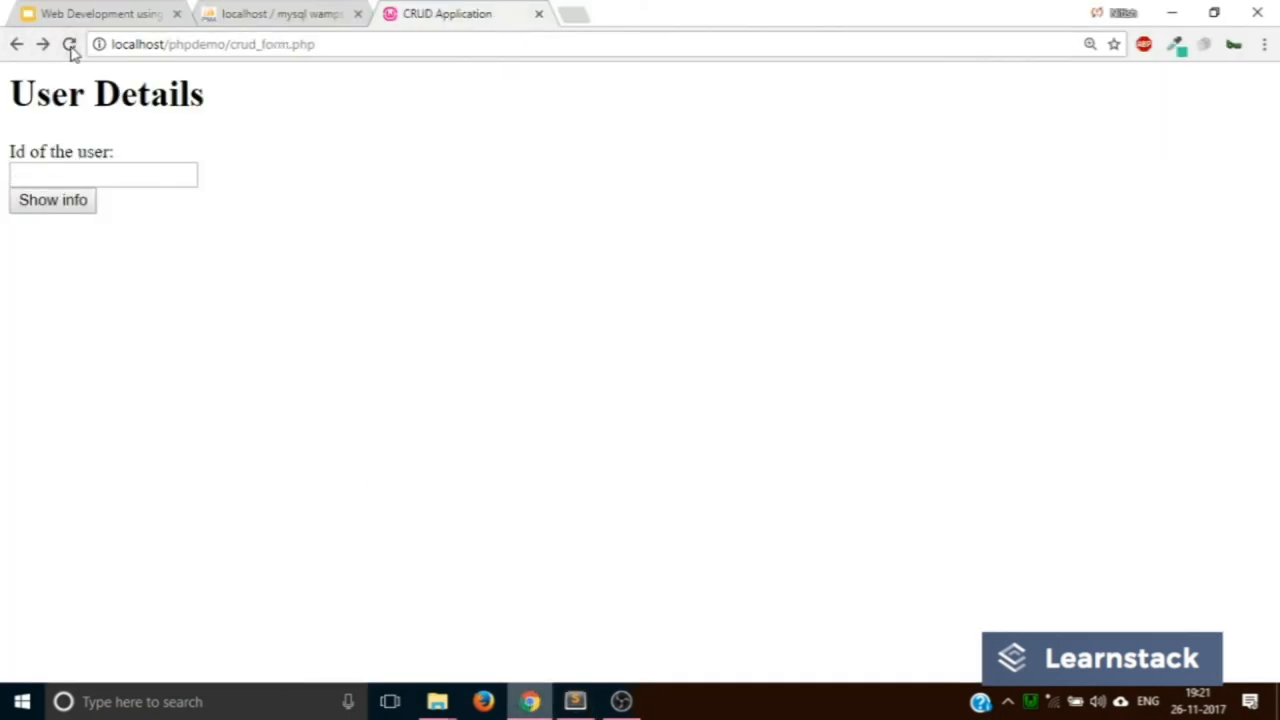
Step: Submit id 4 so the page lists labelled Name, Email and Password
type("4")
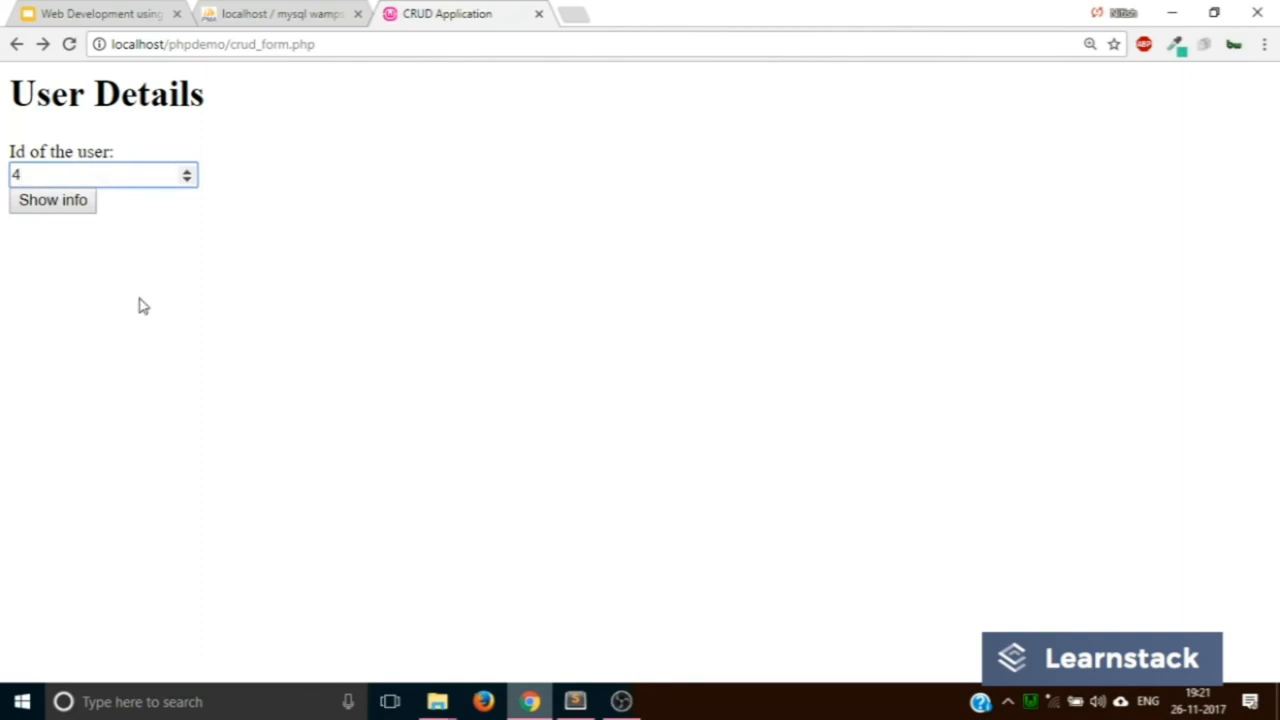
left_click(52, 200)
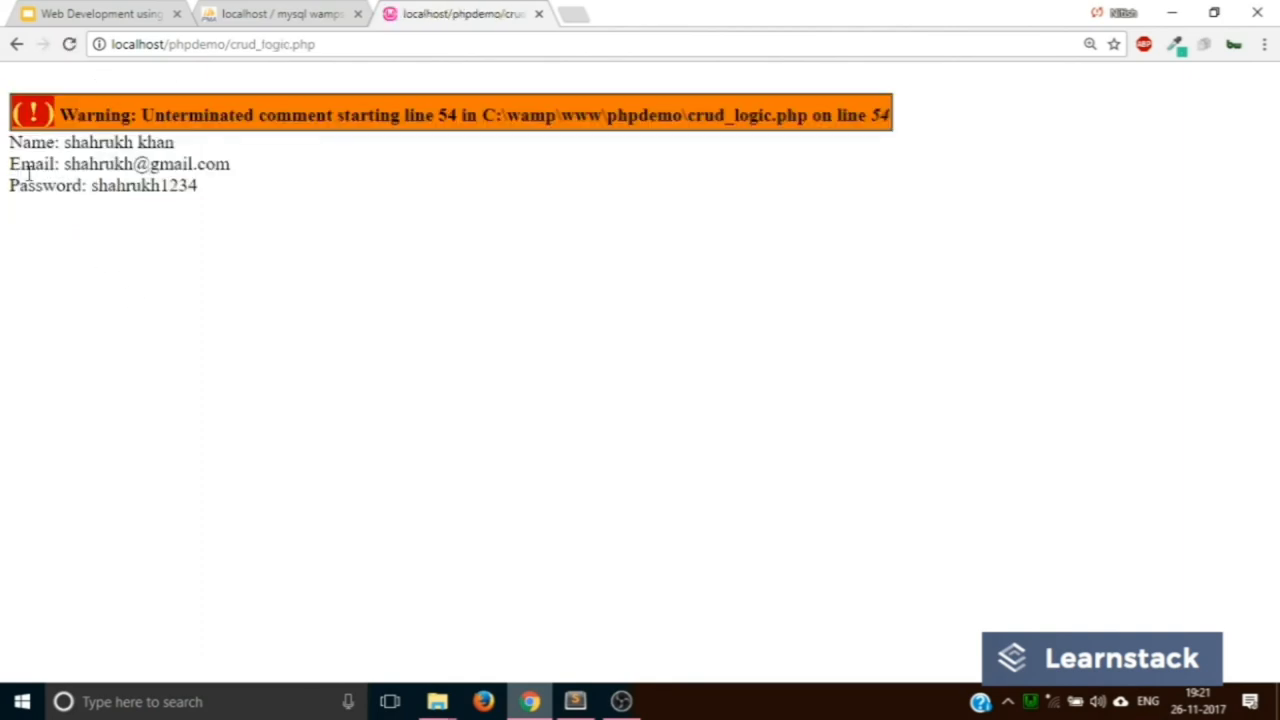
mouse_move(232, 252)
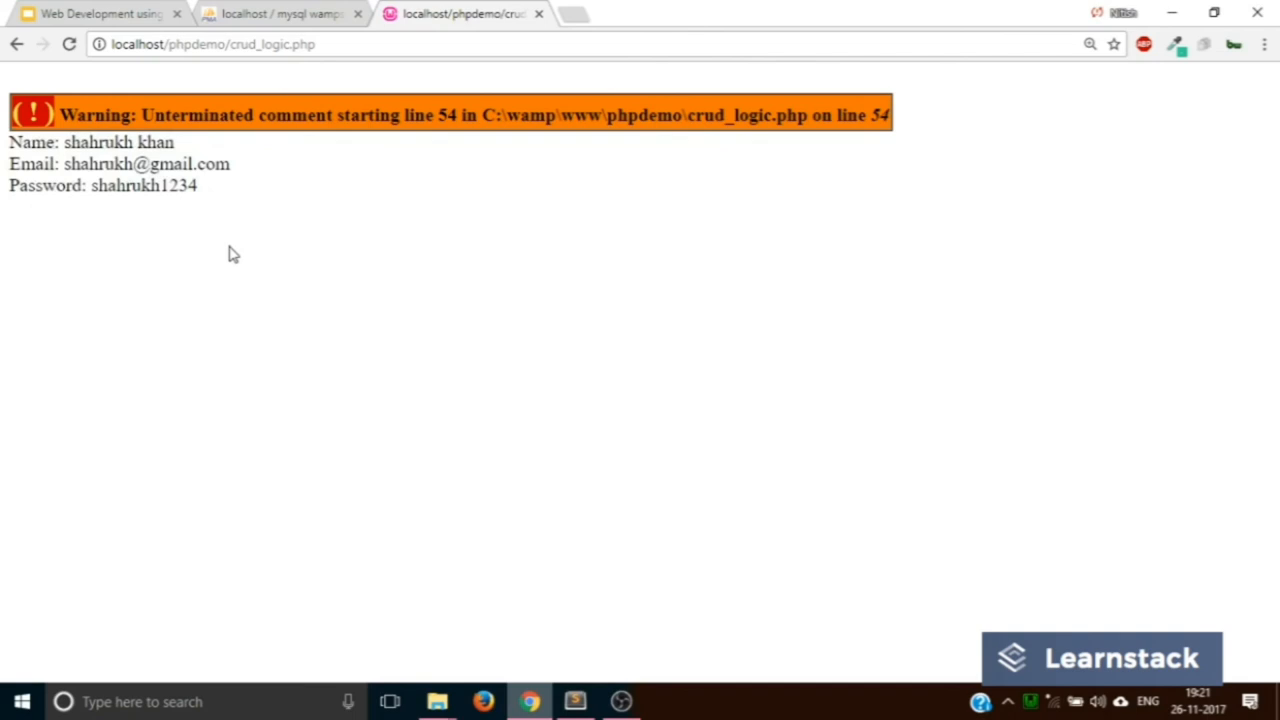